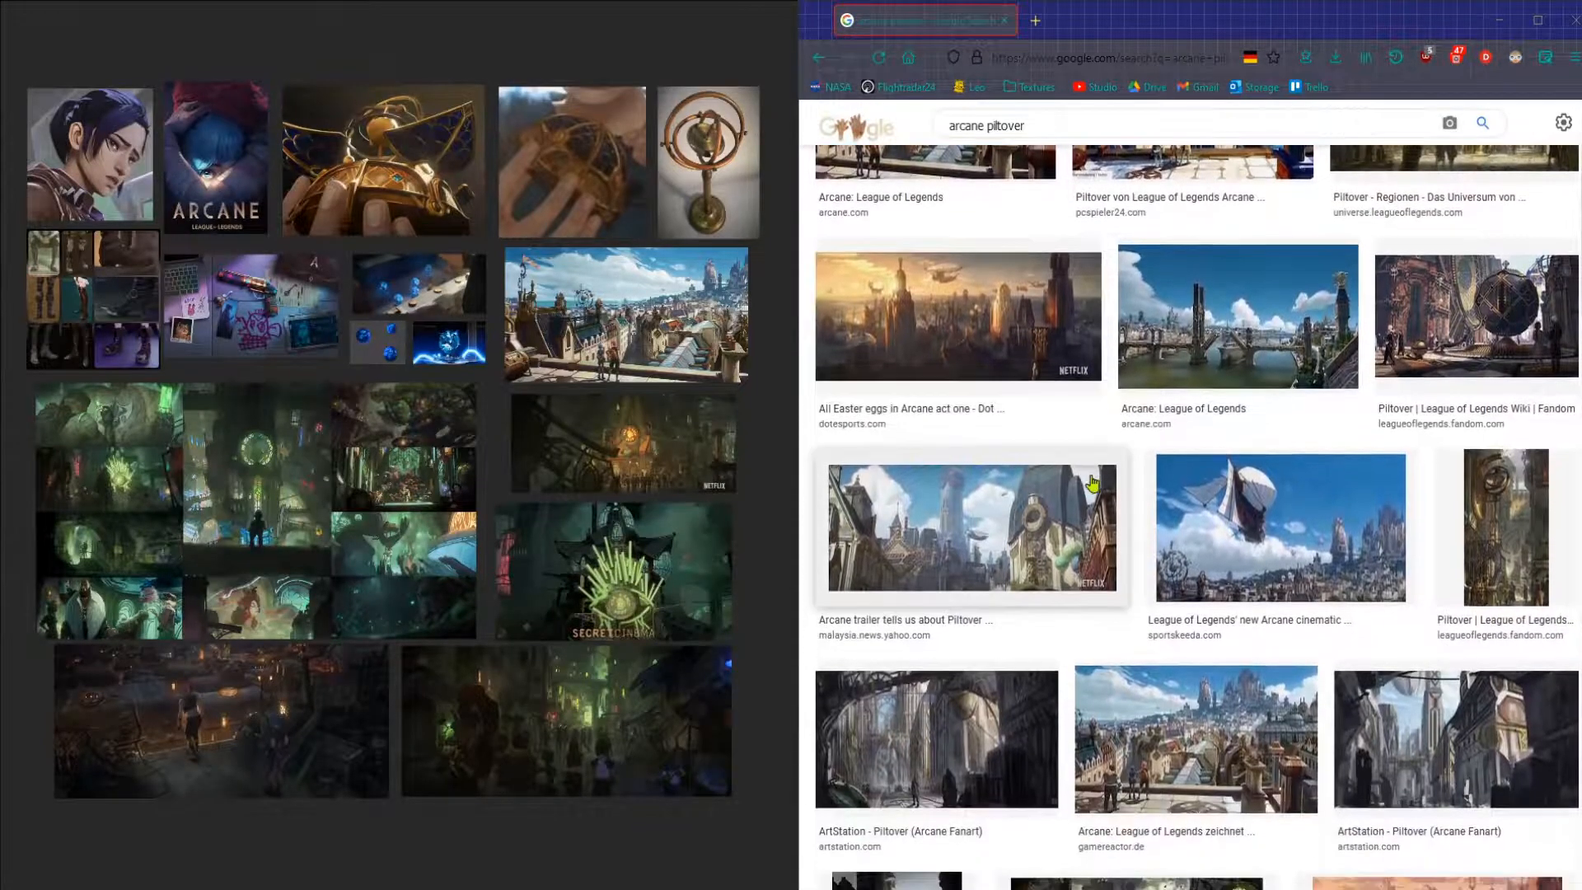
- Place another Arcane Piltover cityscape image onto the PureRef reference board
left_click(1450, 122)
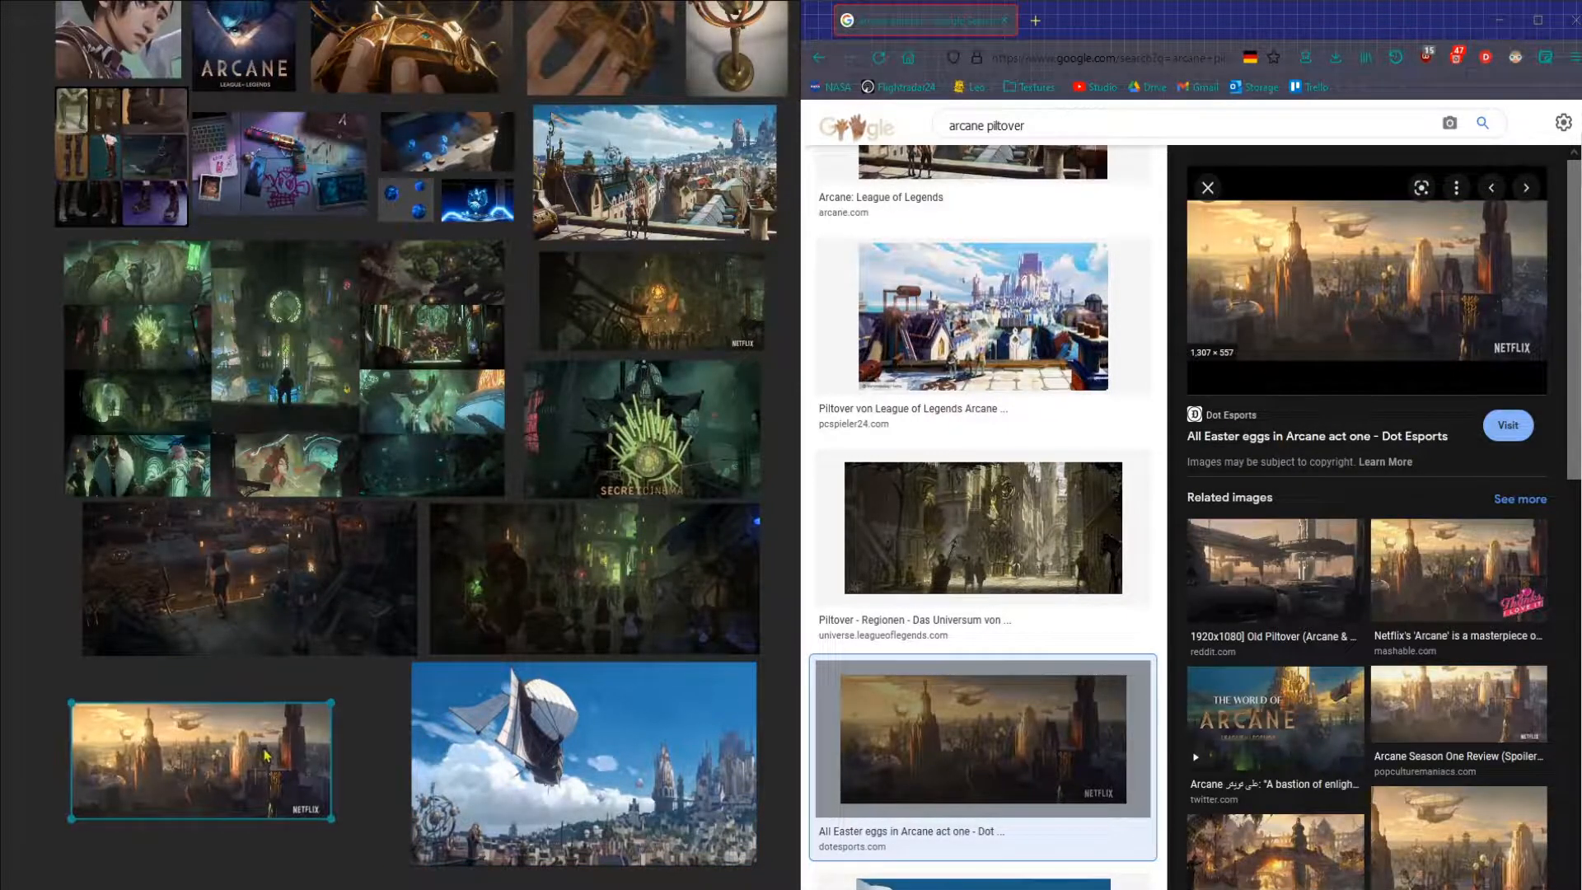
scroll("up", 3)
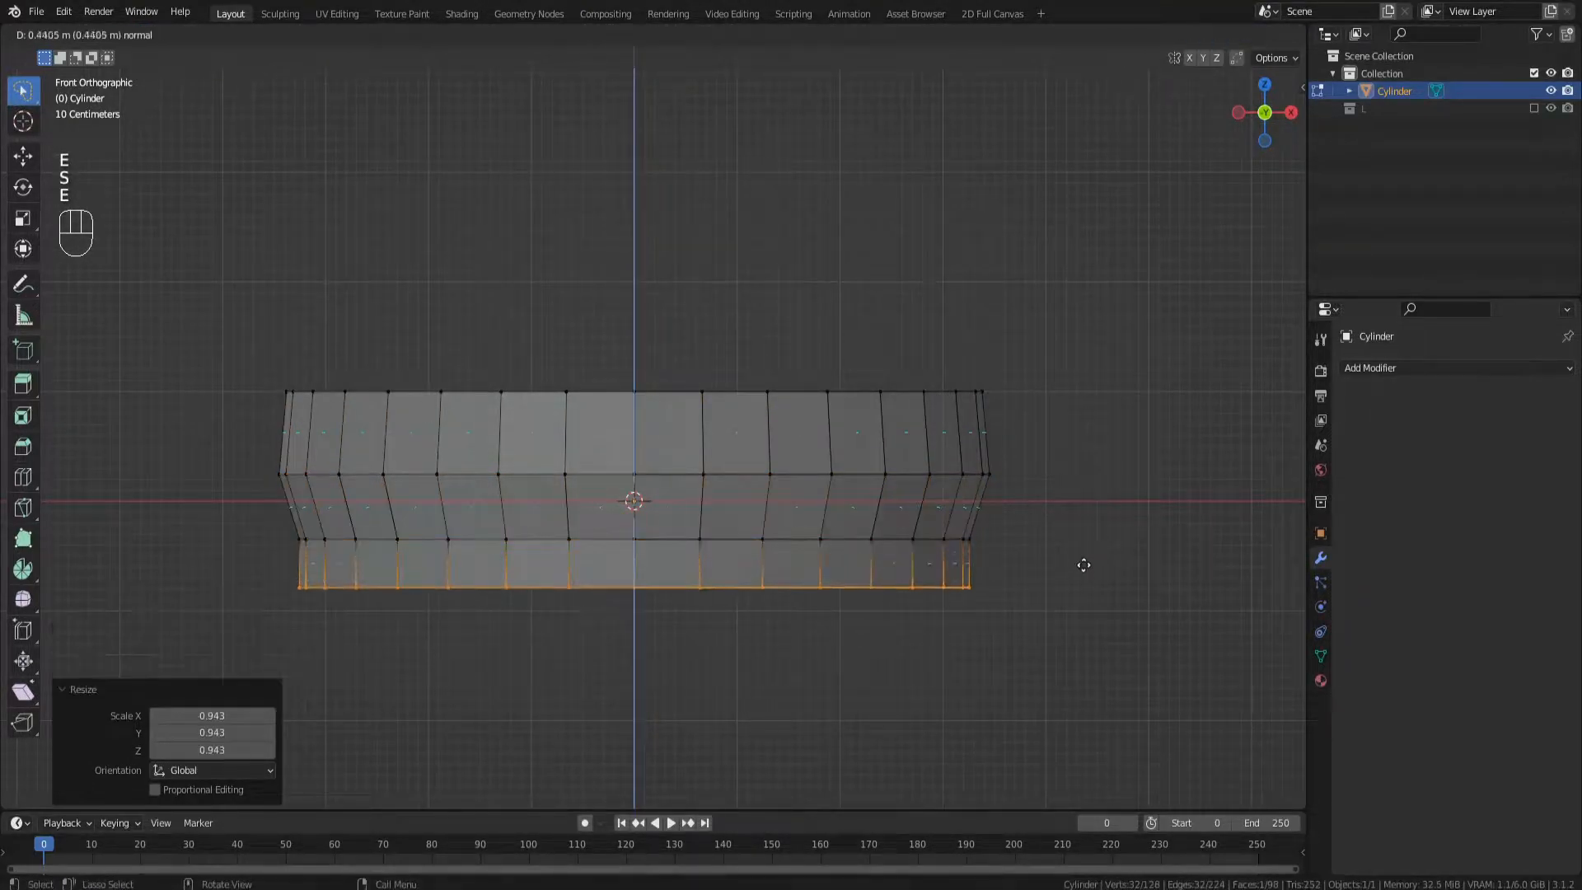
mouse_move(946, 679)
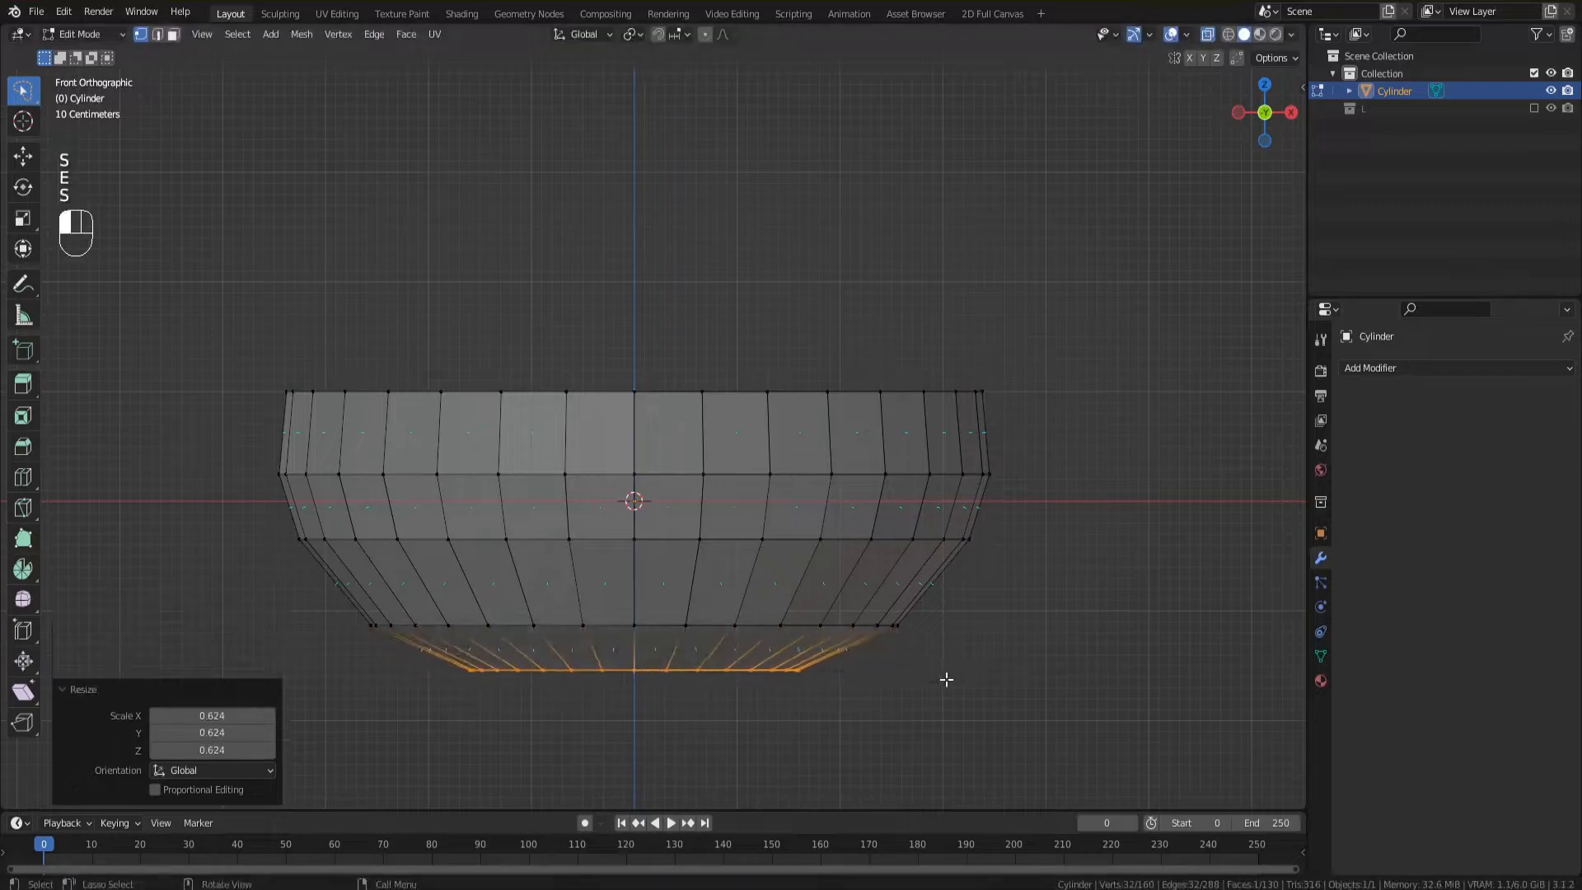
- Taper the cylinder's bottom ring, then delete its upper vertices from front view
key("g")
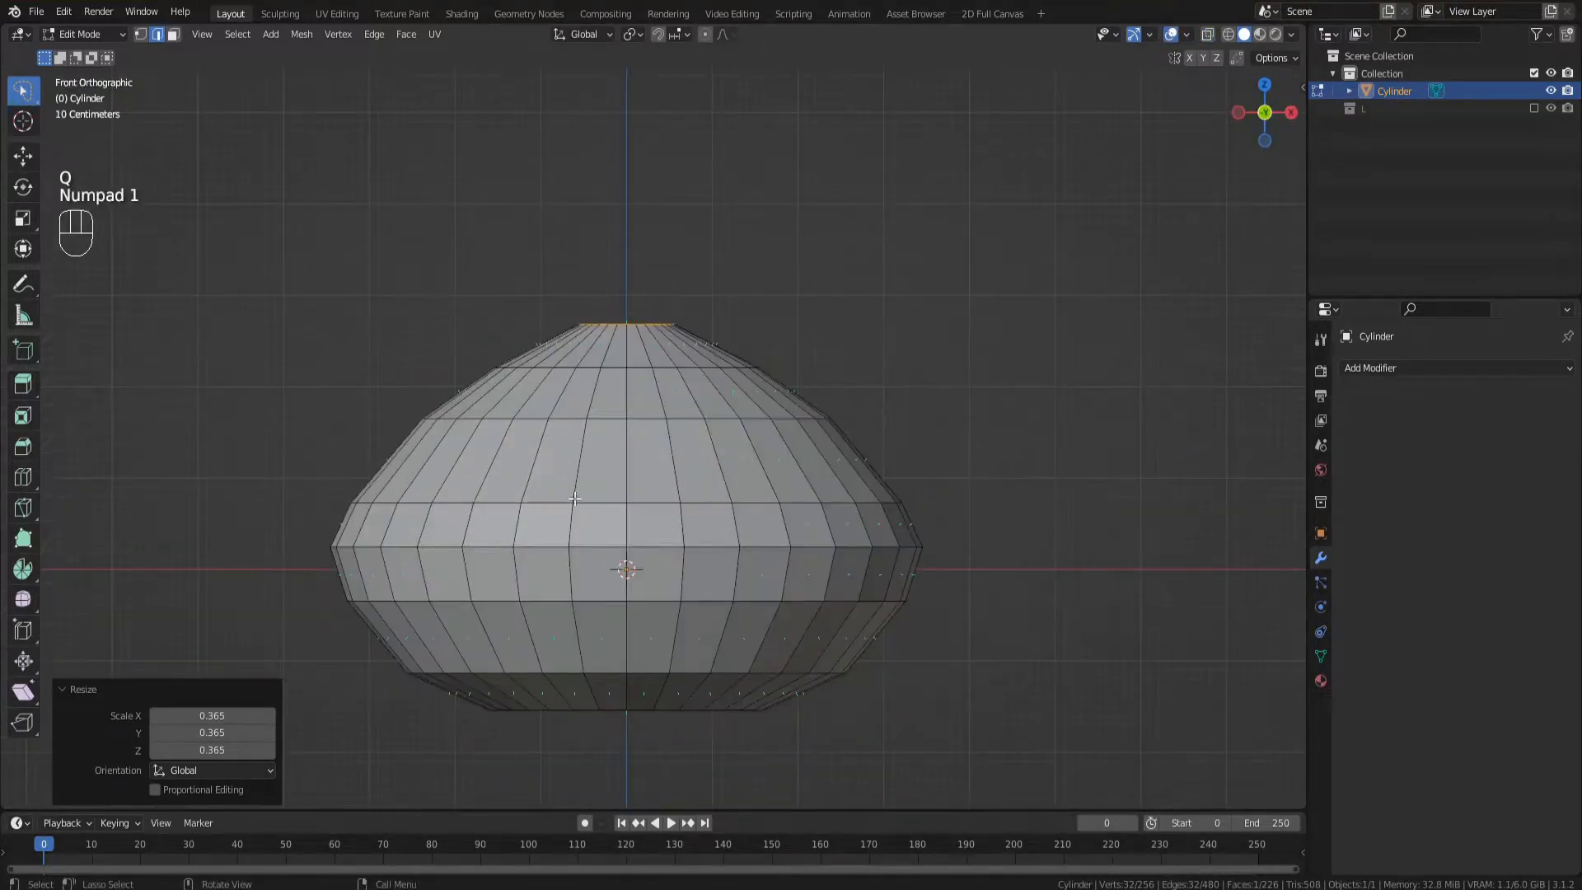
key("ctrl+r")
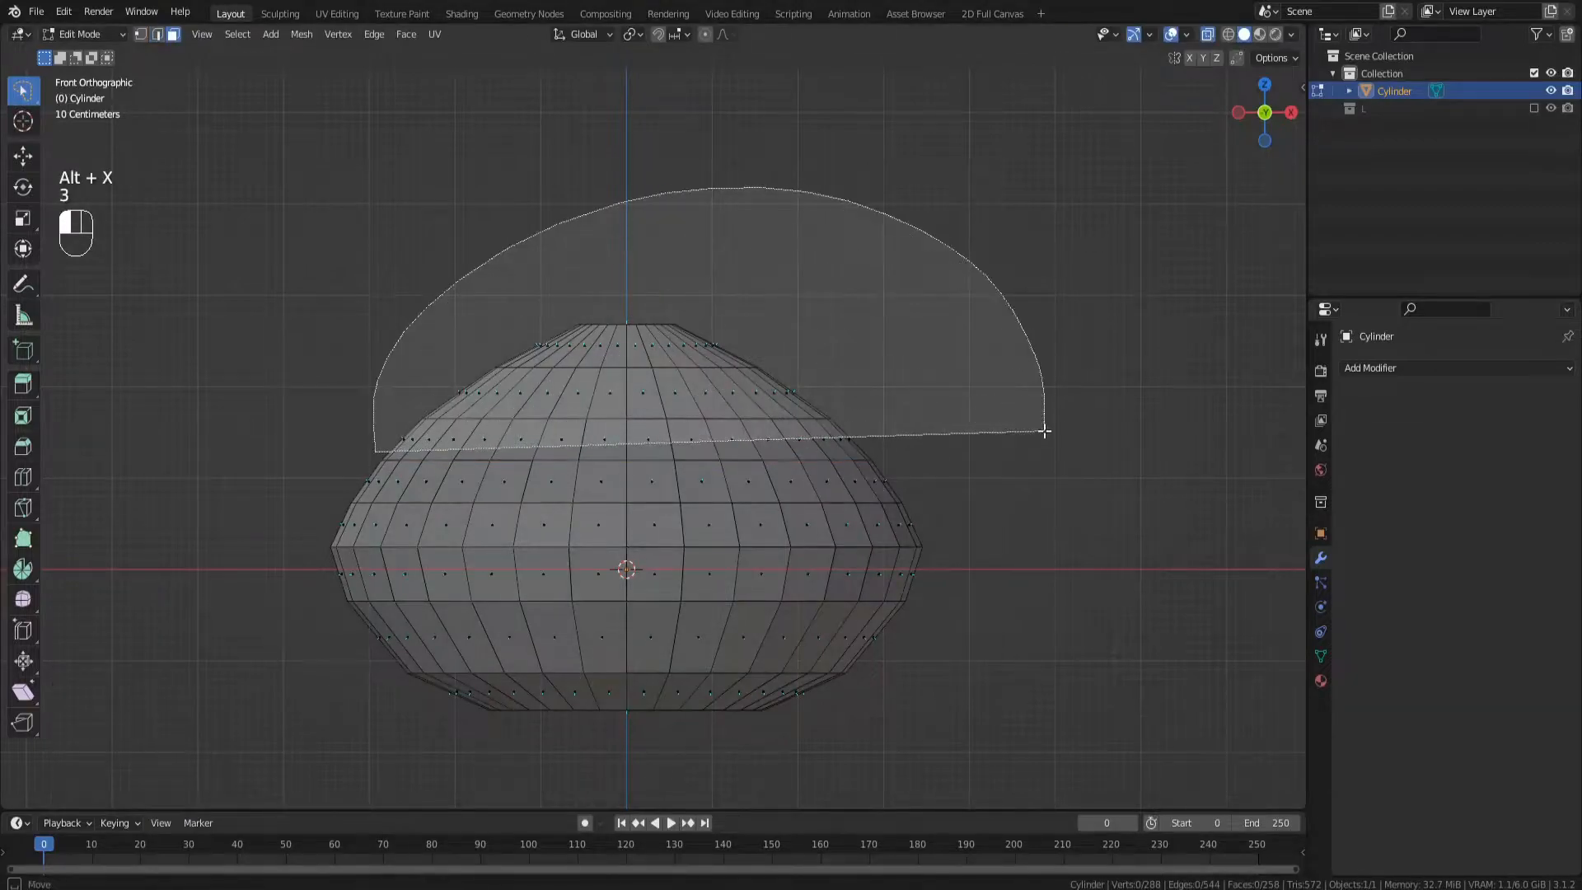
key("Tab")
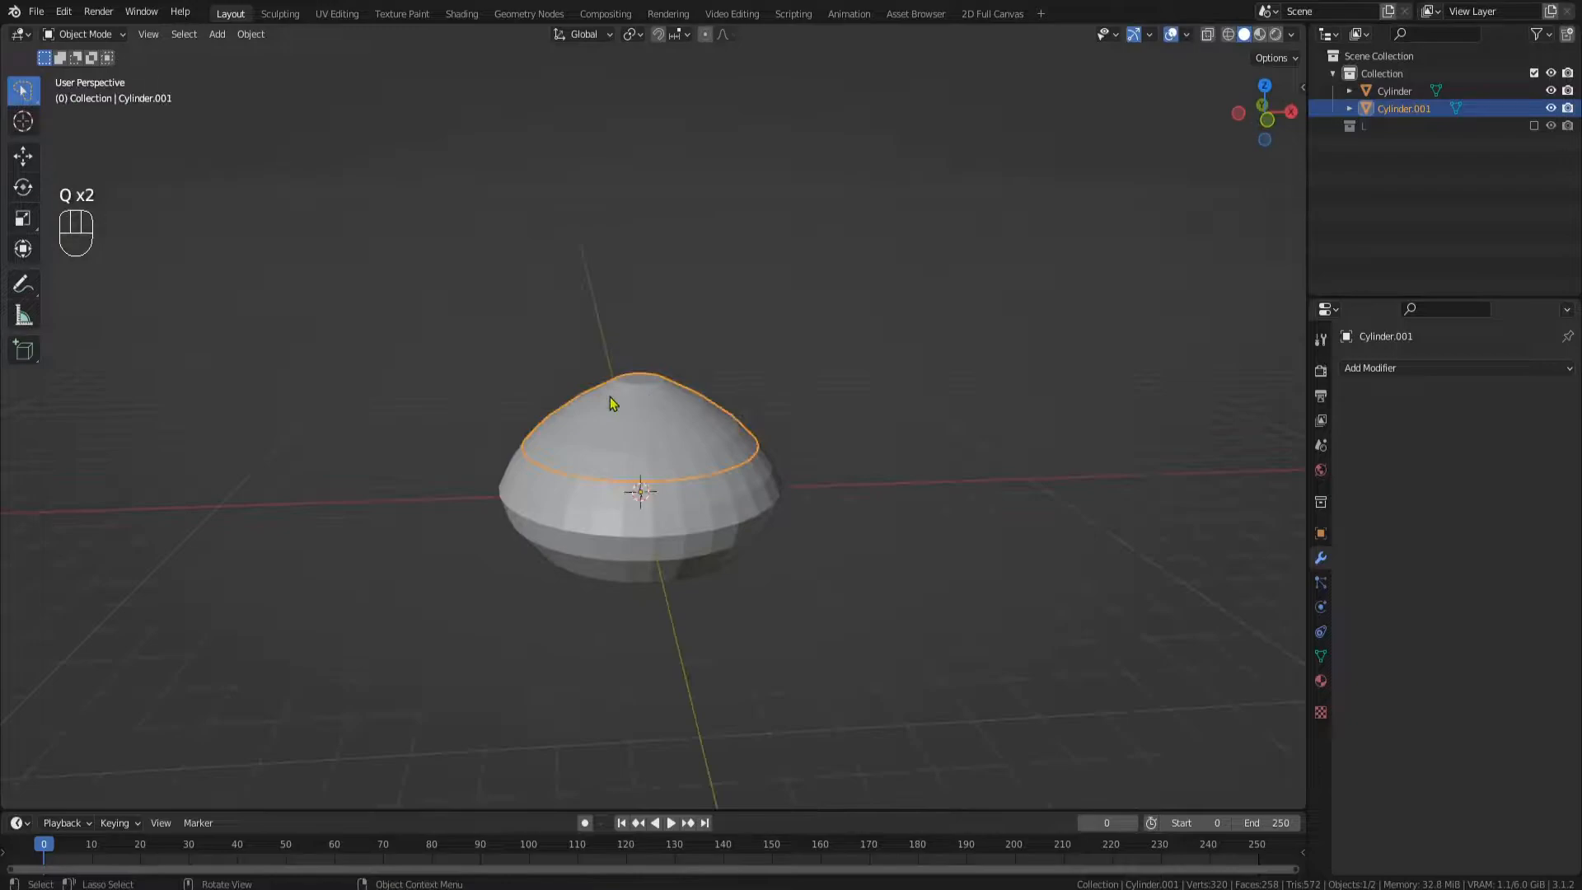
- Edit the new dome object's mesh to begin shaping its panels and trim
key("Tab")
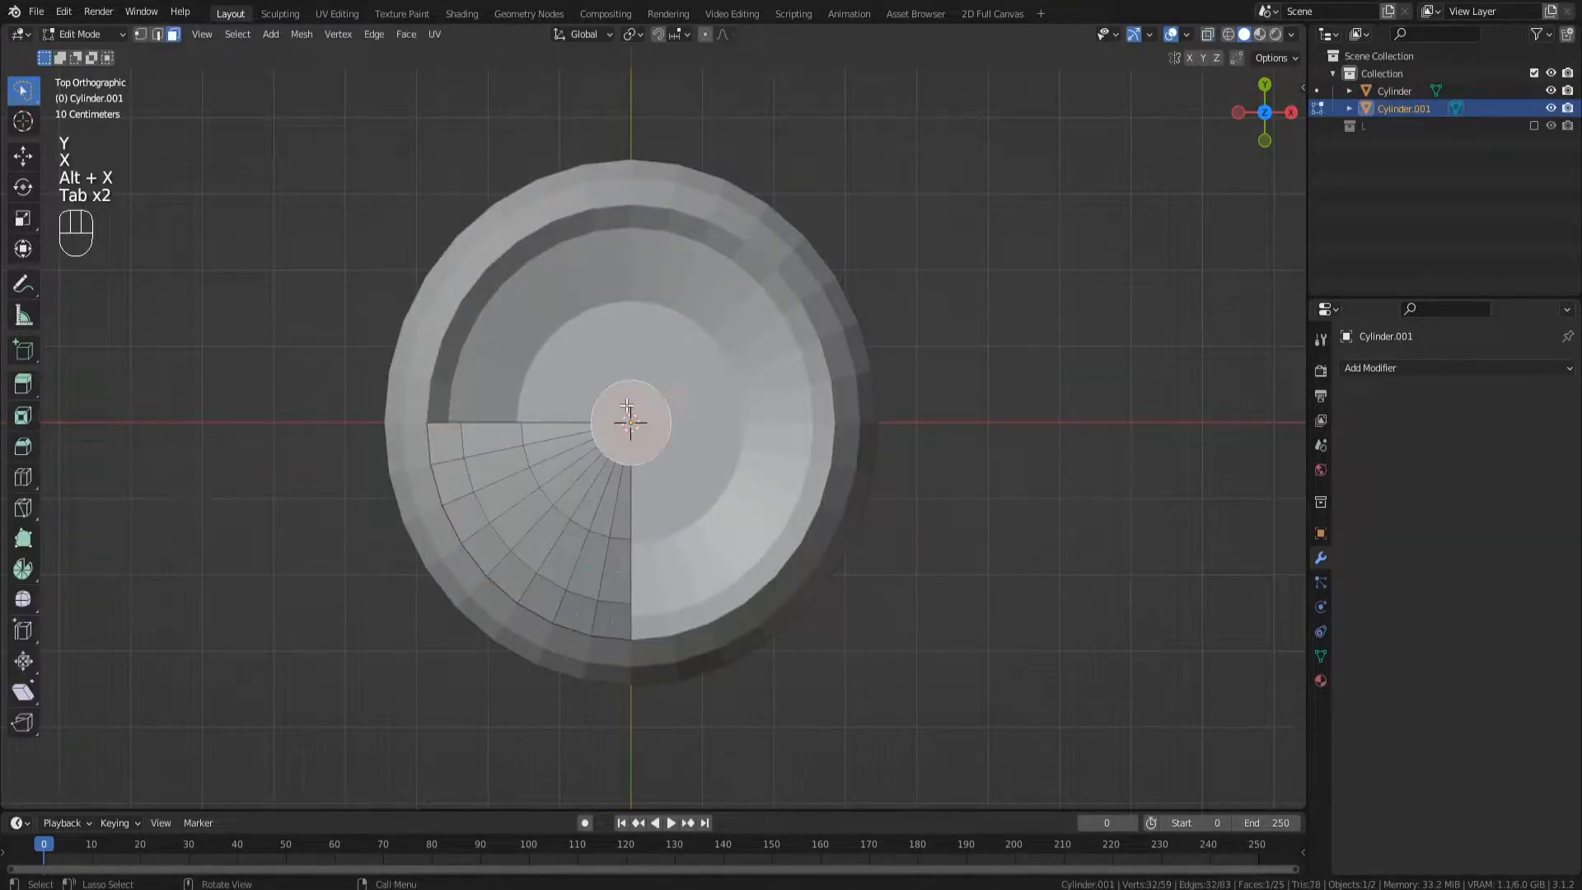
left_click(1403, 367)
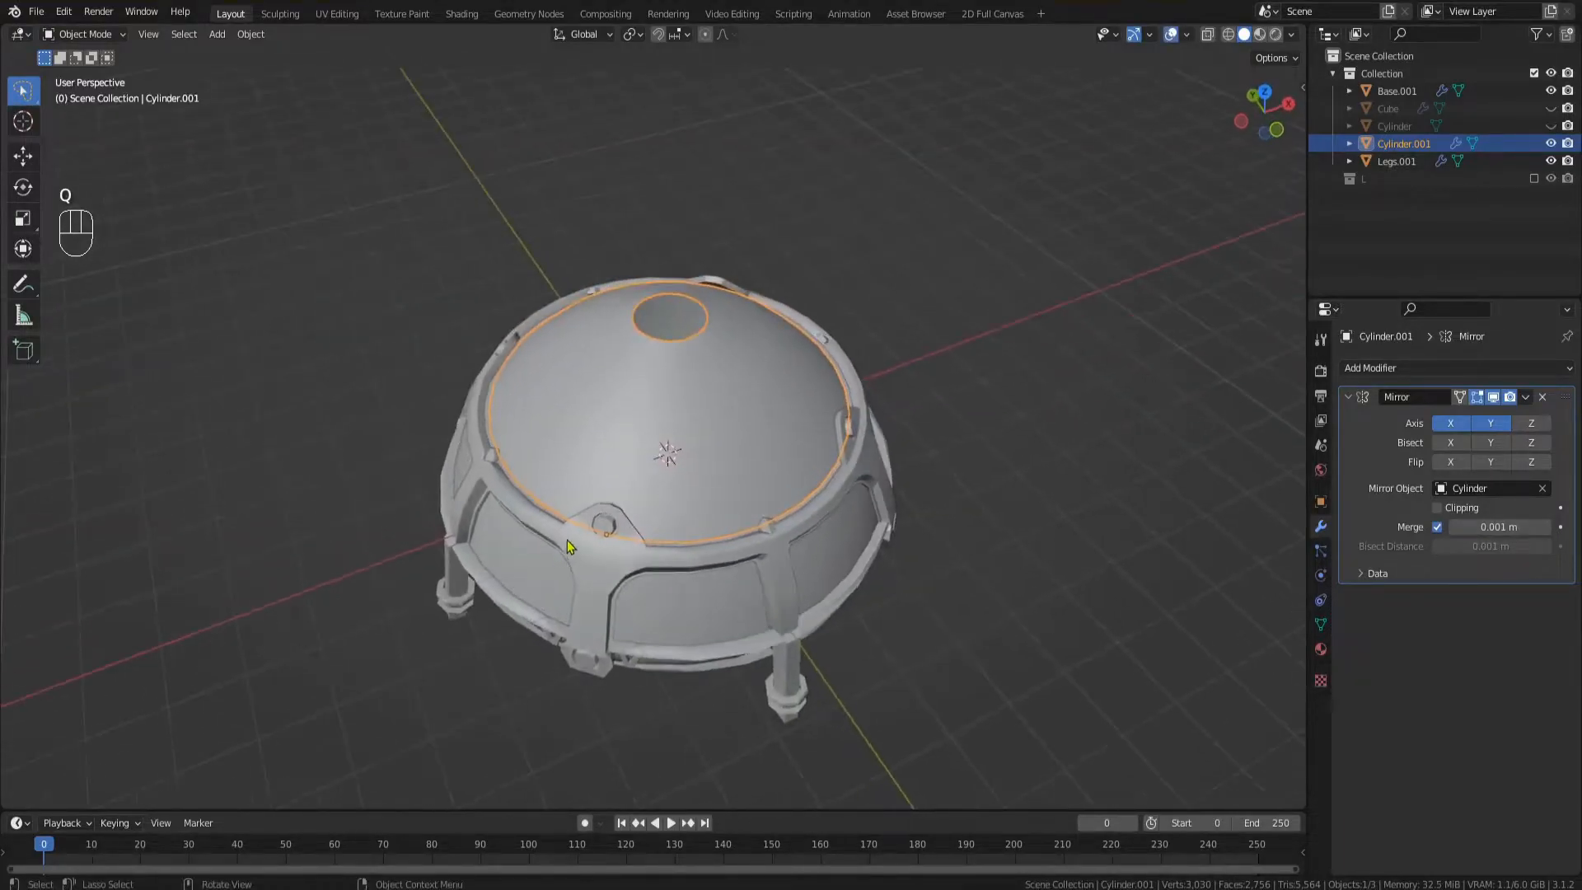
- Add subdivision to the dome and reshape the notch around the bolt, removing the leftover block
key("ctrl+1")
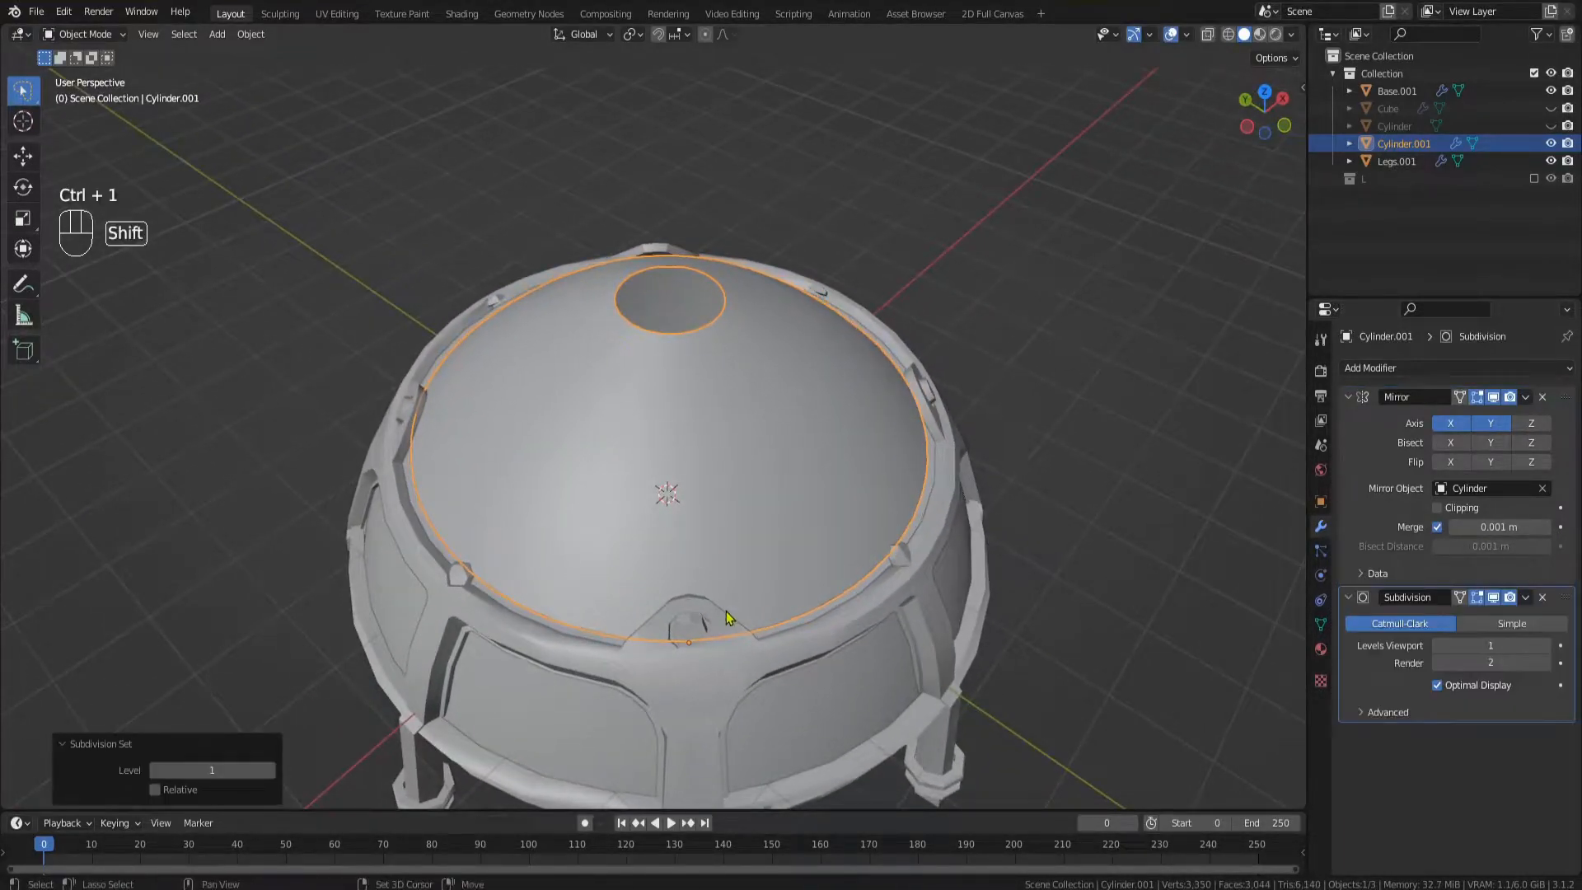
key("Tab")
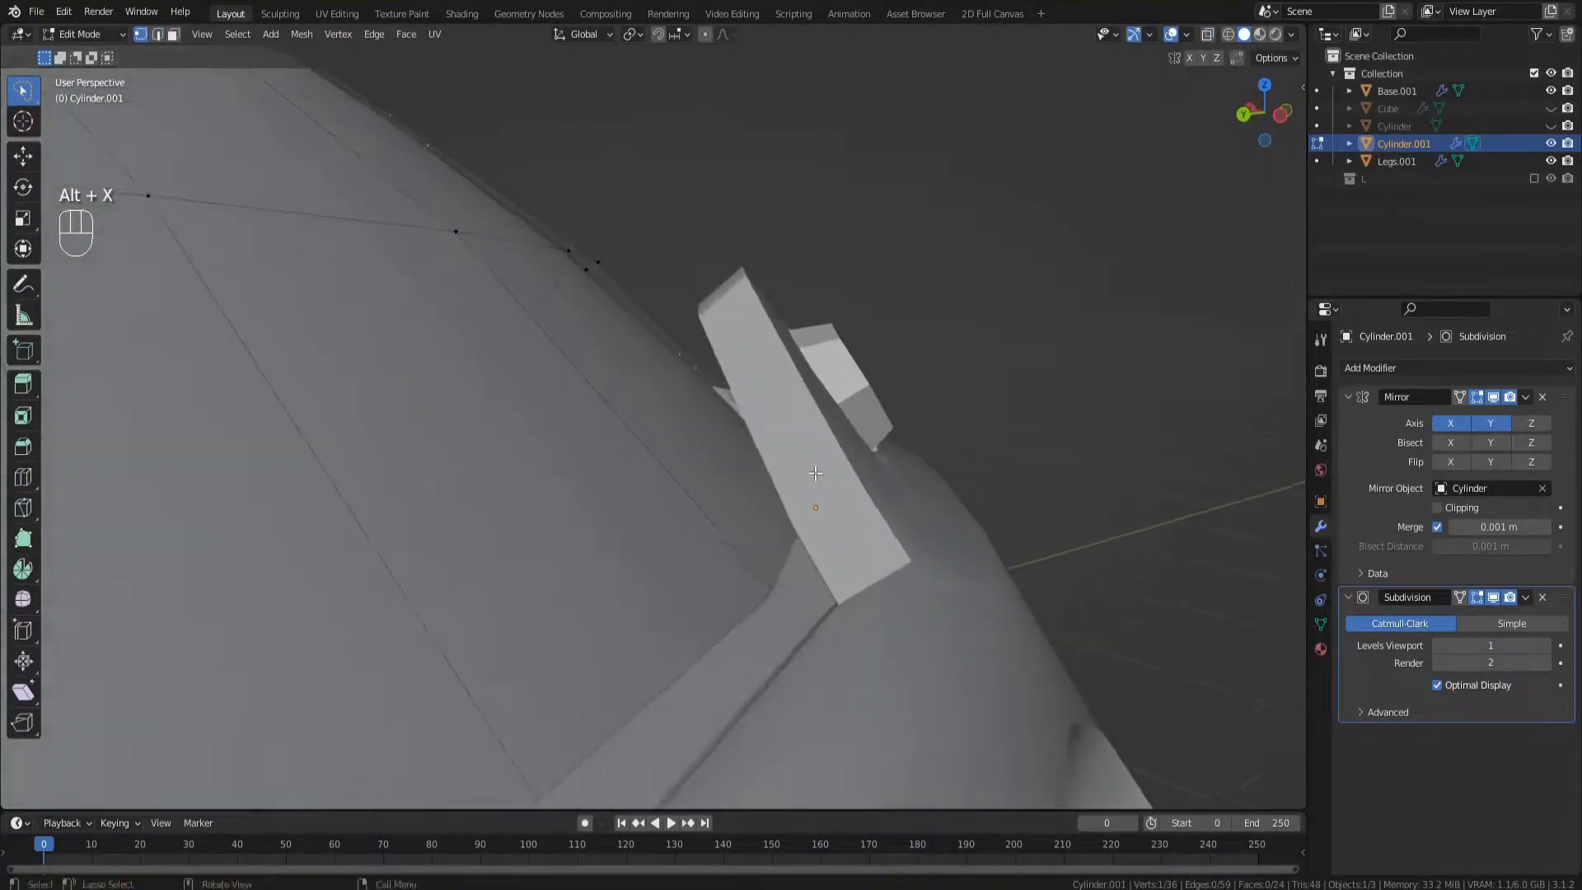
key("g")
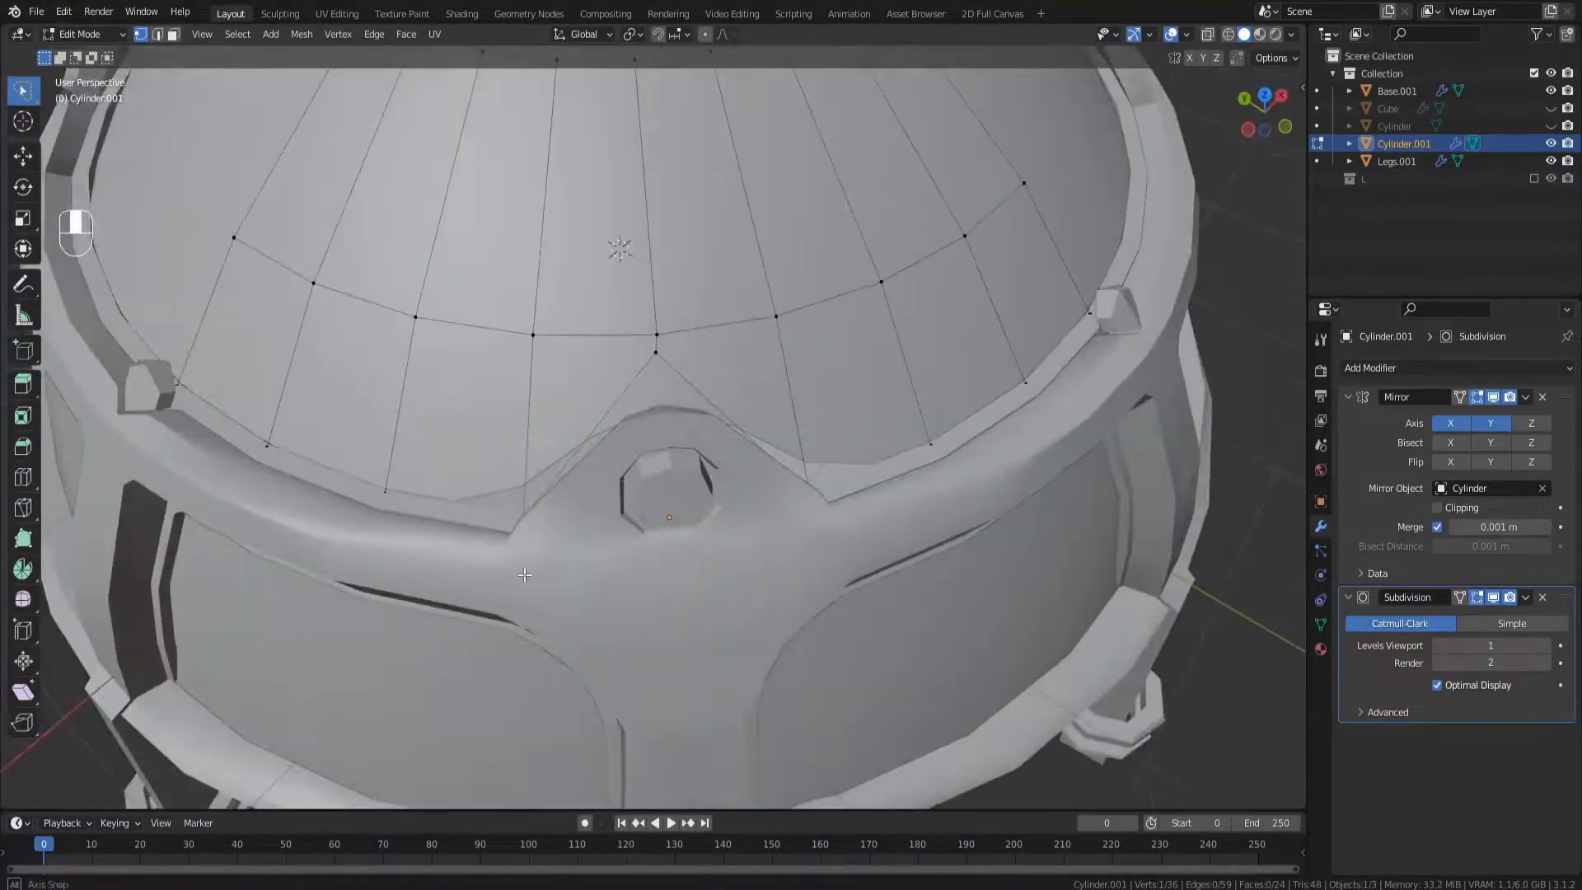
key("s")
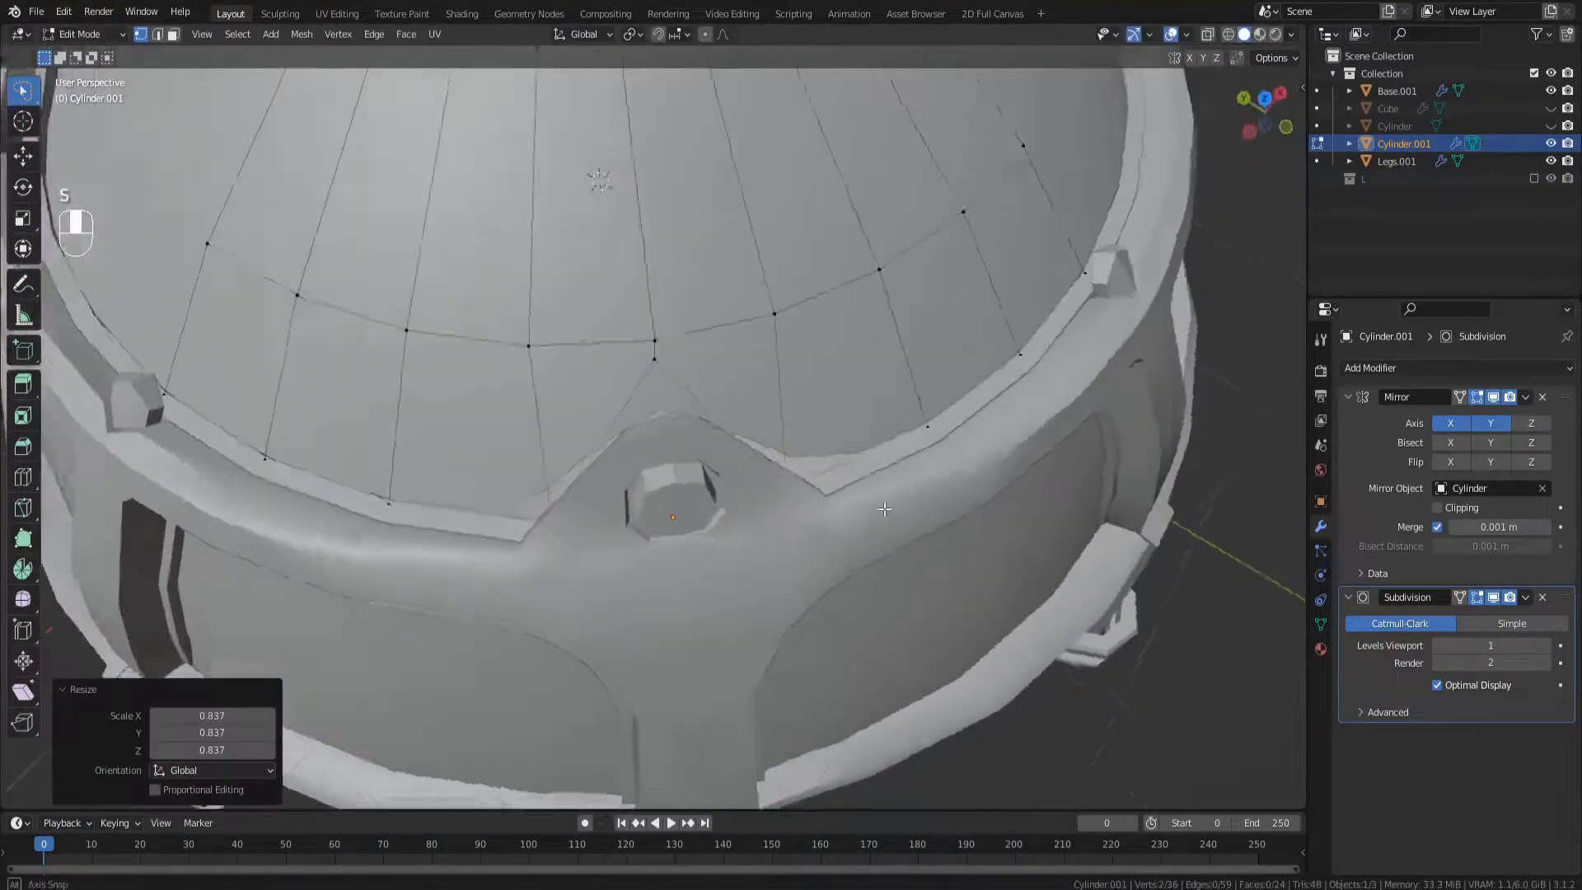
key("g")
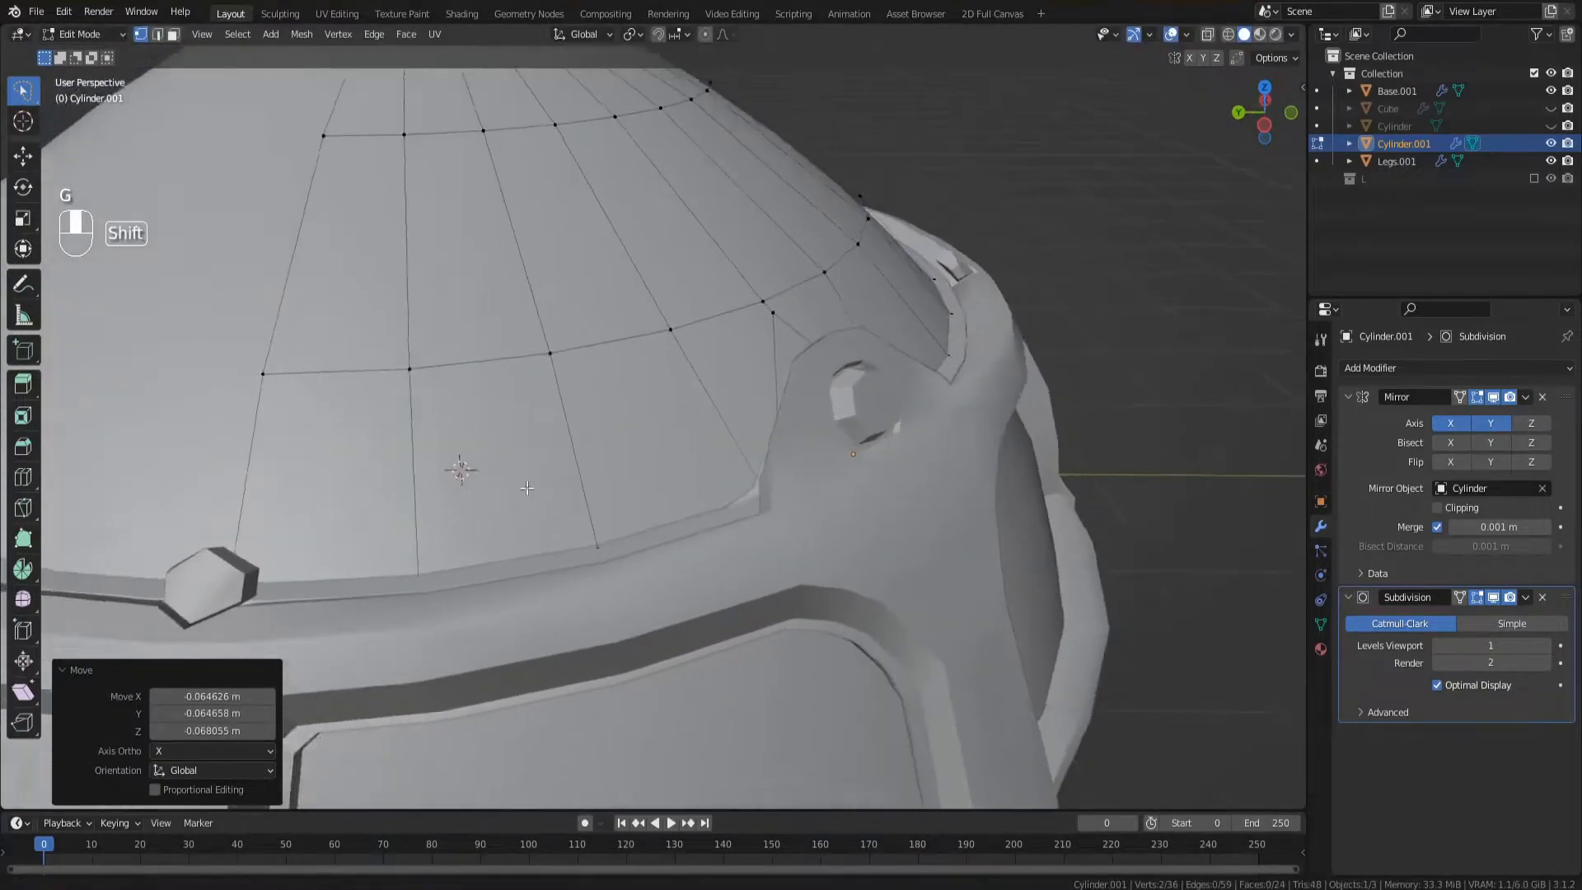
- Apply the subdivision modifier so the smoothing is baked into the dome mesh
key("Tab")
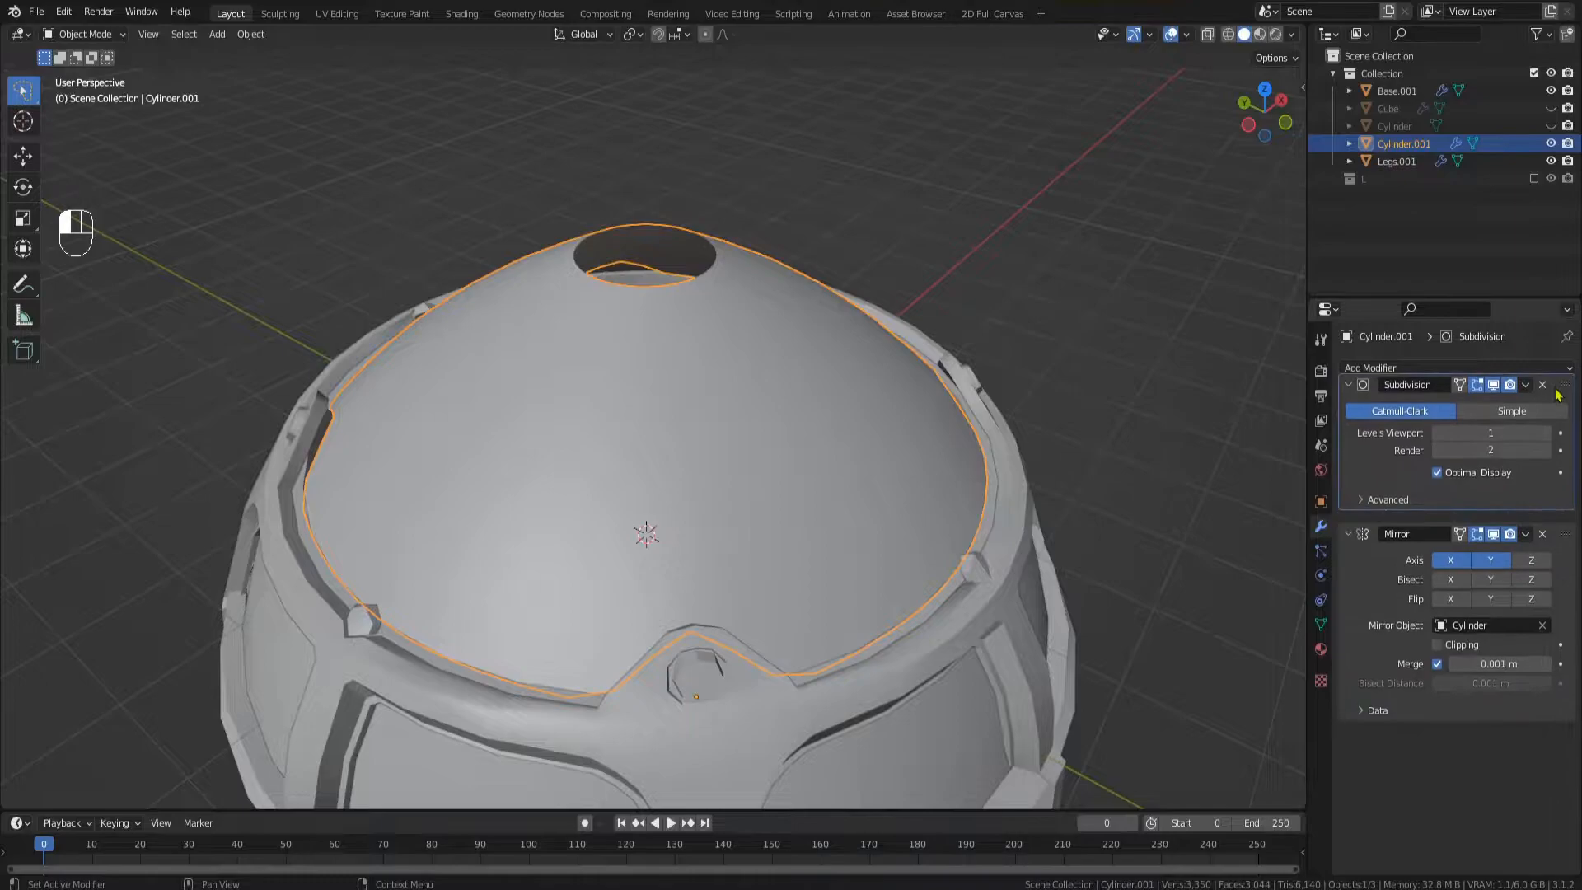
key("ctrl+a")
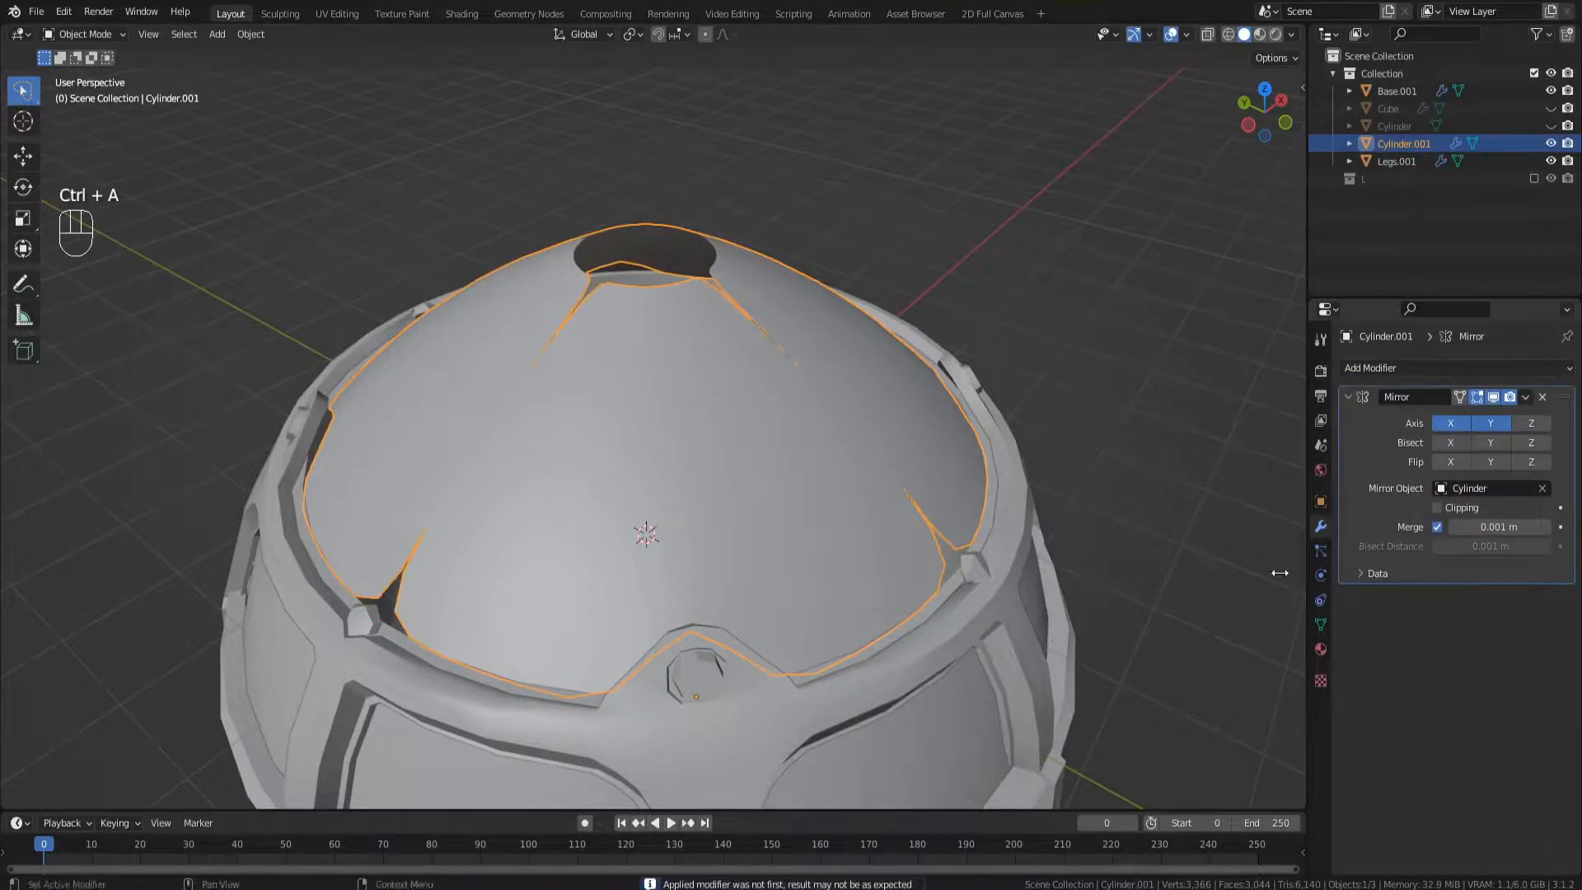
- Select edge loops across the dome and separate them into a rib object
key("Tab")
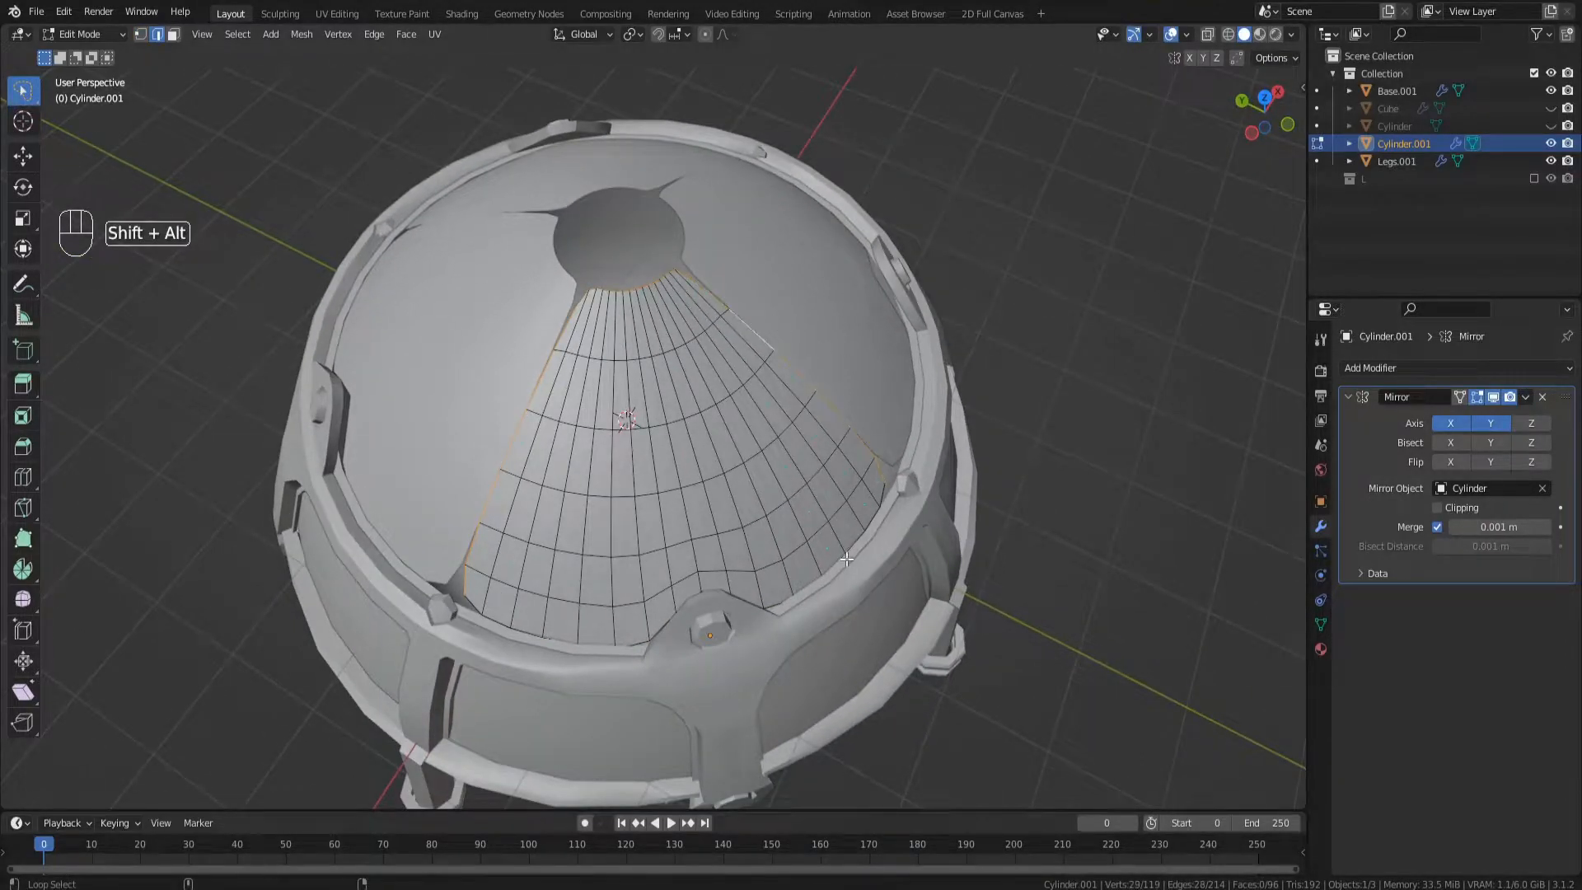
key("shift+d")
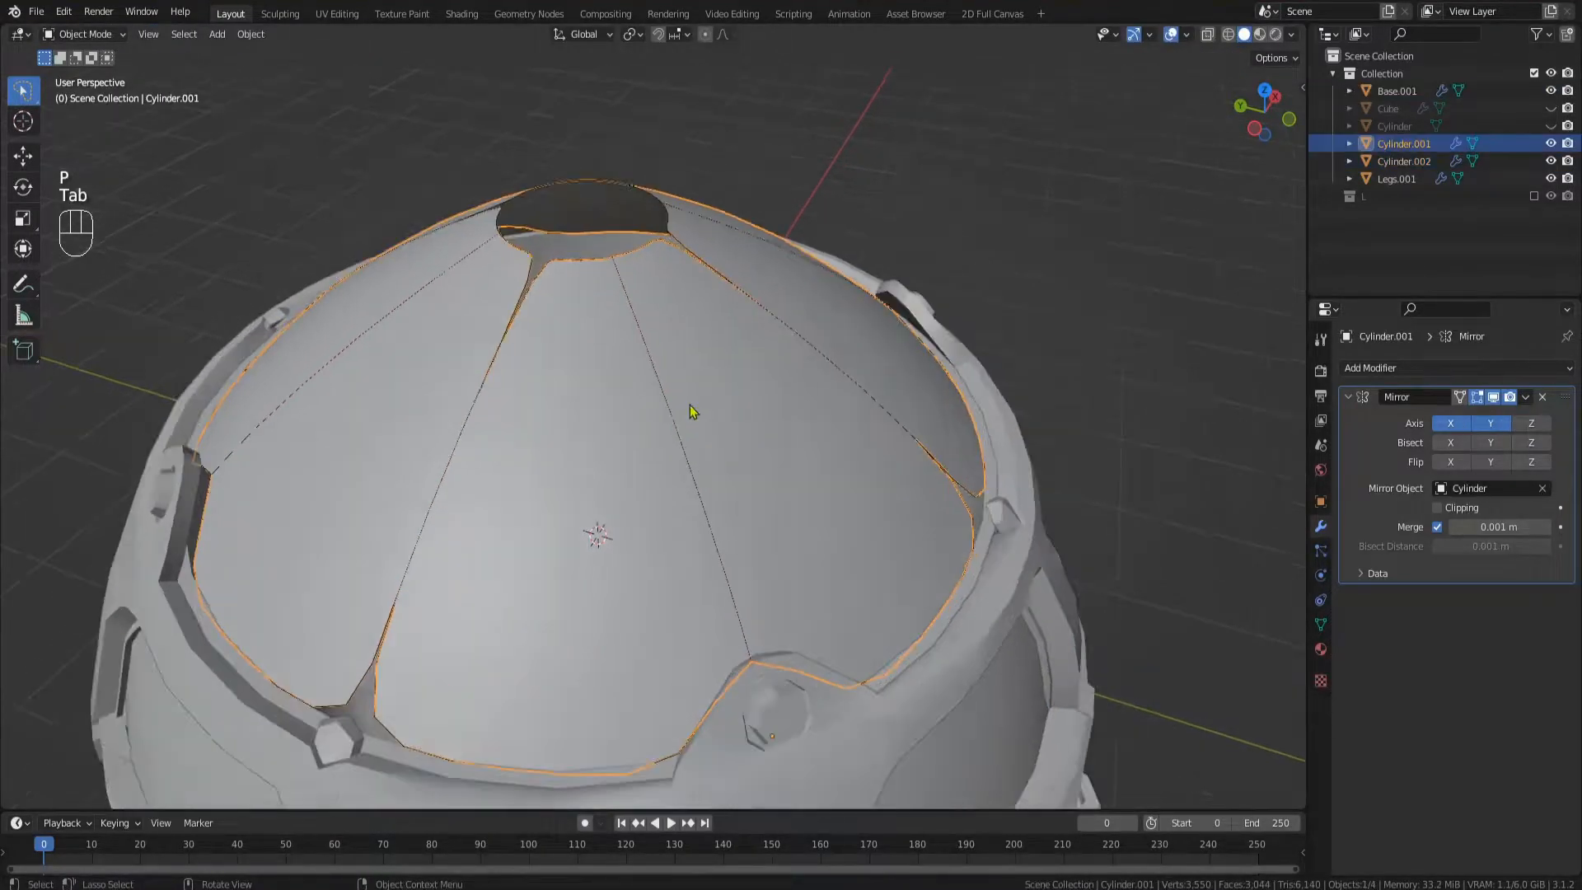
left_click(1404, 161)
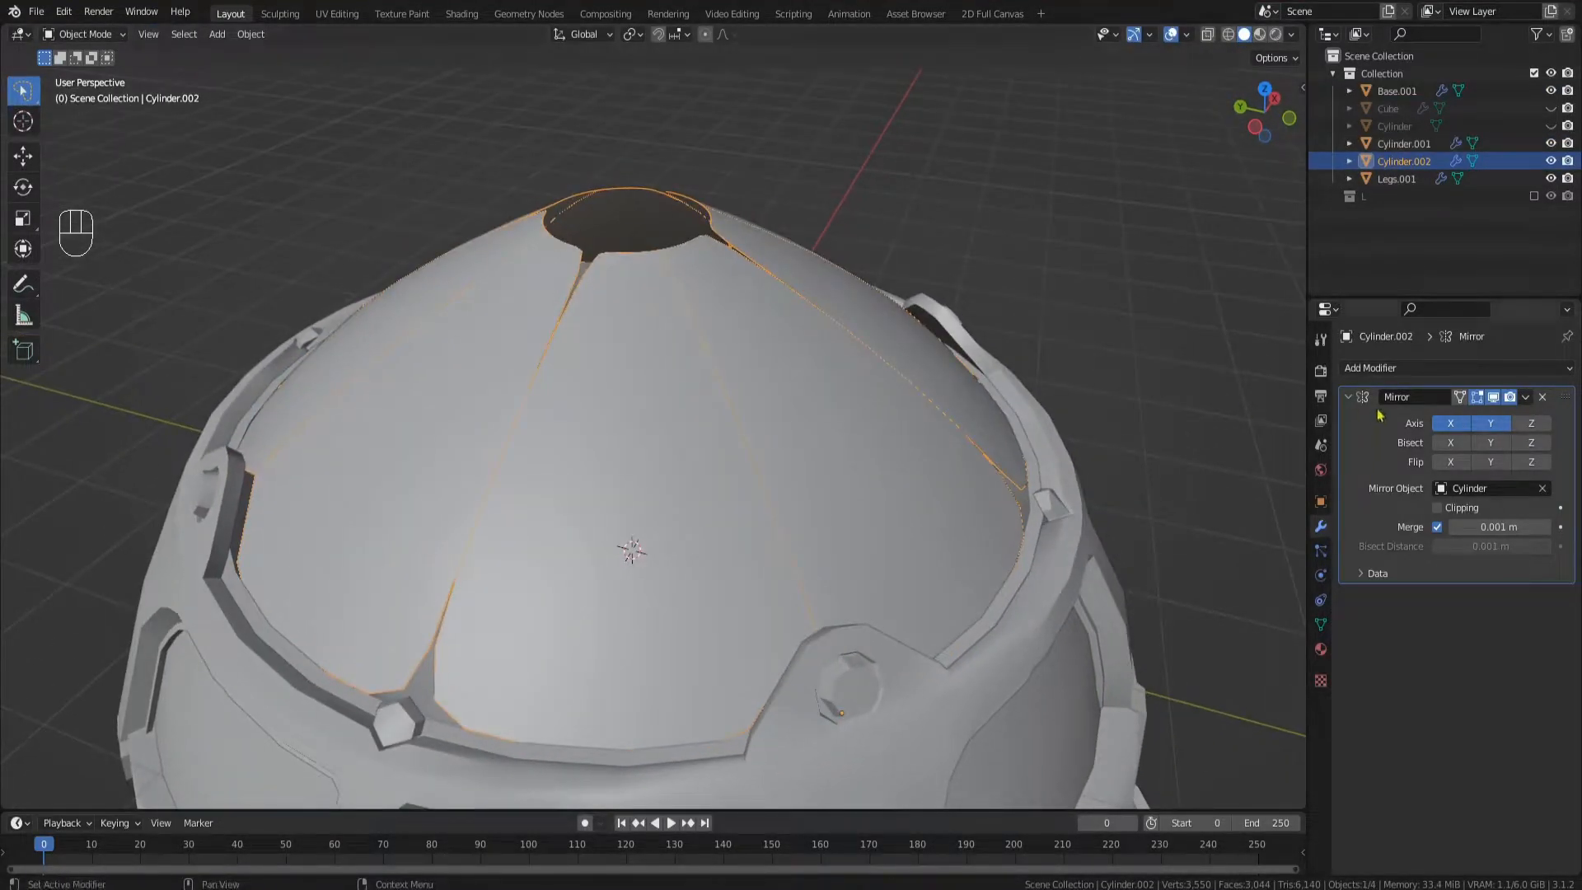
- Thicken the skinned ribs and shrink the frame slightly sideways
key("Tab")
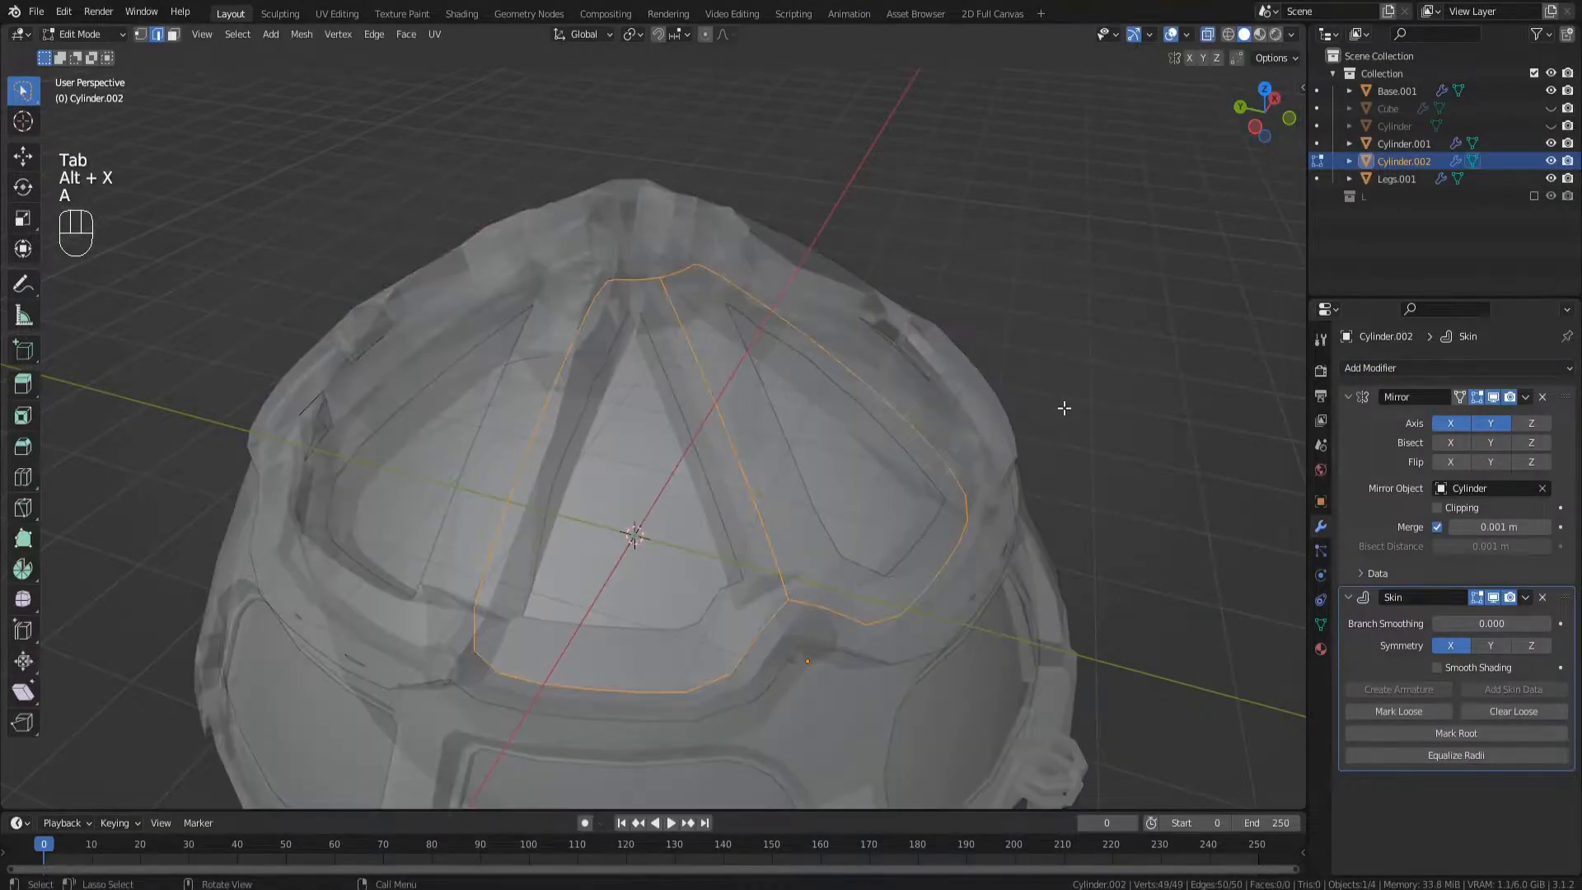
key("s")
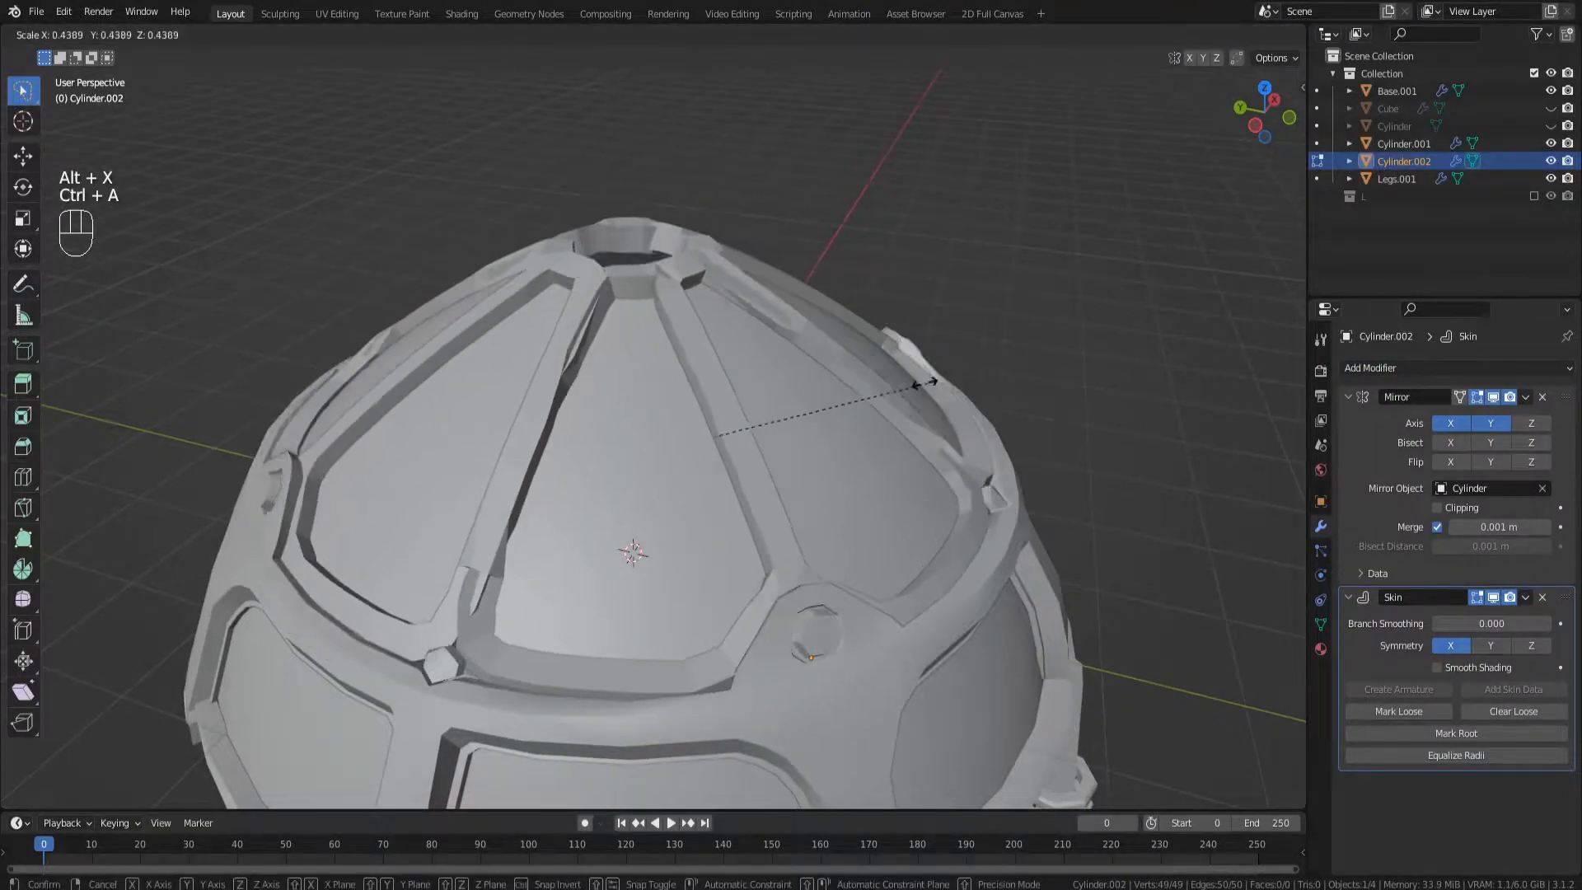
mouse_move(802, 405)
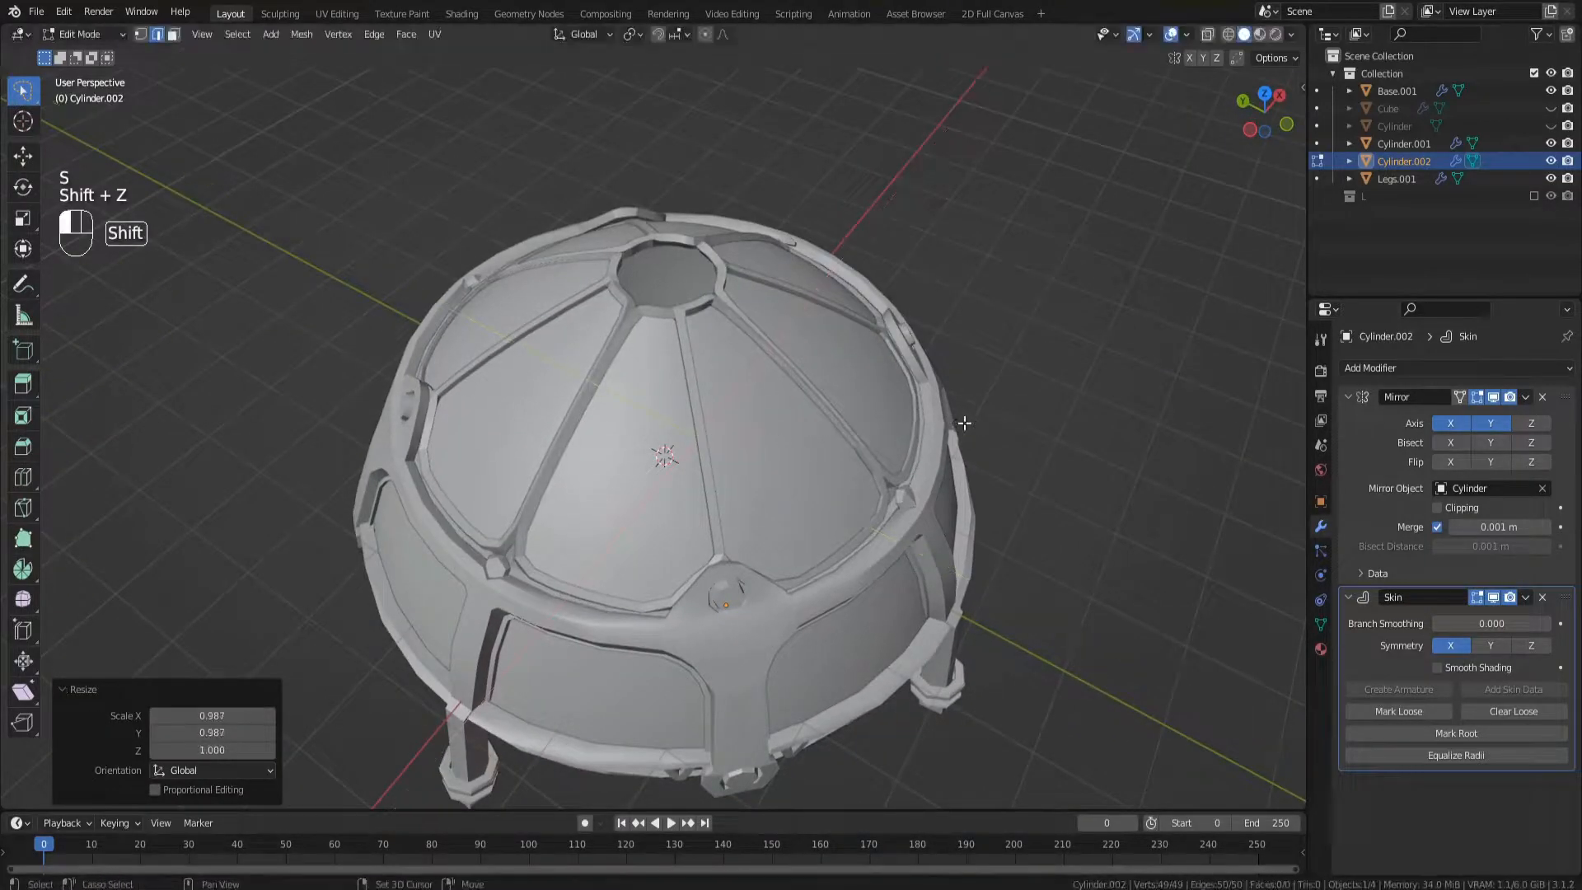
key("Tab")
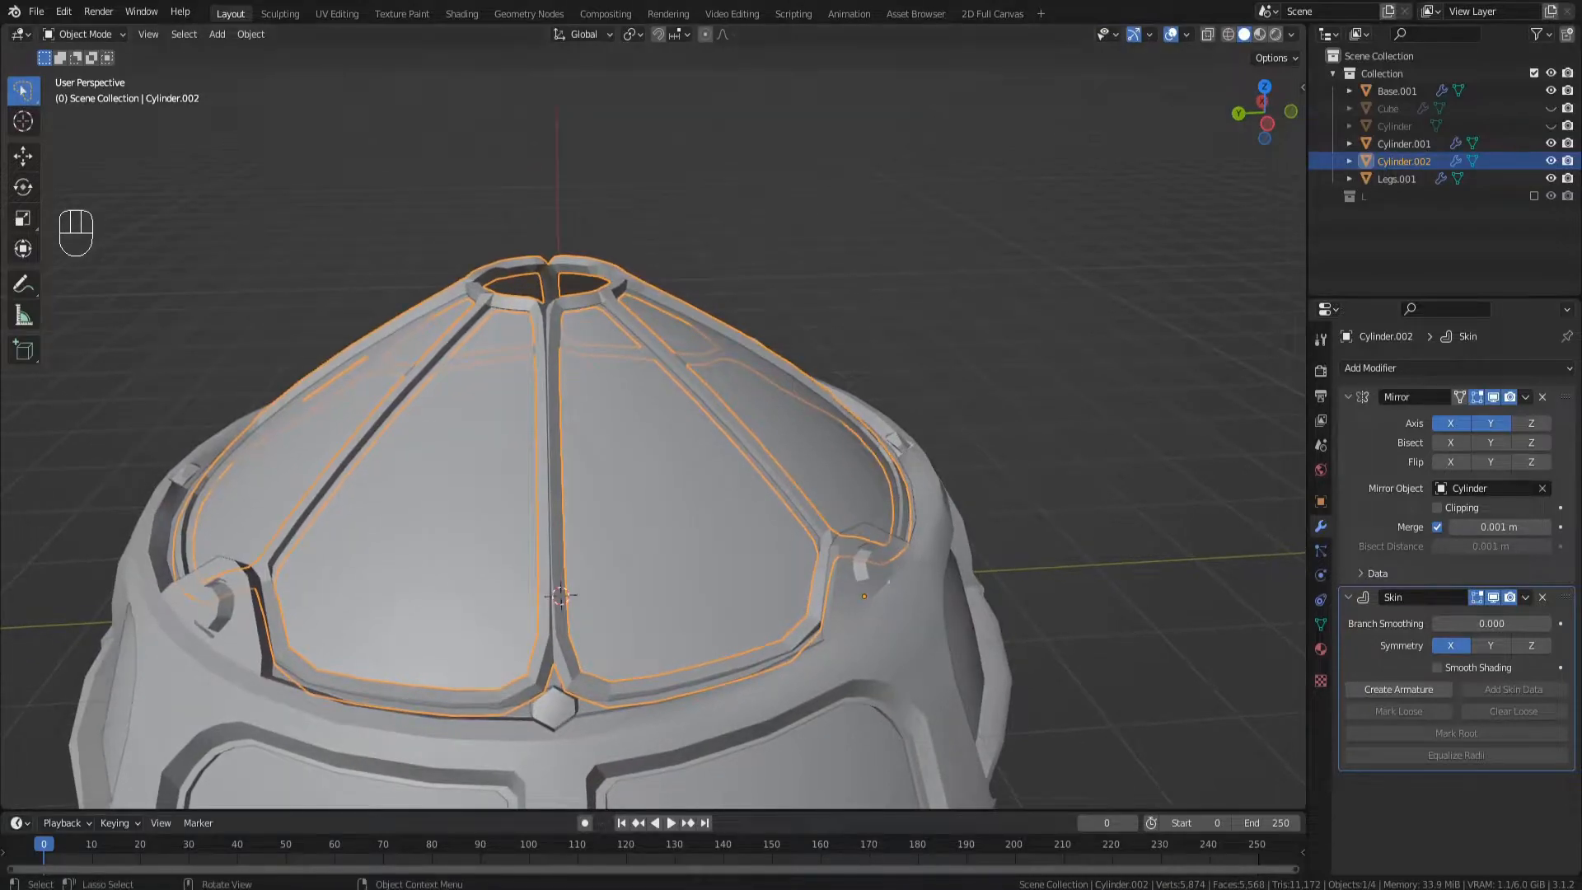
- Snap the cursor to the bolt and parent the top panel to a new empty there
key("Tab")
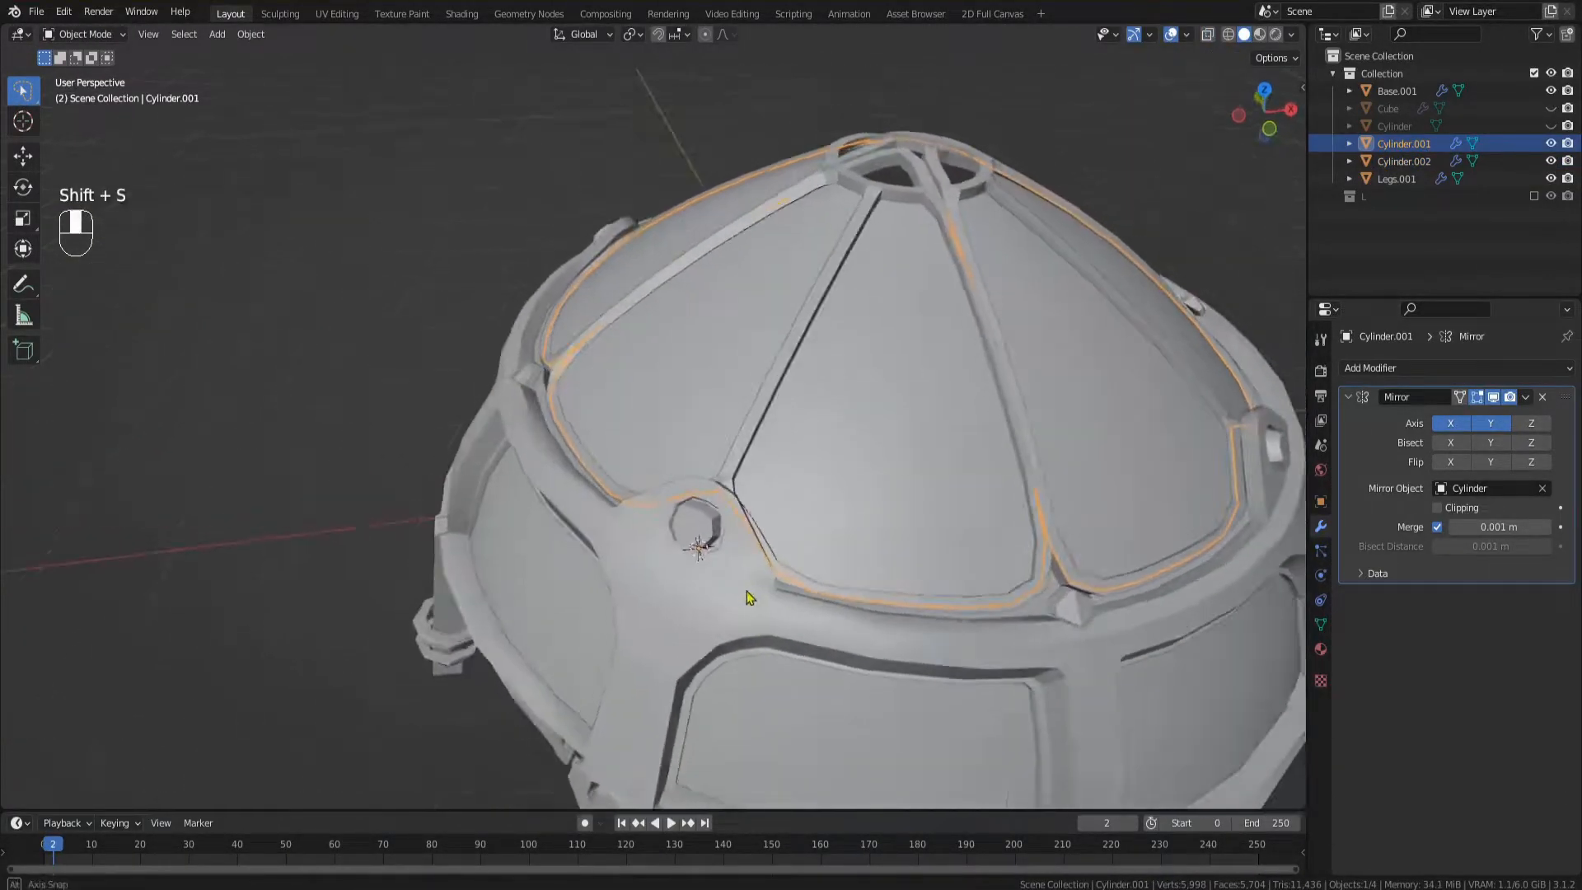
key("shift+a")
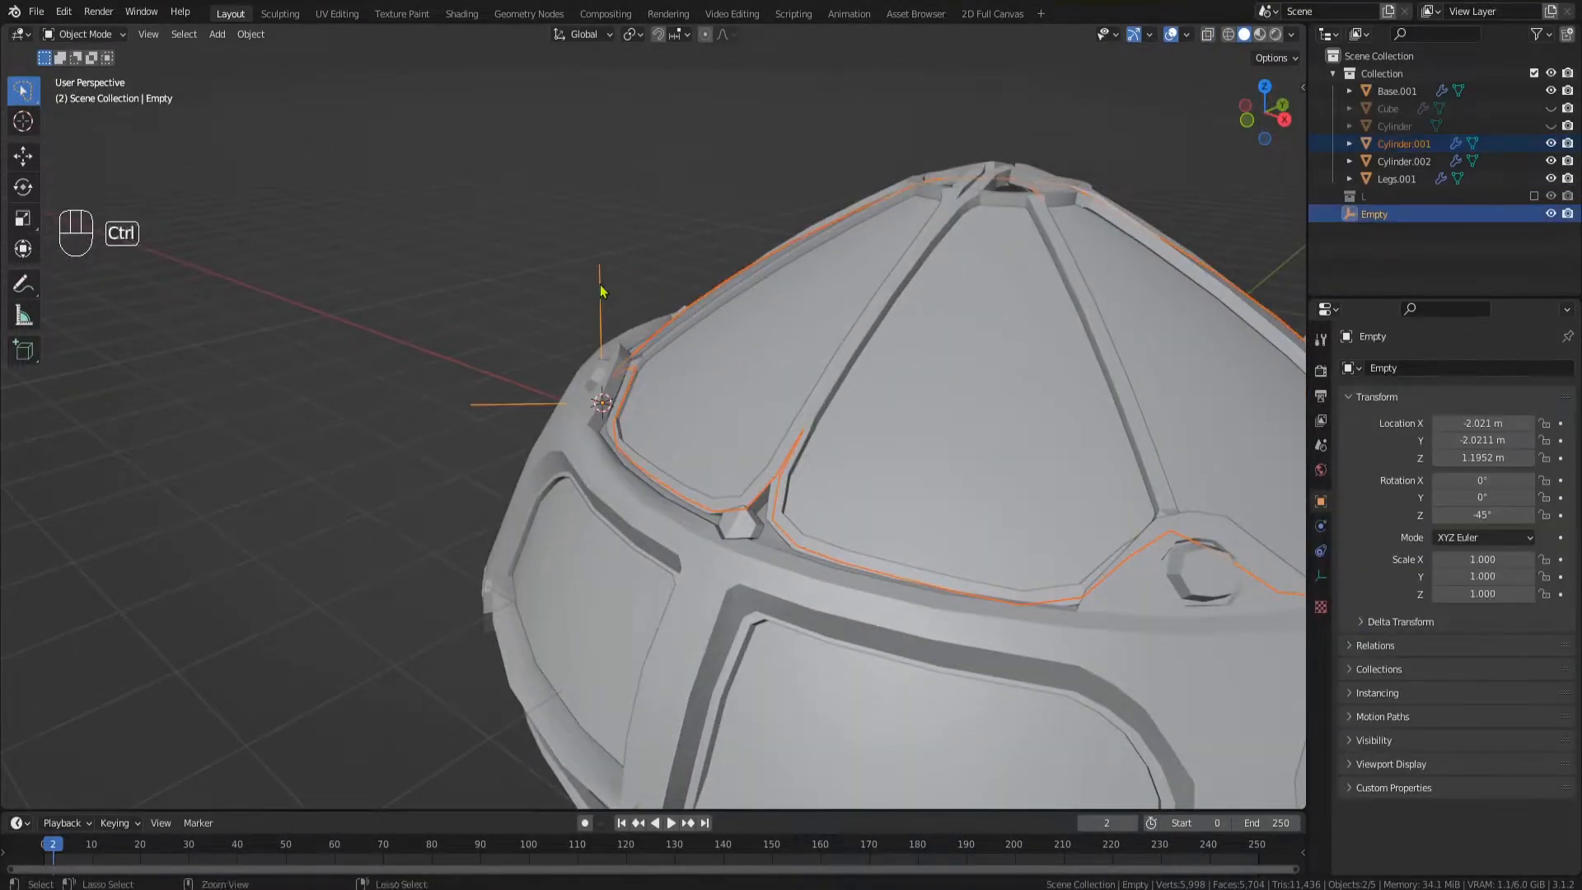
key("ctrl+p")
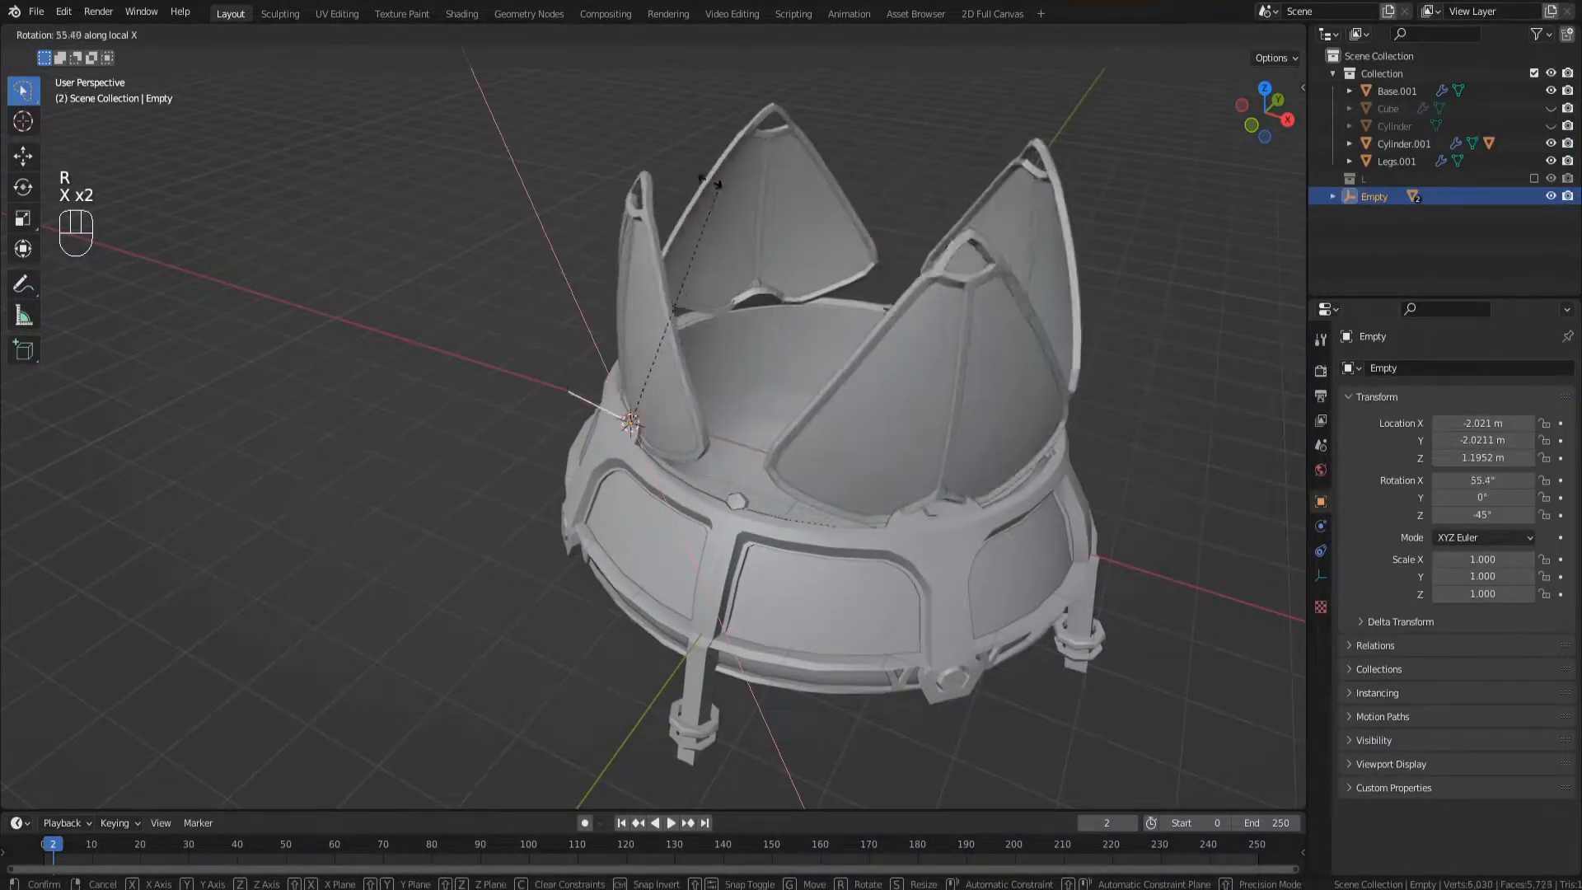
mouse_move(455, 214)
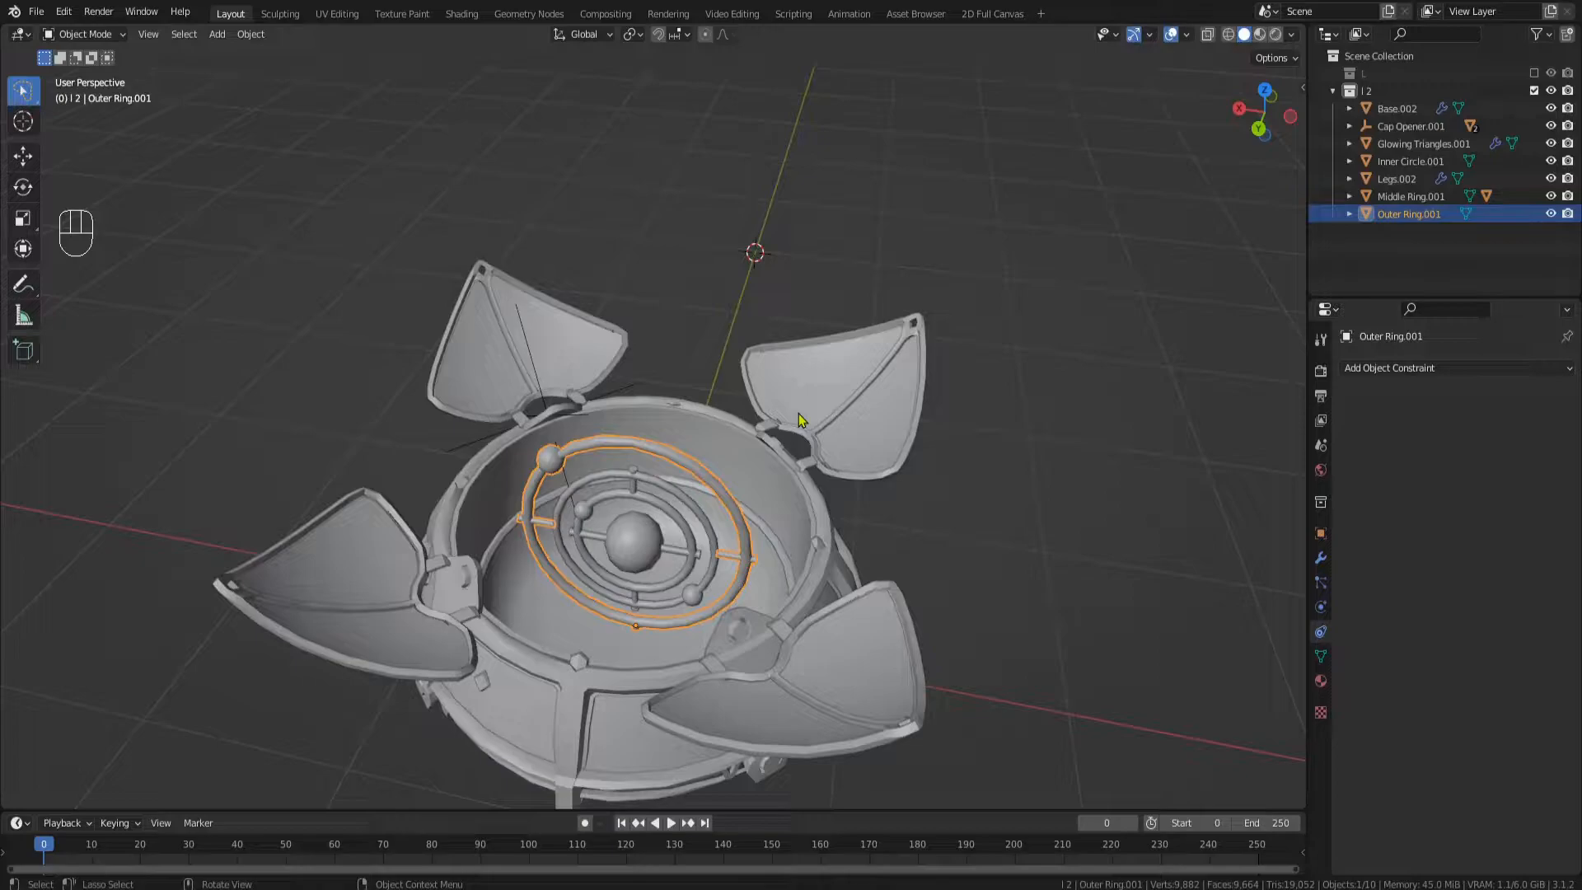
- Select Outer Ring.001 to give it constraints
left_click(1454, 368)
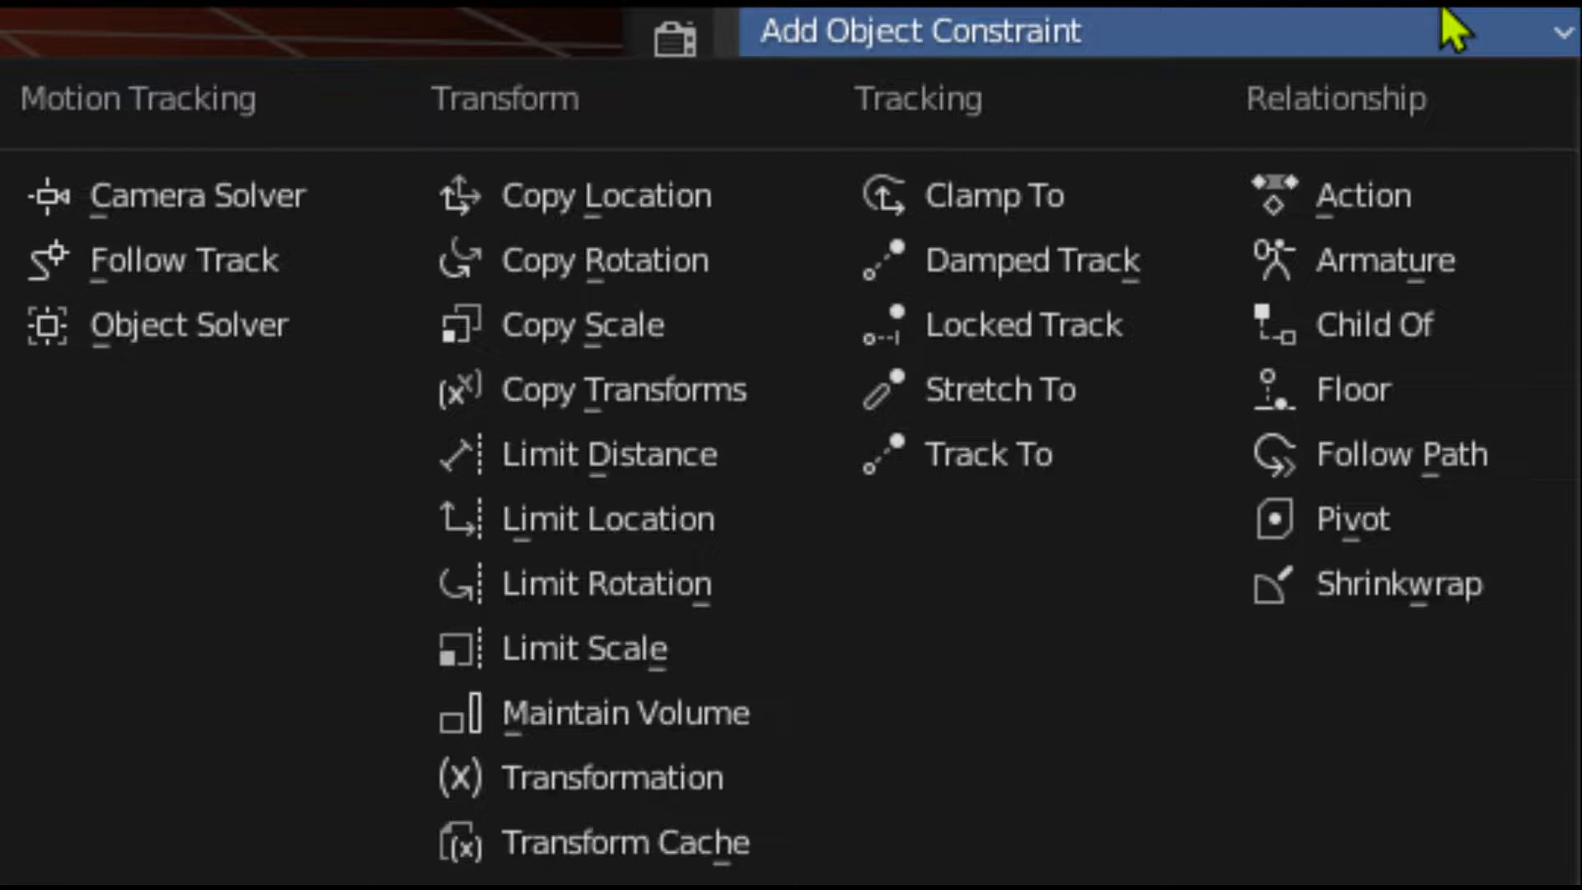
- Add an object constraint to the outer ring
left_click(608, 518)
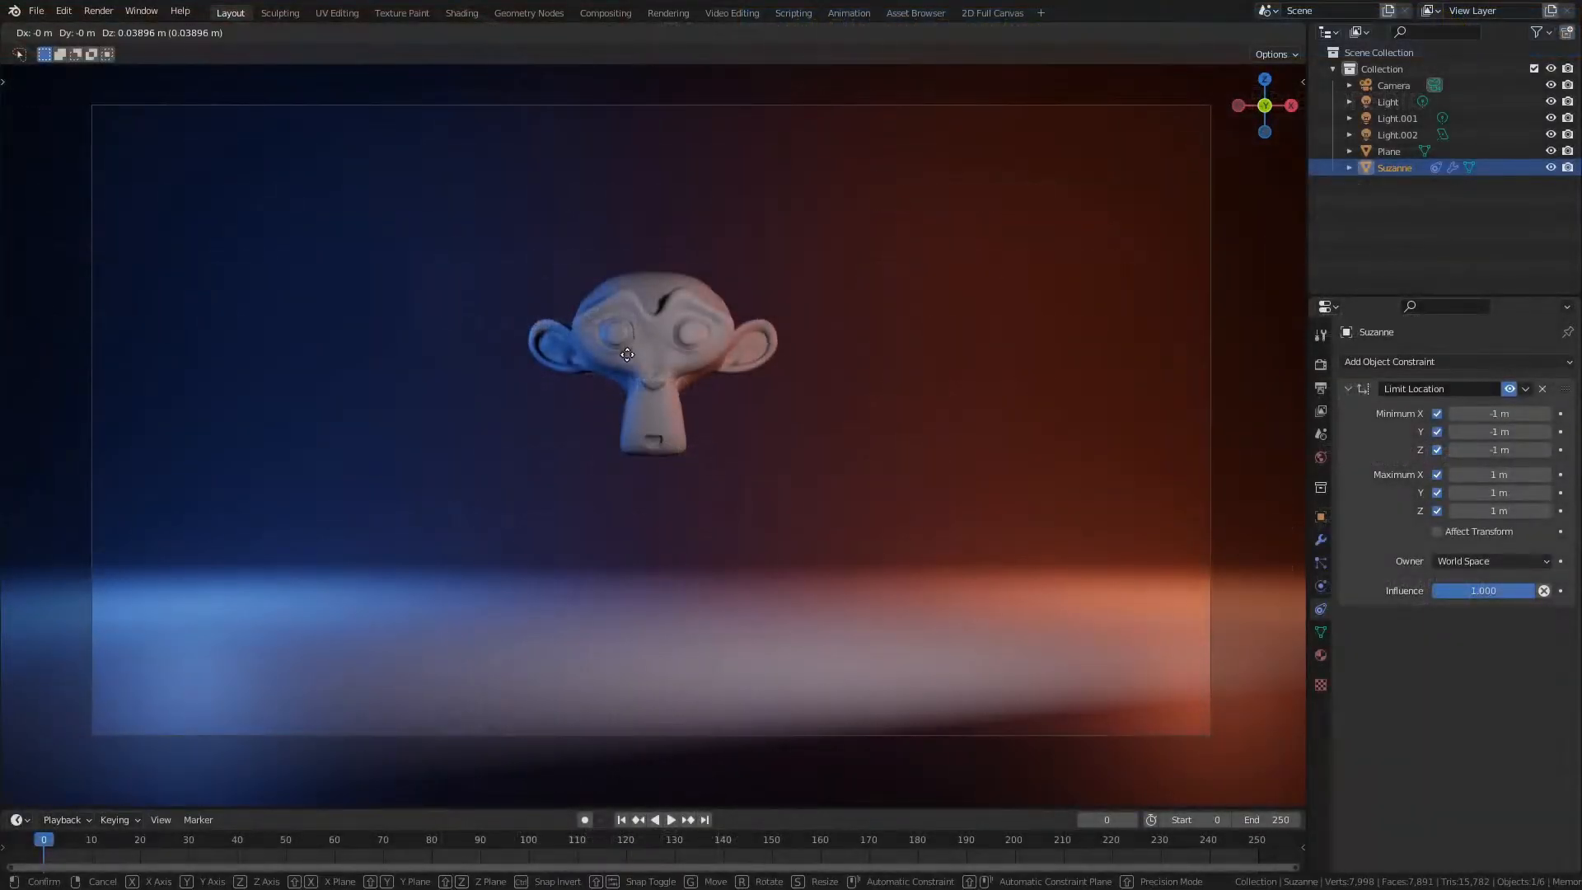
mouse_move(674, 424)
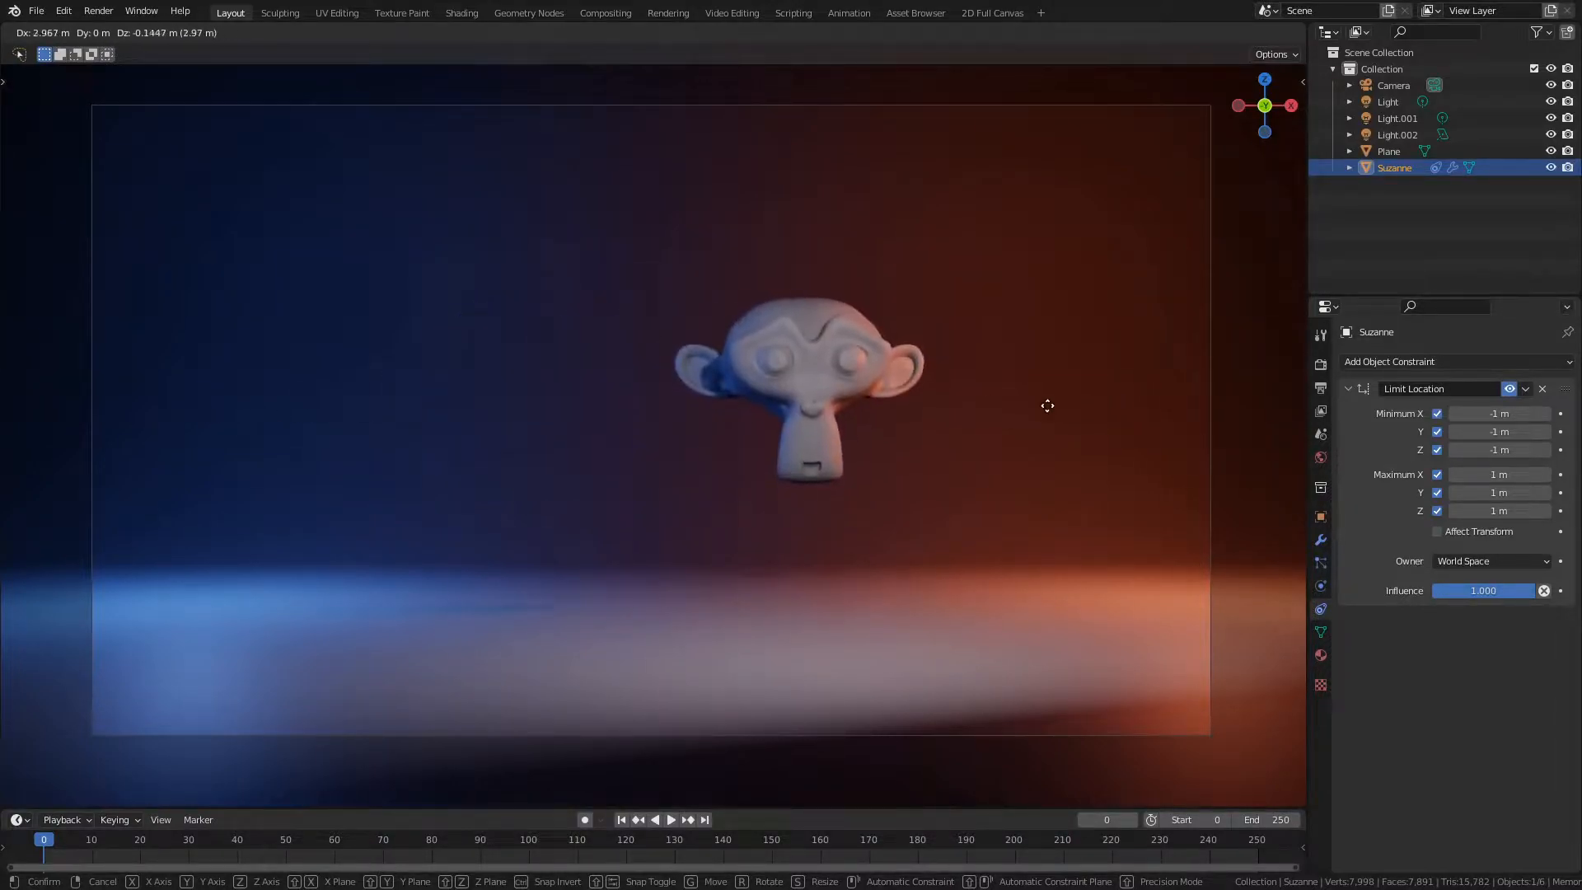
mouse_move(961, 368)
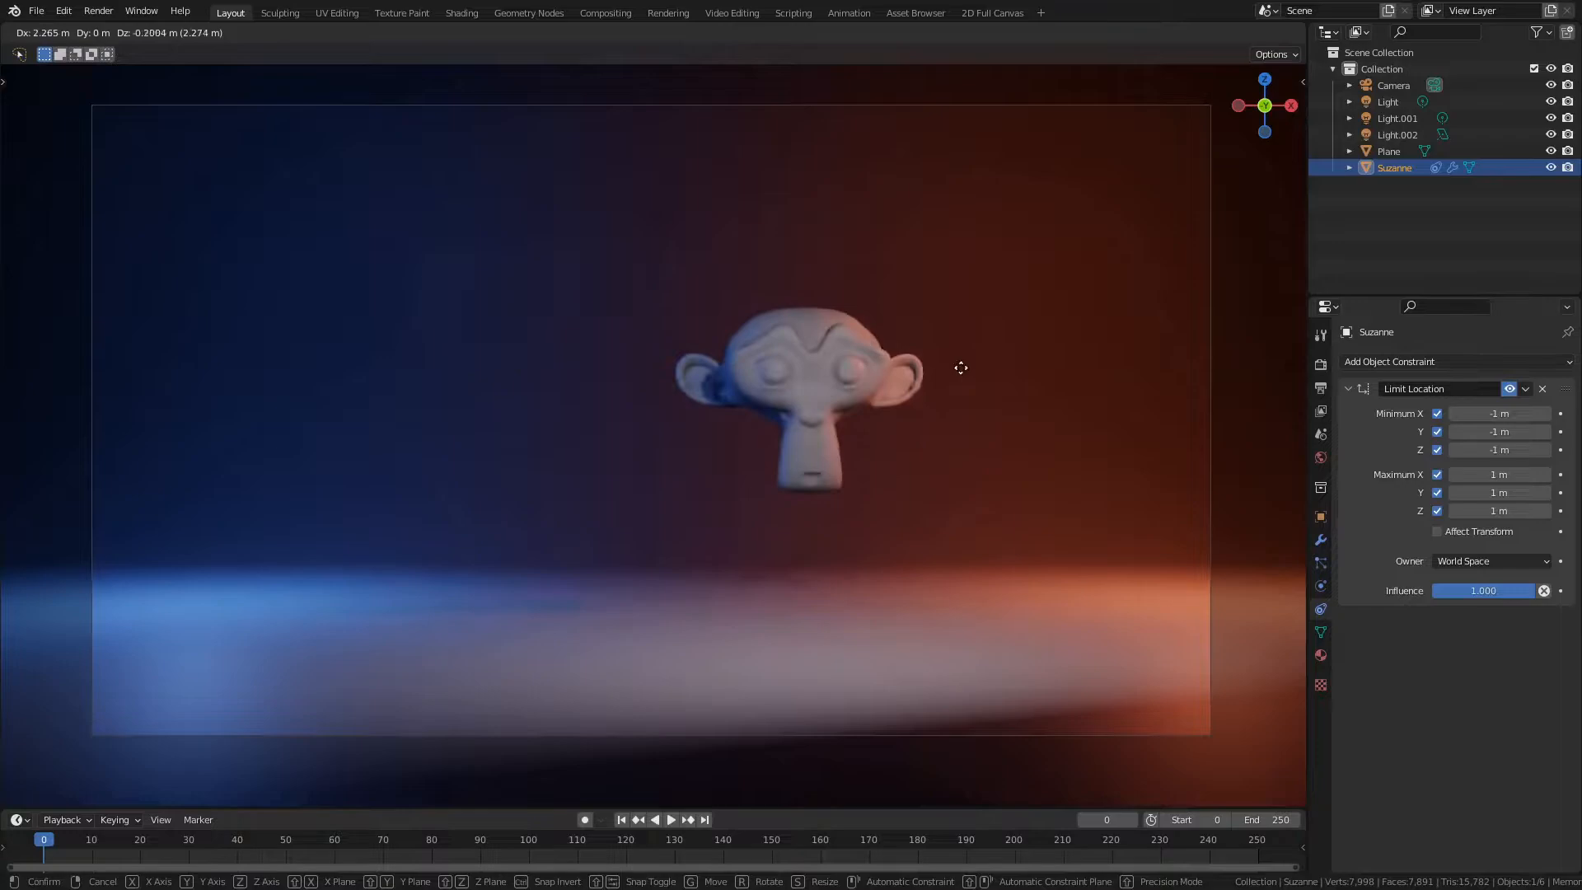
mouse_move(356, 323)
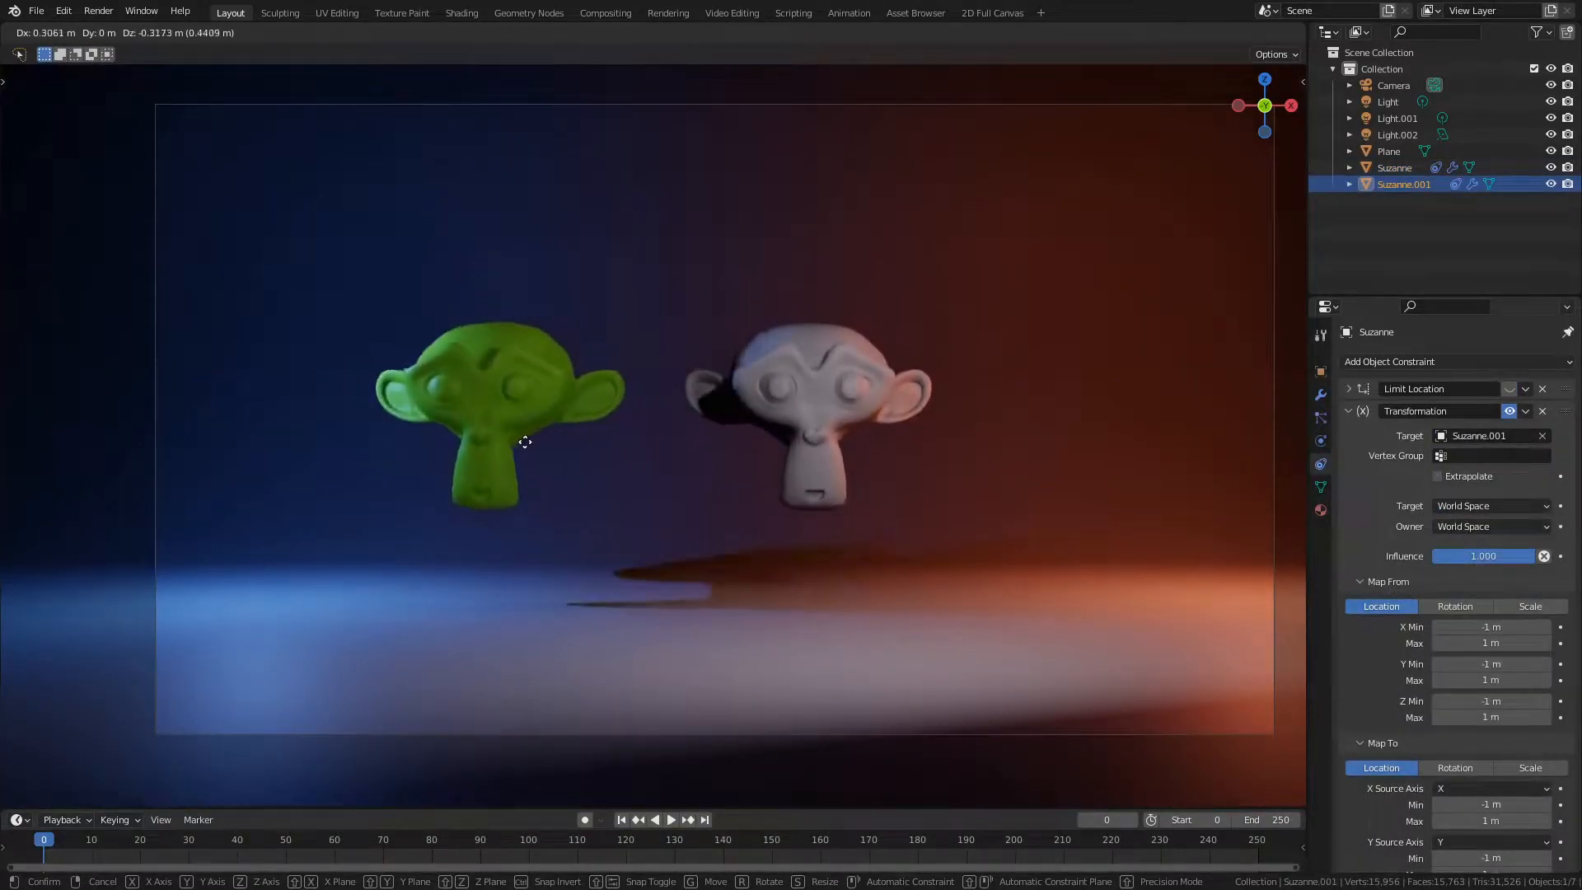
mouse_move(830, 241)
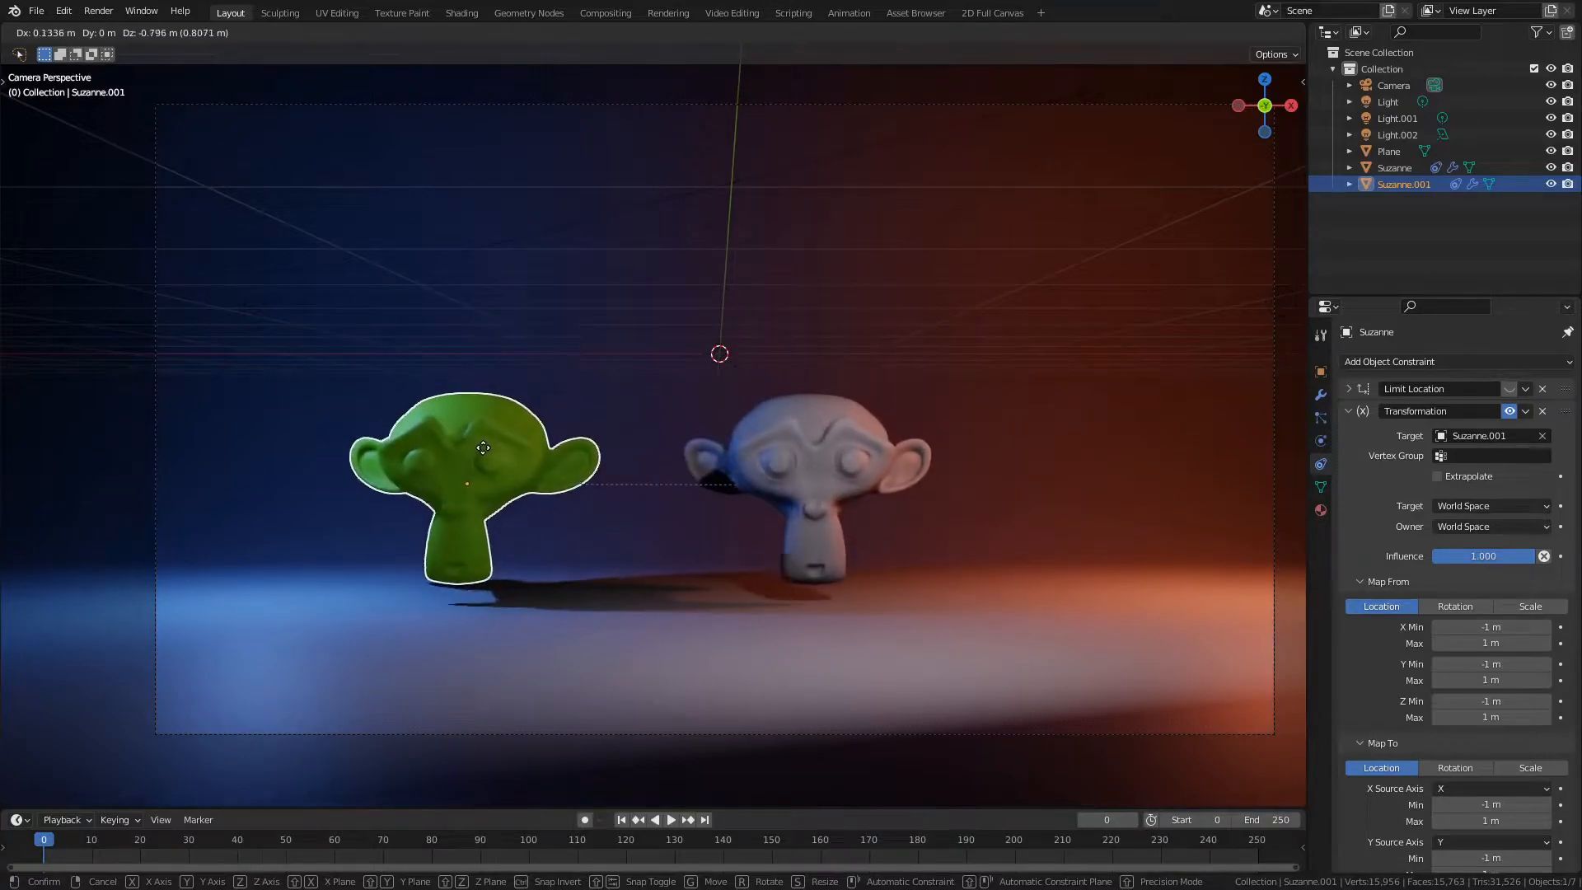
mouse_move(394, 177)
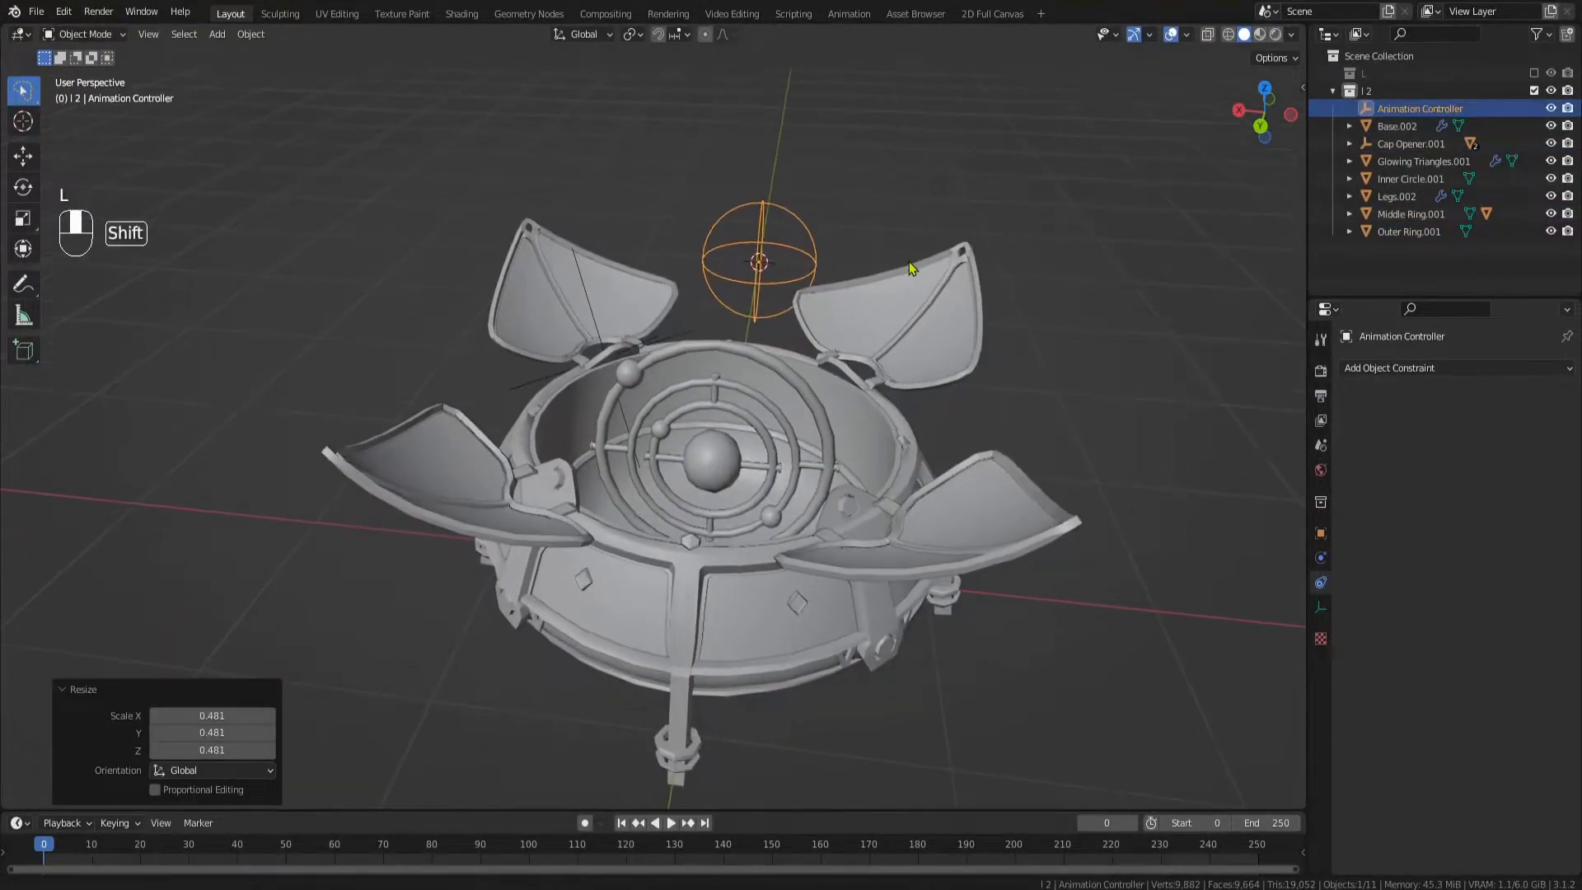
- Add a Transformation constraint on Outer Ring.001 driven by Animation Controller, mapped to rotation
left_click(1403, 368)
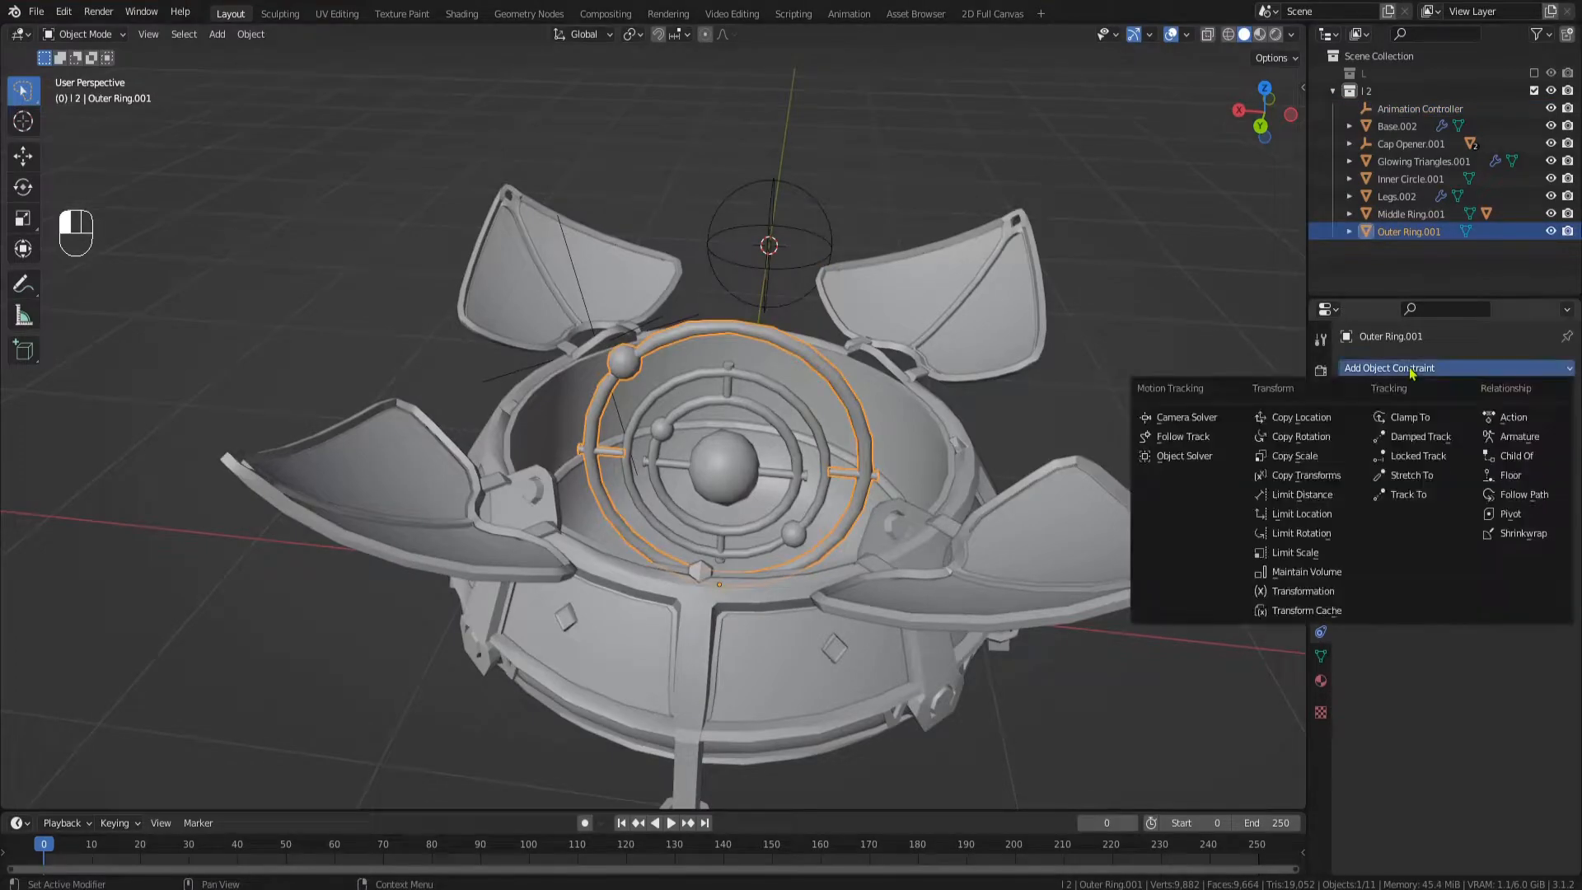
left_click(1302, 590)
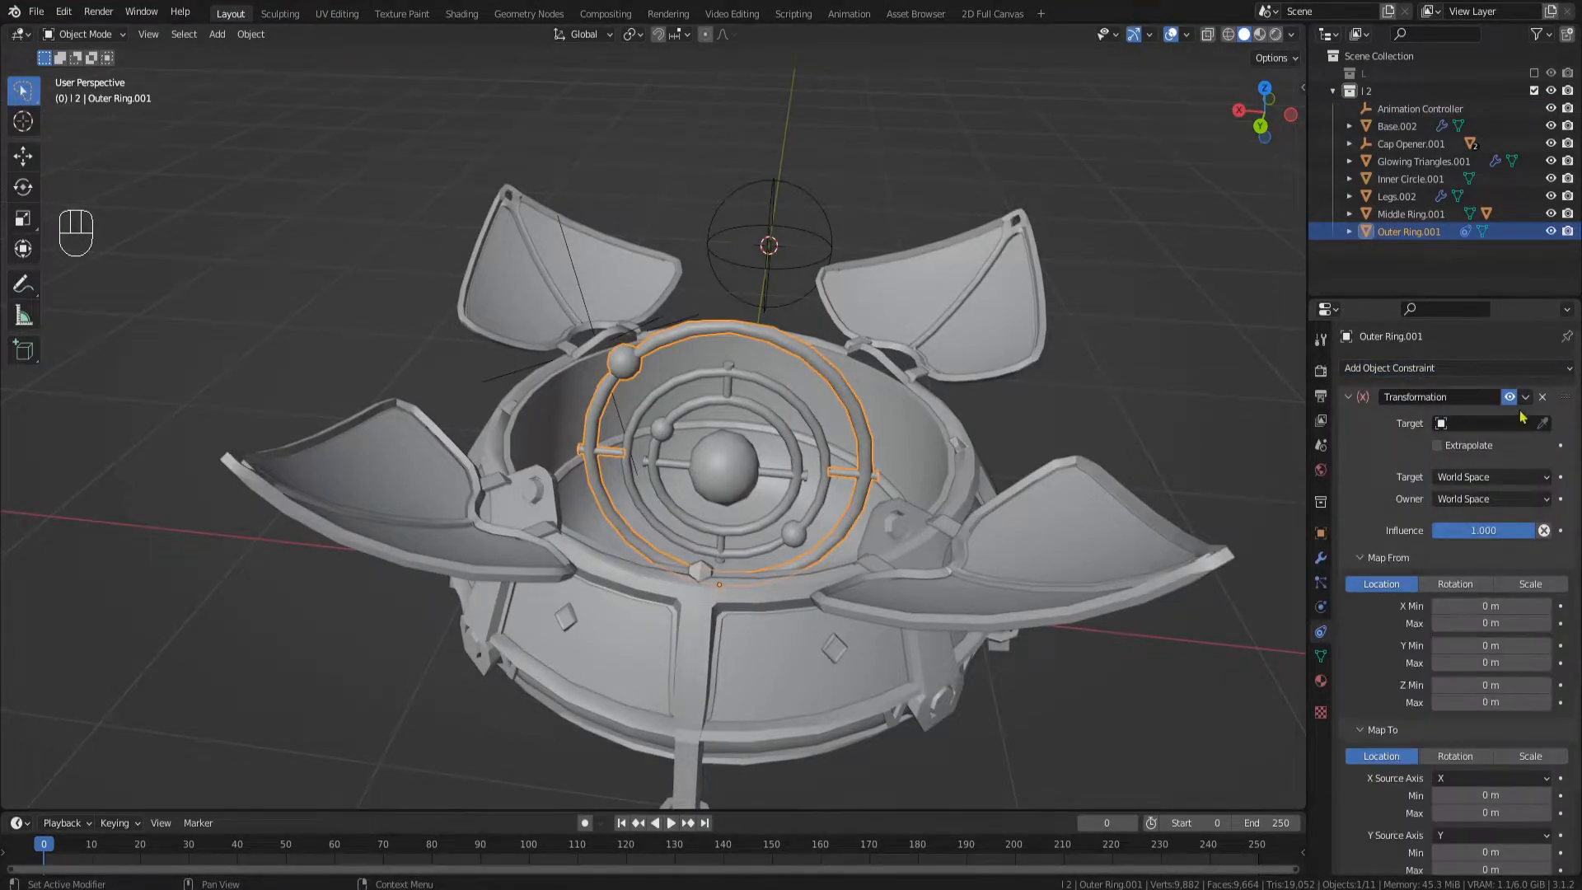
left_click(1484, 424)
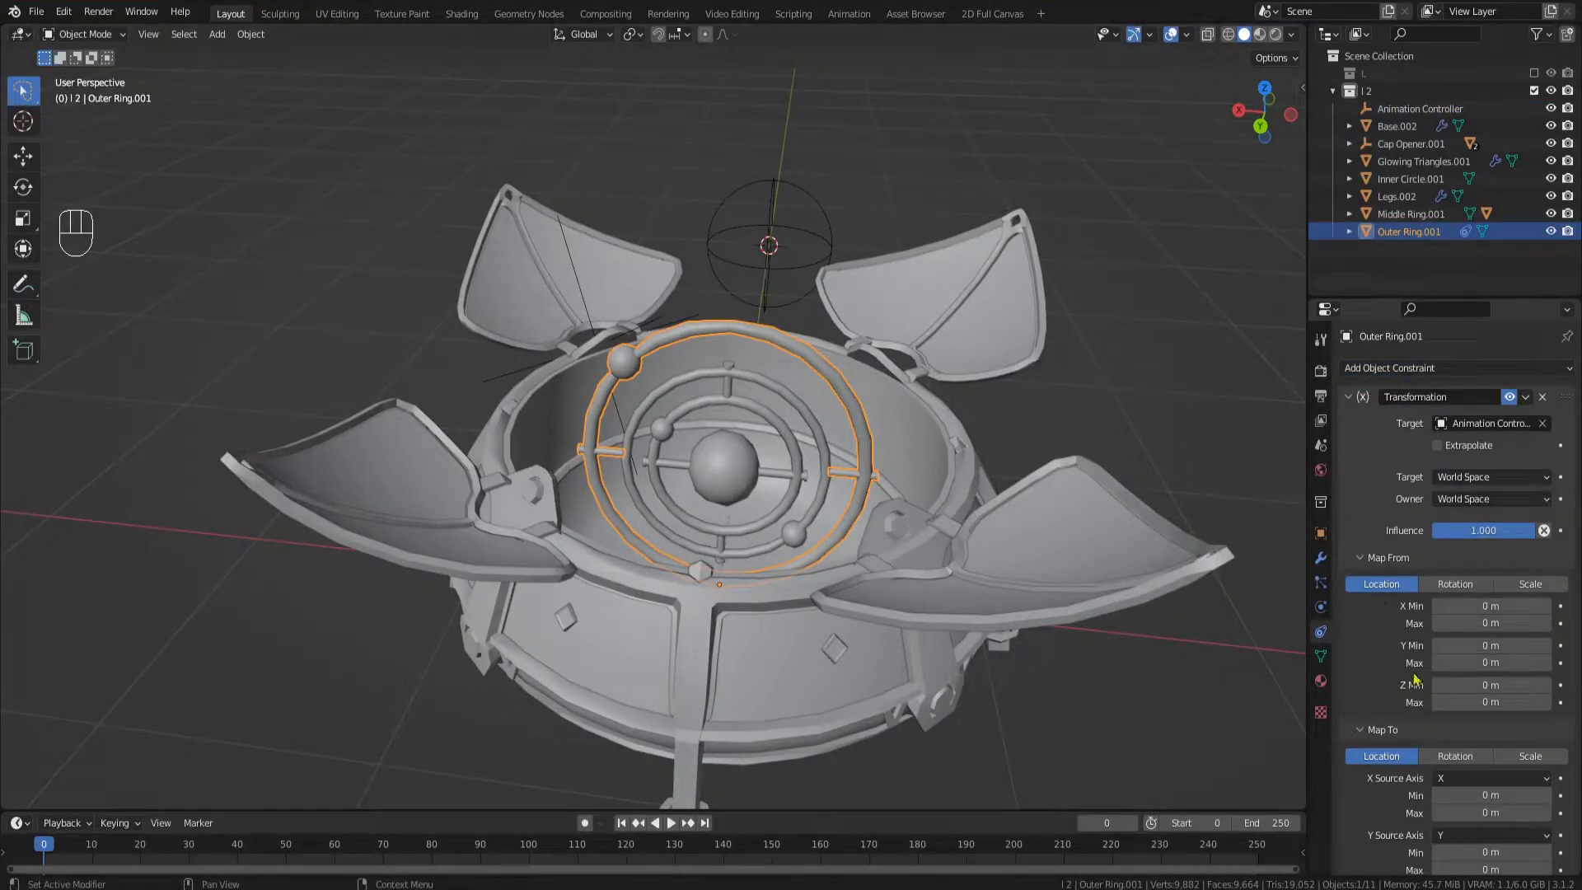
scroll("down", 3)
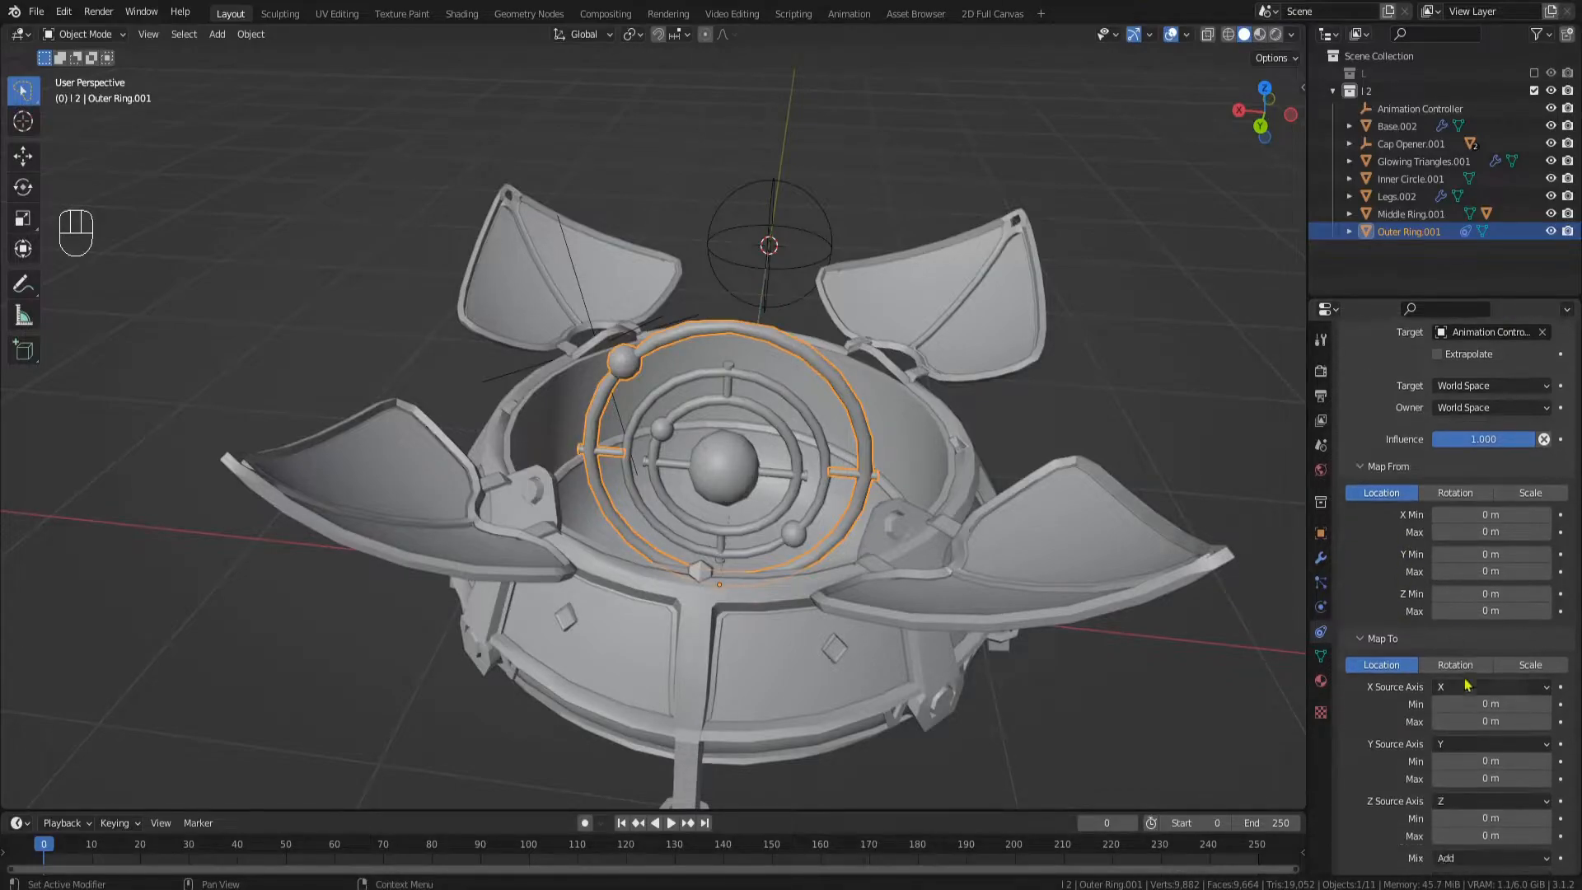
left_click(1454, 664)
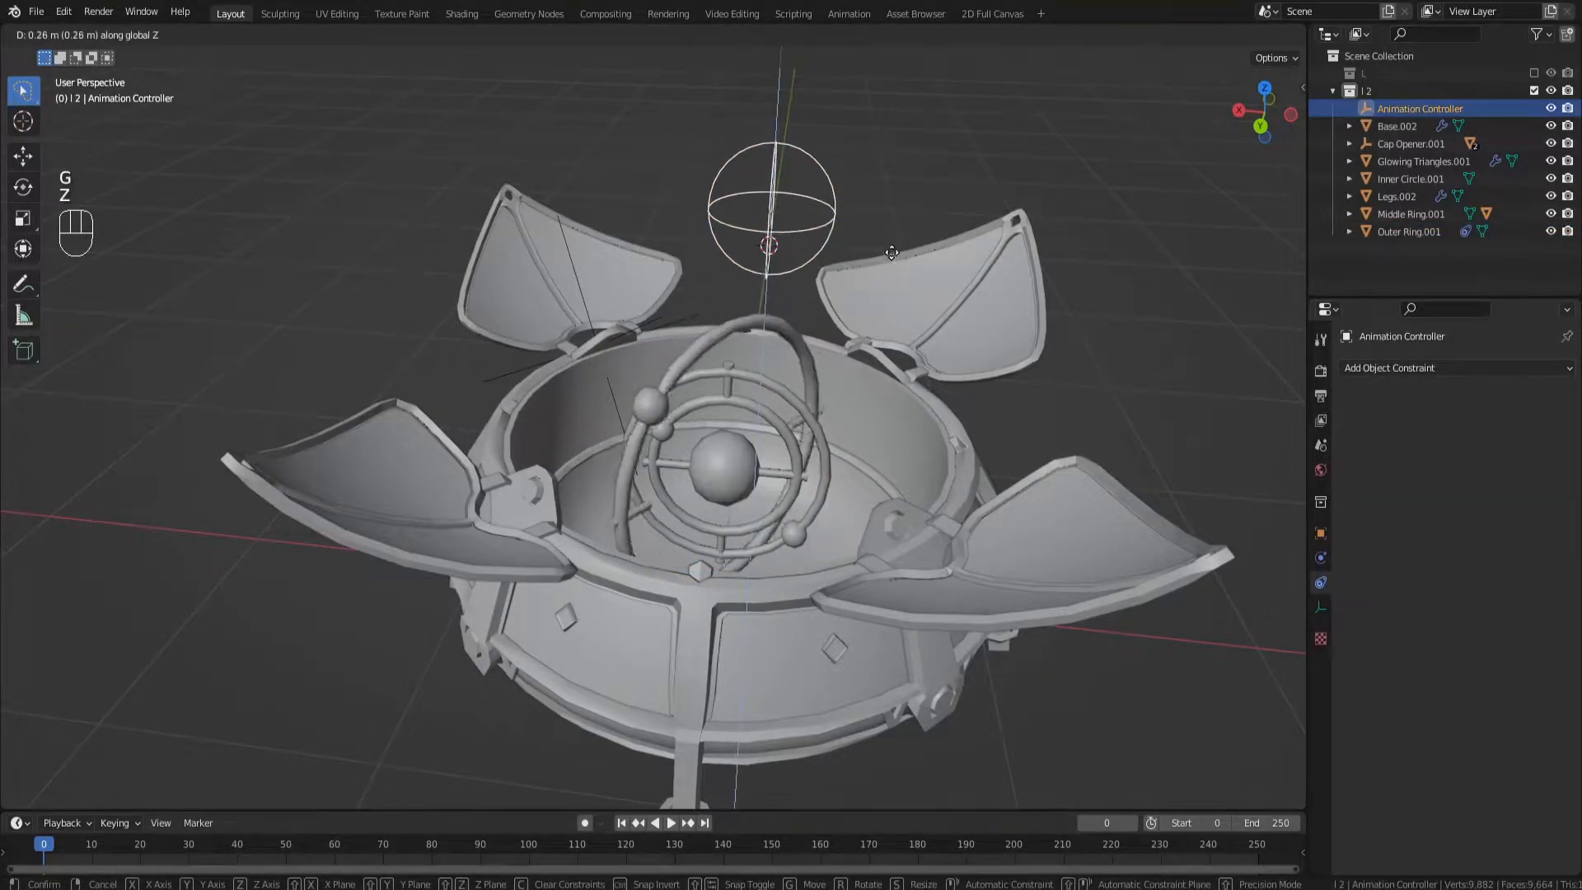
mouse_move(875, 226)
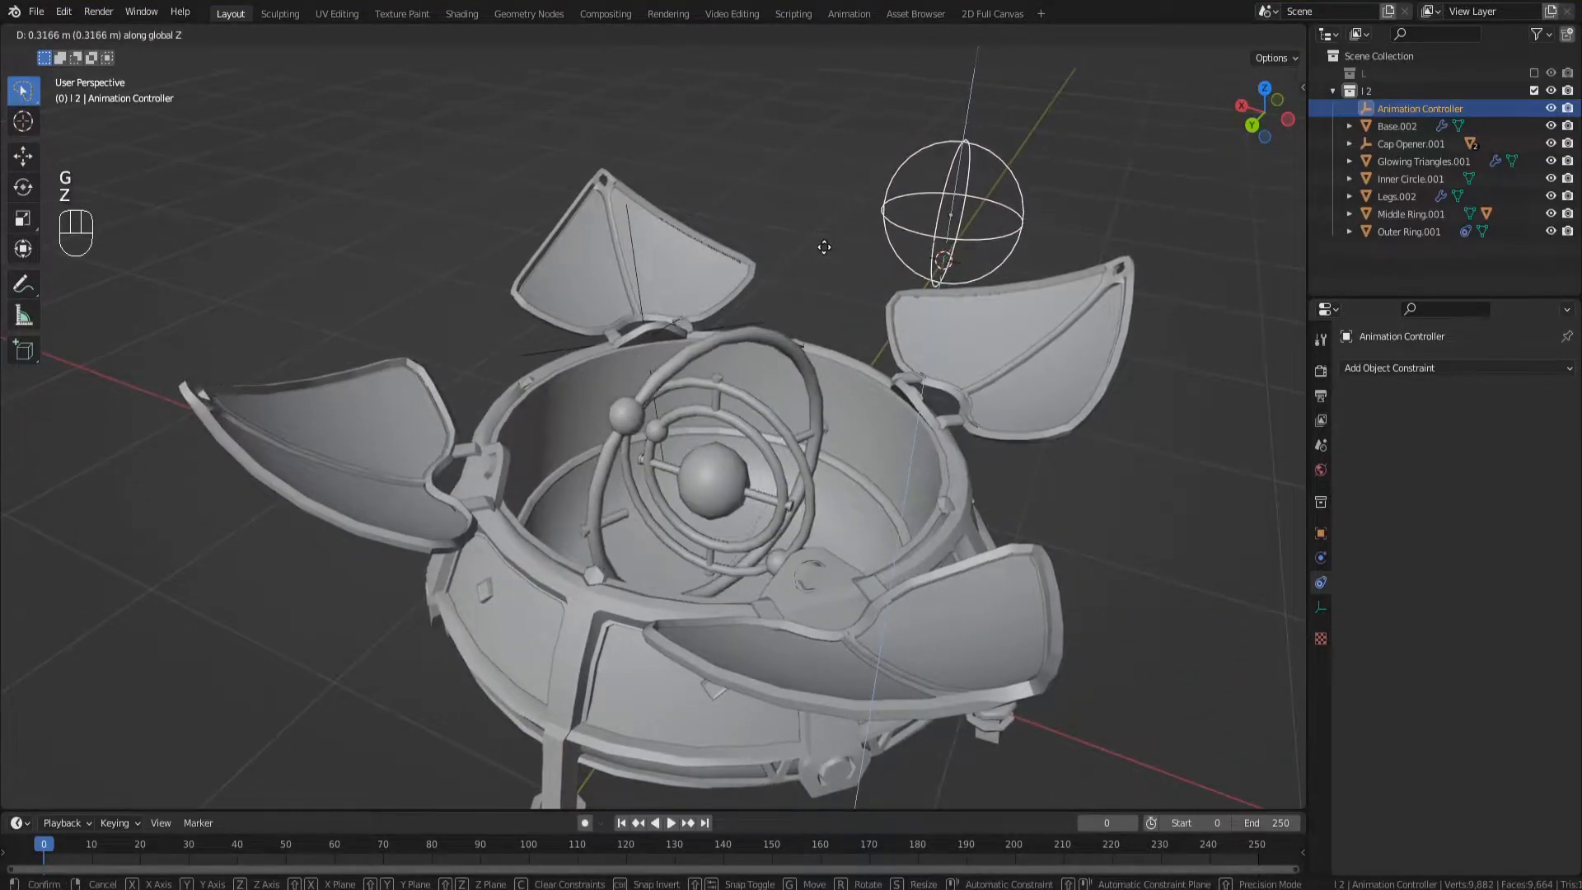
- Enable Extrapolate so the outer ring keeps rotating beyond the range
left_click(1410, 231)
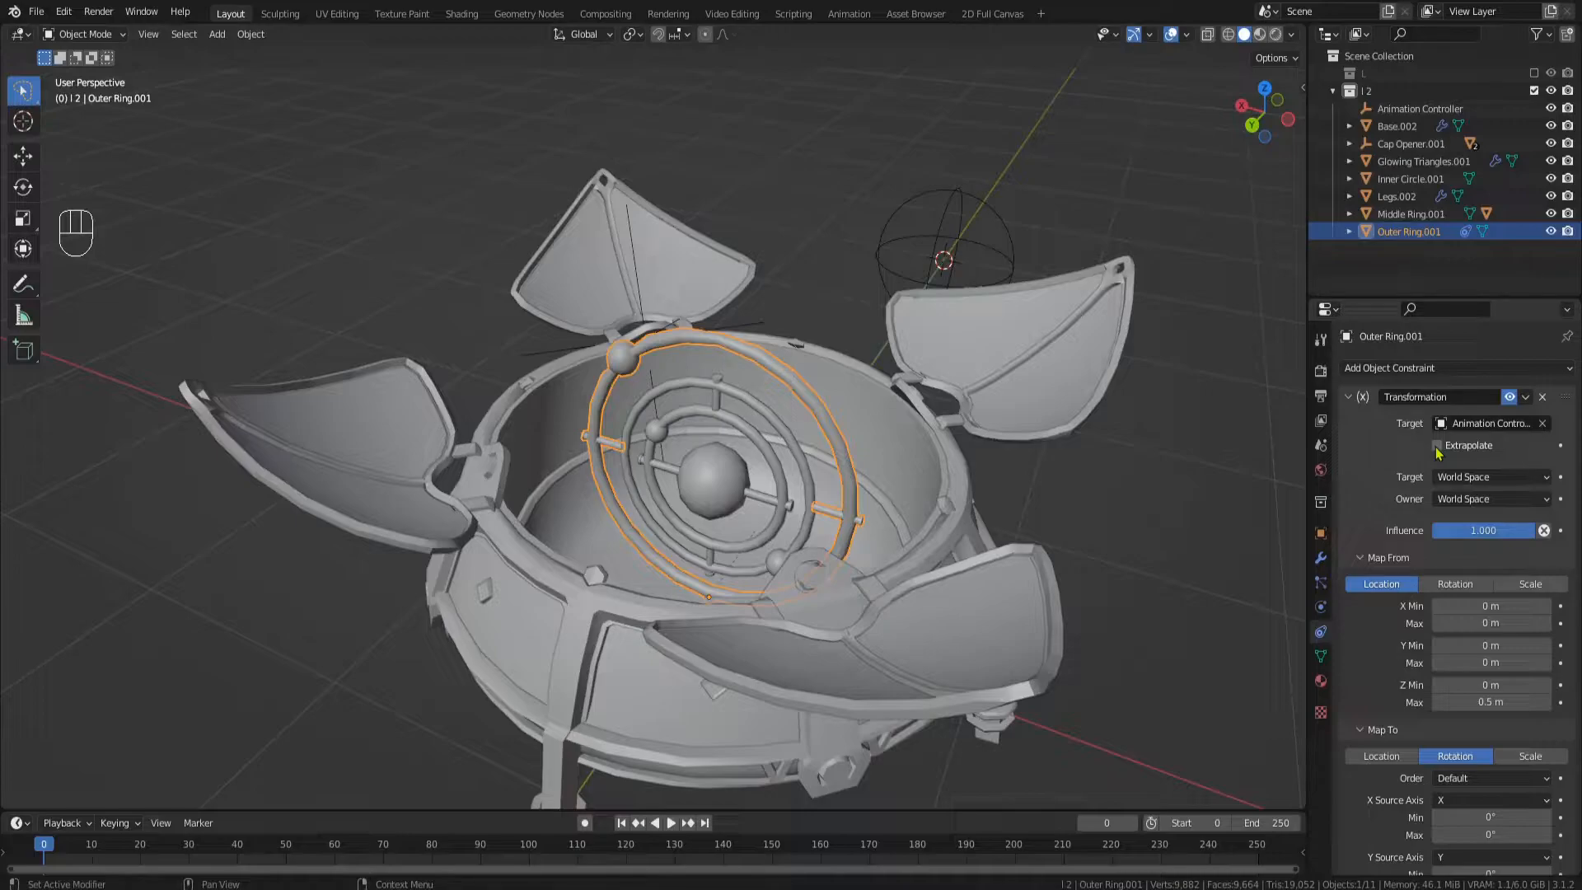
left_click(1436, 445)
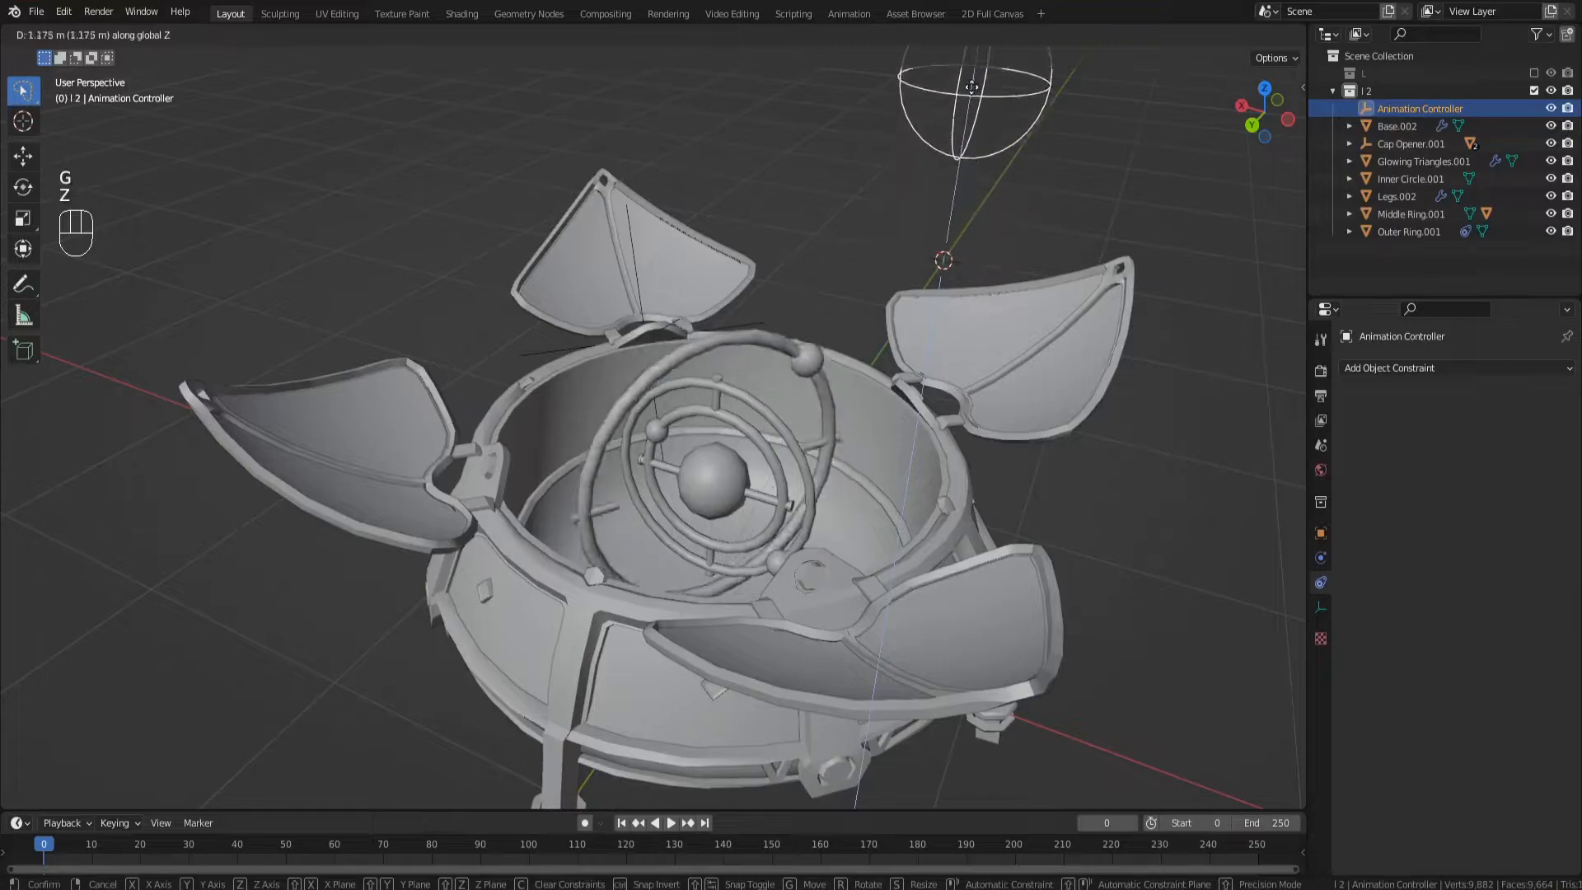
mouse_move(979, 293)
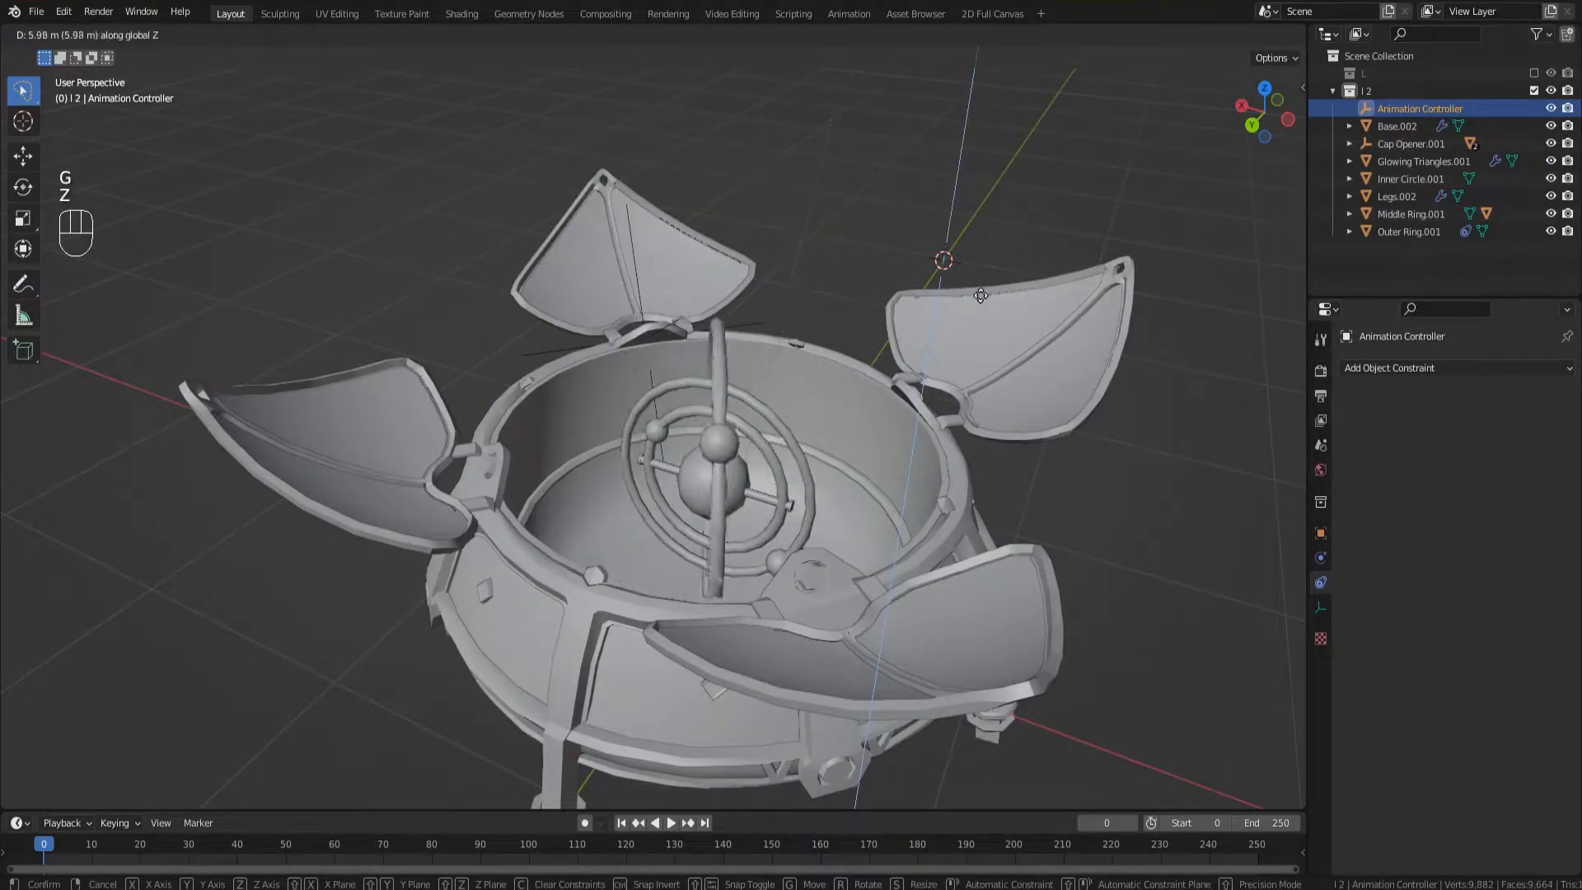
mouse_move(905, 572)
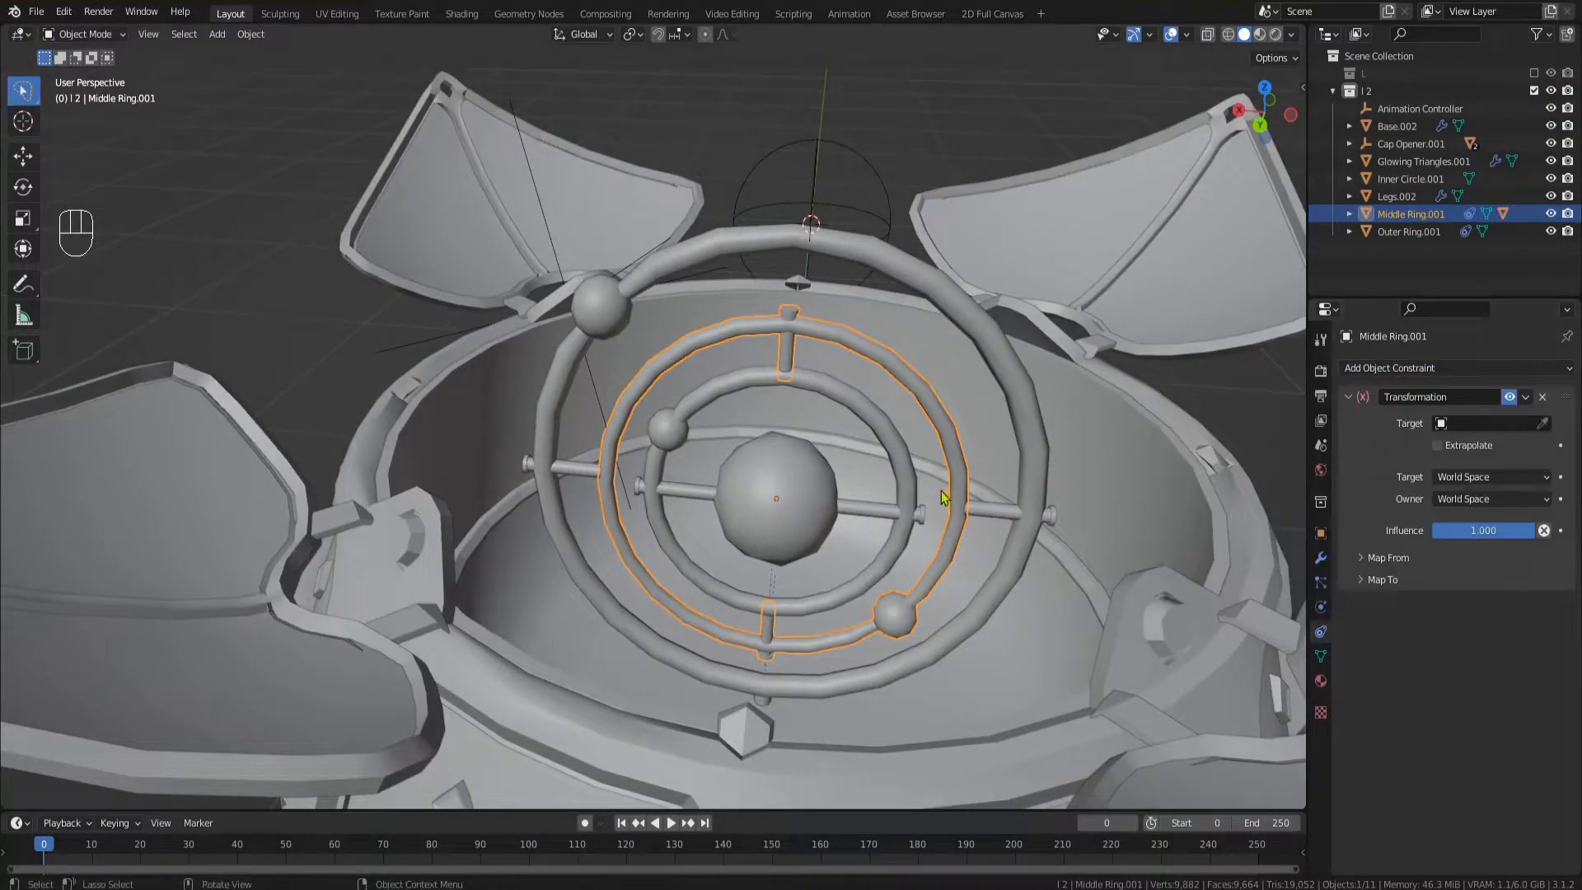
- Target Outer Ring.001 in the middle ring's constraint and take X rotation from the Z axis
left_click(1388, 579)
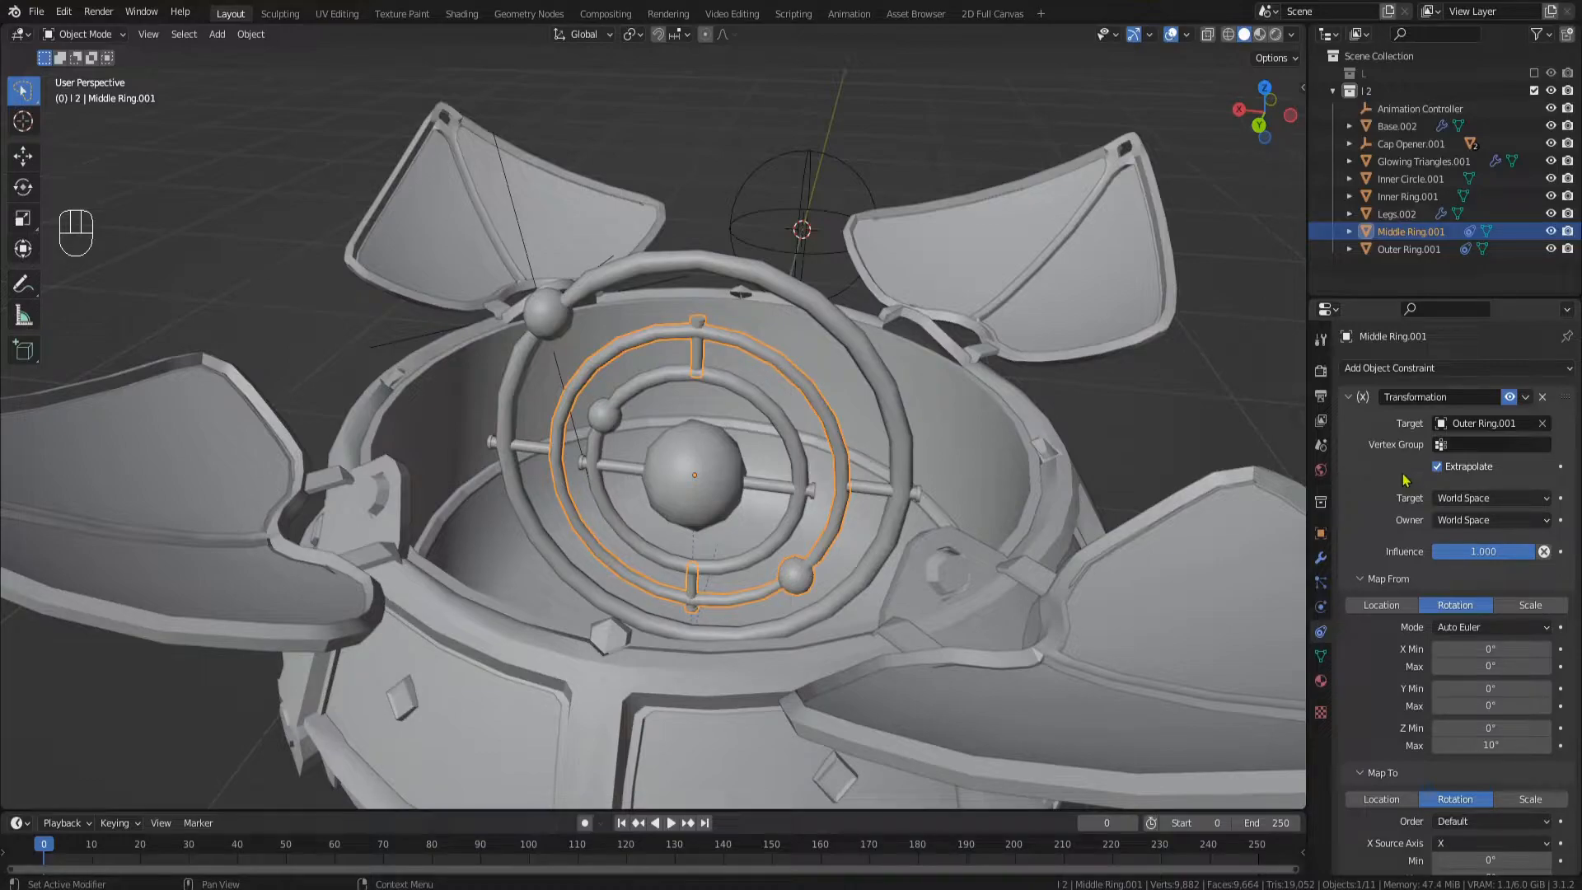
scroll("down", 3)
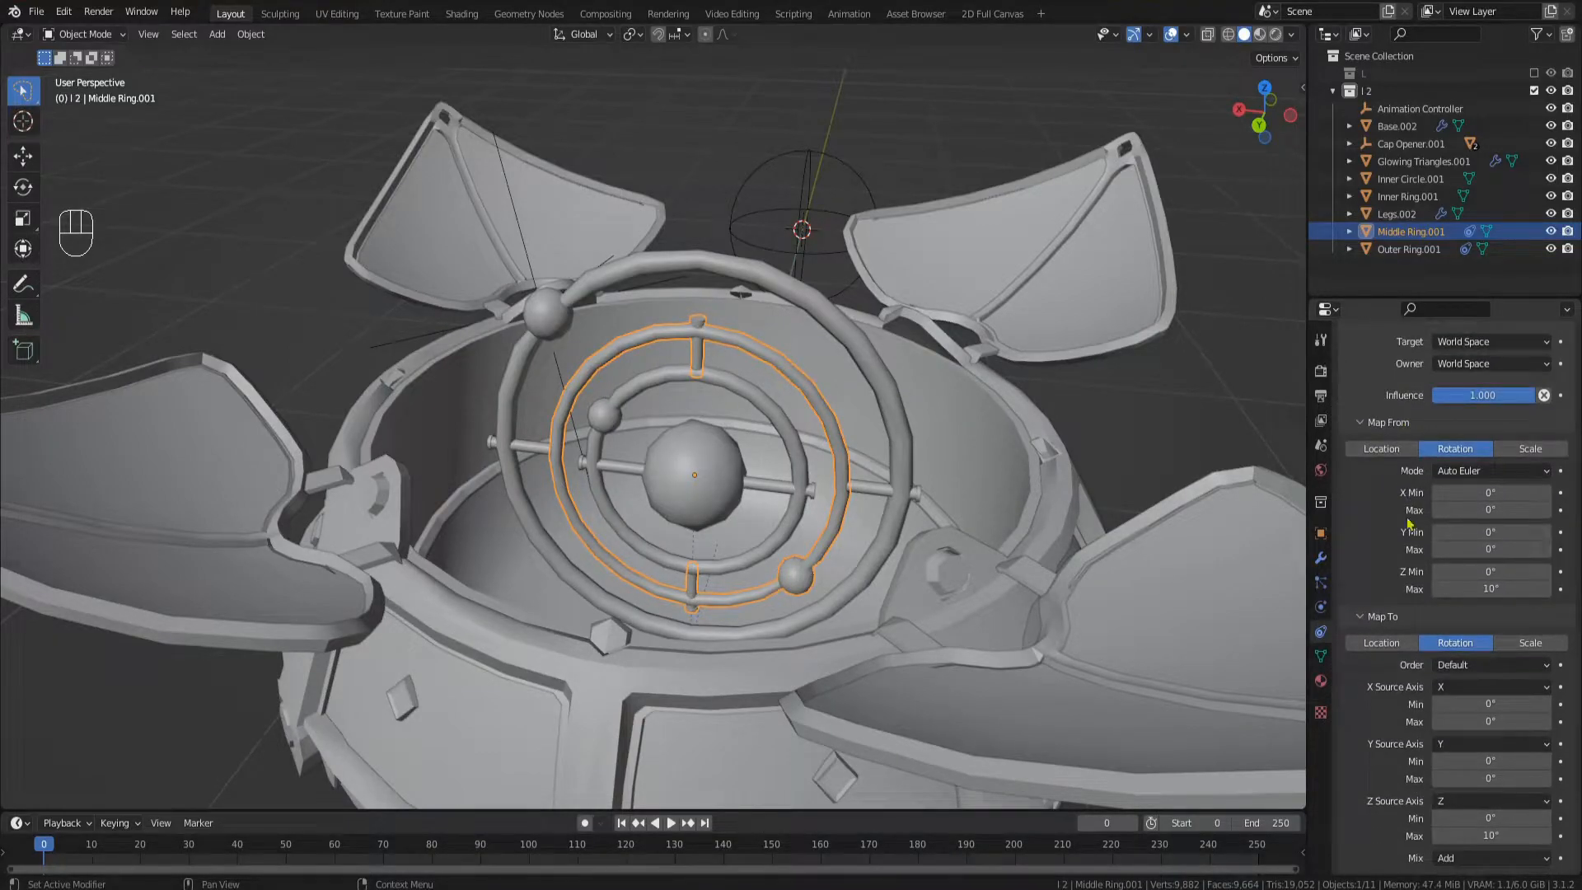
left_click(1491, 686)
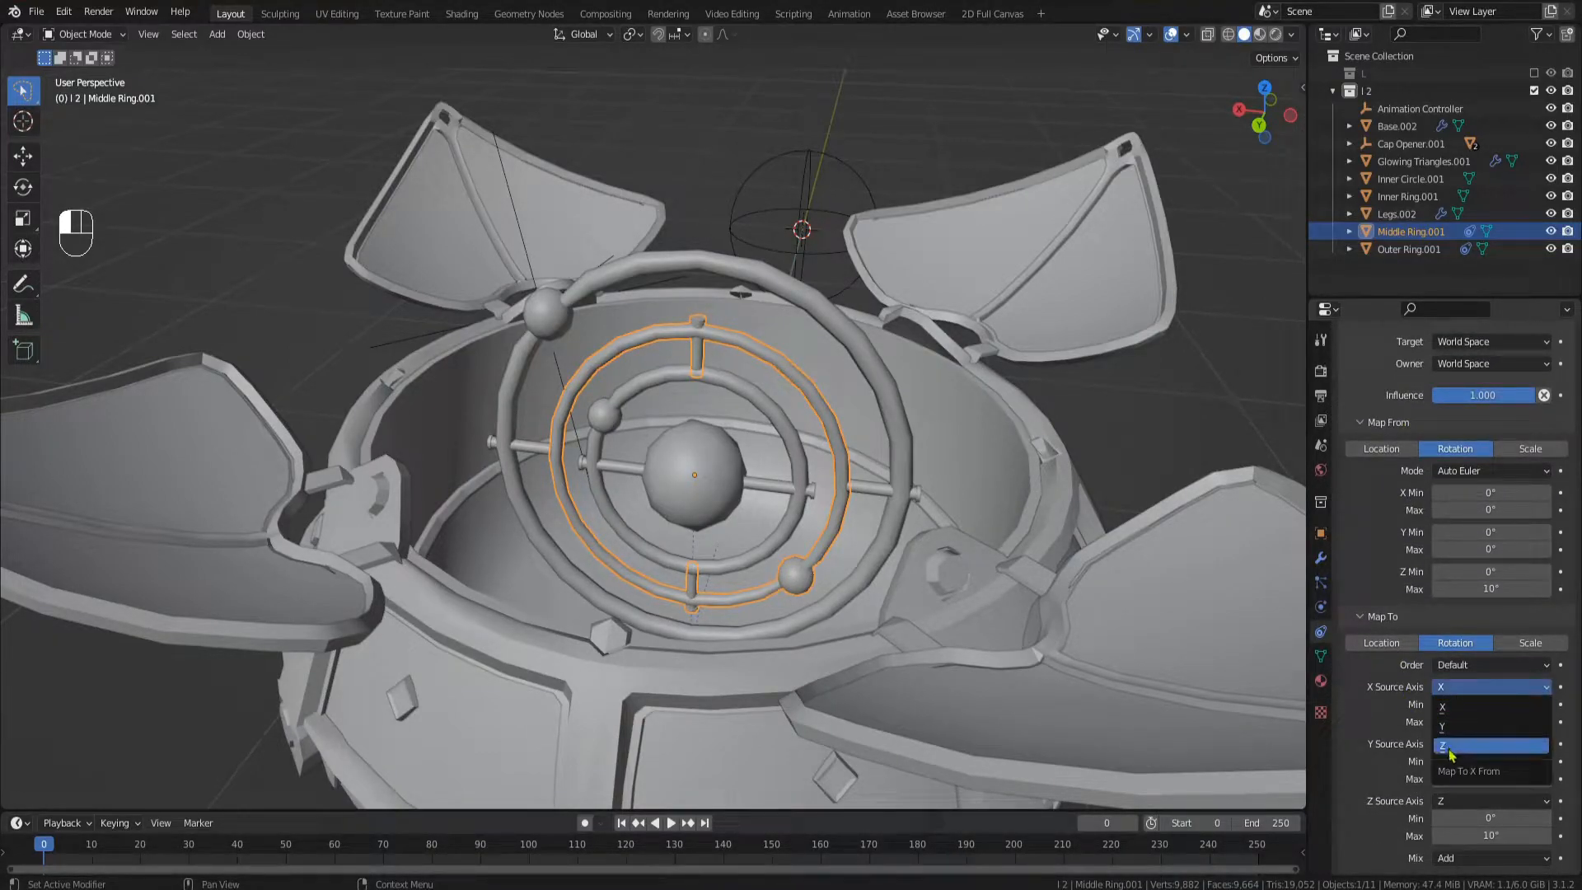
left_click(1446, 745)
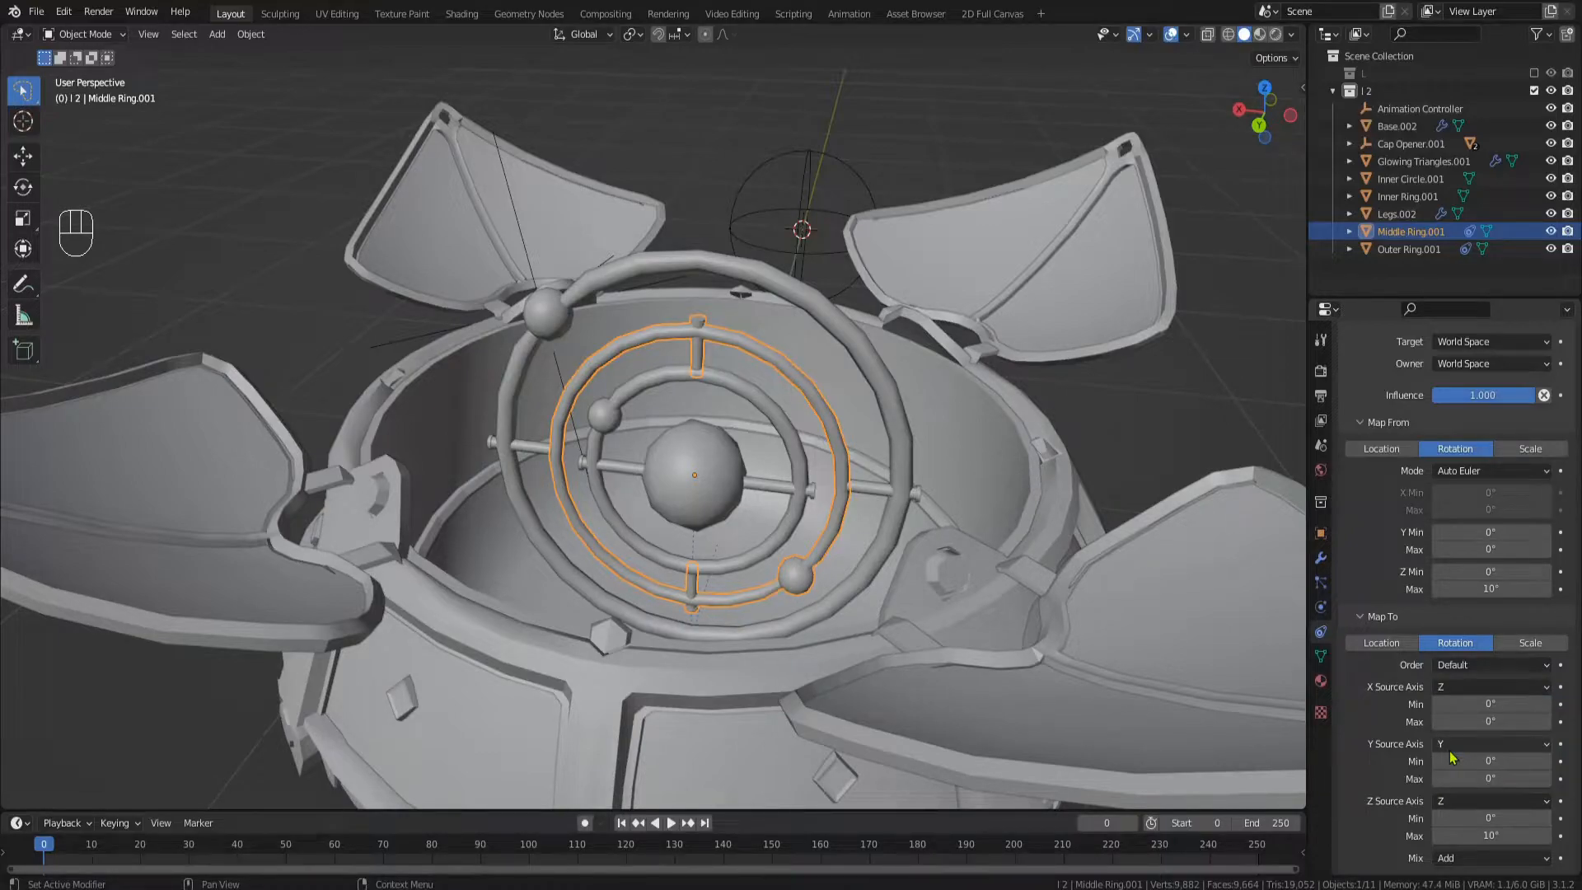
mouse_move(1492, 722)
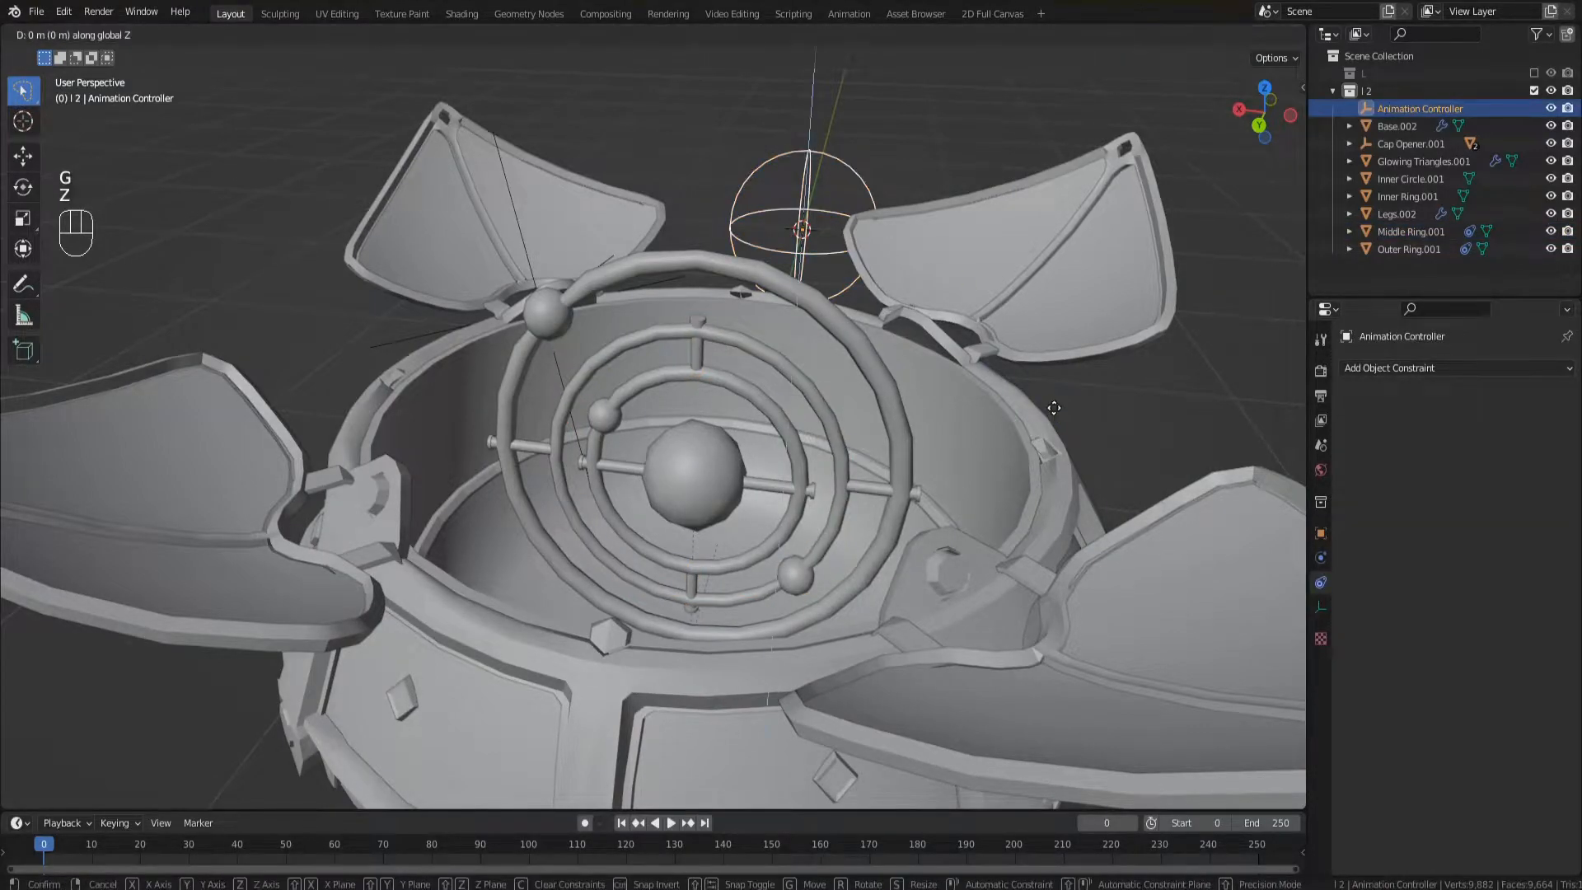
mouse_move(1035, 191)
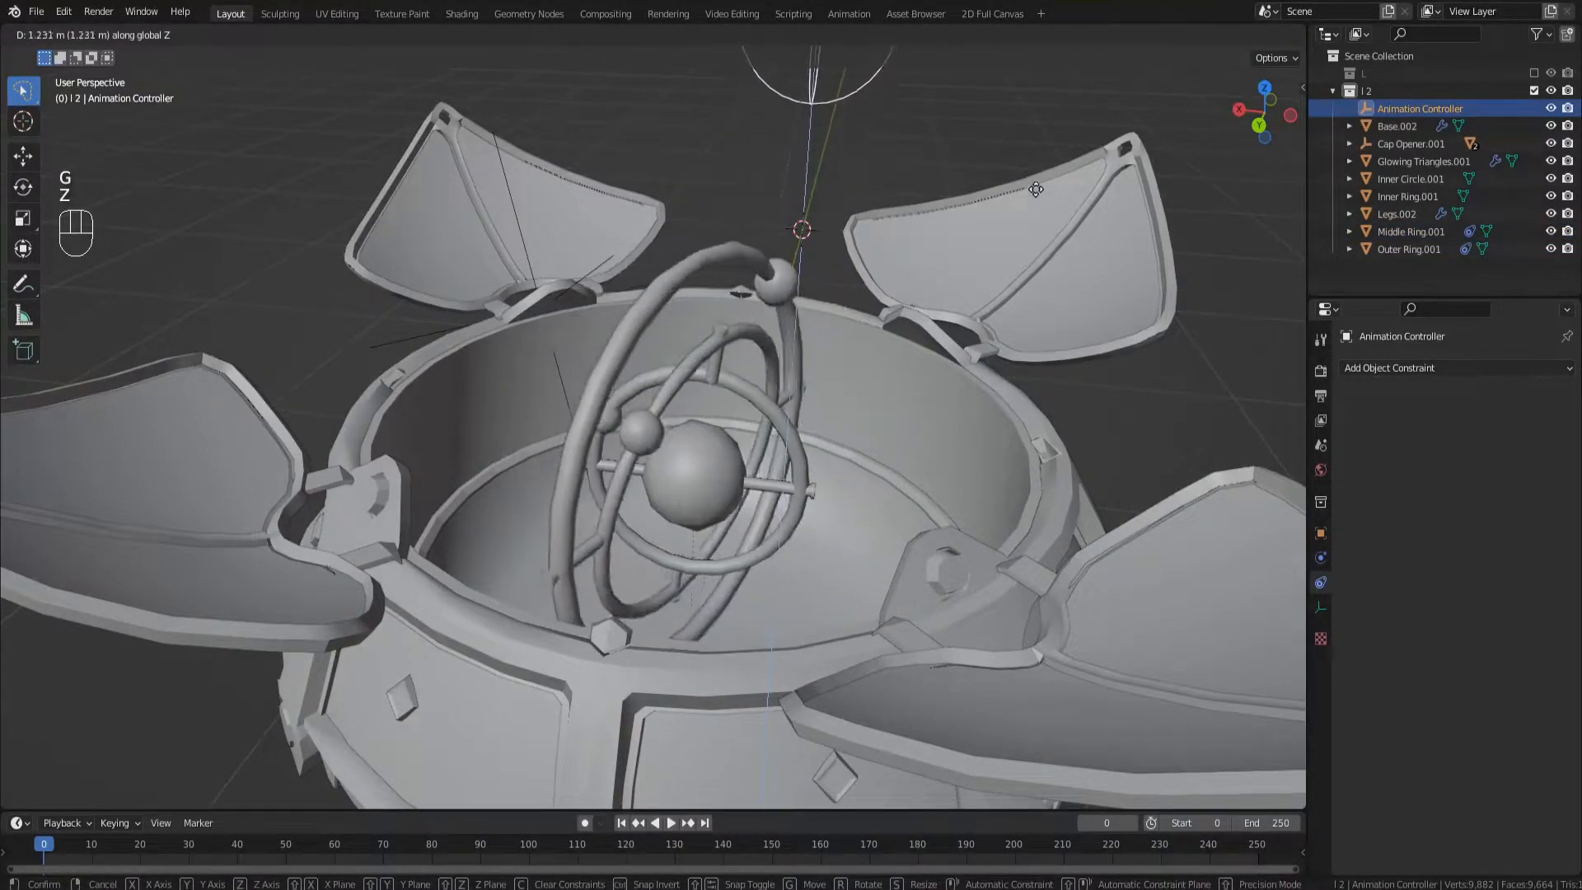
mouse_move(999, 333)
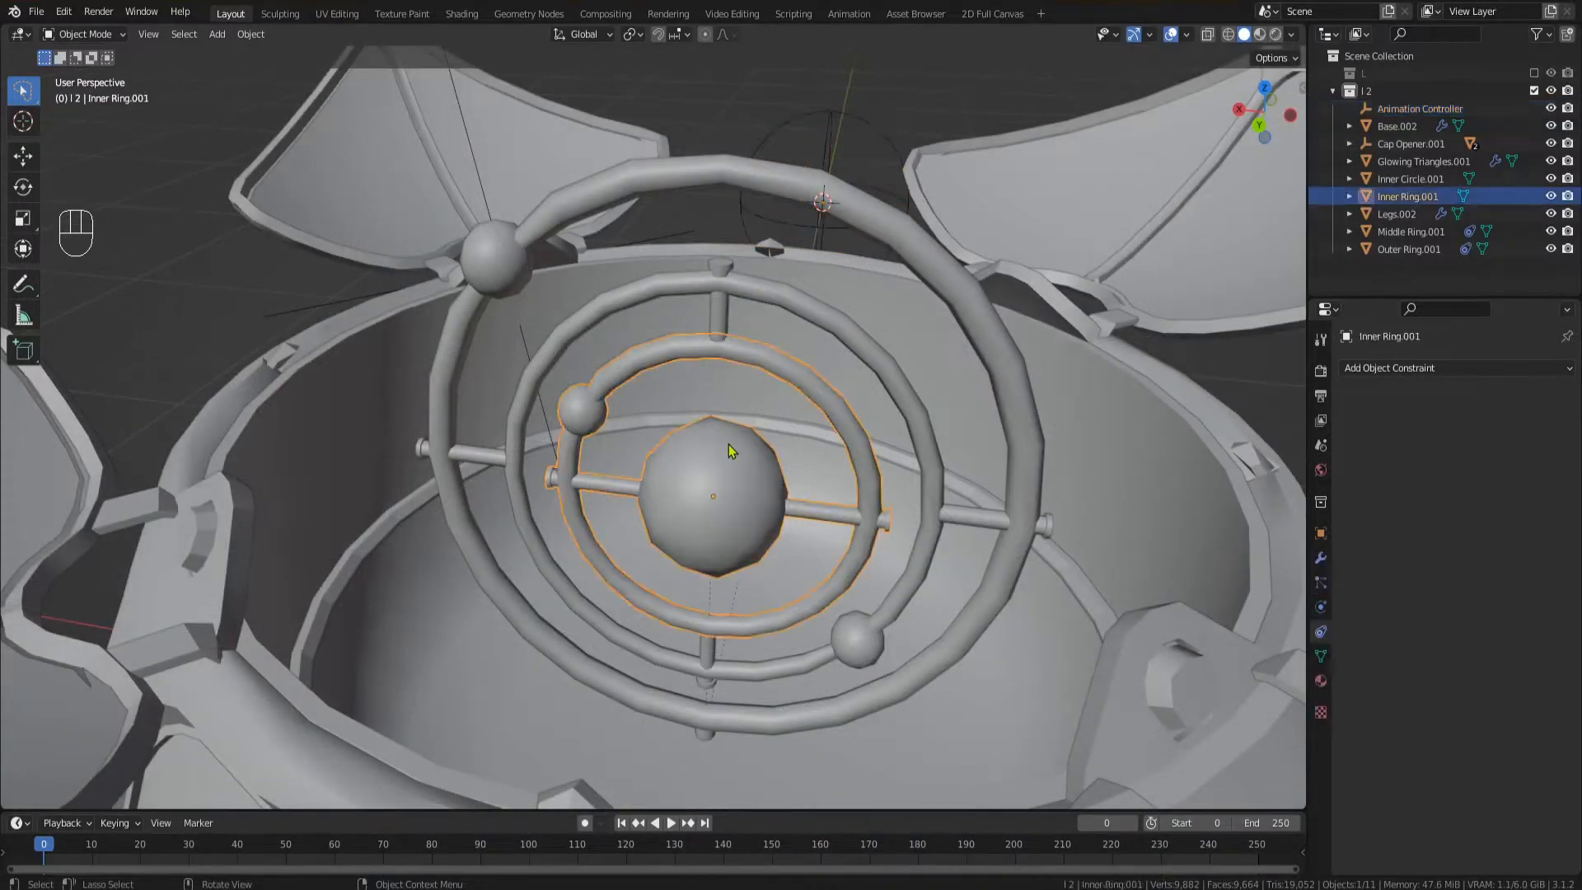
- Parent the inner ring to the middle ring and drive its Transformation constraint from the middle ring's rotation
key("ctrl+p")
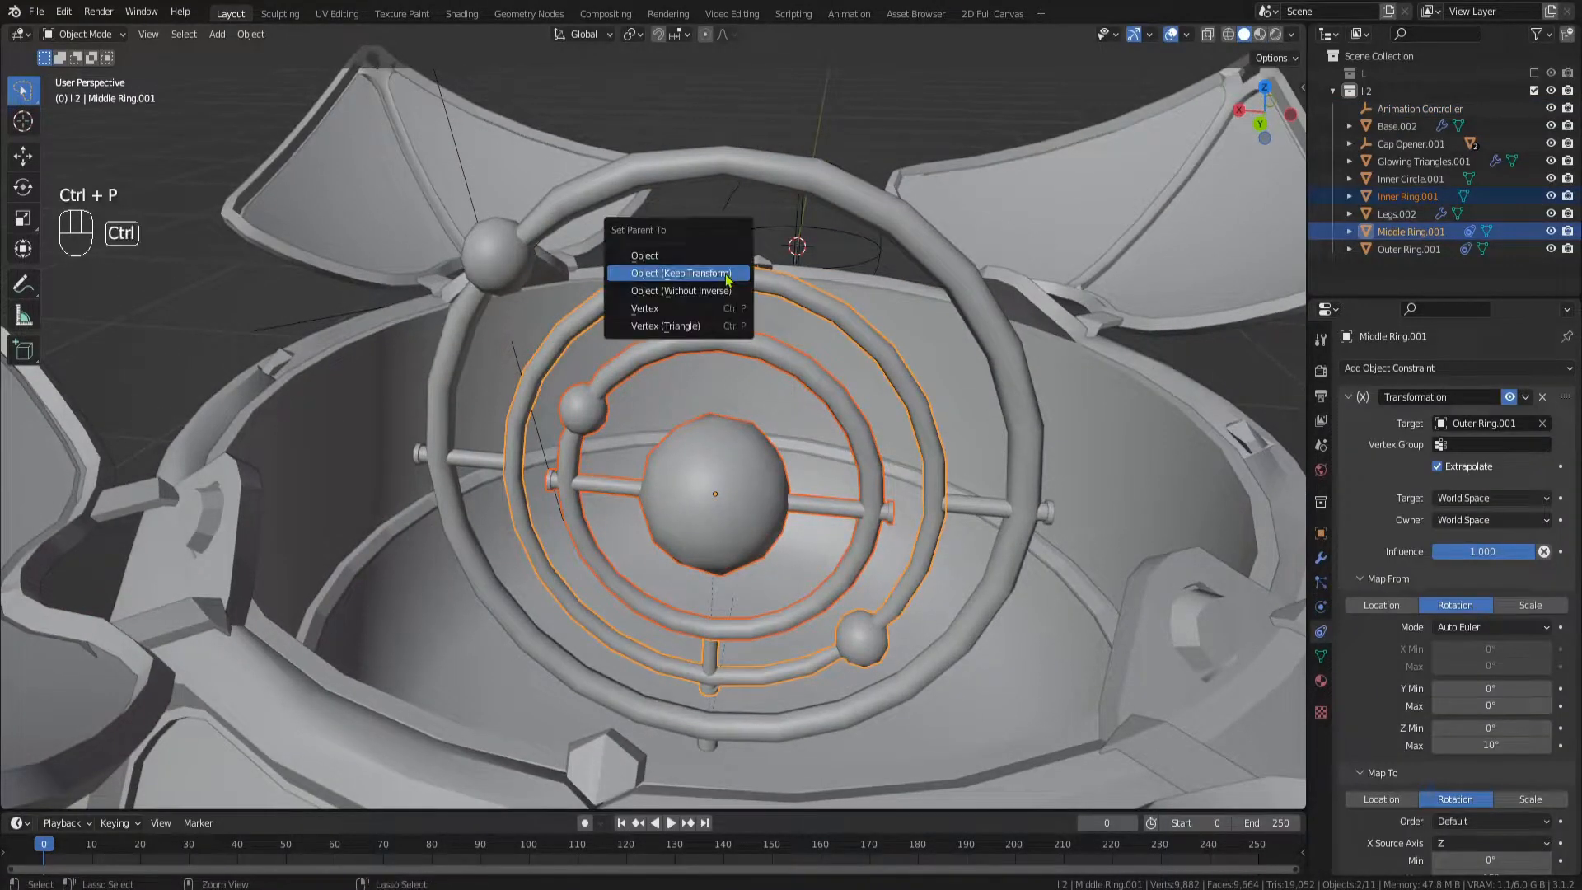
left_click(679, 272)
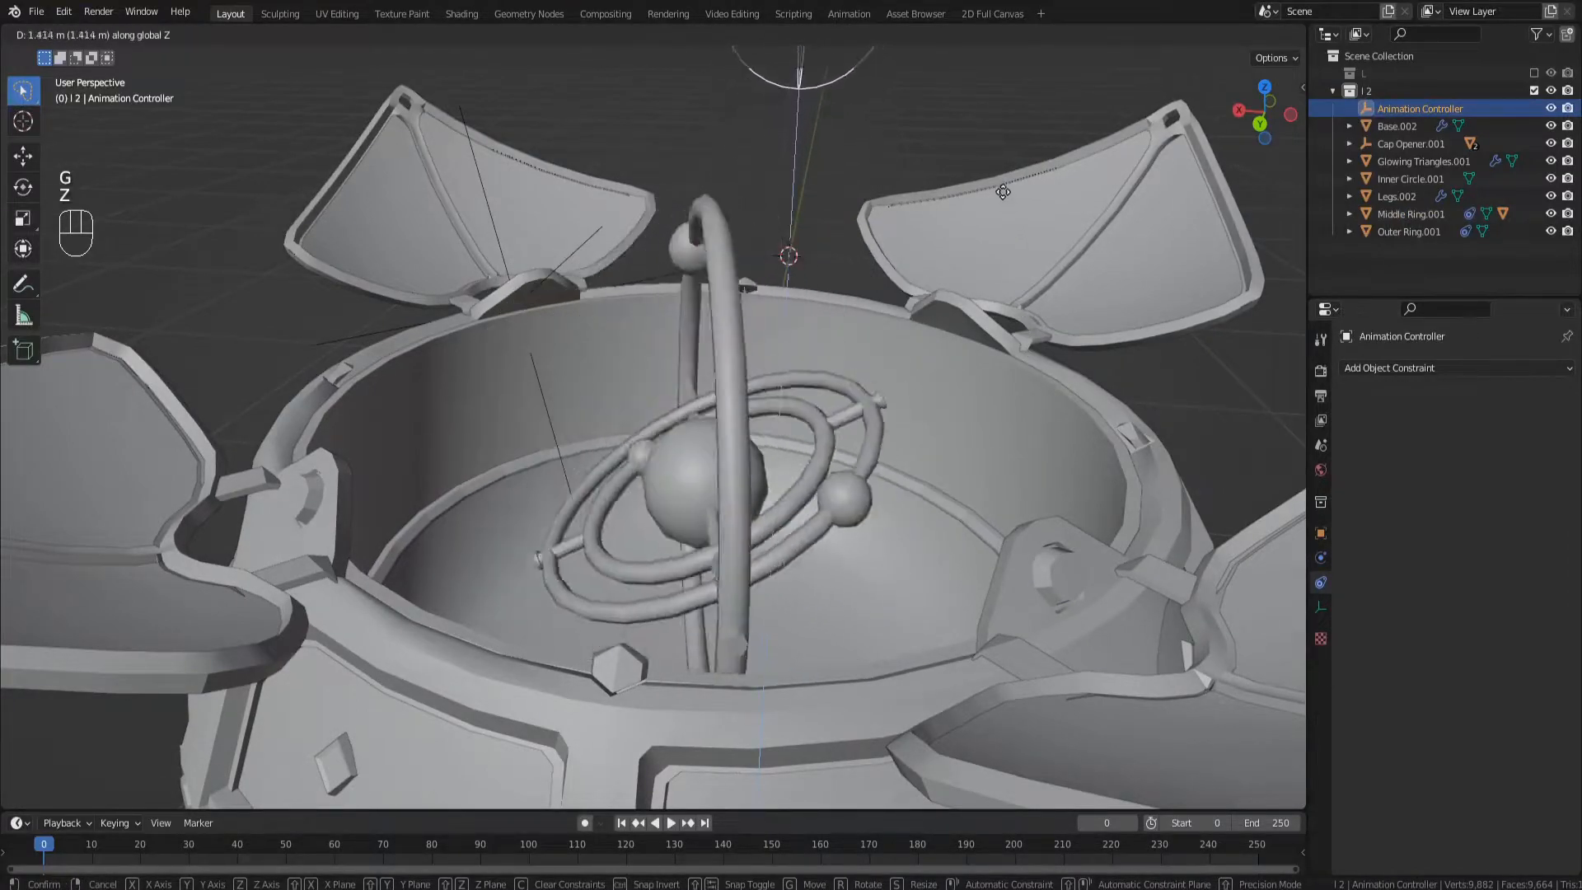
left_click(787, 415)
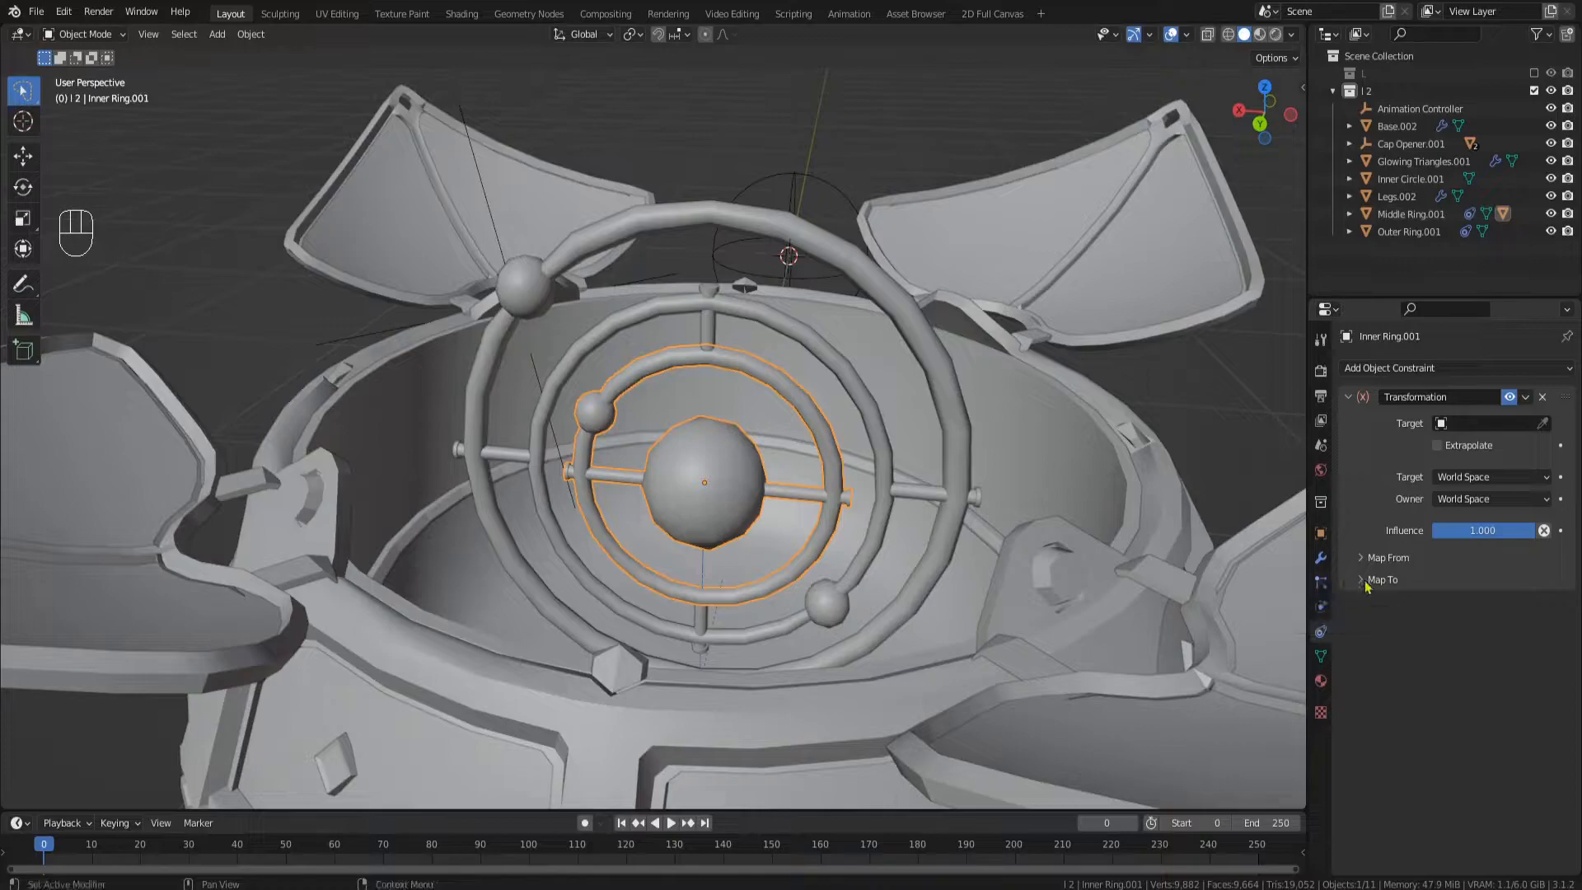
left_click(1381, 579)
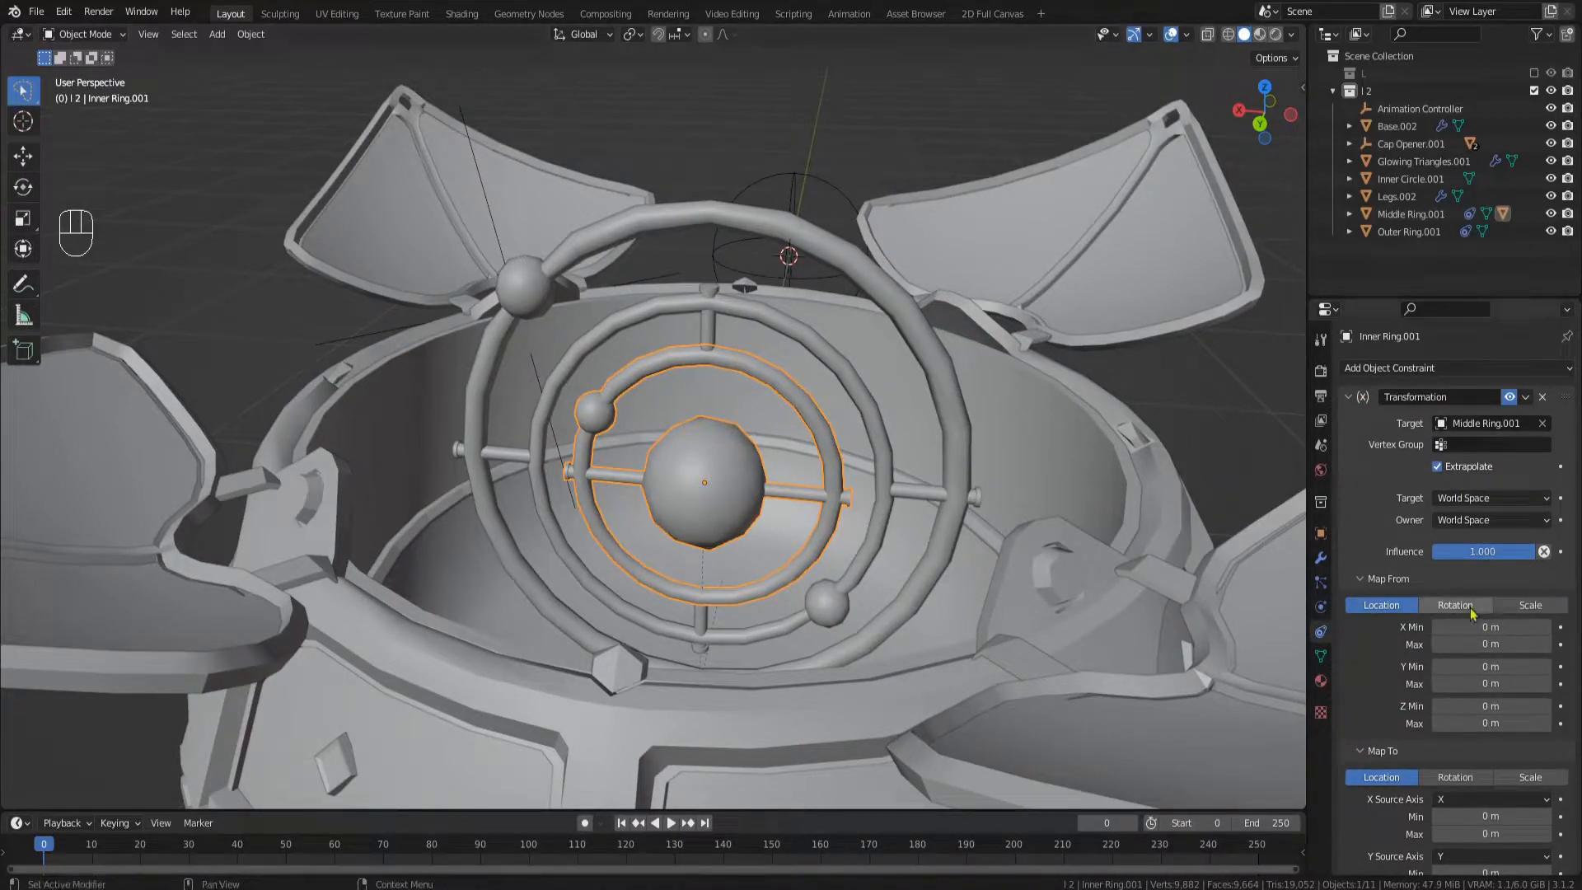
left_click(1454, 605)
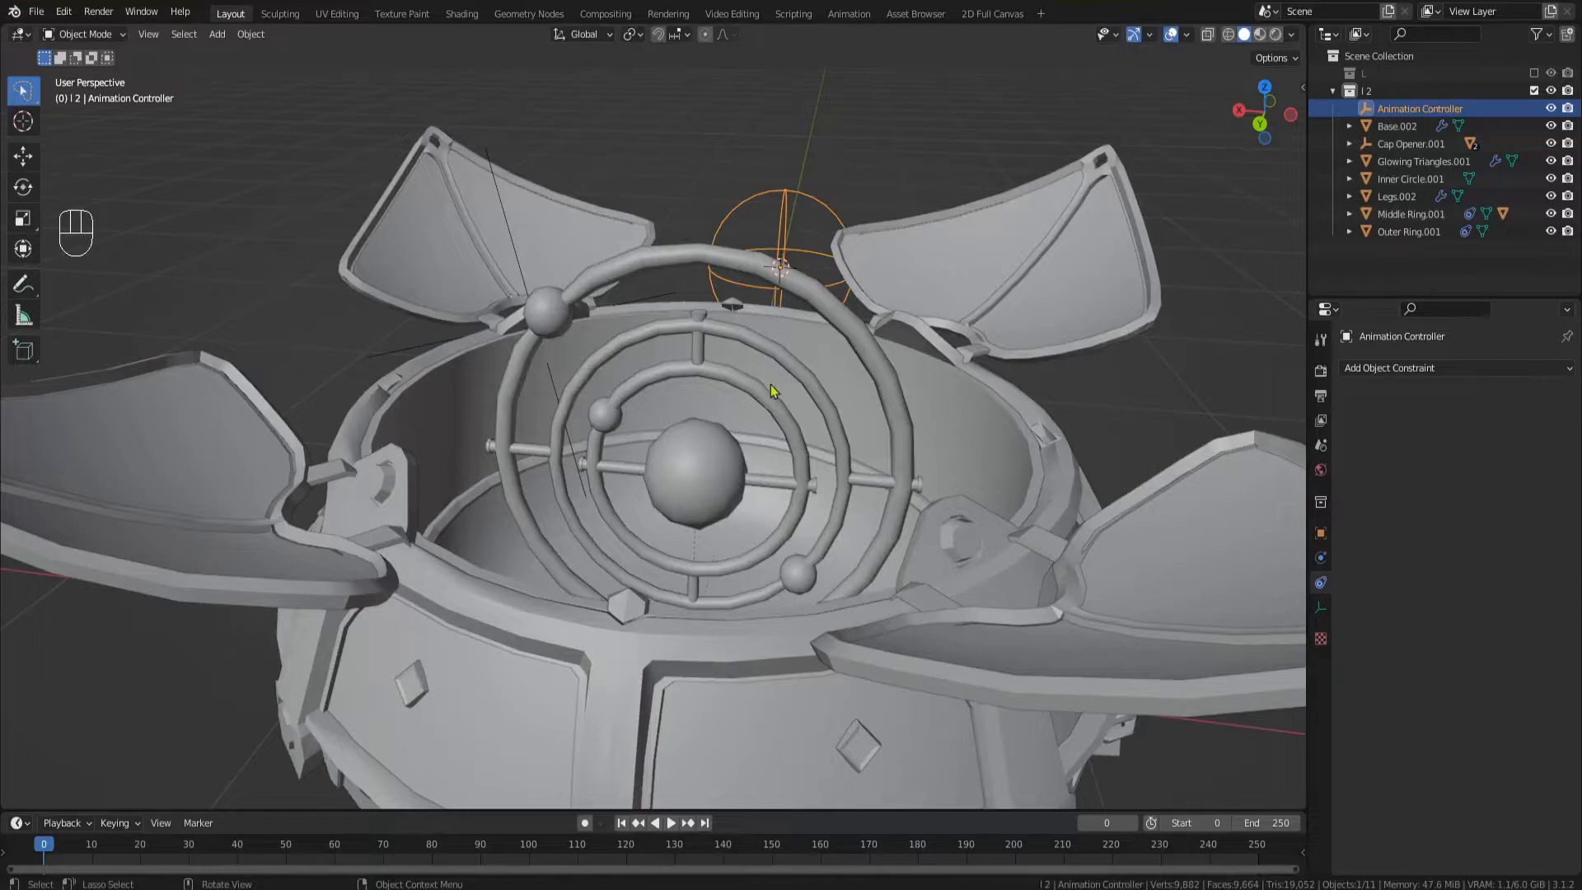
- Set the constraint's Owner space to Local Space, then move the animation controller to test the rings
left_click(1490, 519)
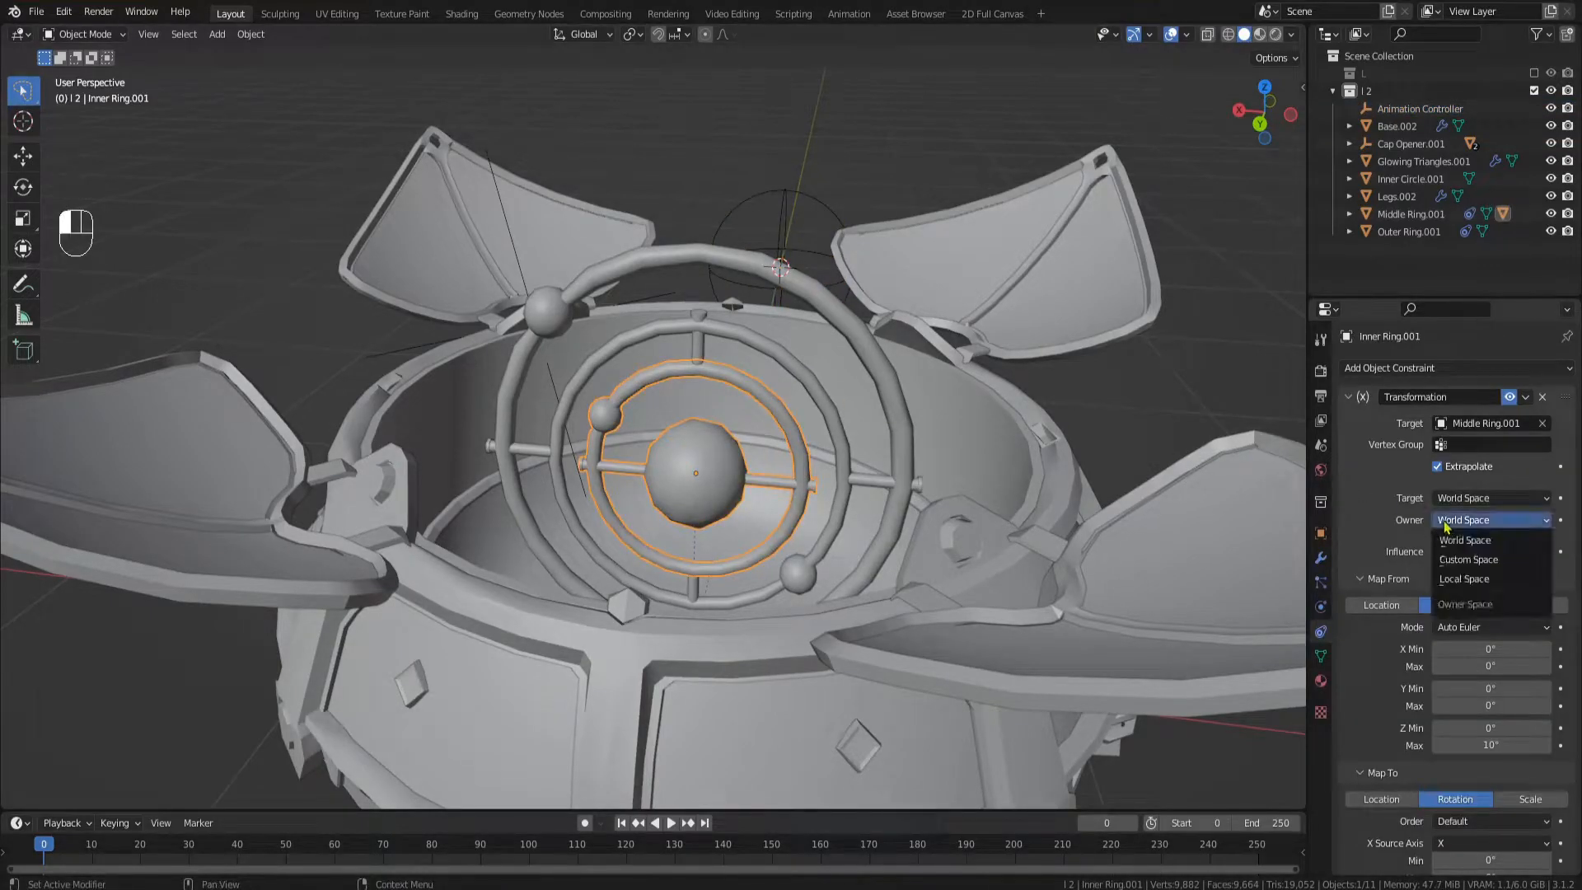
left_click(1464, 578)
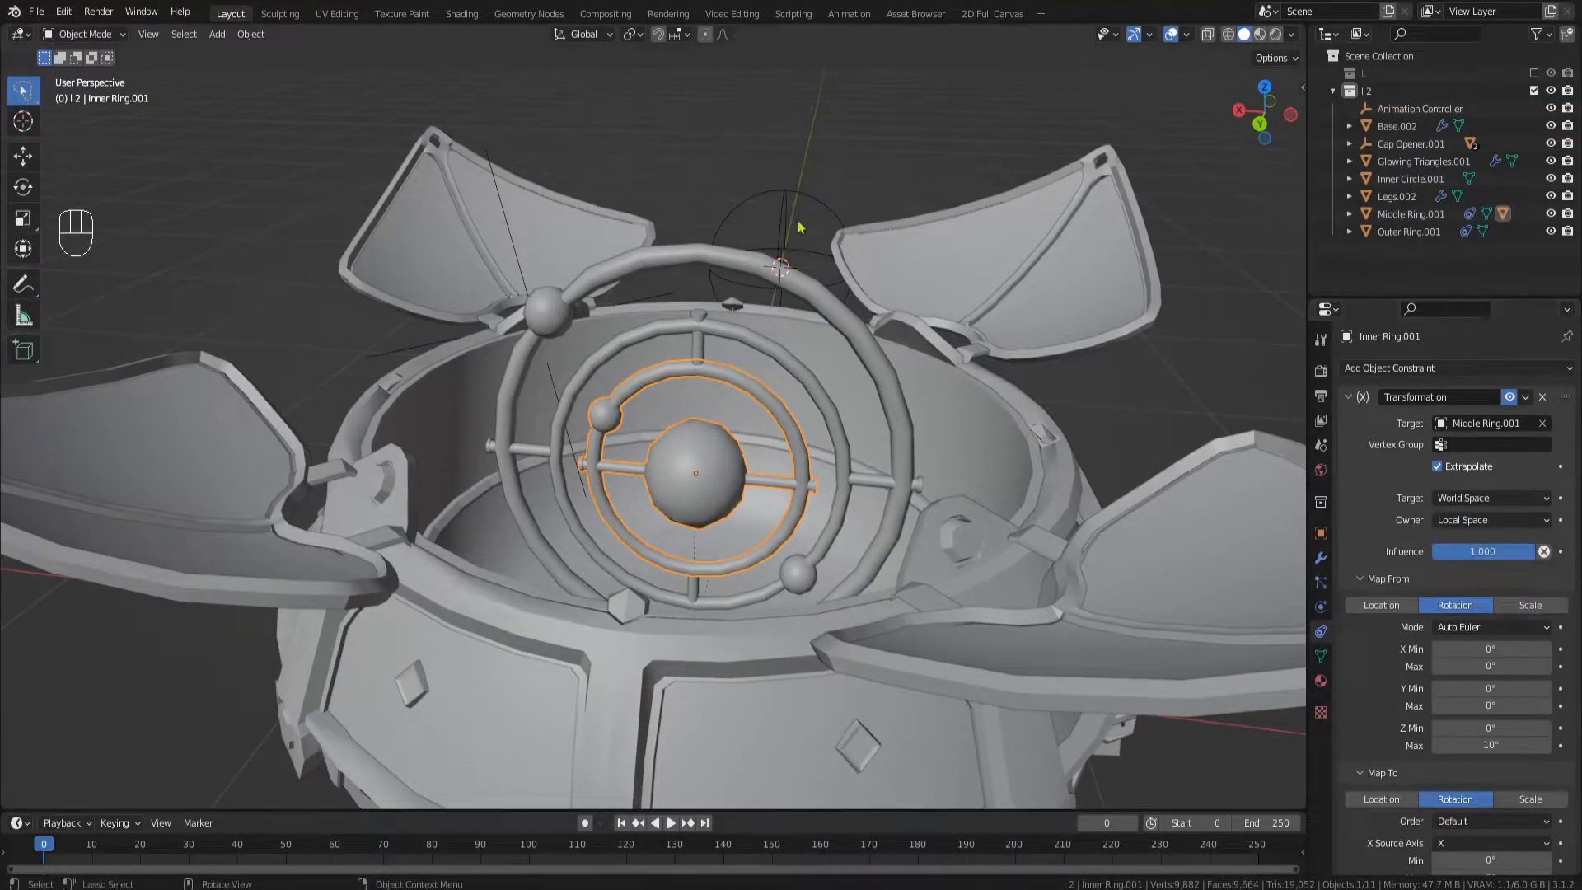
key("g")
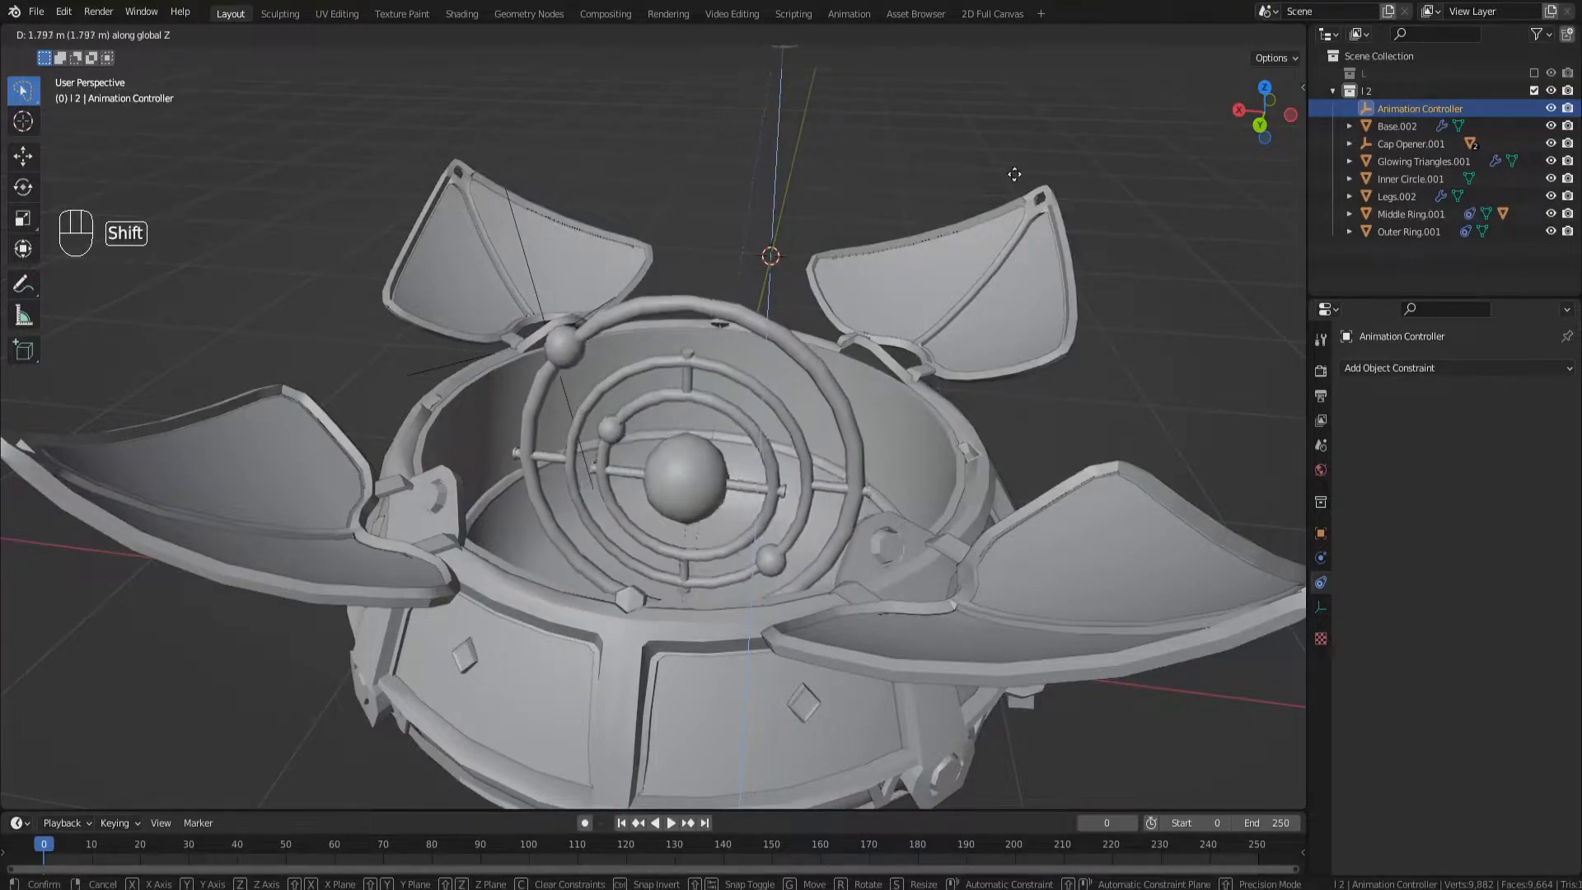
mouse_move(1004, 119)
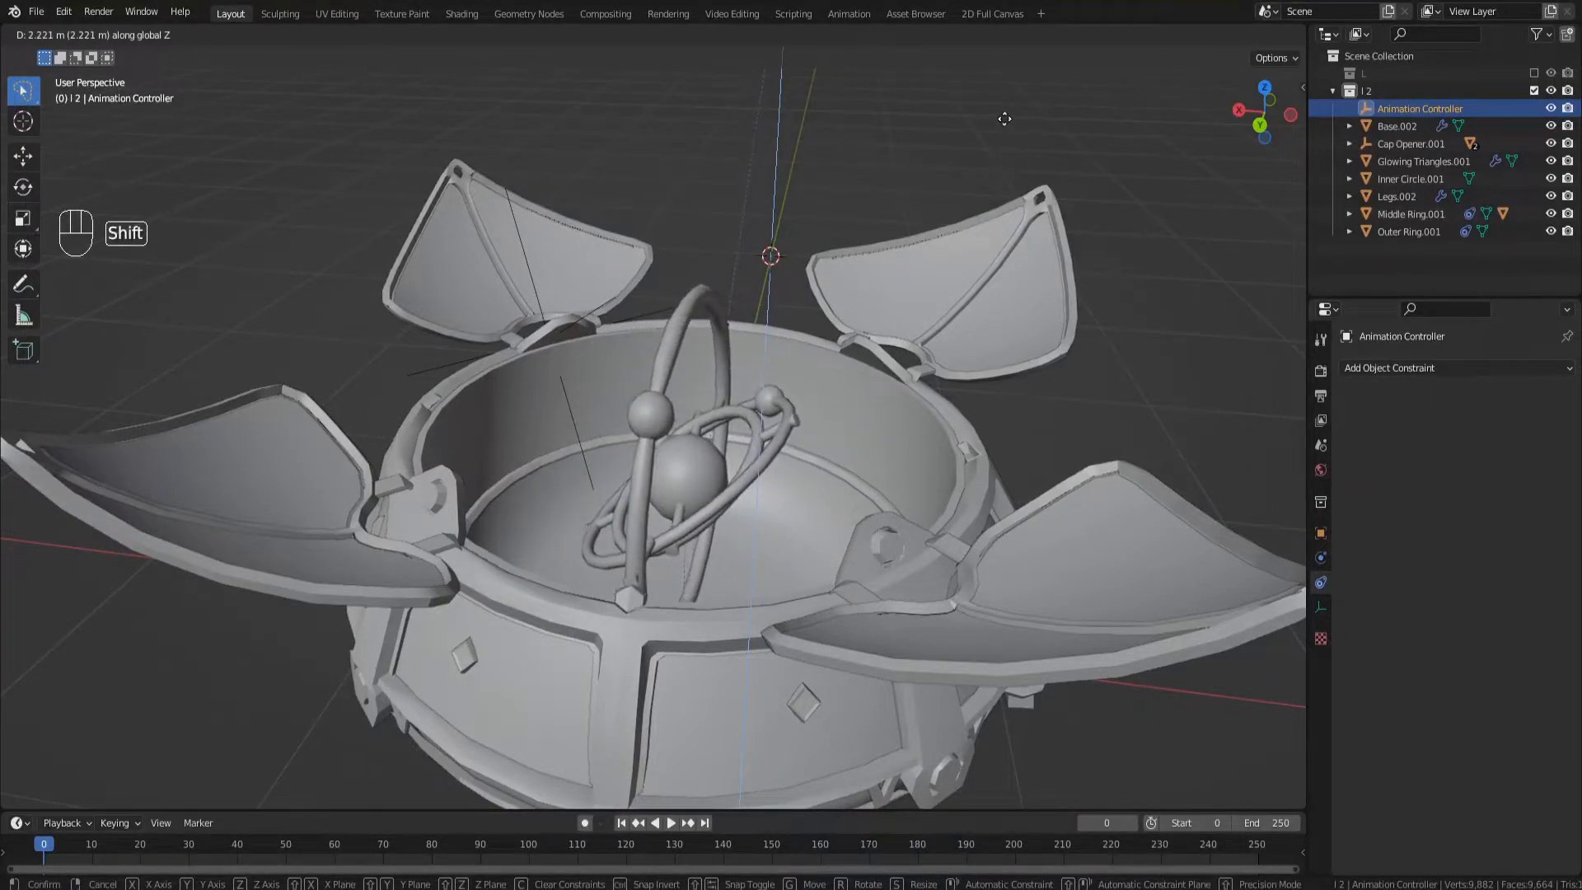
- Add a Transformation constraint on Cap Opener: controller Z up to 0.5 m drives Y rotation up to 115°
left_click(1391, 367)
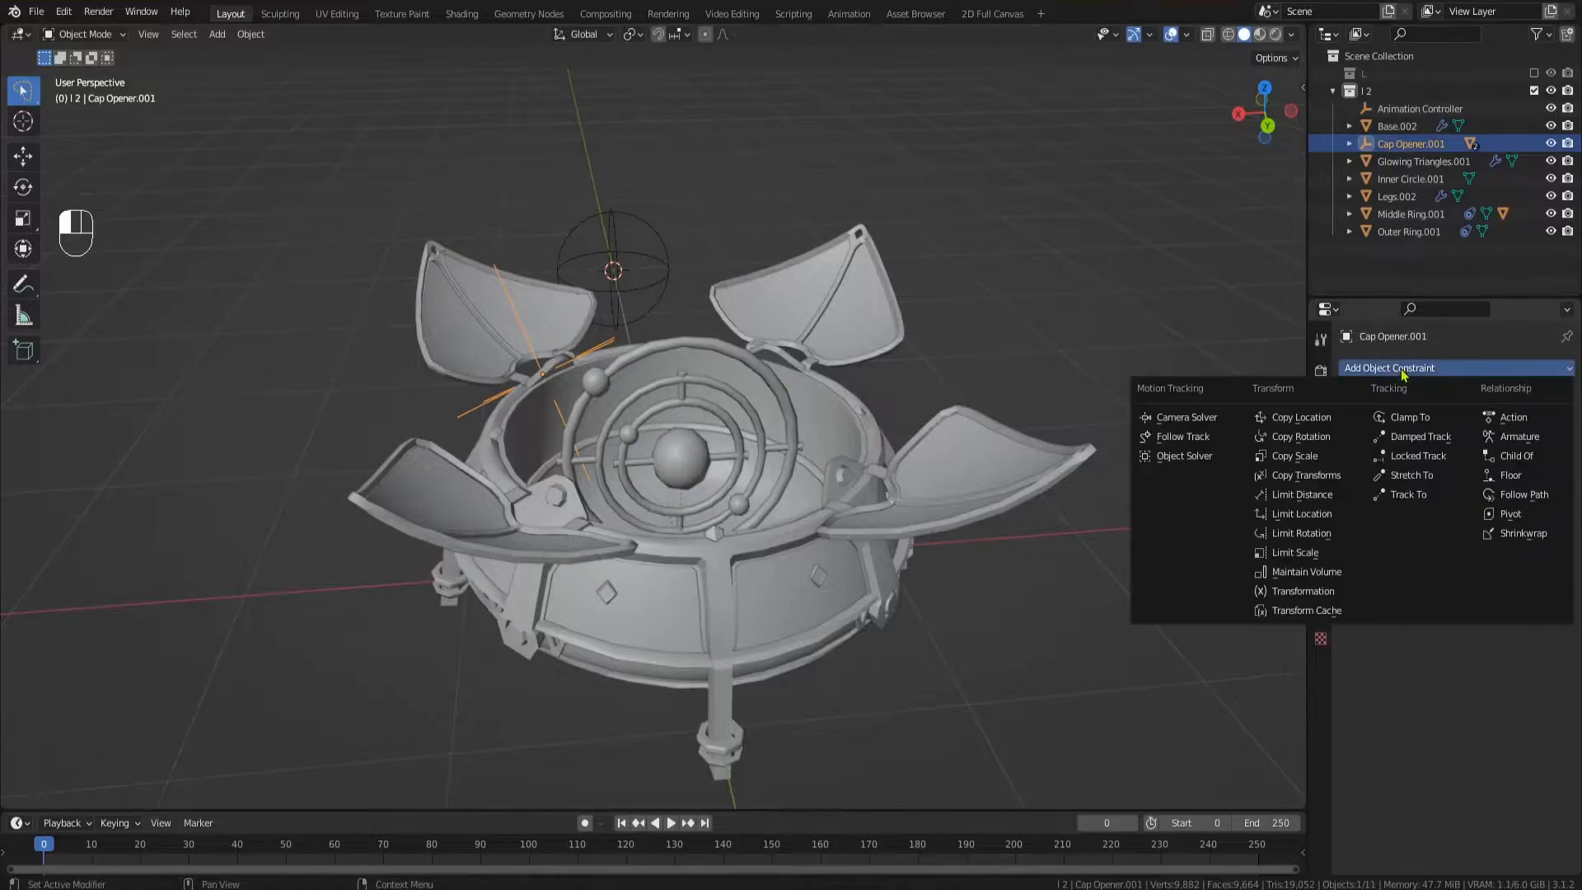
left_click(1303, 590)
type("5")
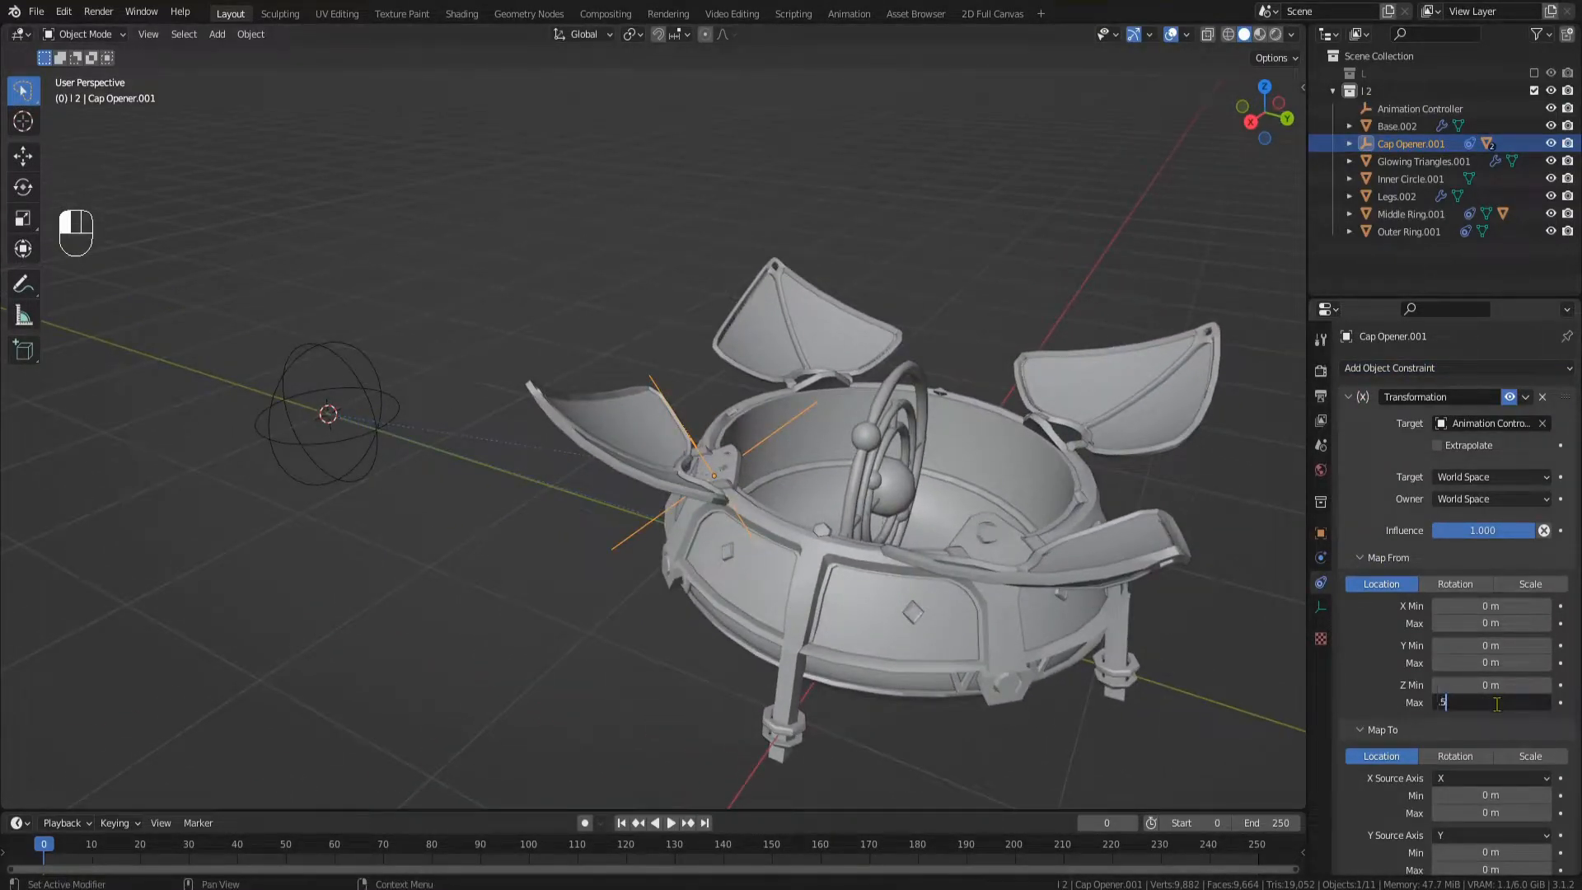
key("r")
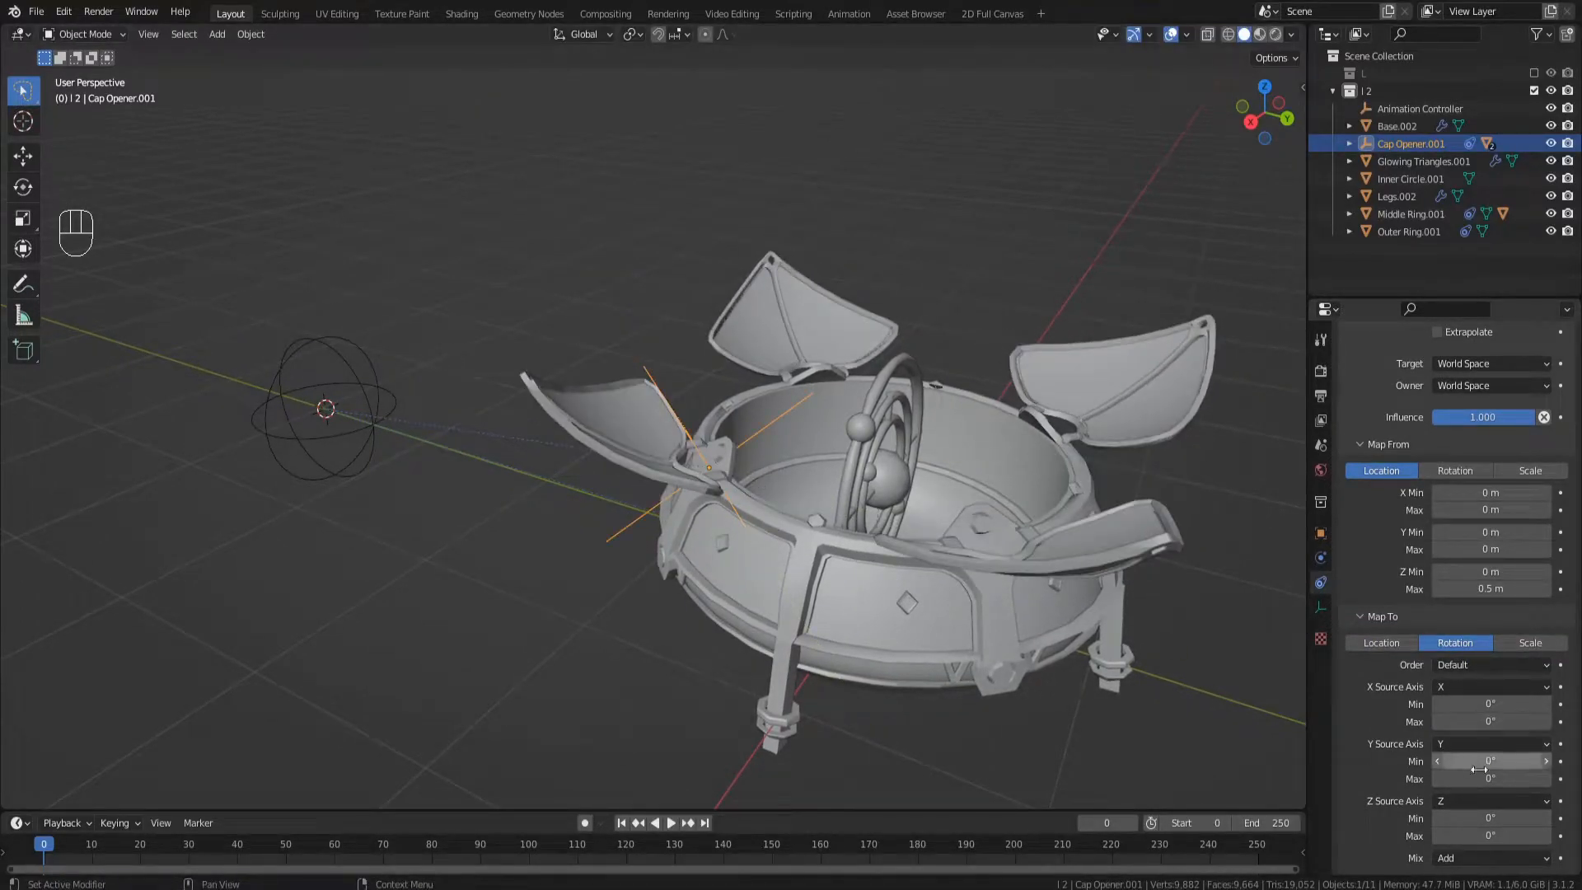
left_click(1492, 743)
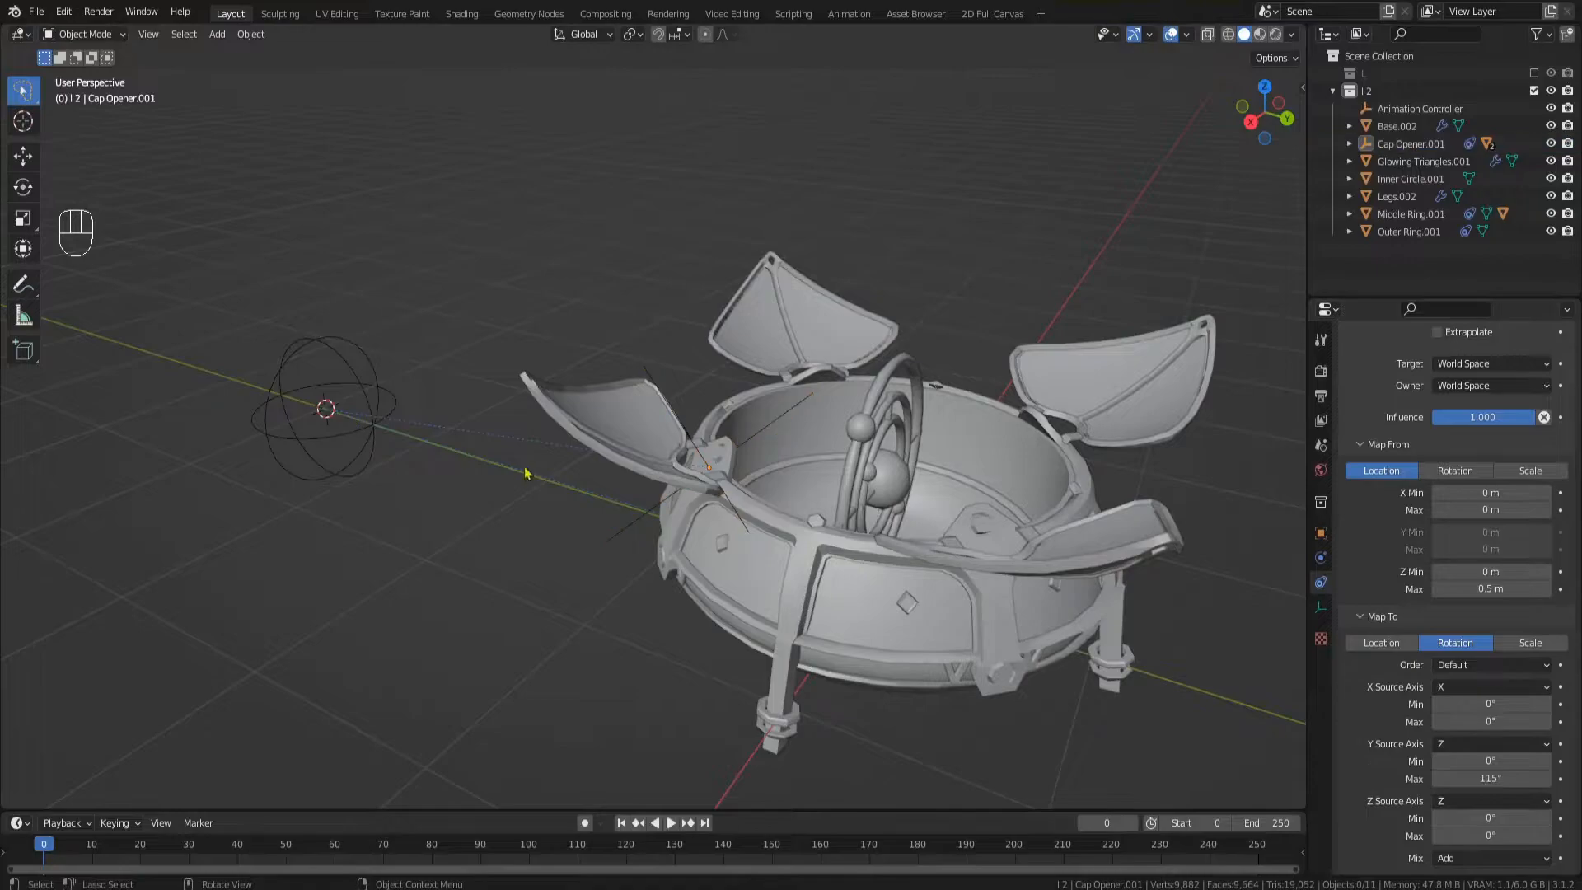
left_click(1422, 109)
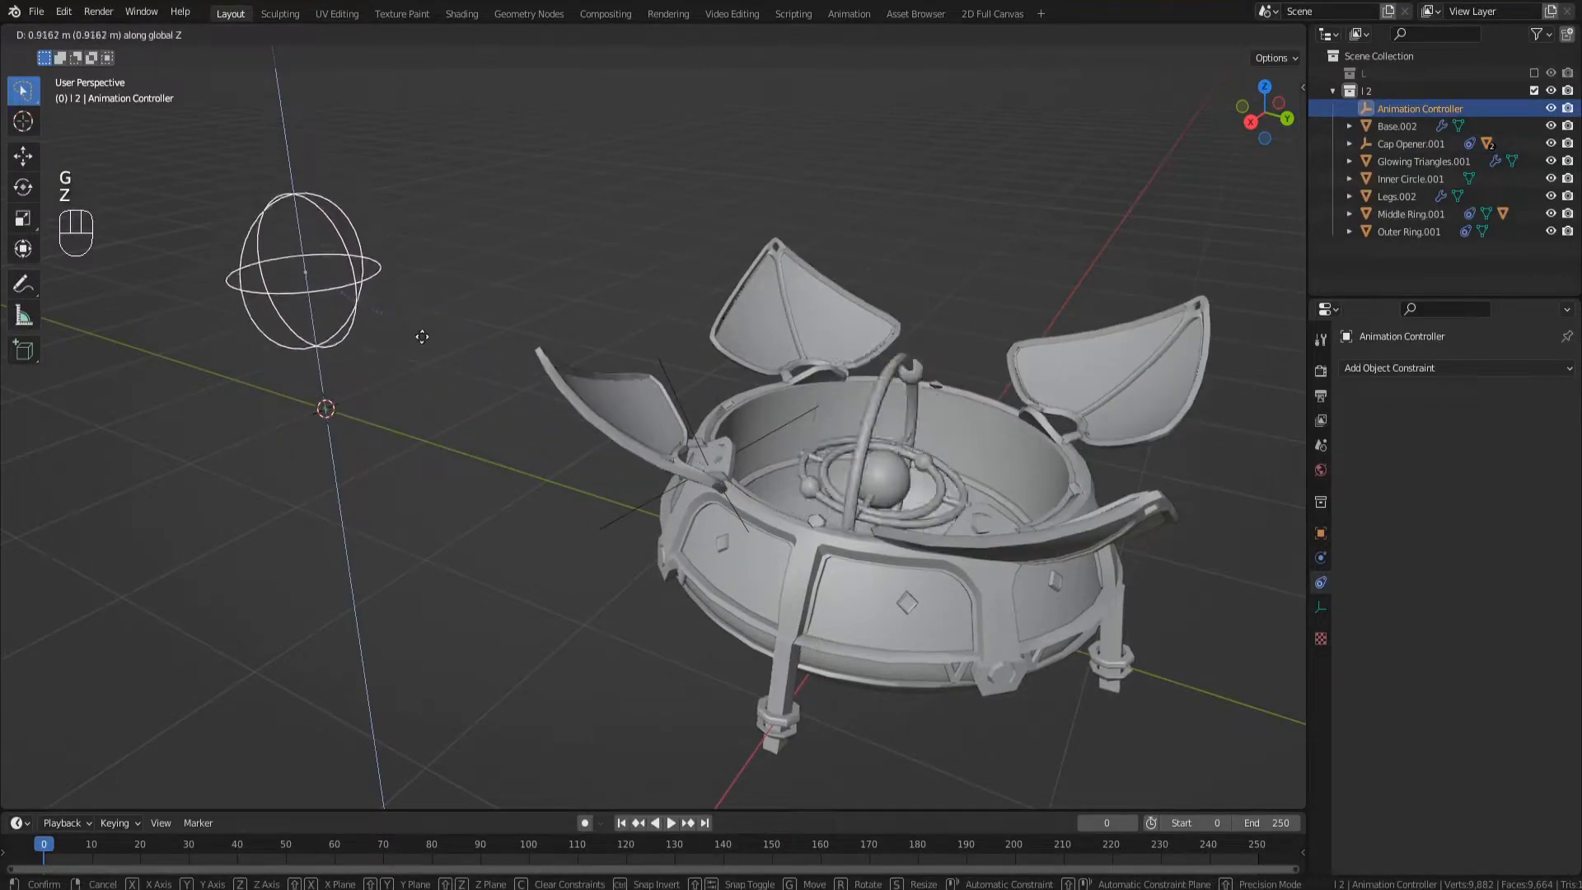
mouse_move(418, 353)
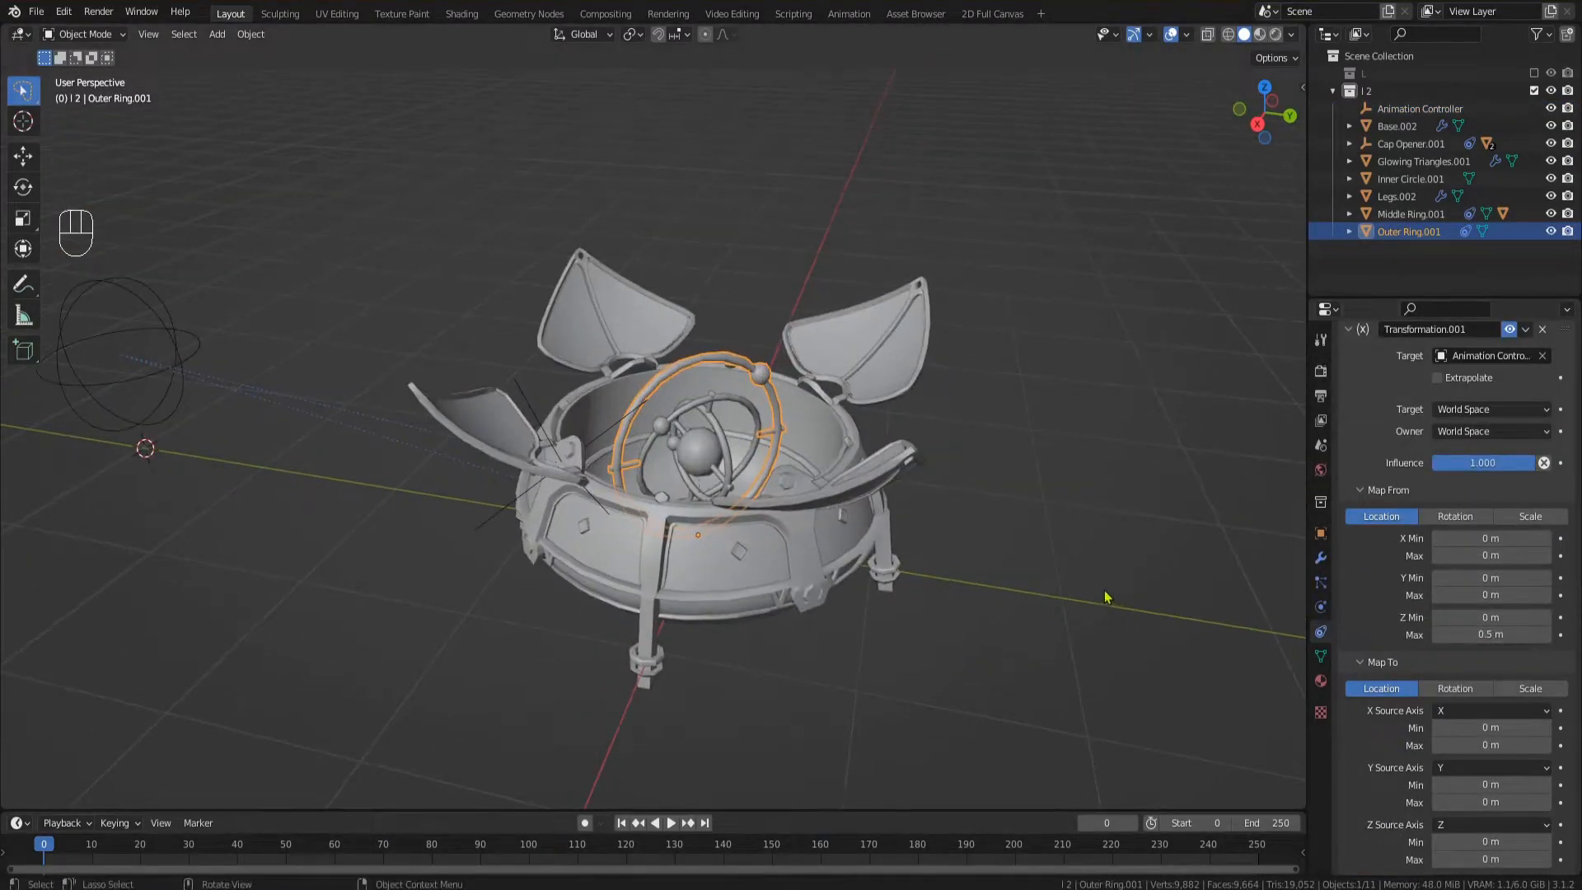
- Move the animation controller down and up vertically to check the device closes and opens
key("g")
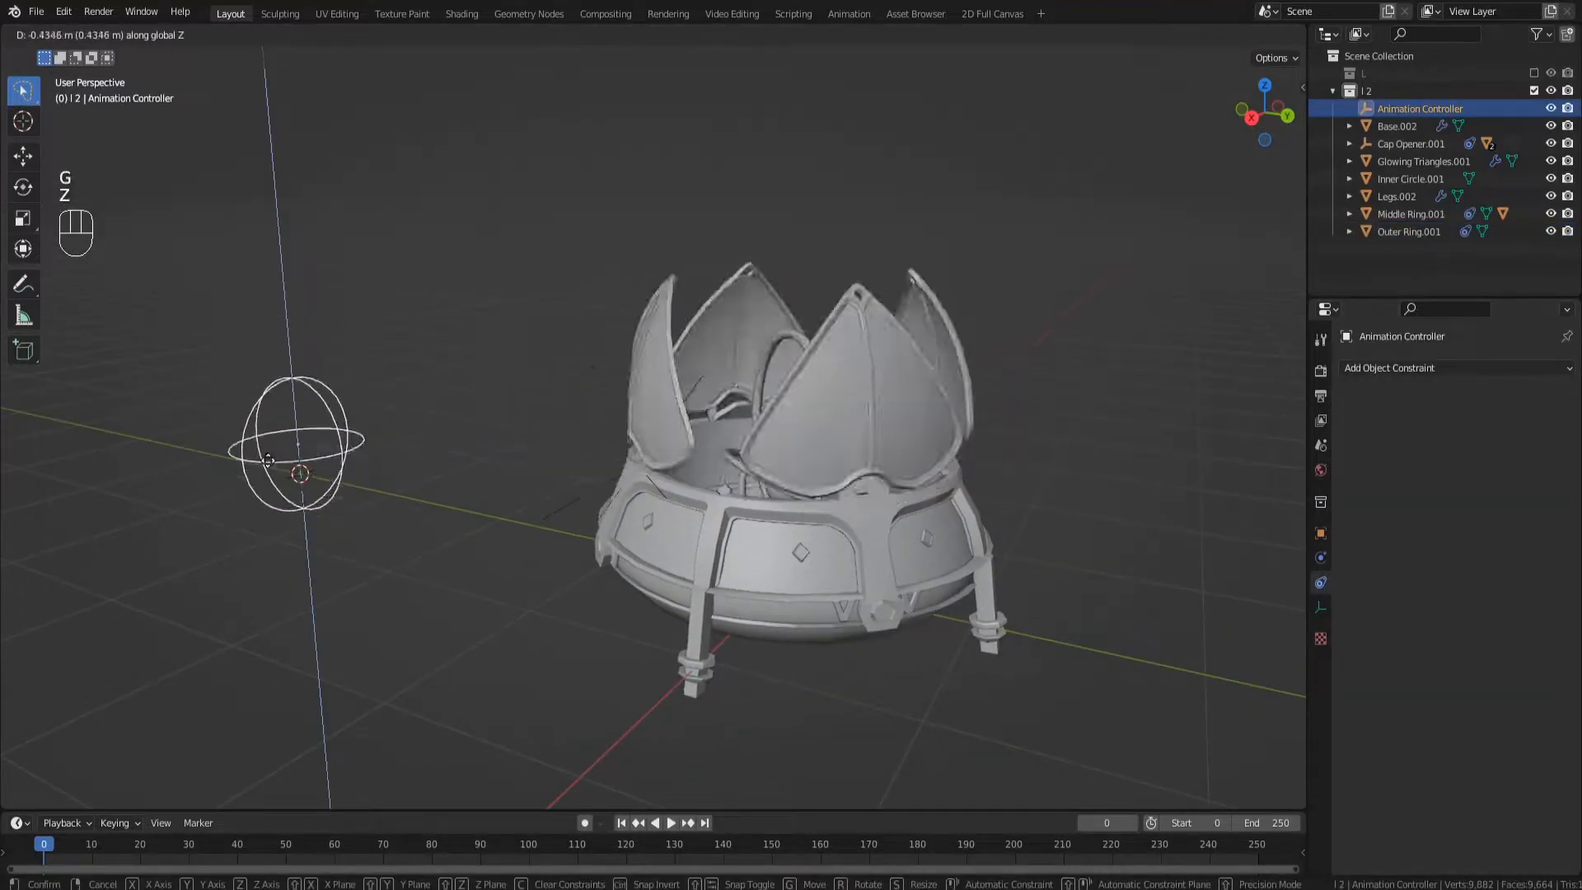
left_click(1451, 368)
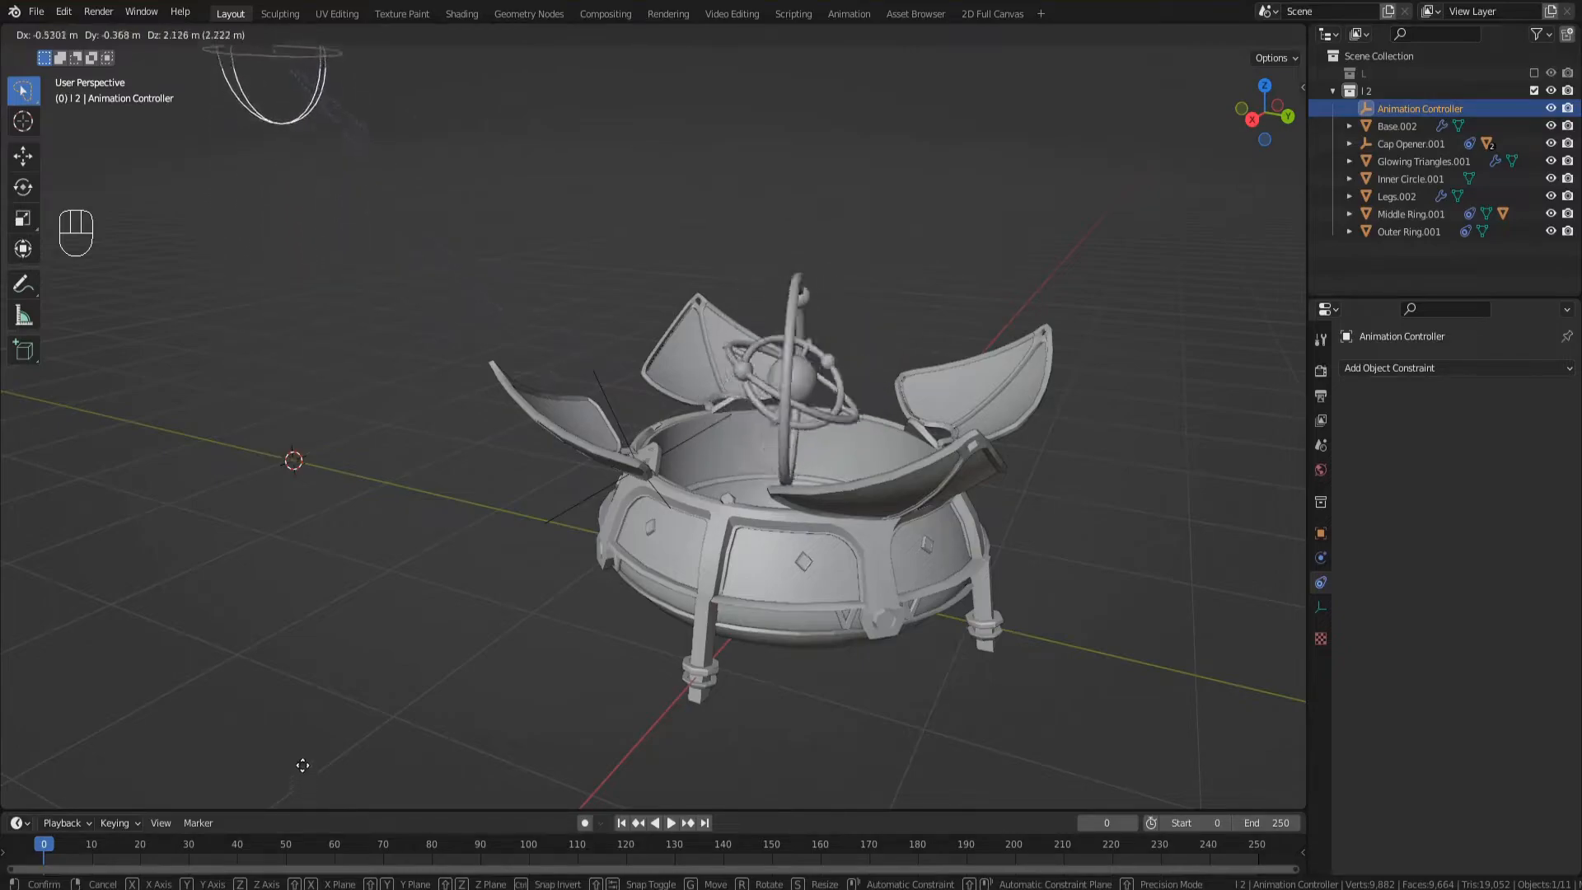
key("z")
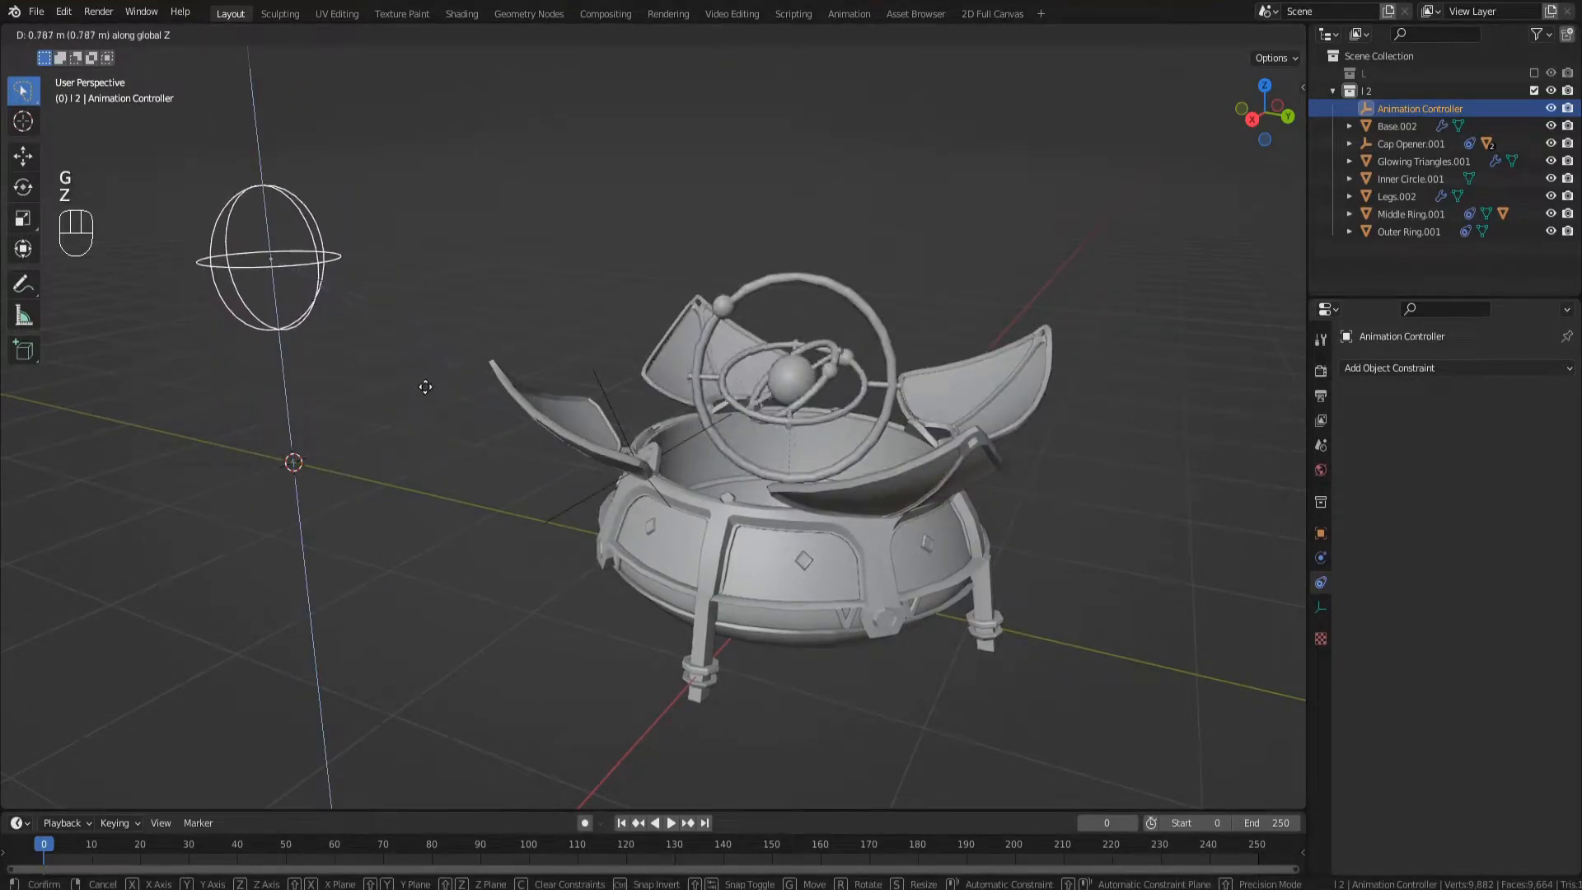
mouse_move(536, 540)
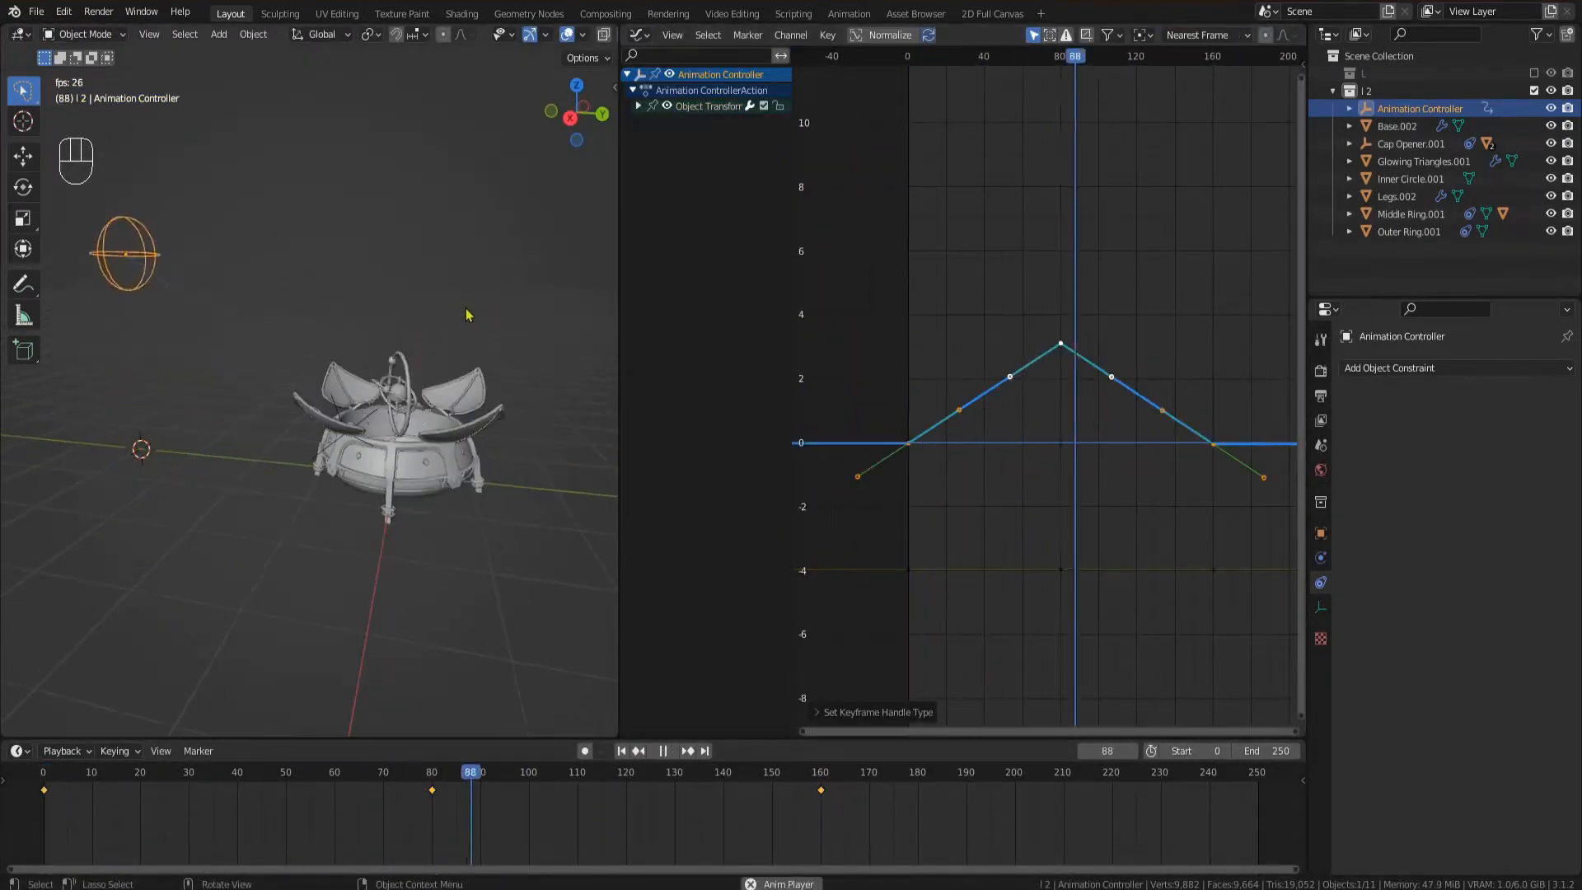
- Make the controller's motion curve straight between its keyframes
key("space")
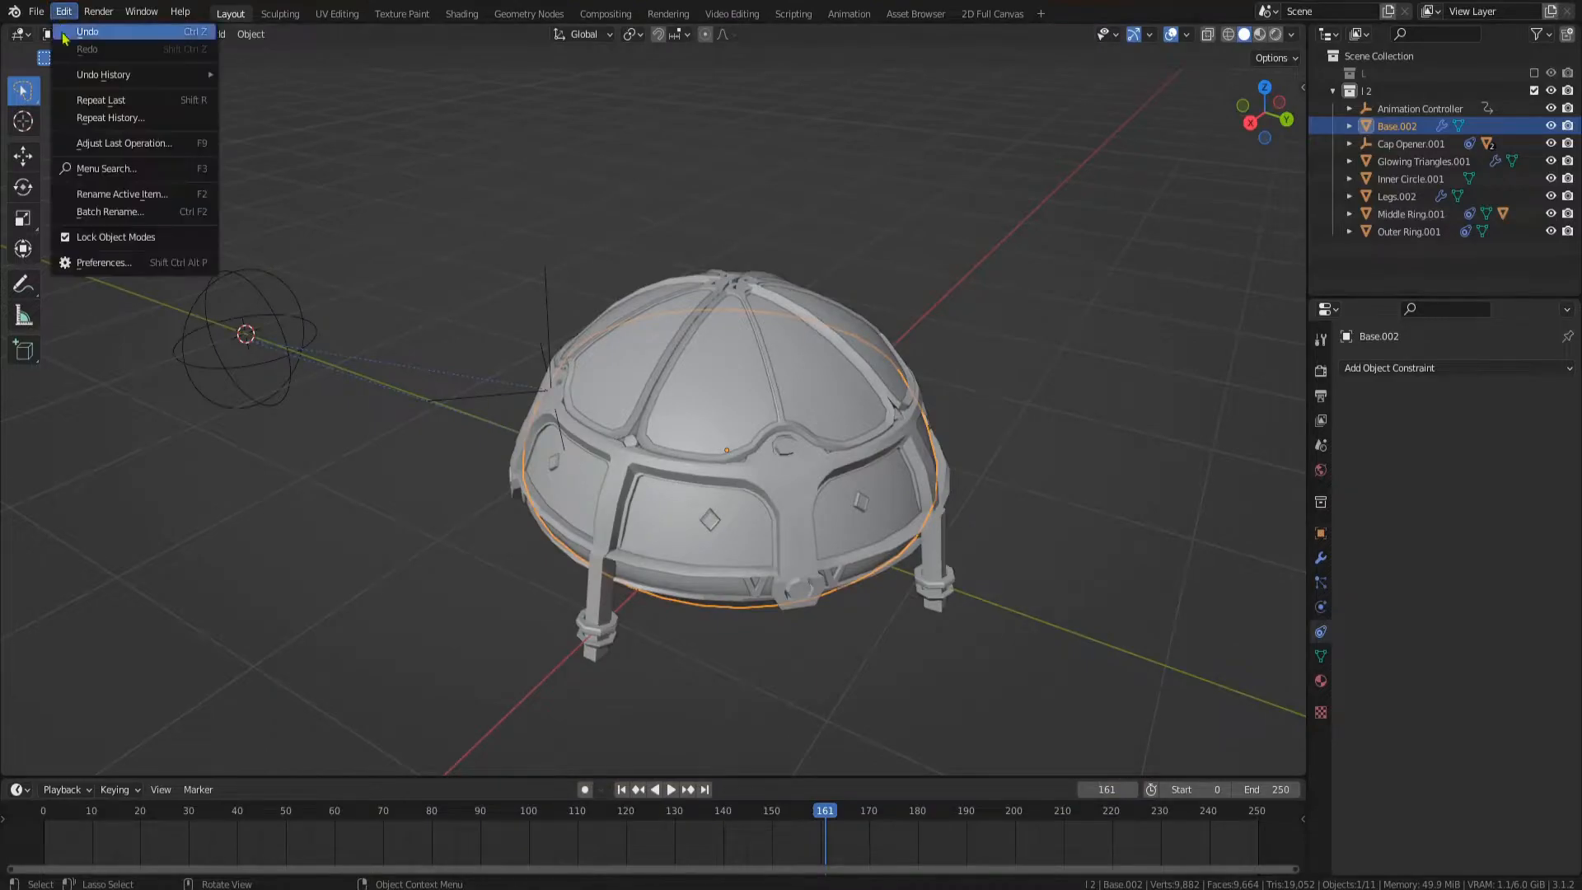
- Set the external Image Editor path in Preferences > File Paths to krita.exe
left_click(104, 262)
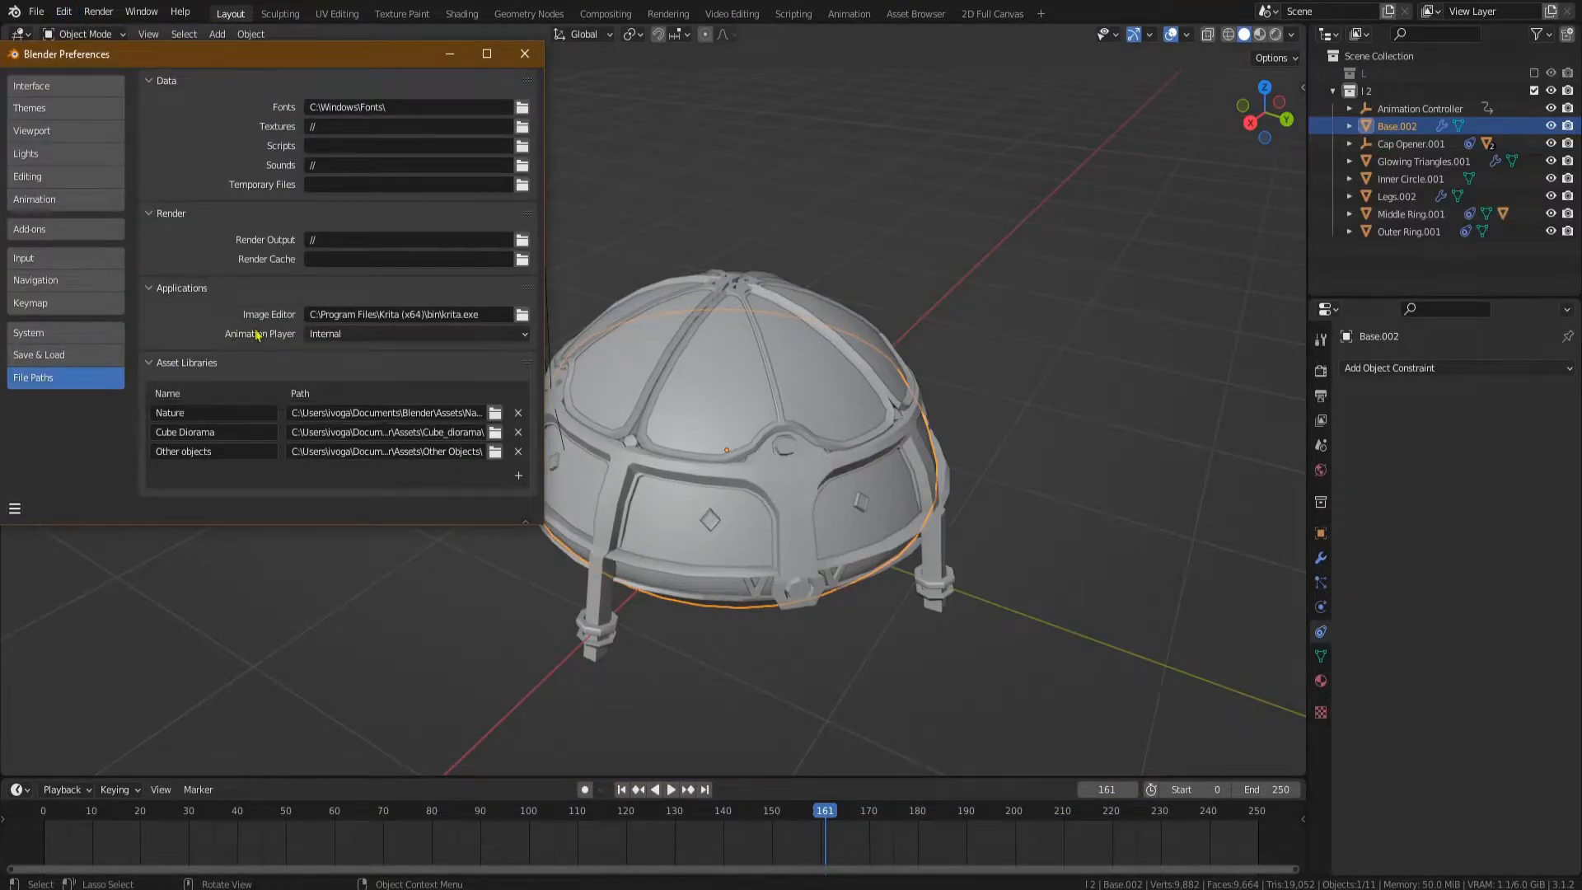
left_click(404, 313)
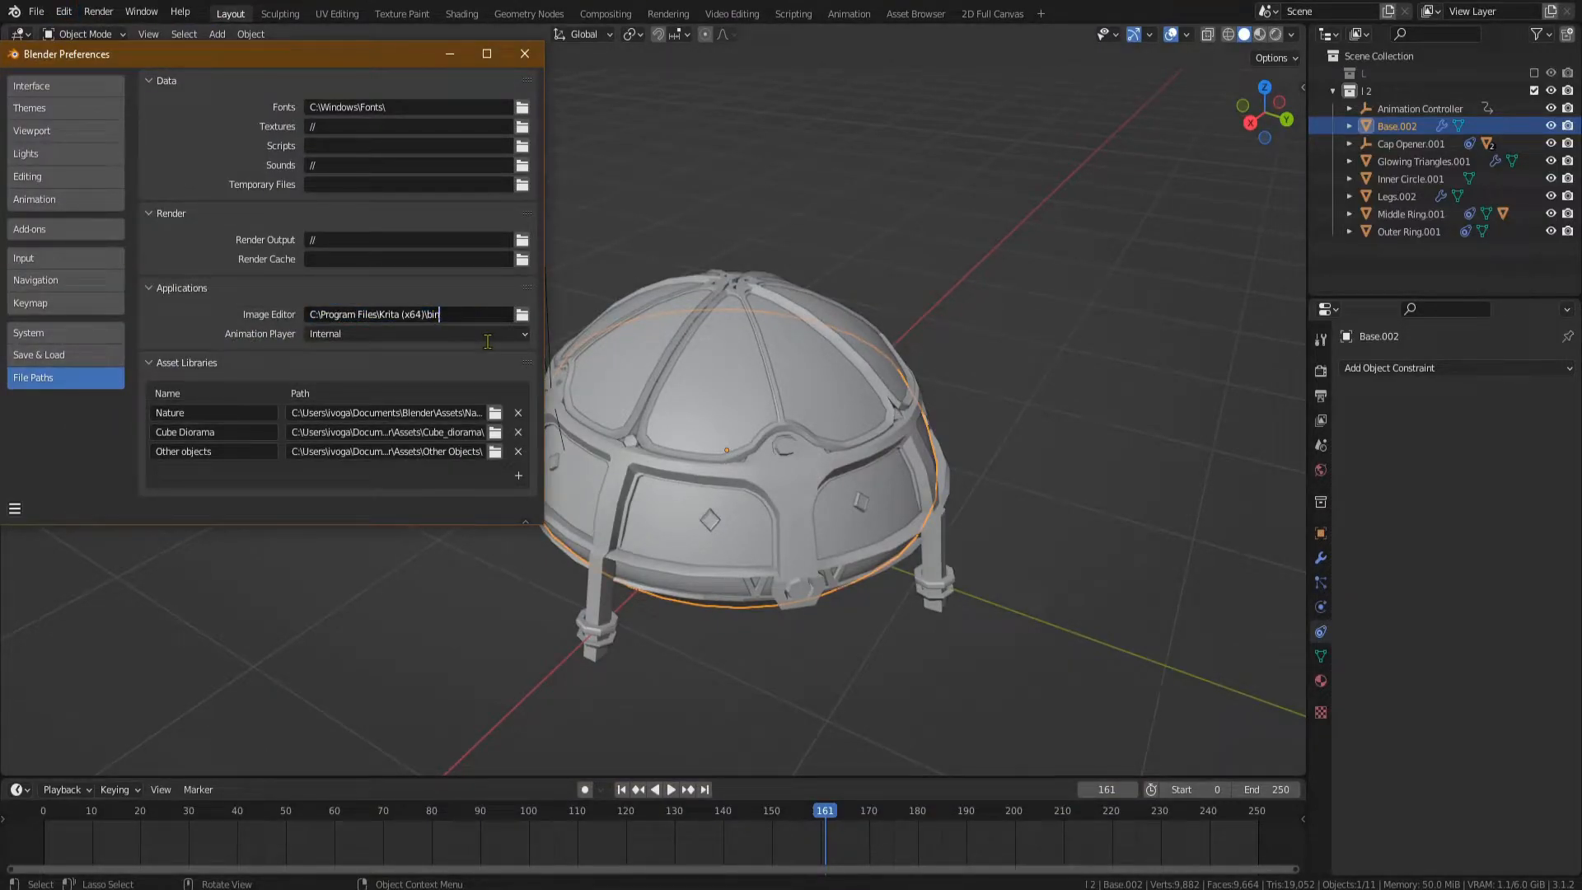
type("krita.exe")
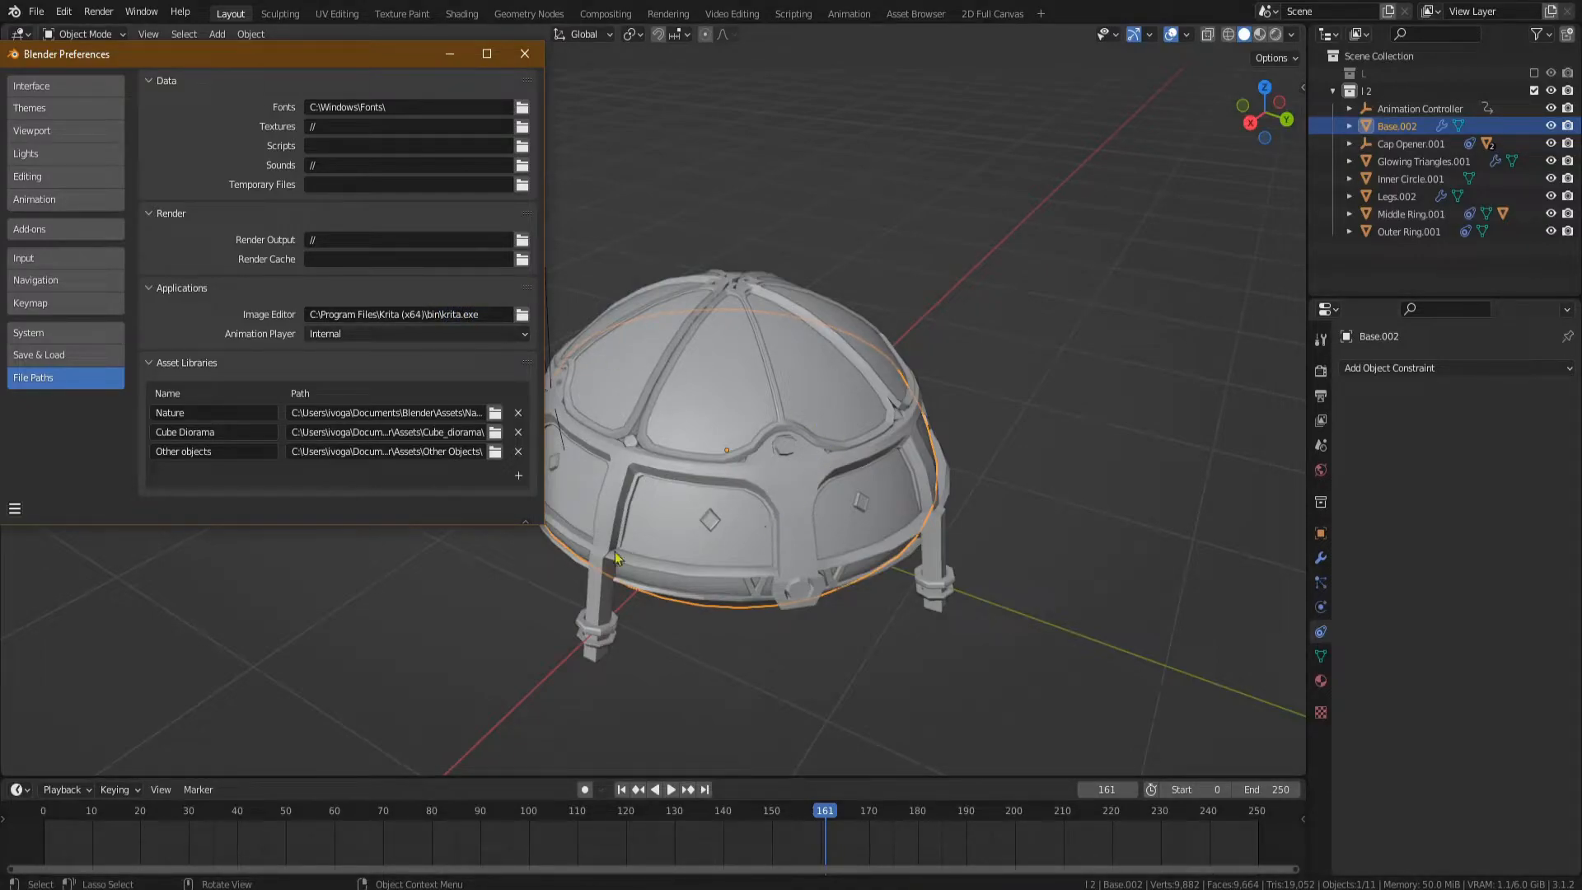
- Create a new blue Shards.001 image on the cap's Image Texture node in the Shading workspace
left_click(524, 52)
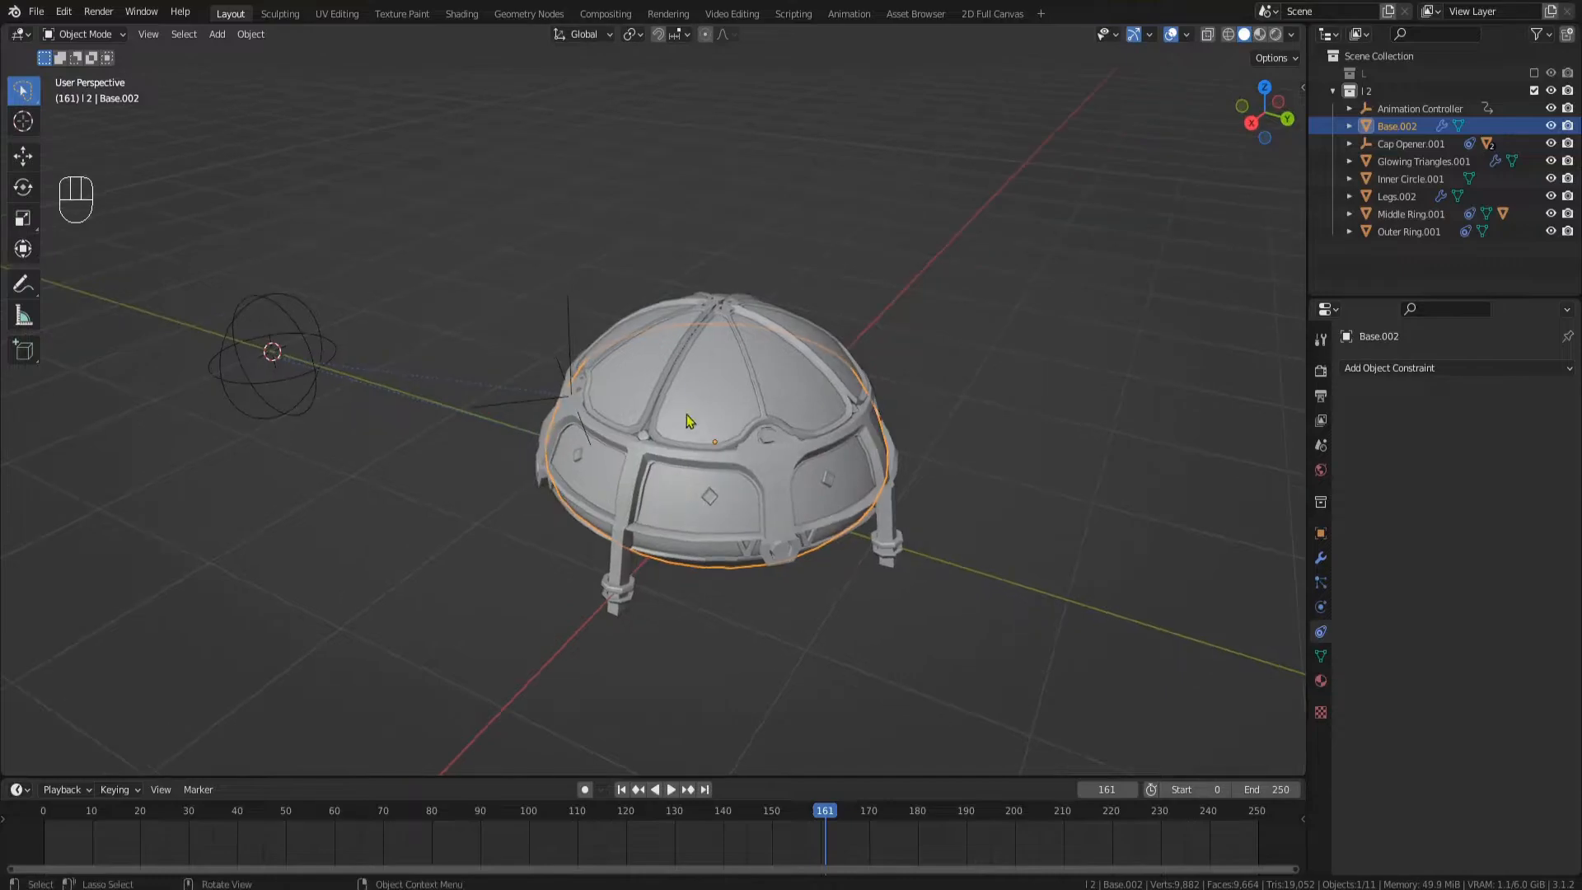
left_click(462, 13)
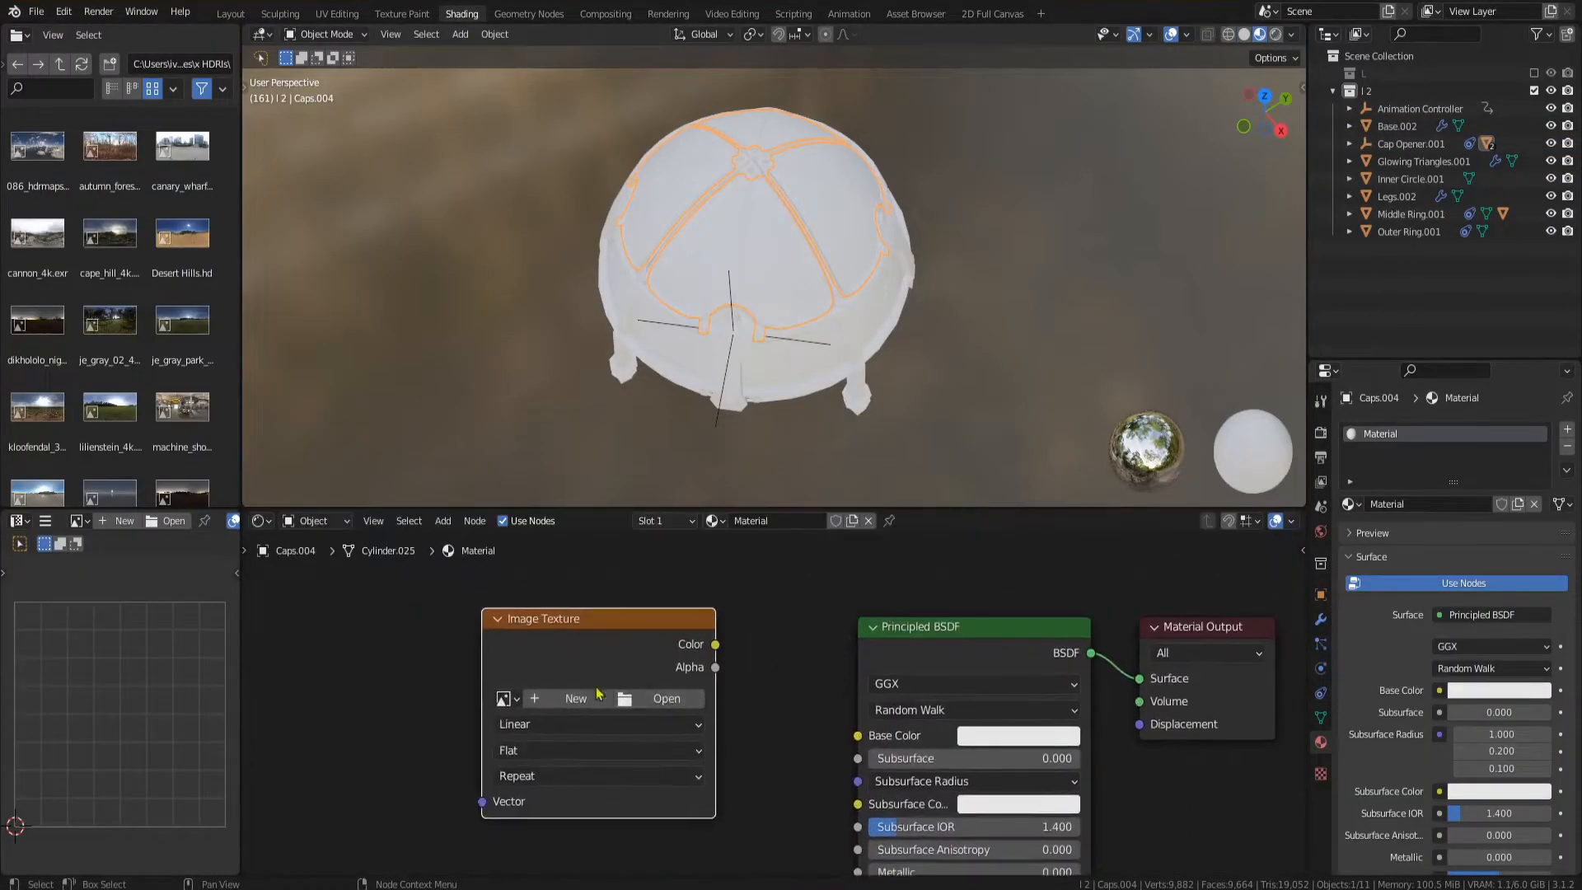
left_click(576, 699)
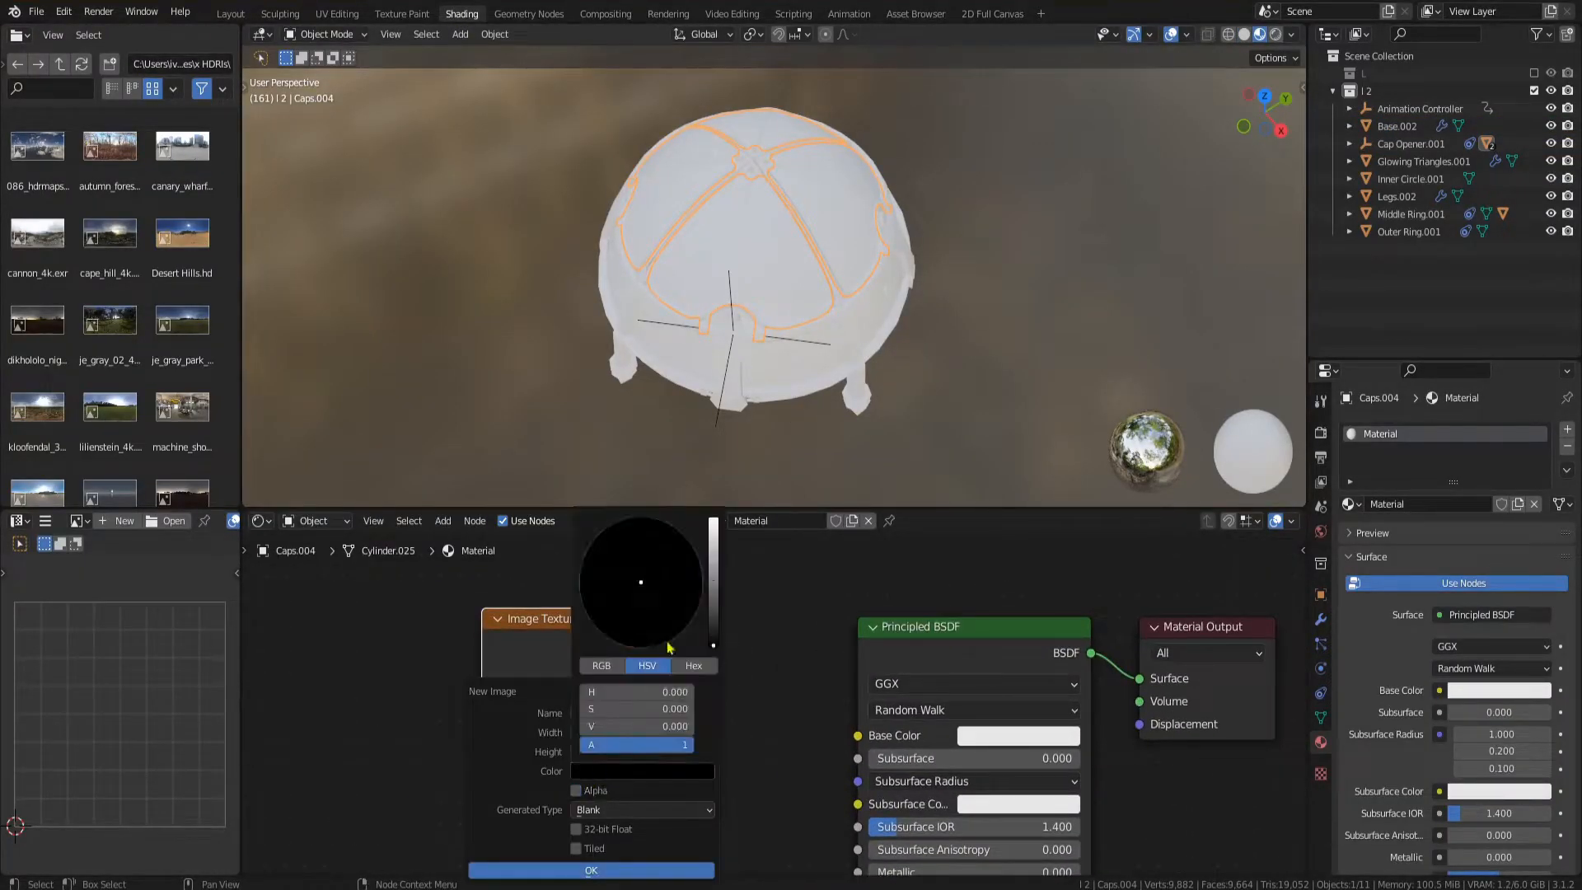
left_click(591, 871)
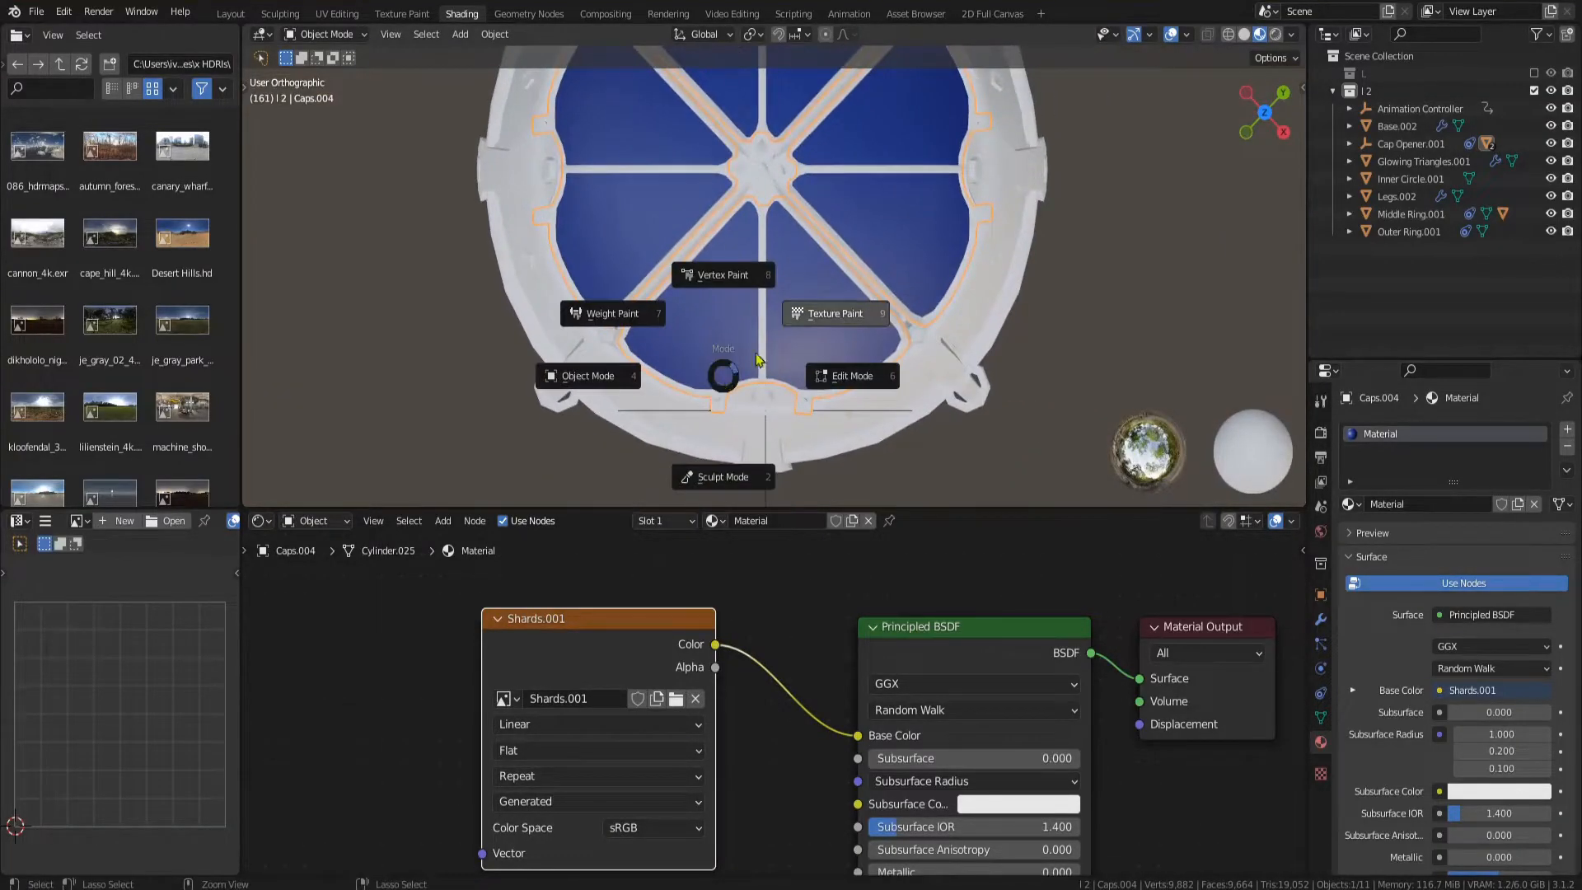
- Enter Texture Paint and Quick Edit a 2048 px screen grab of the cap into Krita
left_click(834, 313)
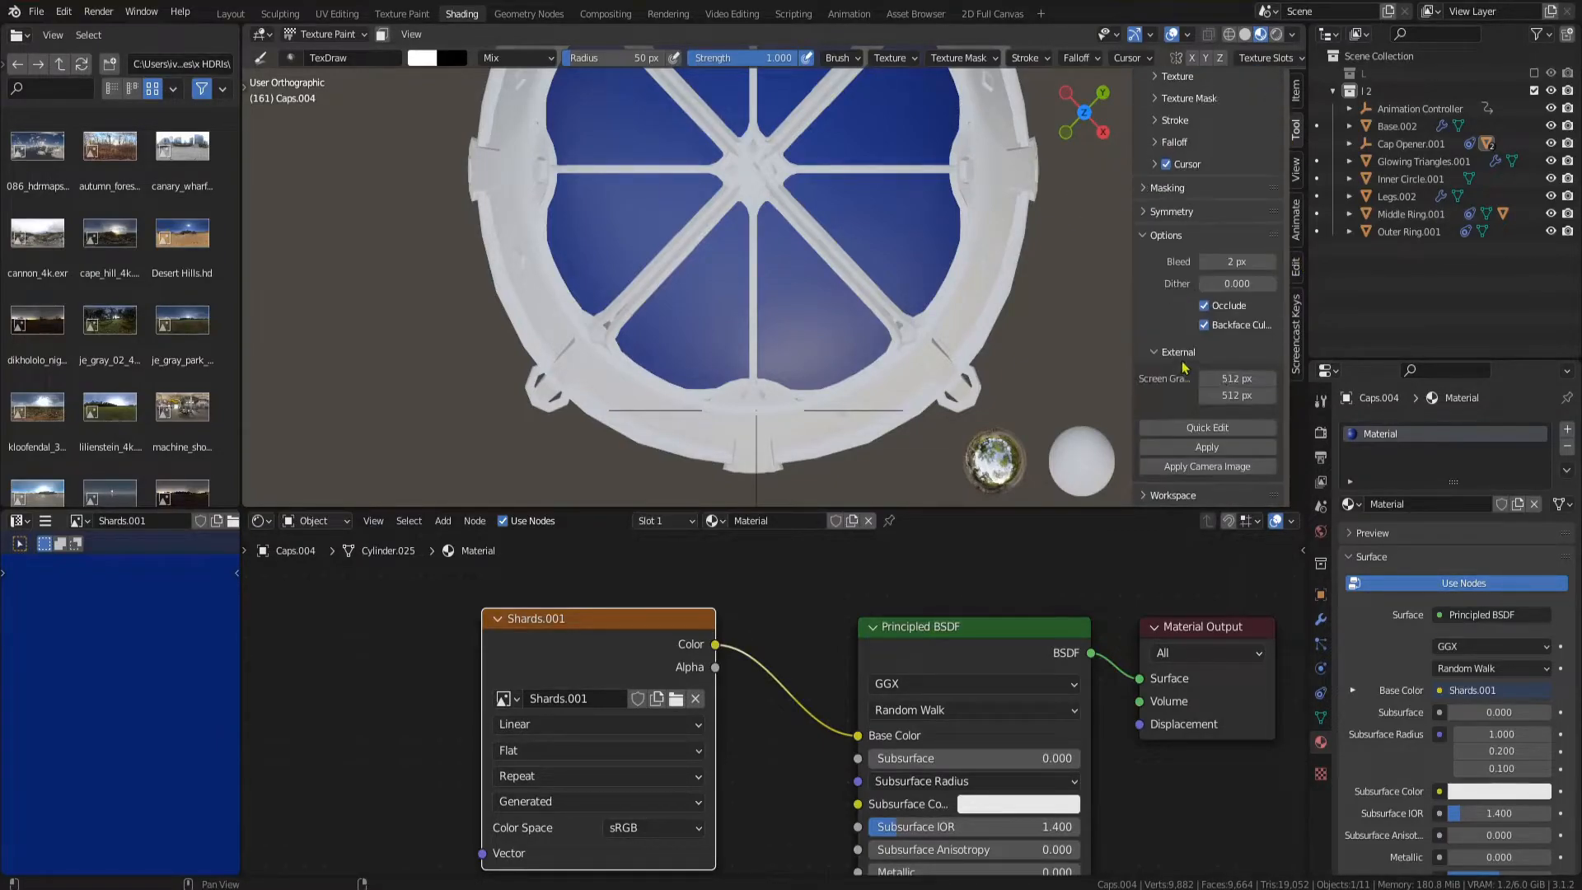
left_click(1235, 377)
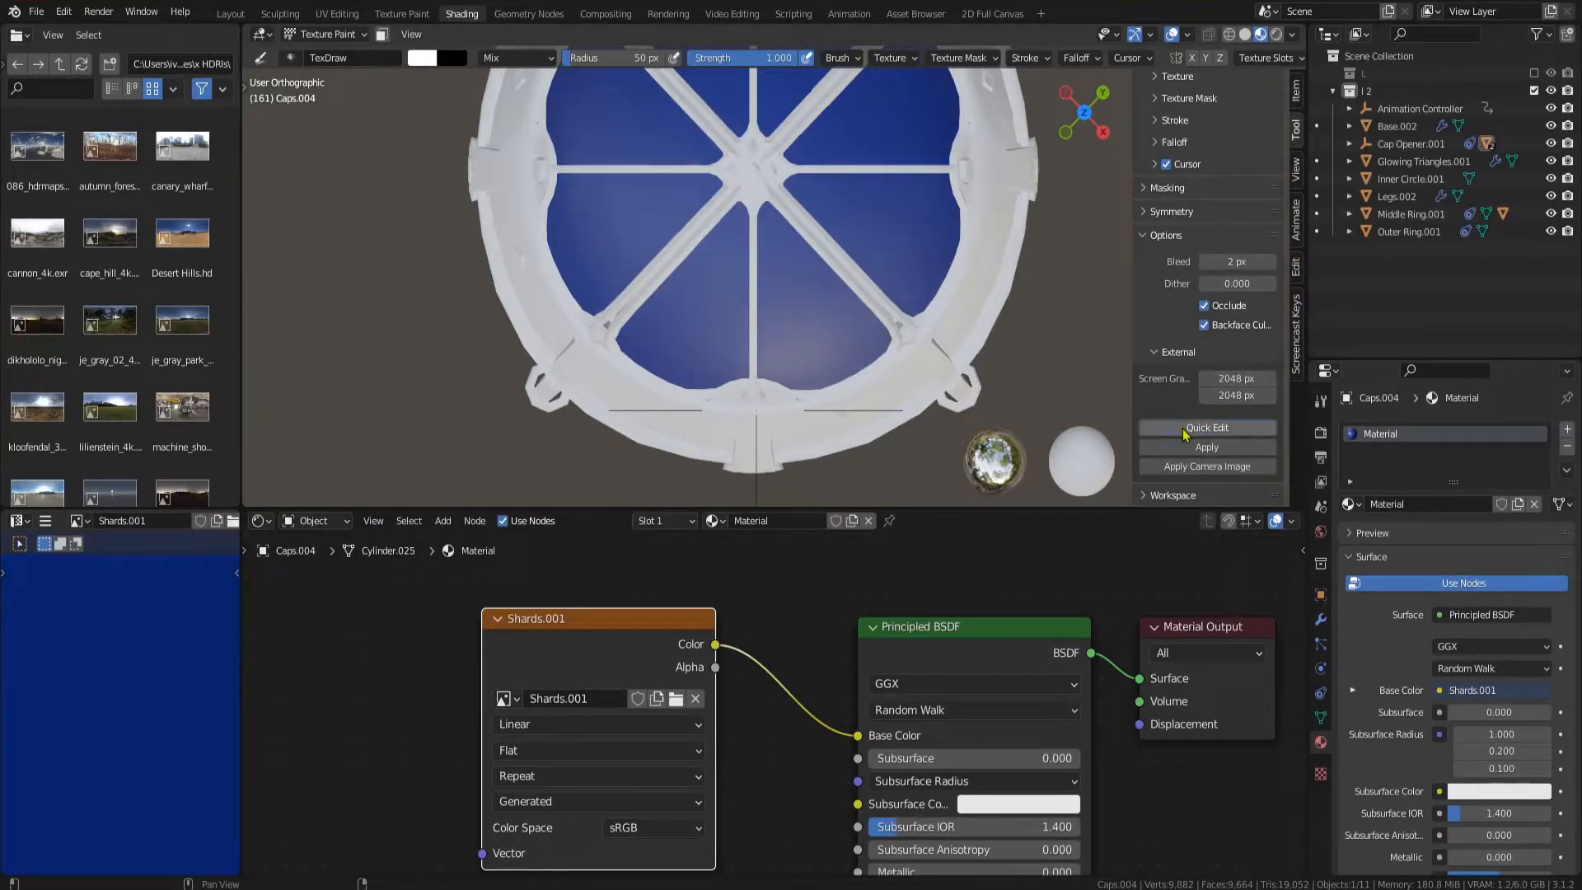
left_click(1207, 427)
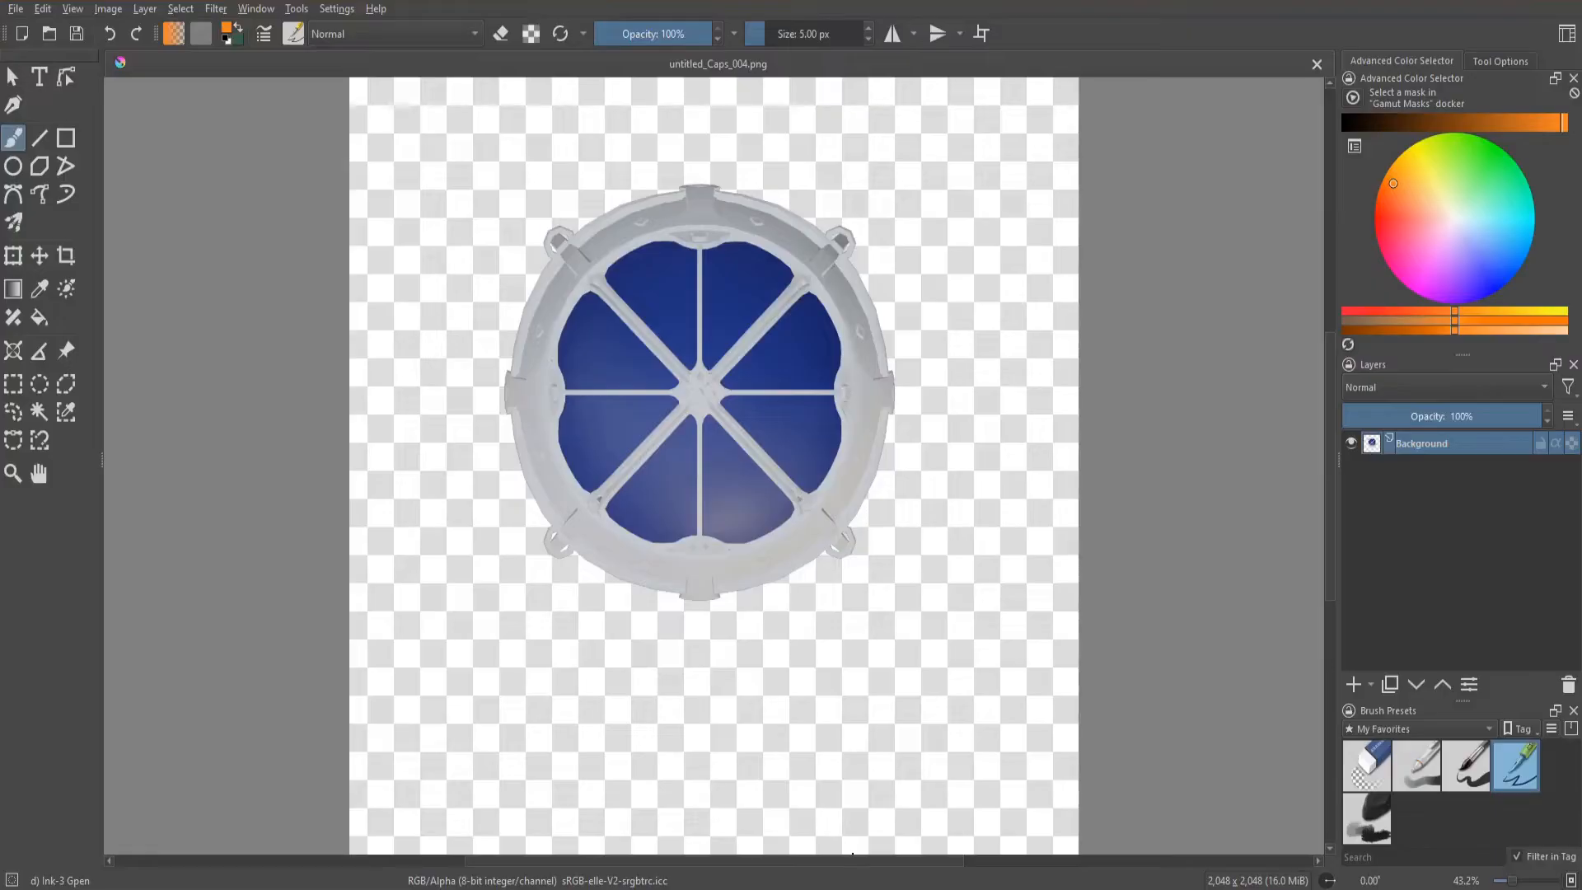
scroll("up", 3)
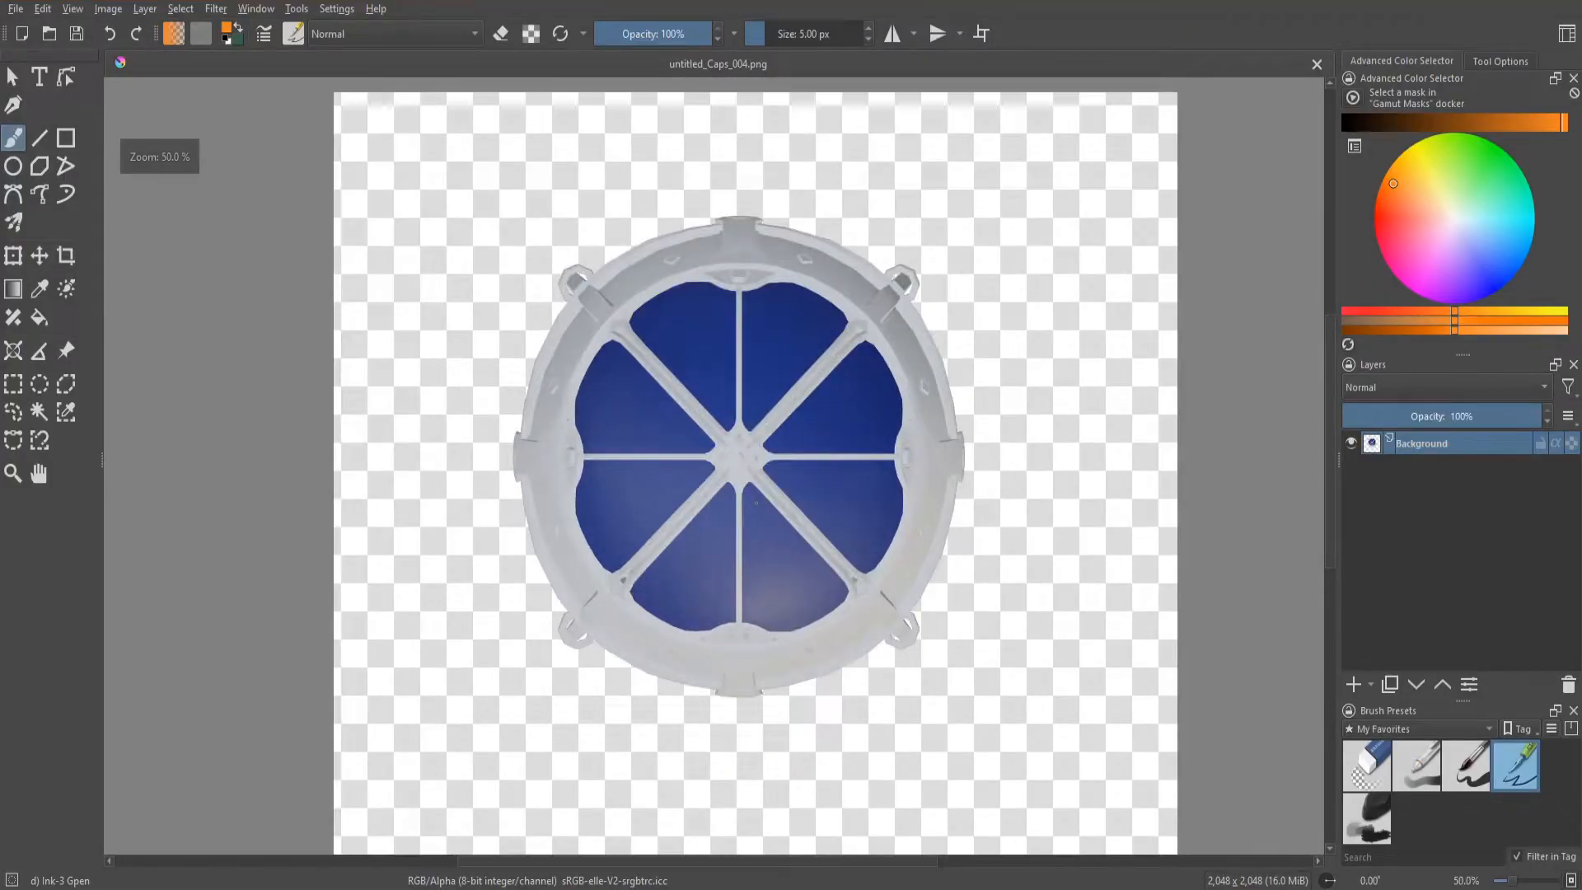
scroll("up", 3)
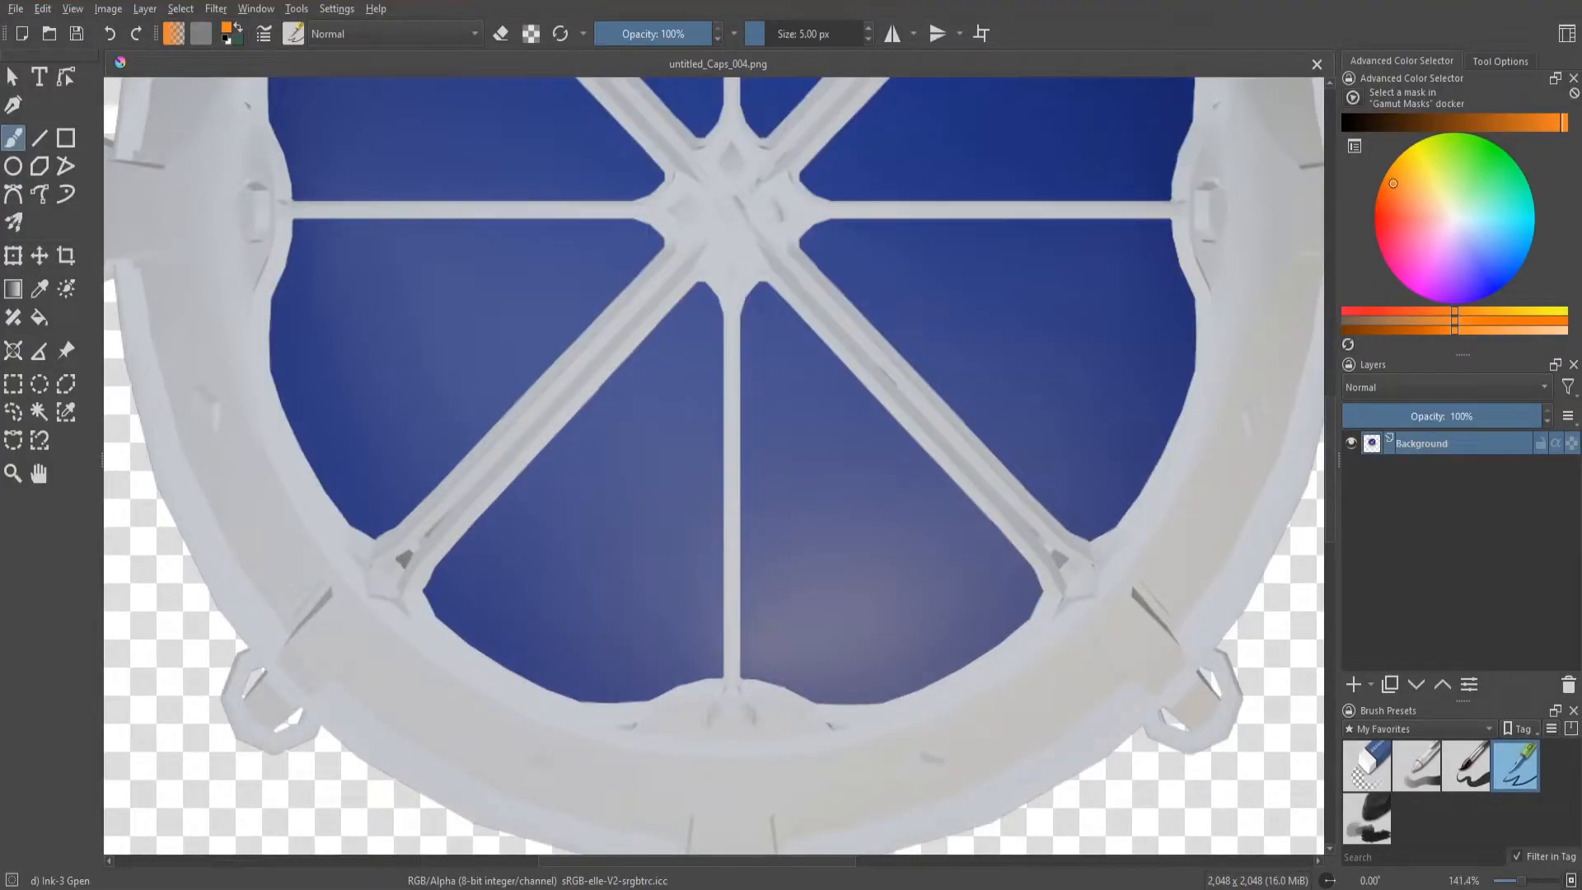
left_click(1351, 686)
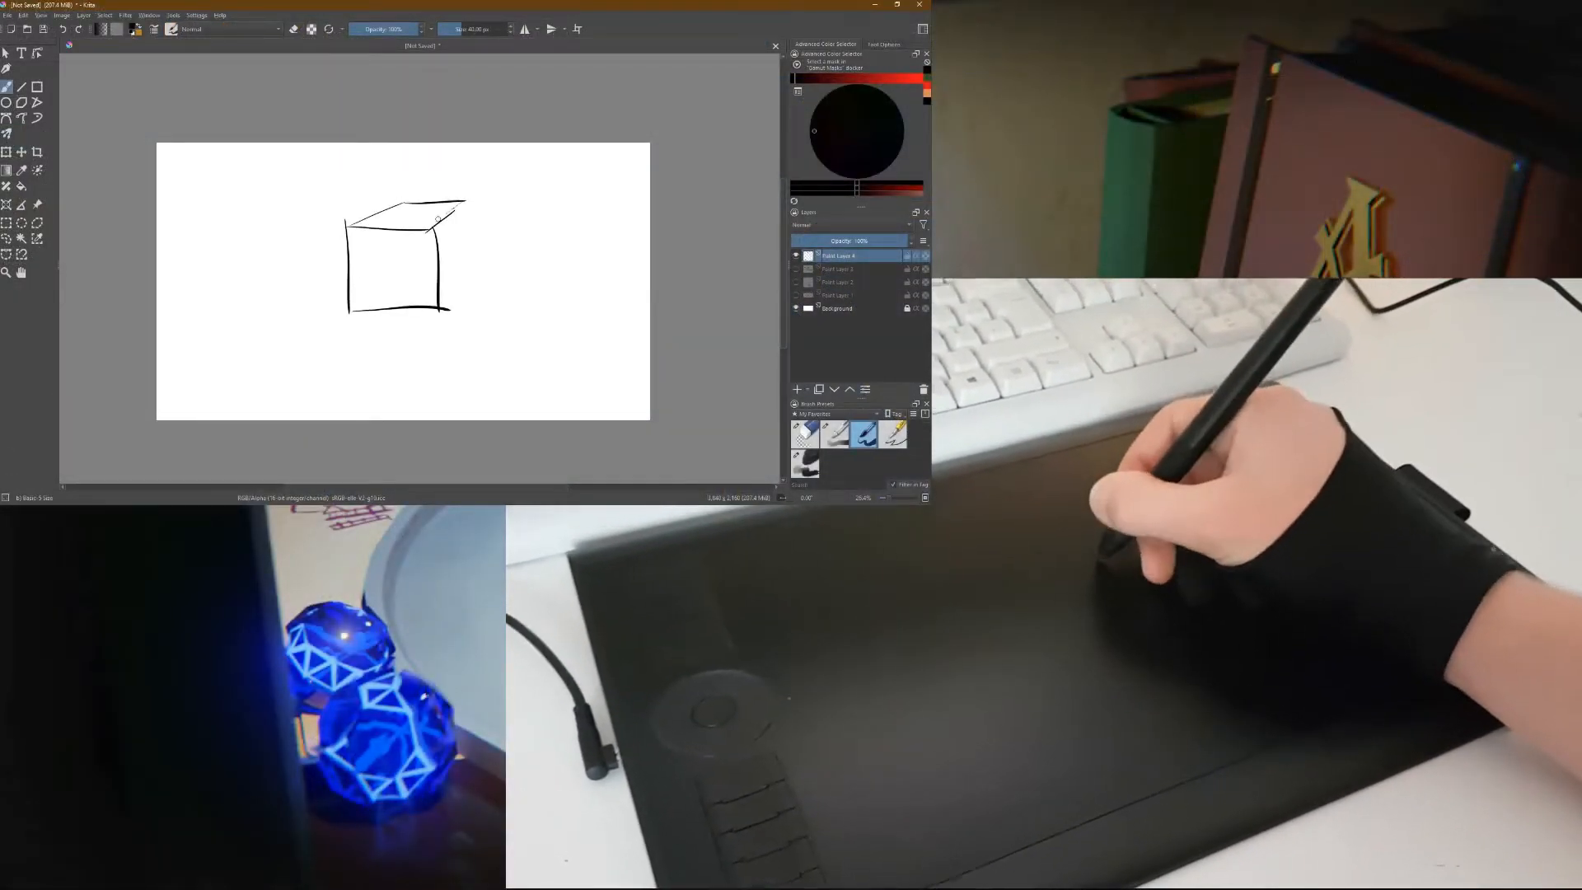
- Draw a stroke of the cube sketch with the ink brush
left_click(806, 462)
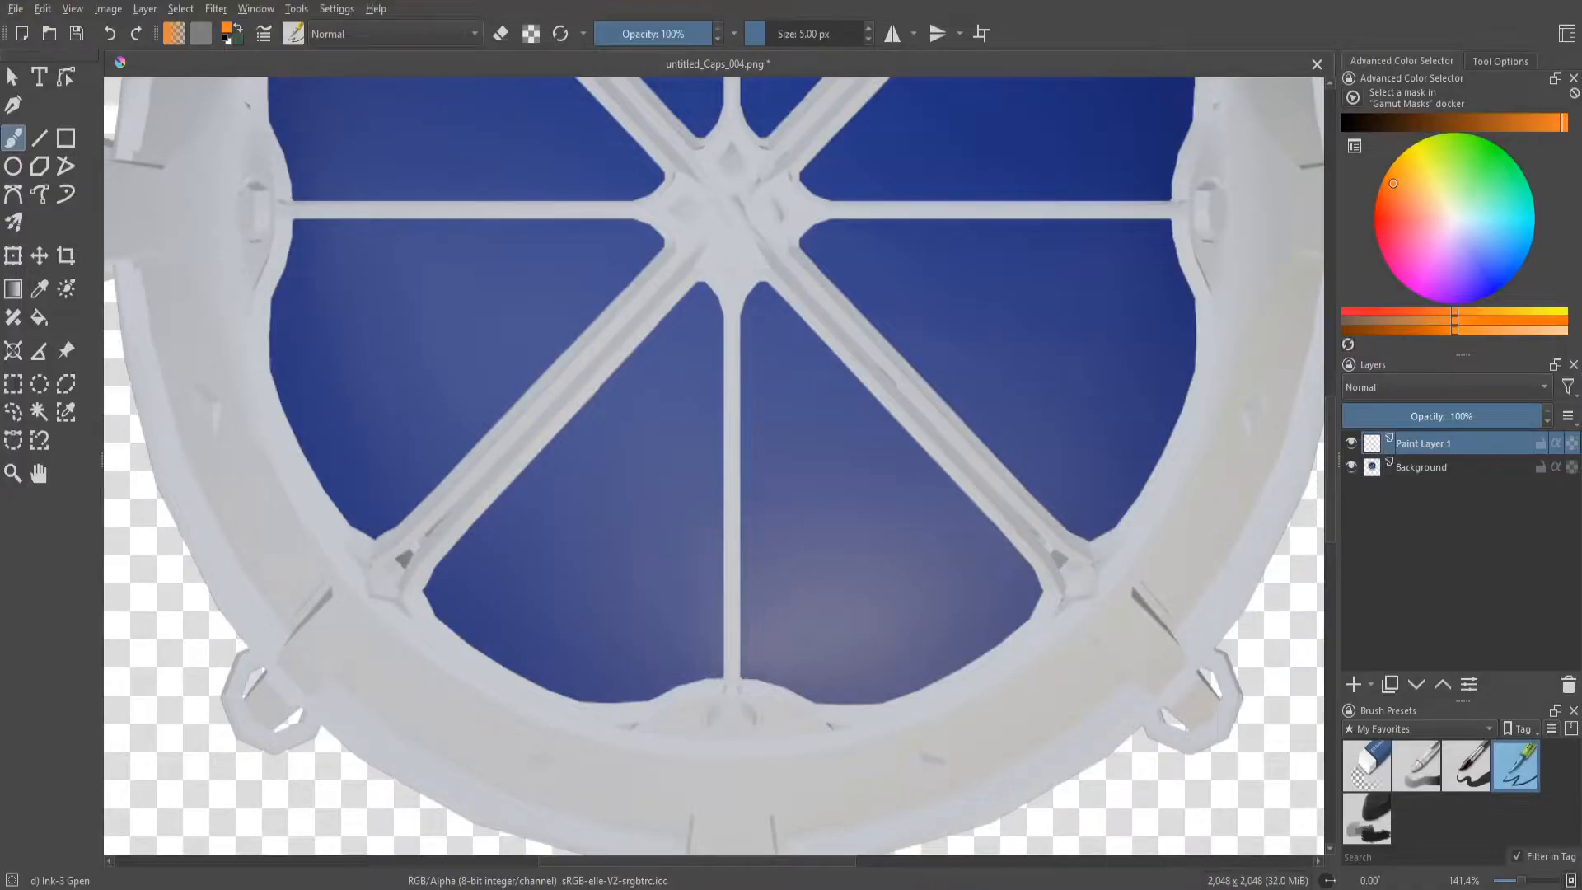
- Pick a deep blue in the colour selector for painting the shard panel
left_click(1483, 272)
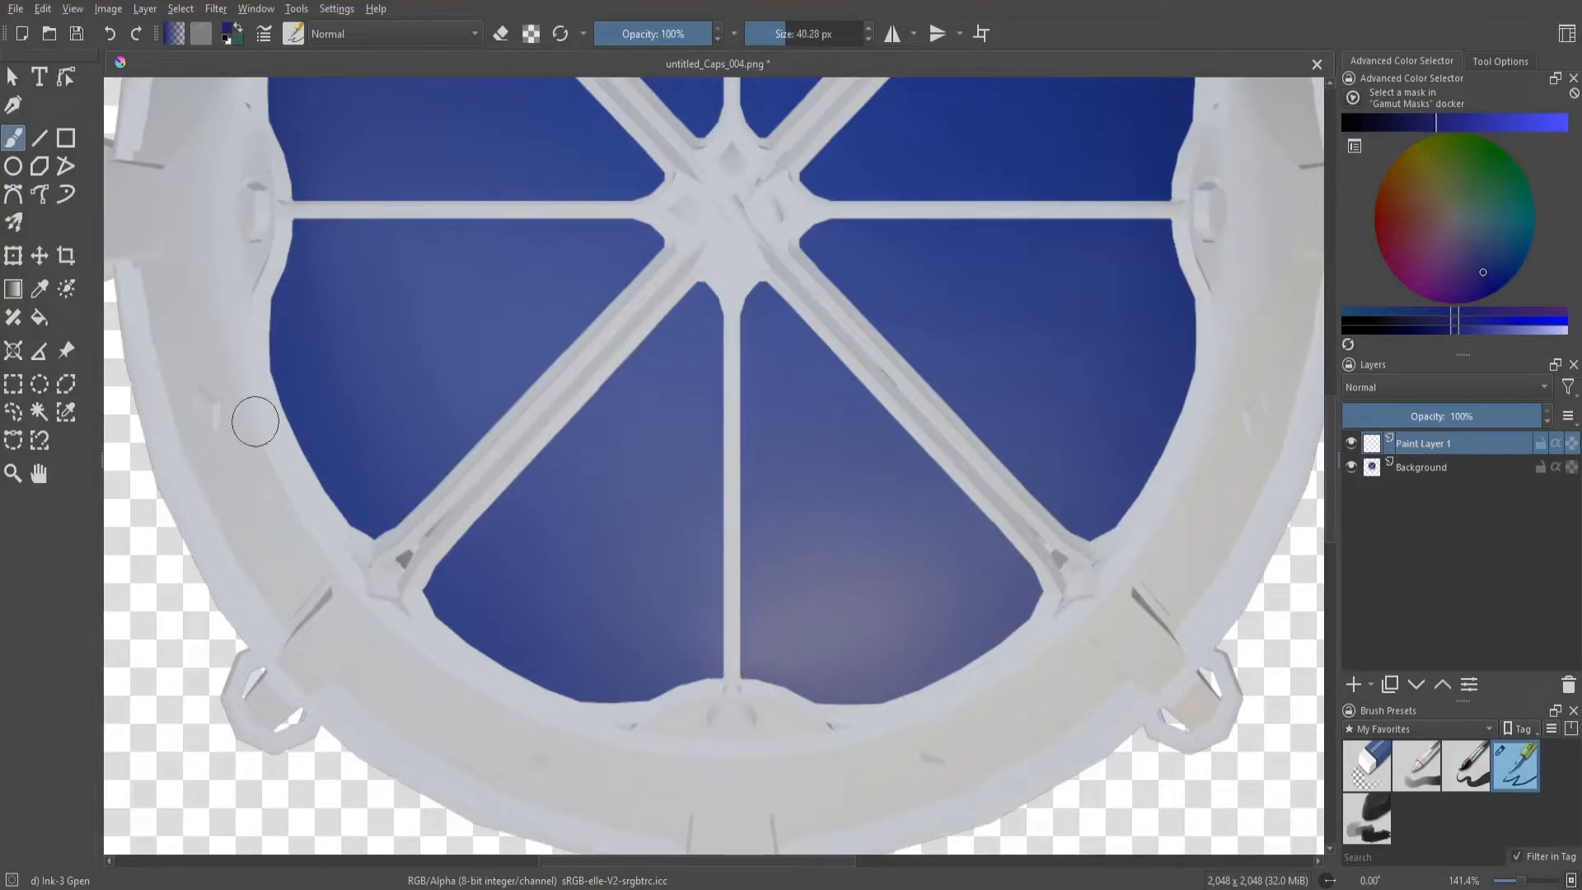
scroll("up", 3)
type("highlits gold")
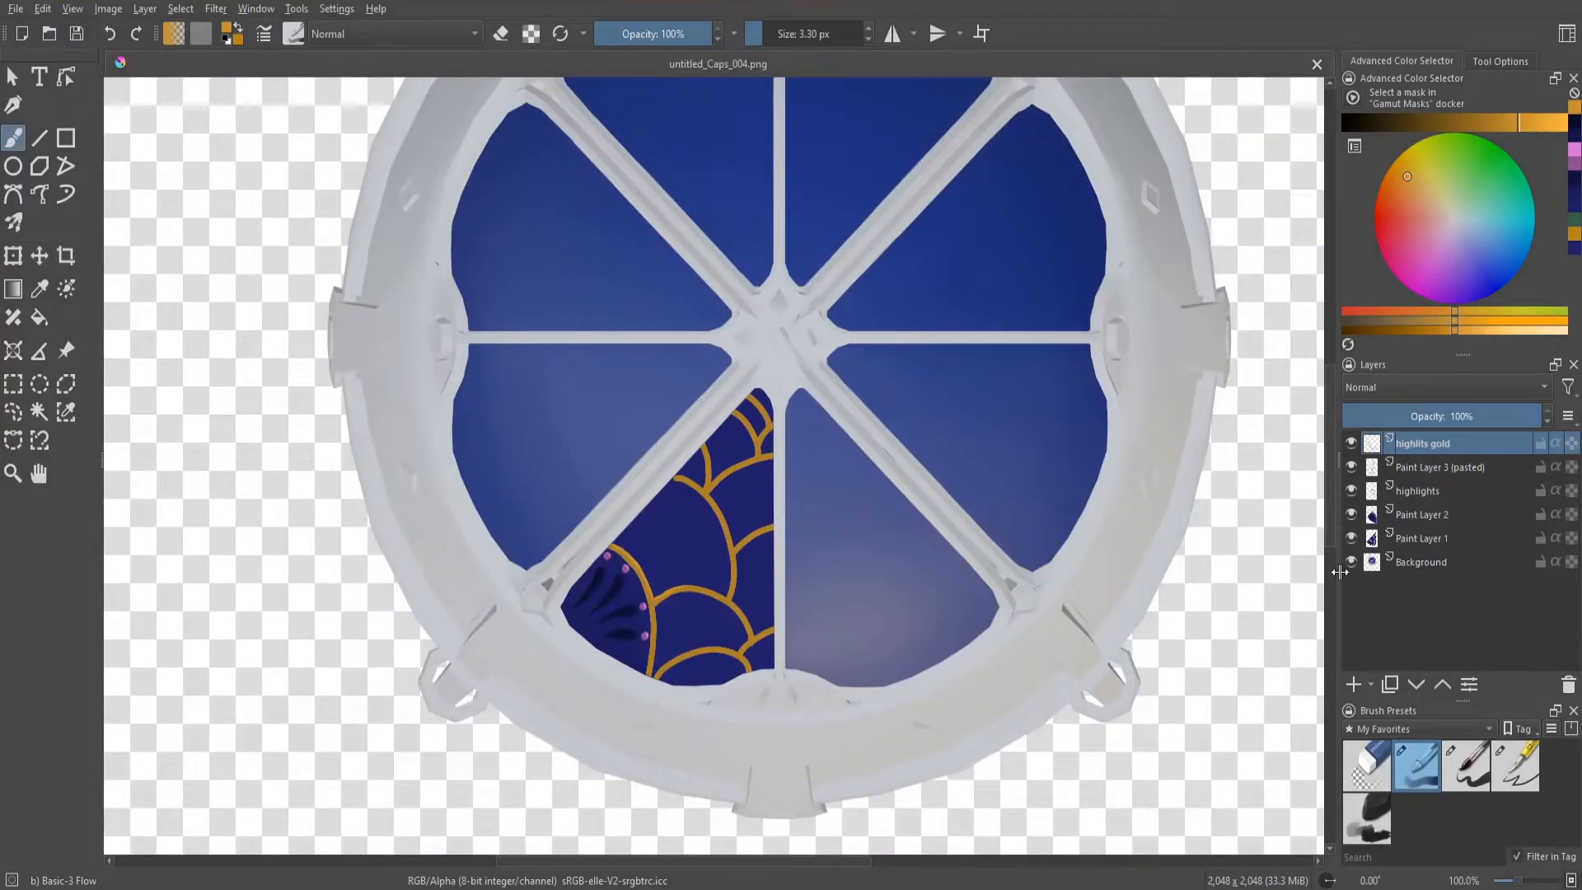
- Hide the Background layer and save over the existing PNG texture, replacing the file
left_click(1351, 562)
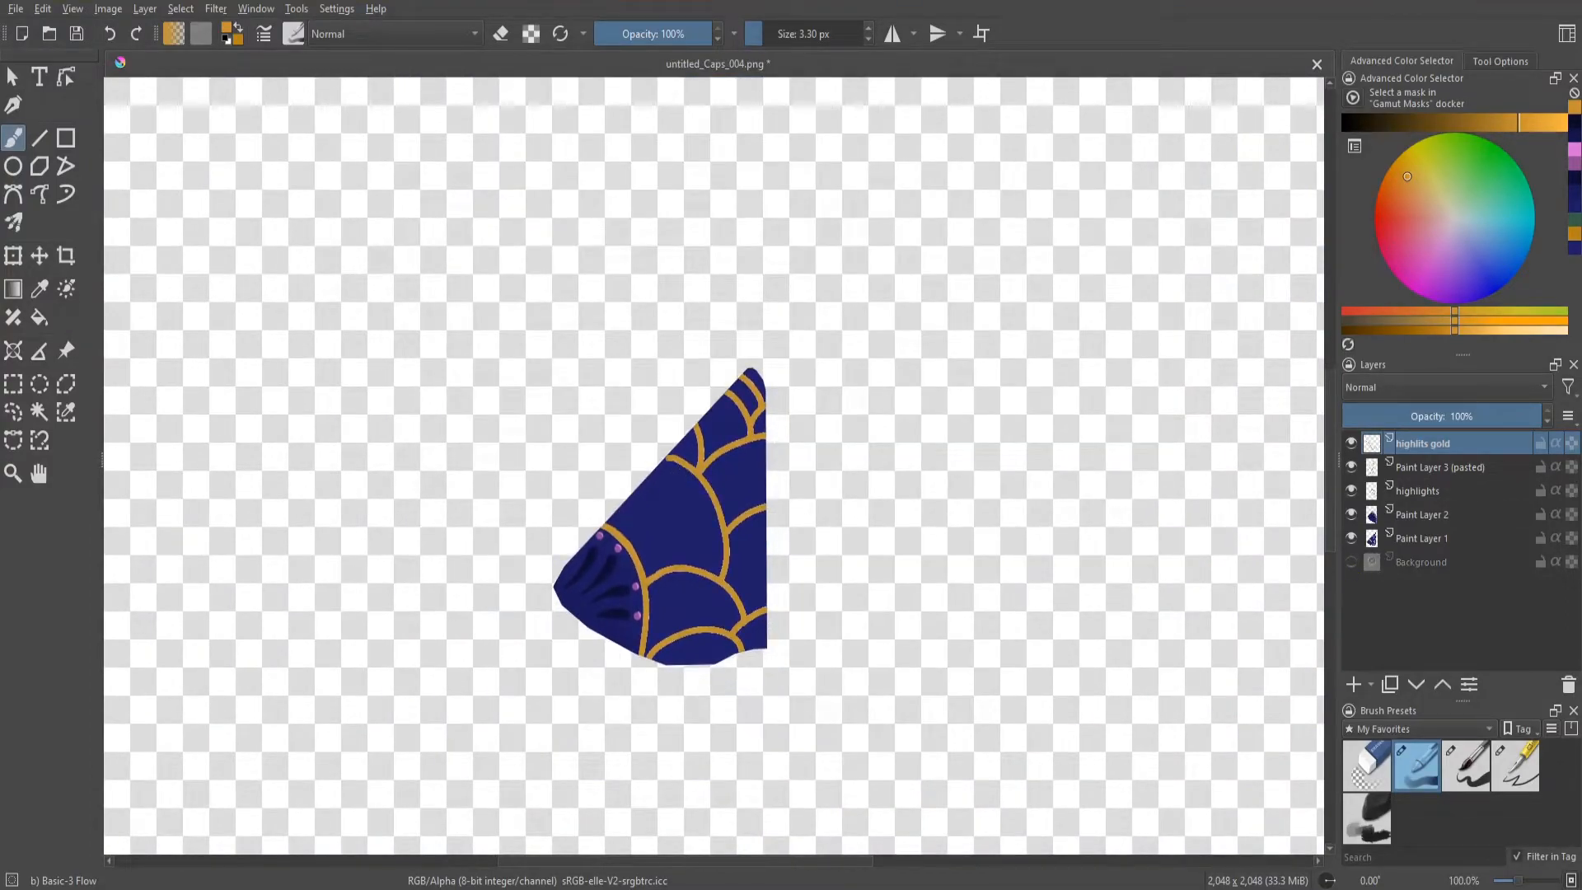
left_click(652, 445)
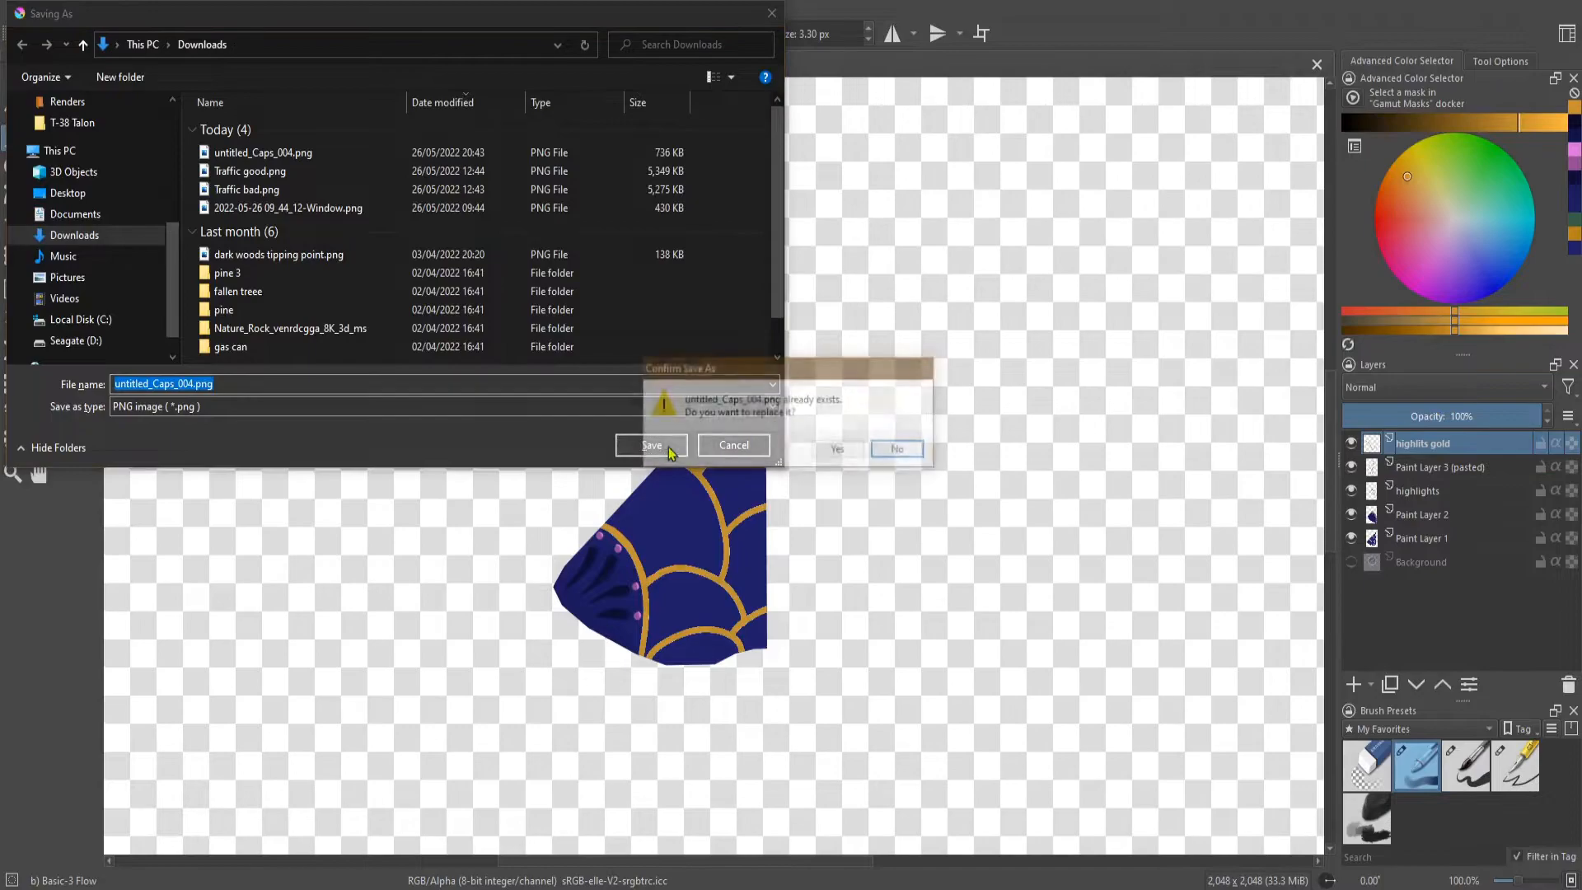
left_click(837, 448)
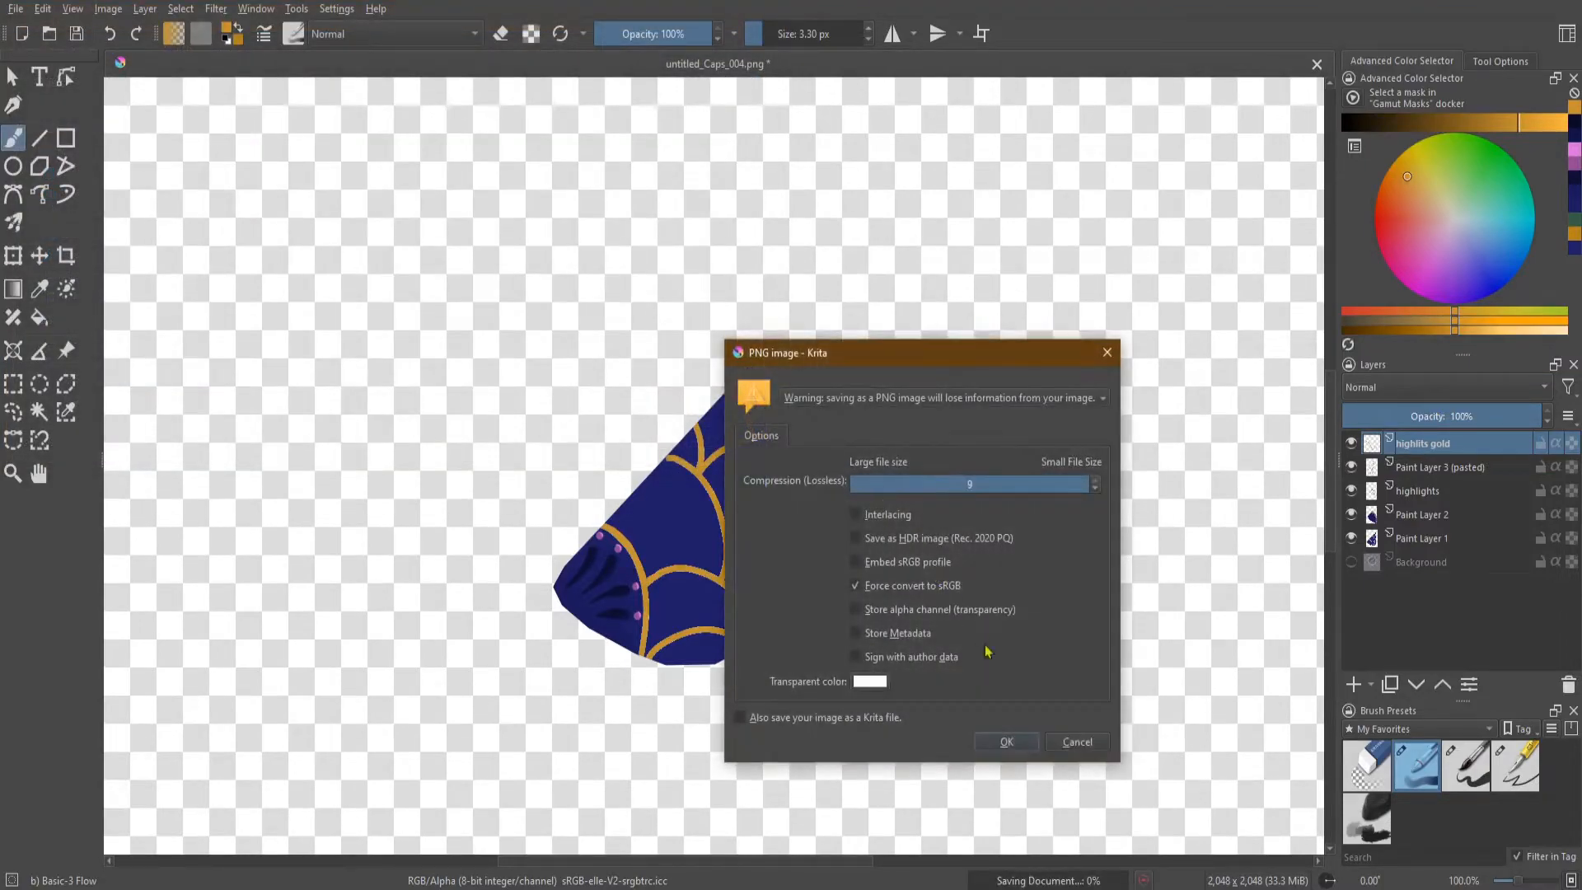
left_click(1006, 742)
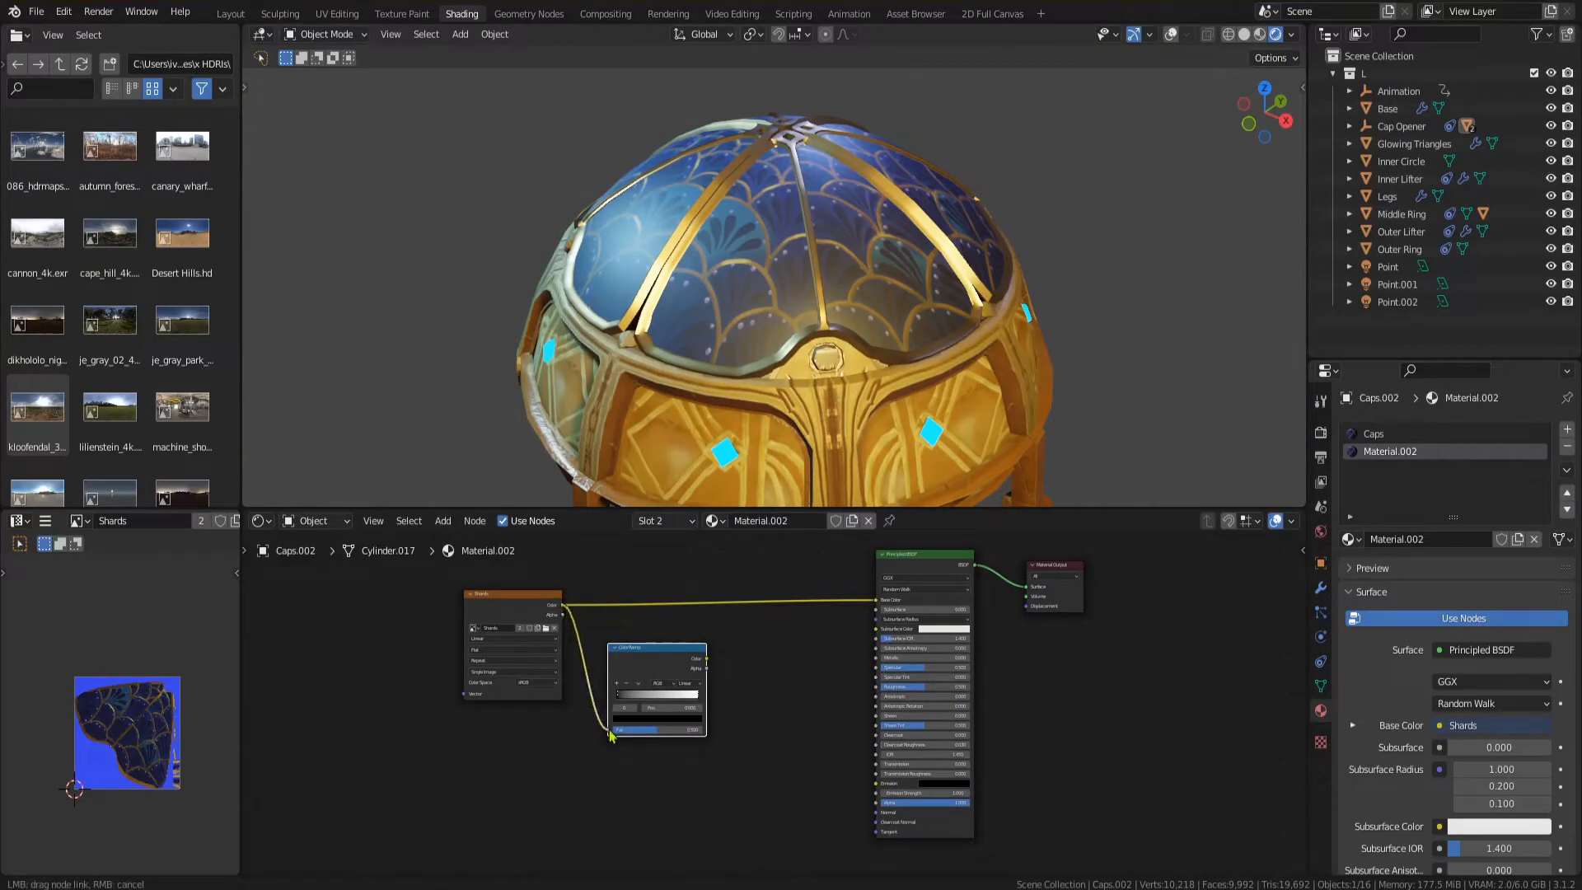
- Link the shard texture through the Hue Saturation Value and Bump nodes, then return to the Layout workspace
left_click(708, 667)
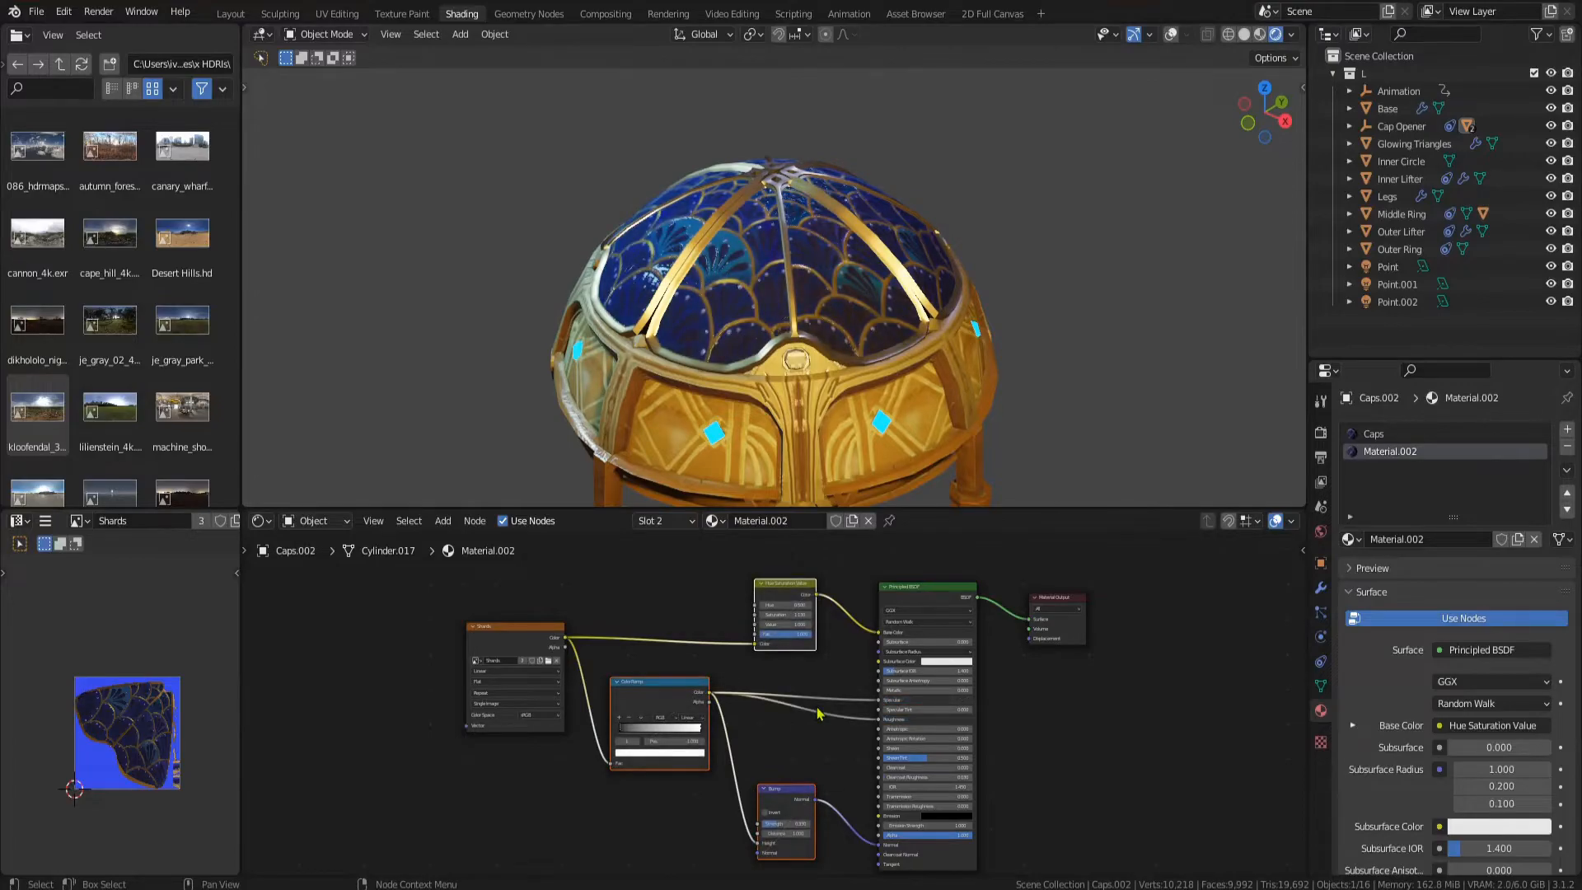
left_click(231, 13)
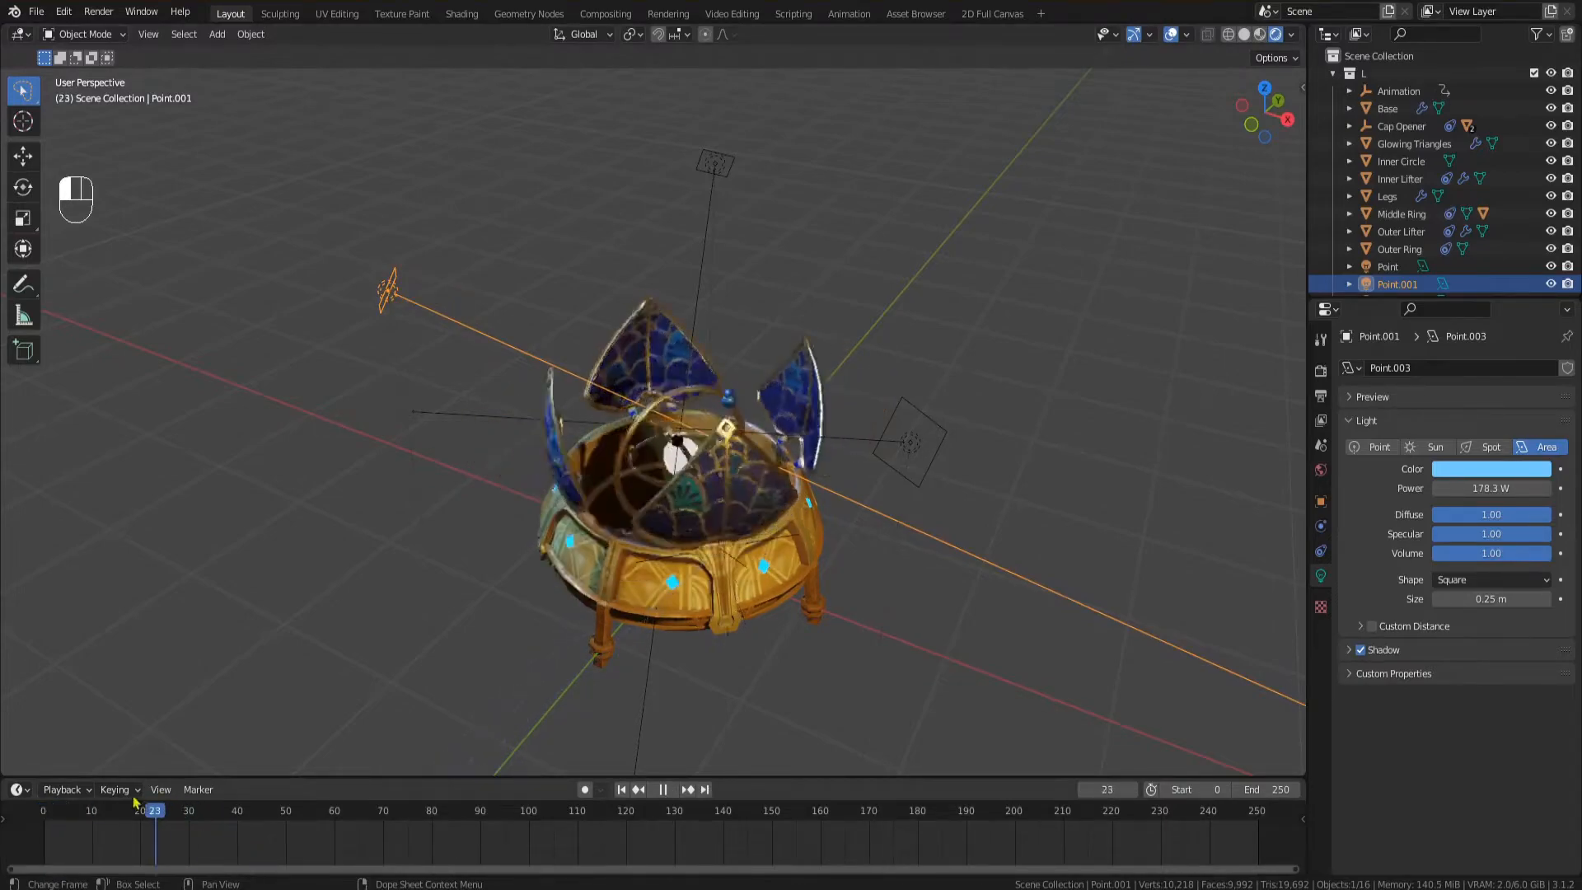
- Preview the device in Cycles through the camera at frame 70 with render samples lowered to 120
left_click(1256, 33)
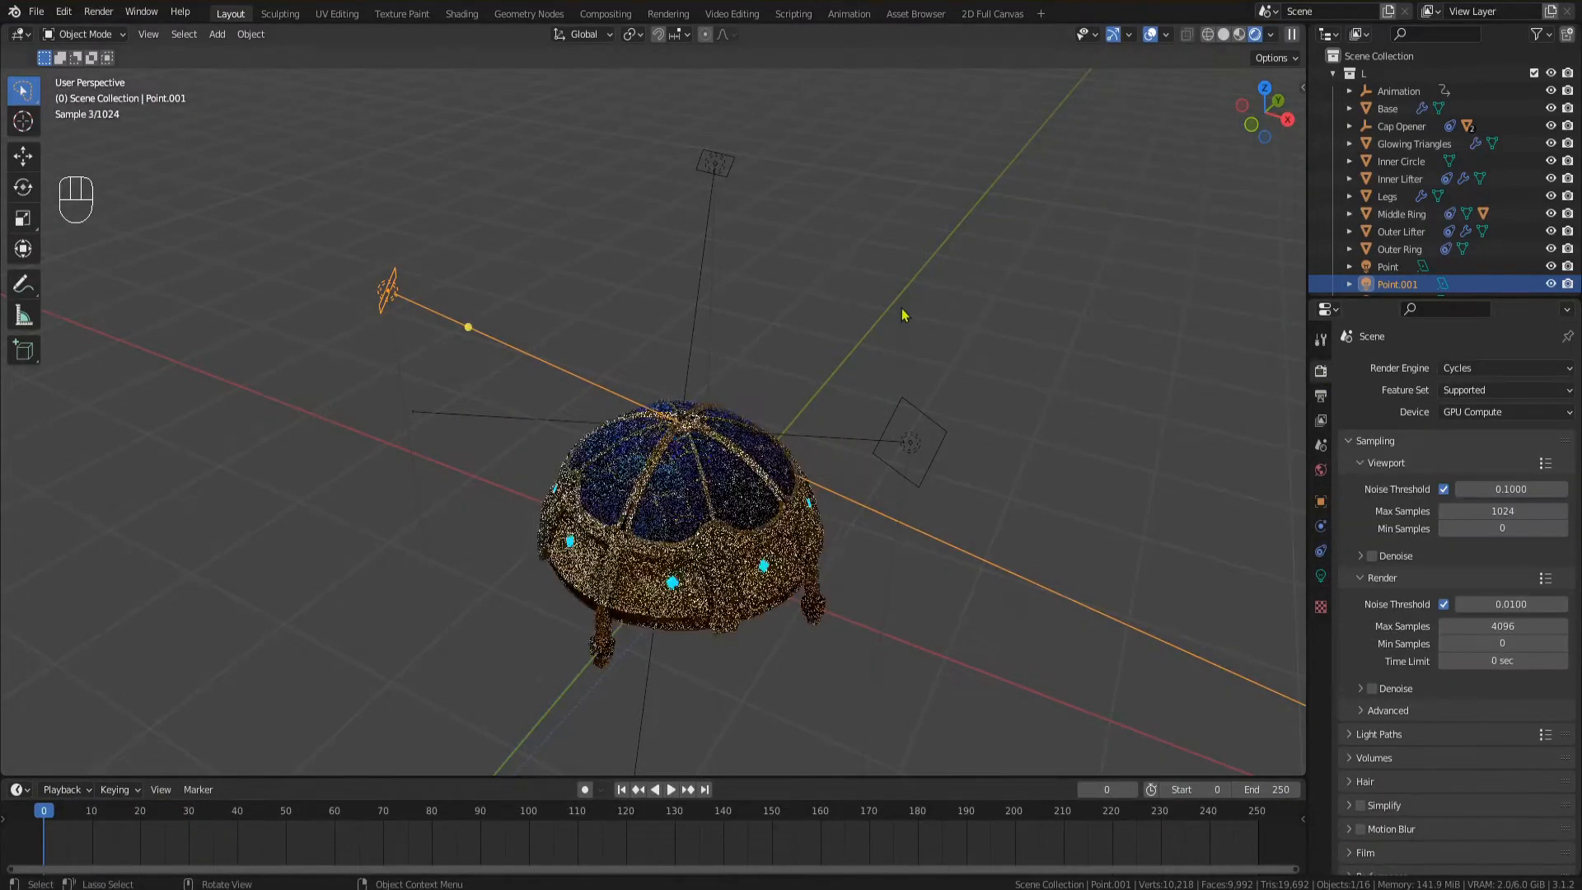
left_click(300, 810)
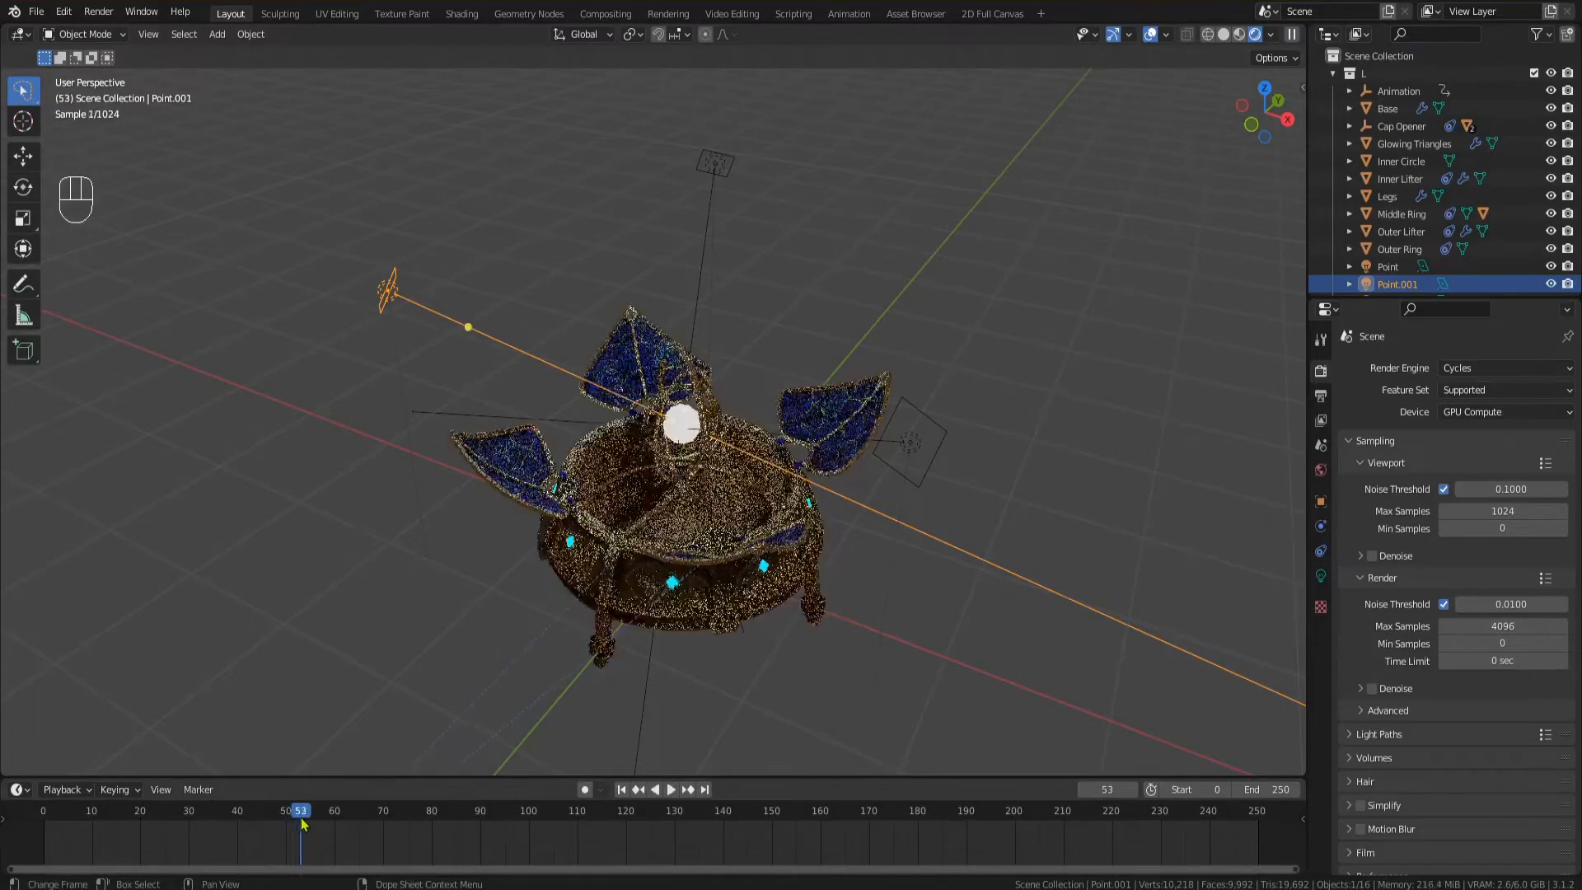
left_click(622, 790)
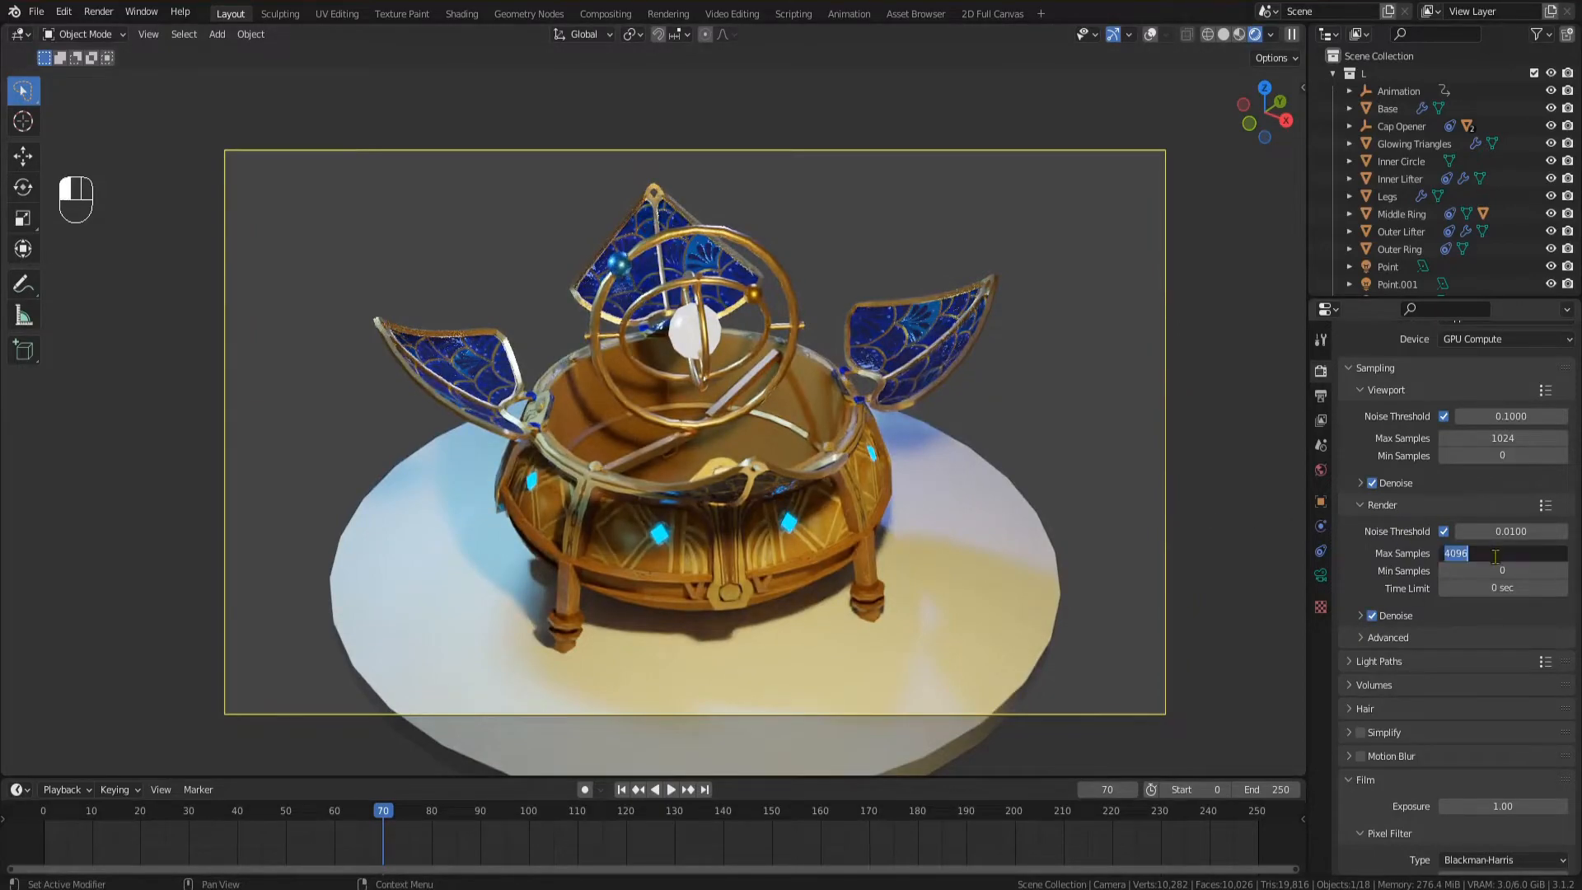
key("F12")
type("120")
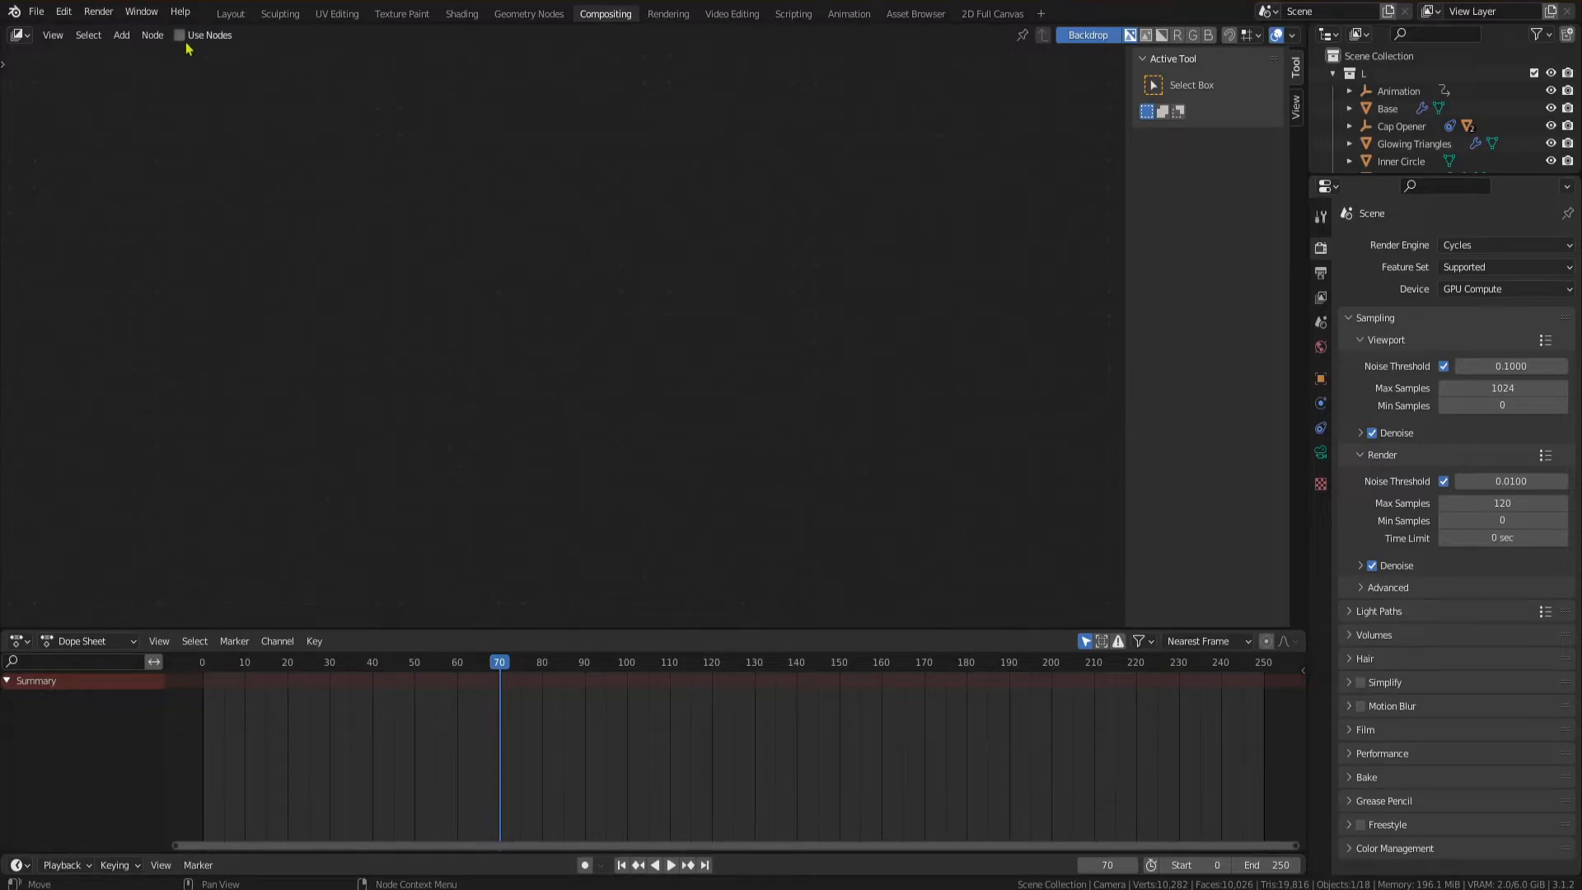
- Enable compositing nodes and add a Fog Glow glare node previewed on the backdrop
left_click(179, 34)
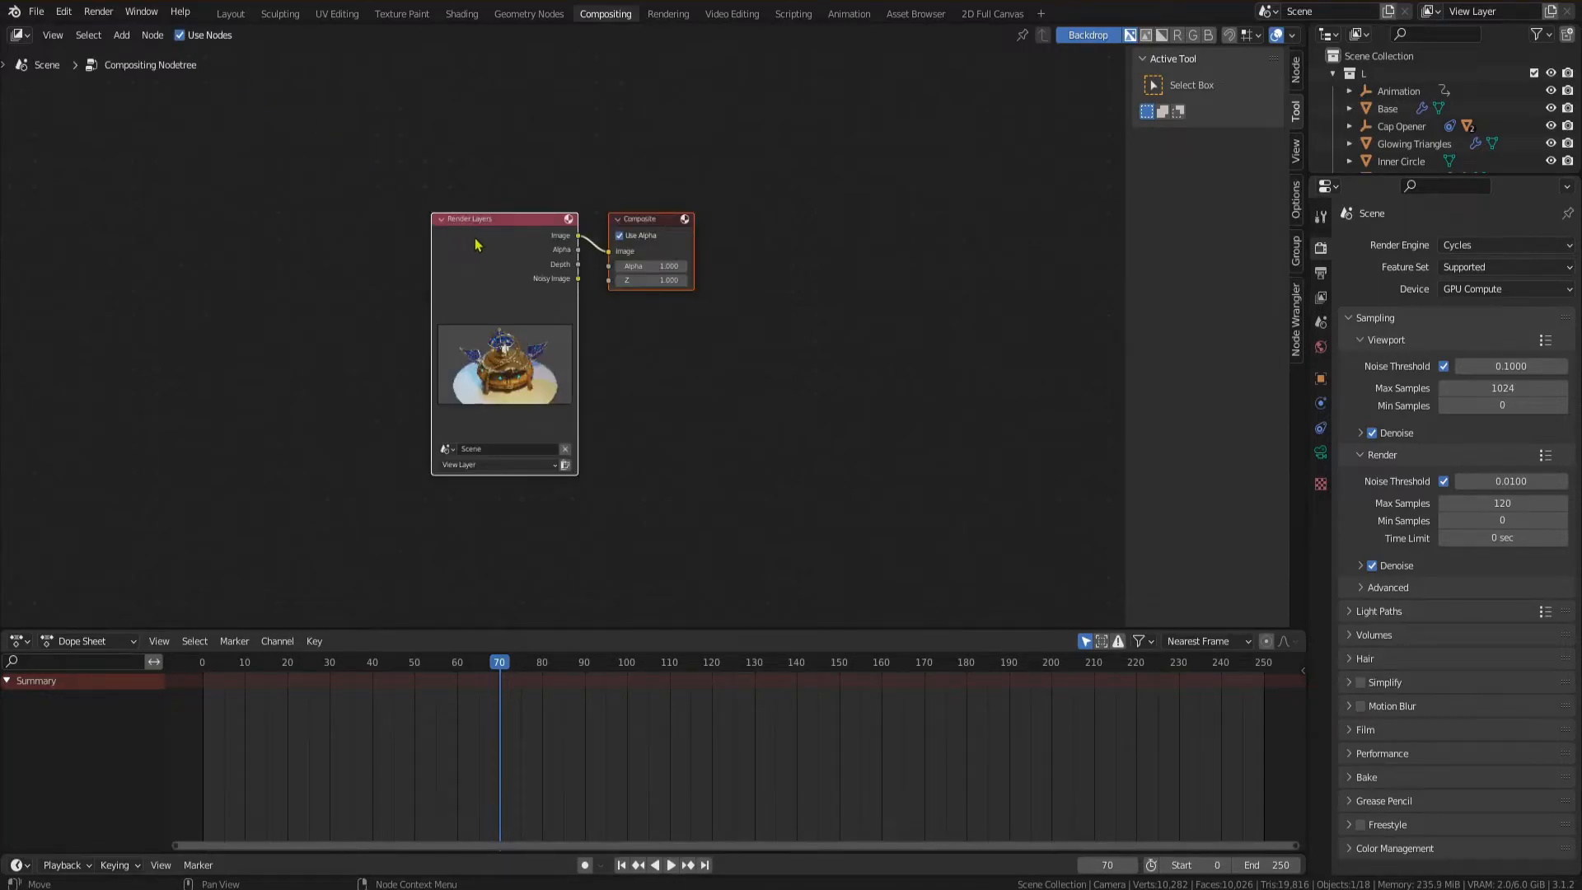
left_click_drag(505, 219, 298, 219)
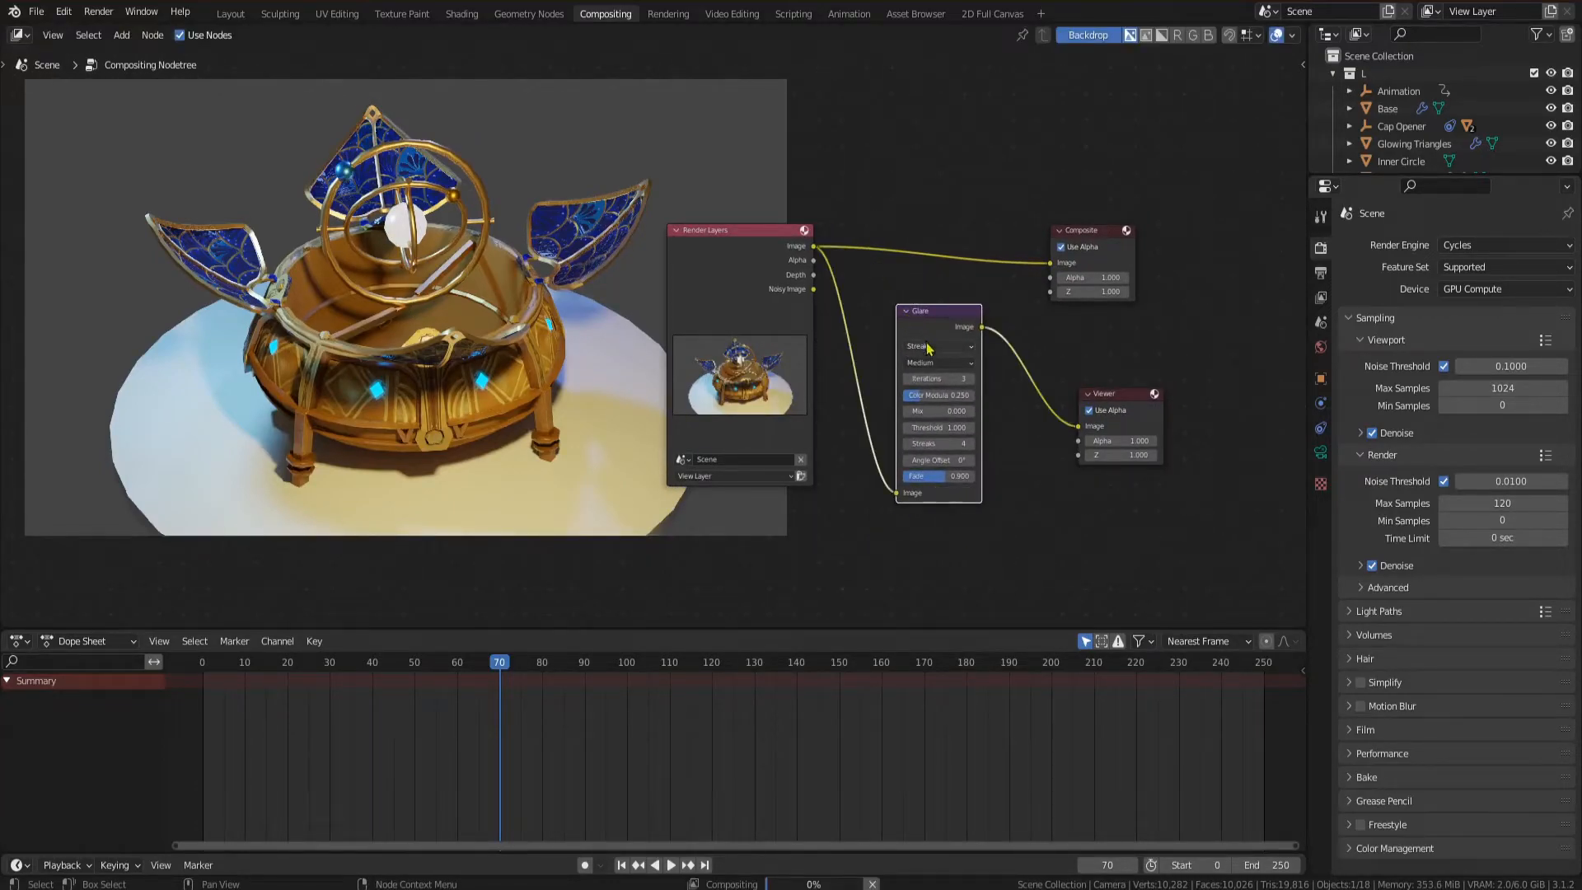
left_click(933, 346)
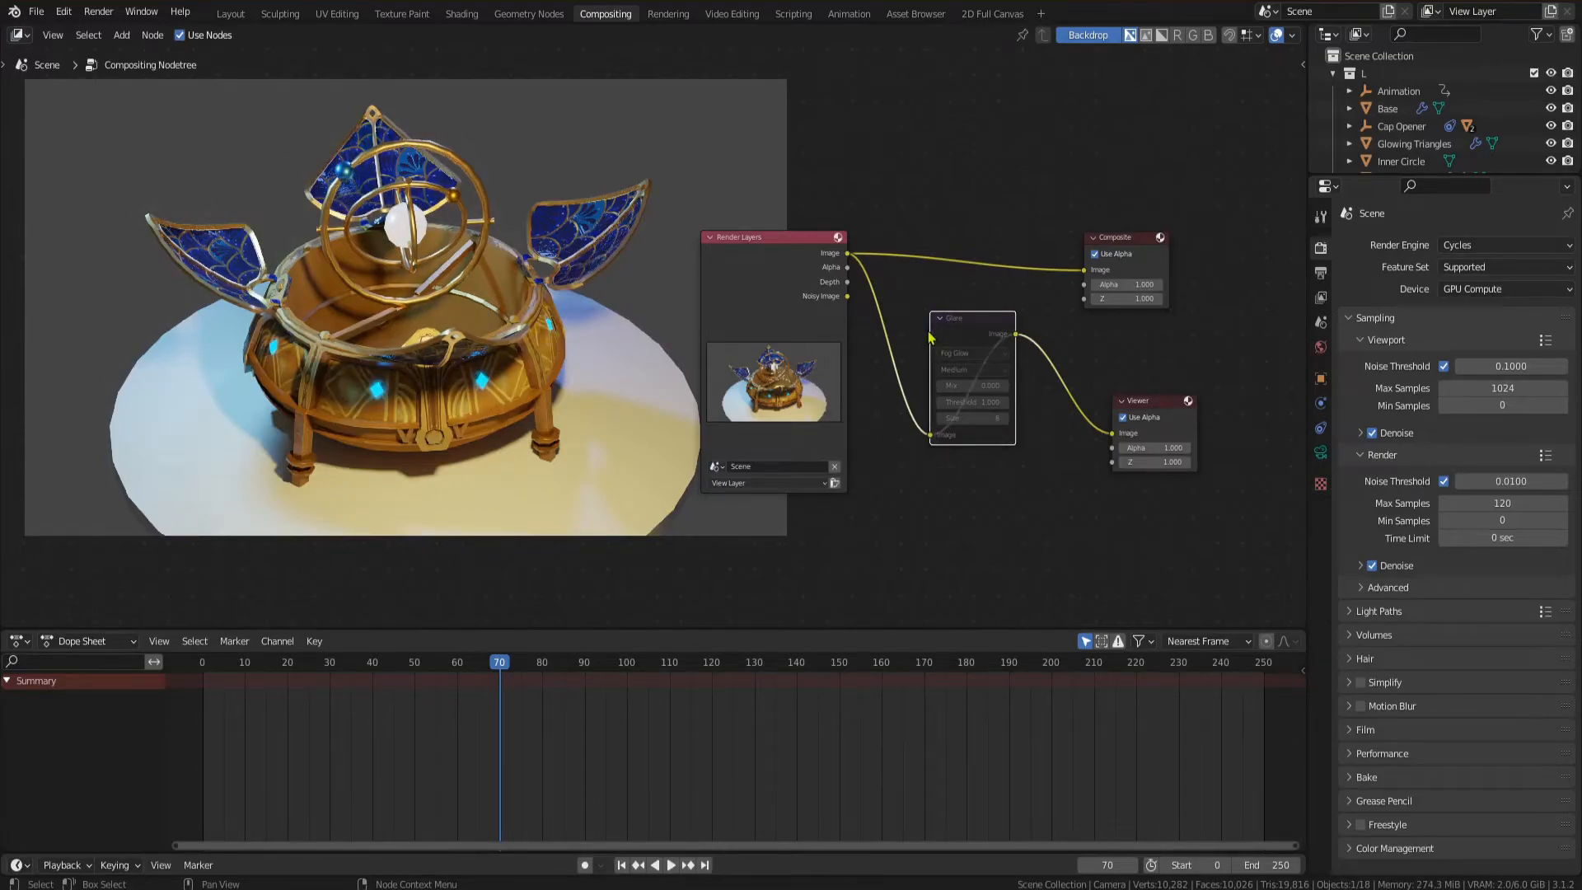
- Add an RGB Curves node after the glare with a contrast-boosting curve feeding the Viewer
type("rgb")
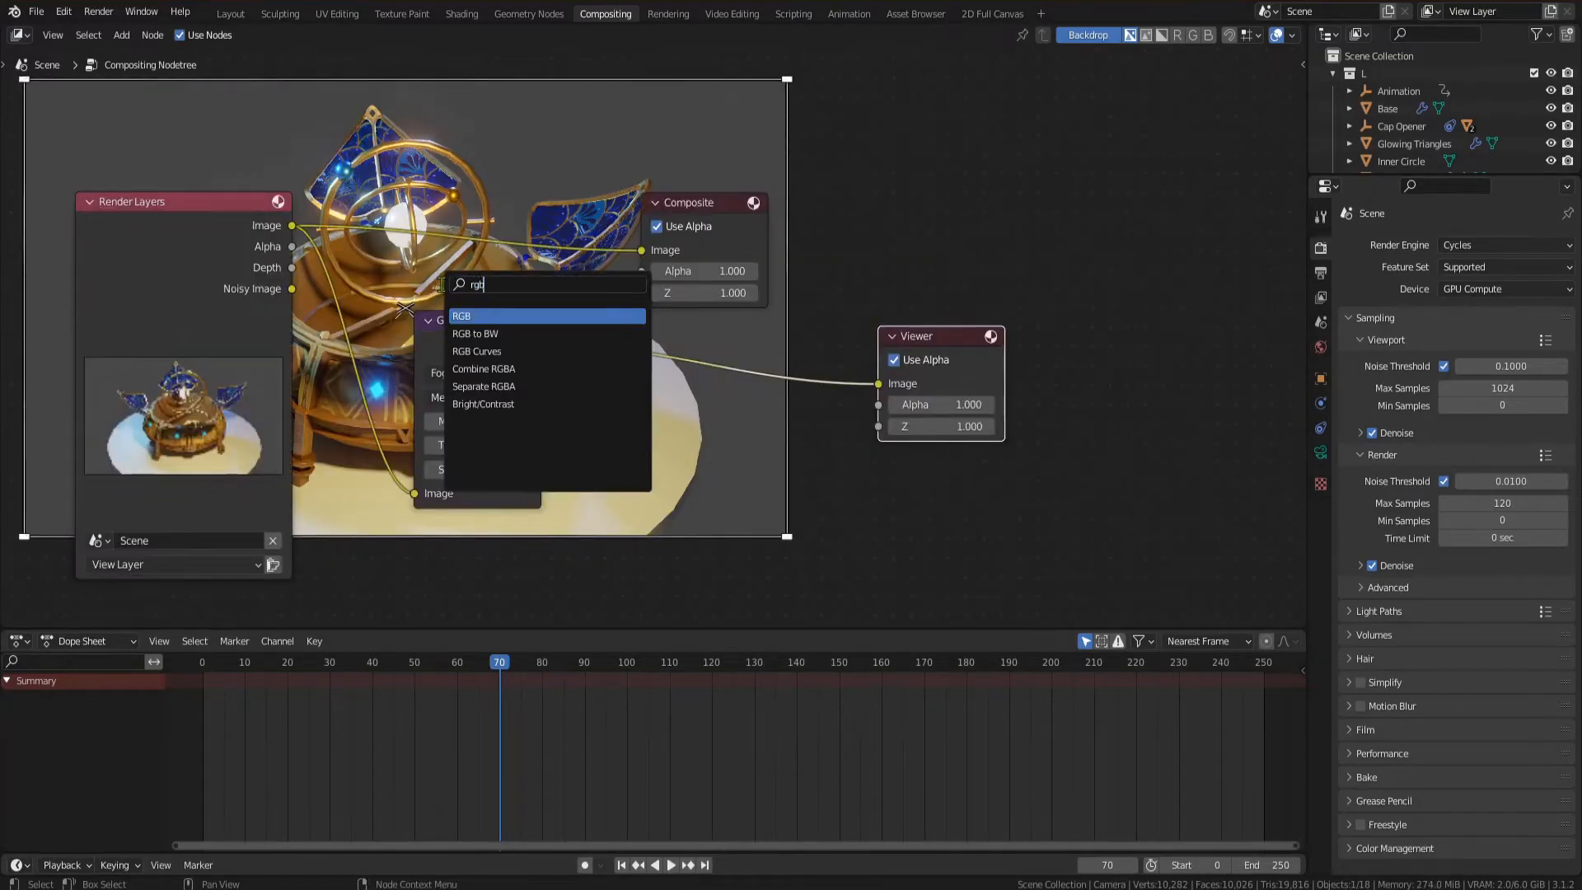
left_click(476, 351)
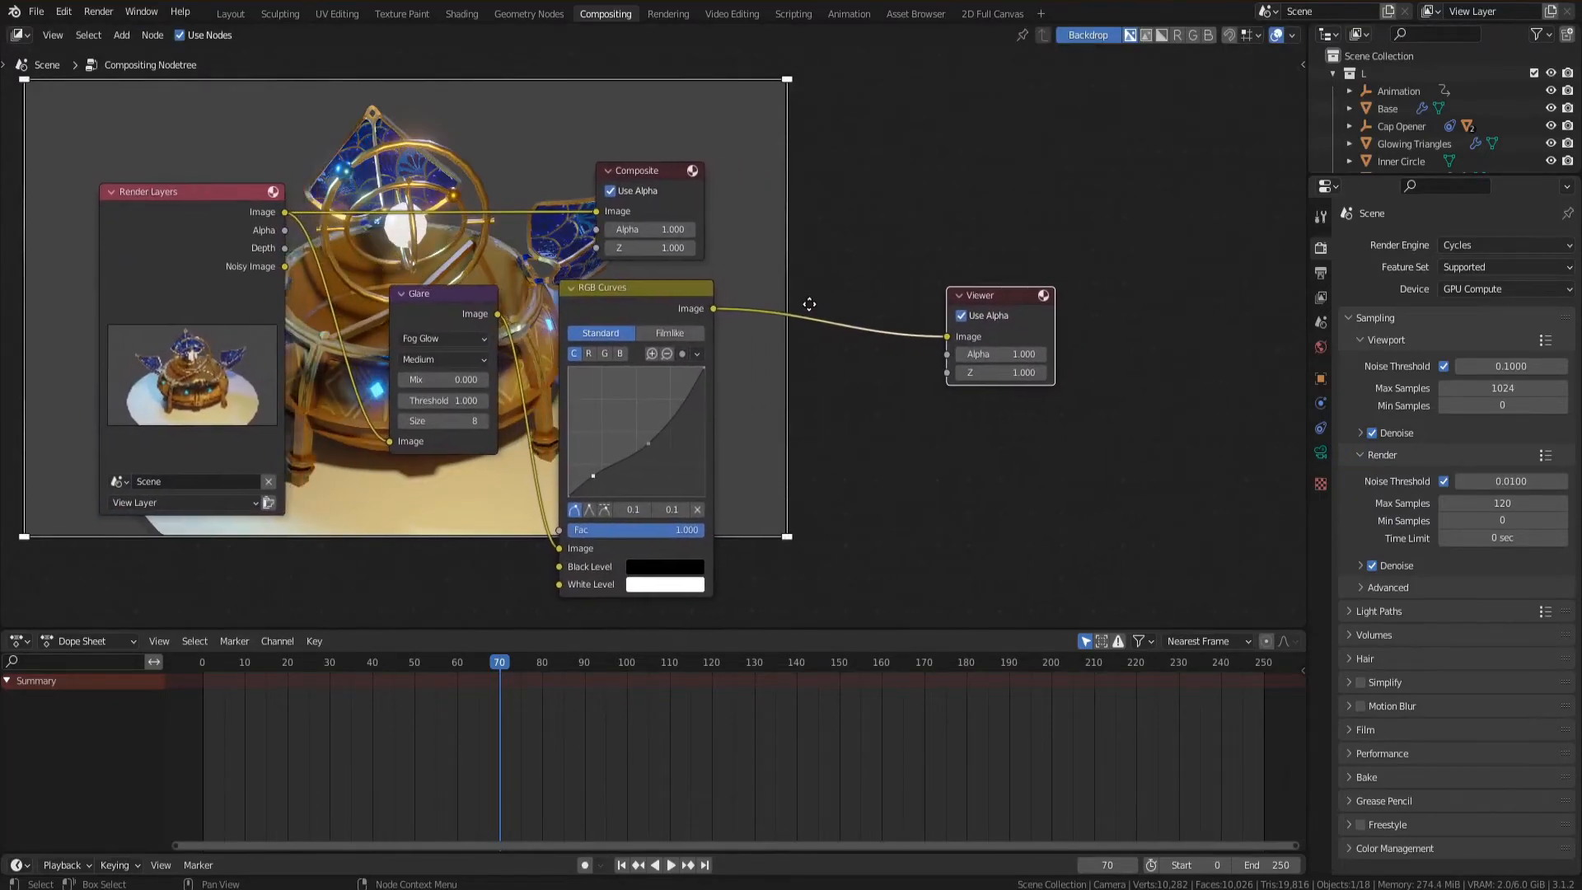
type("lens di")
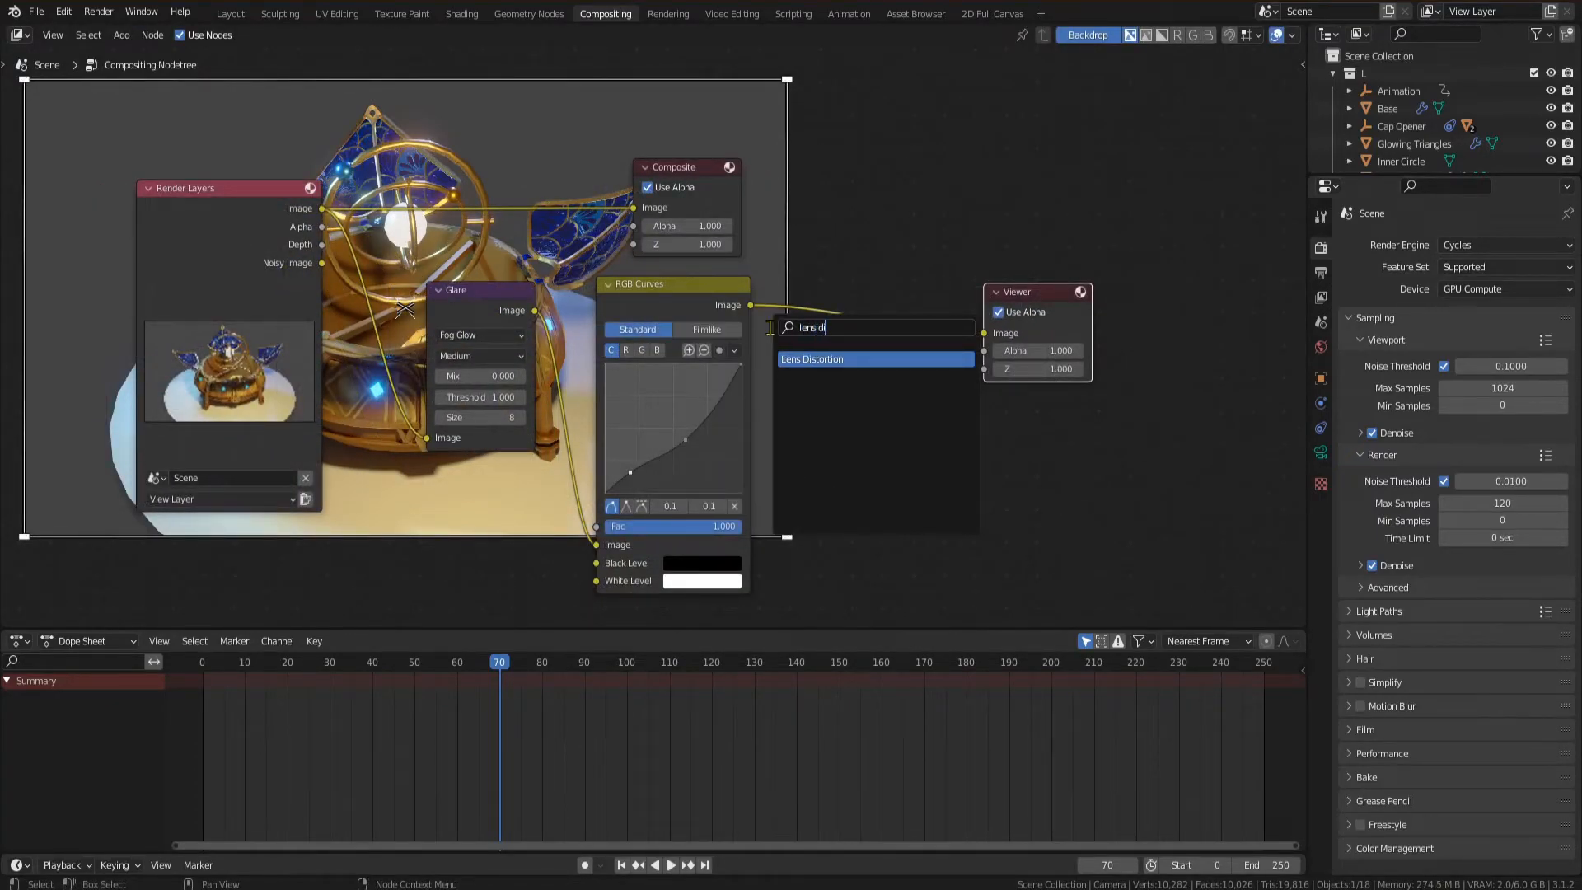
- Add a Lens Distortion node before the Viewer with dispersion .0175 and Fit enabled
left_click(811, 359)
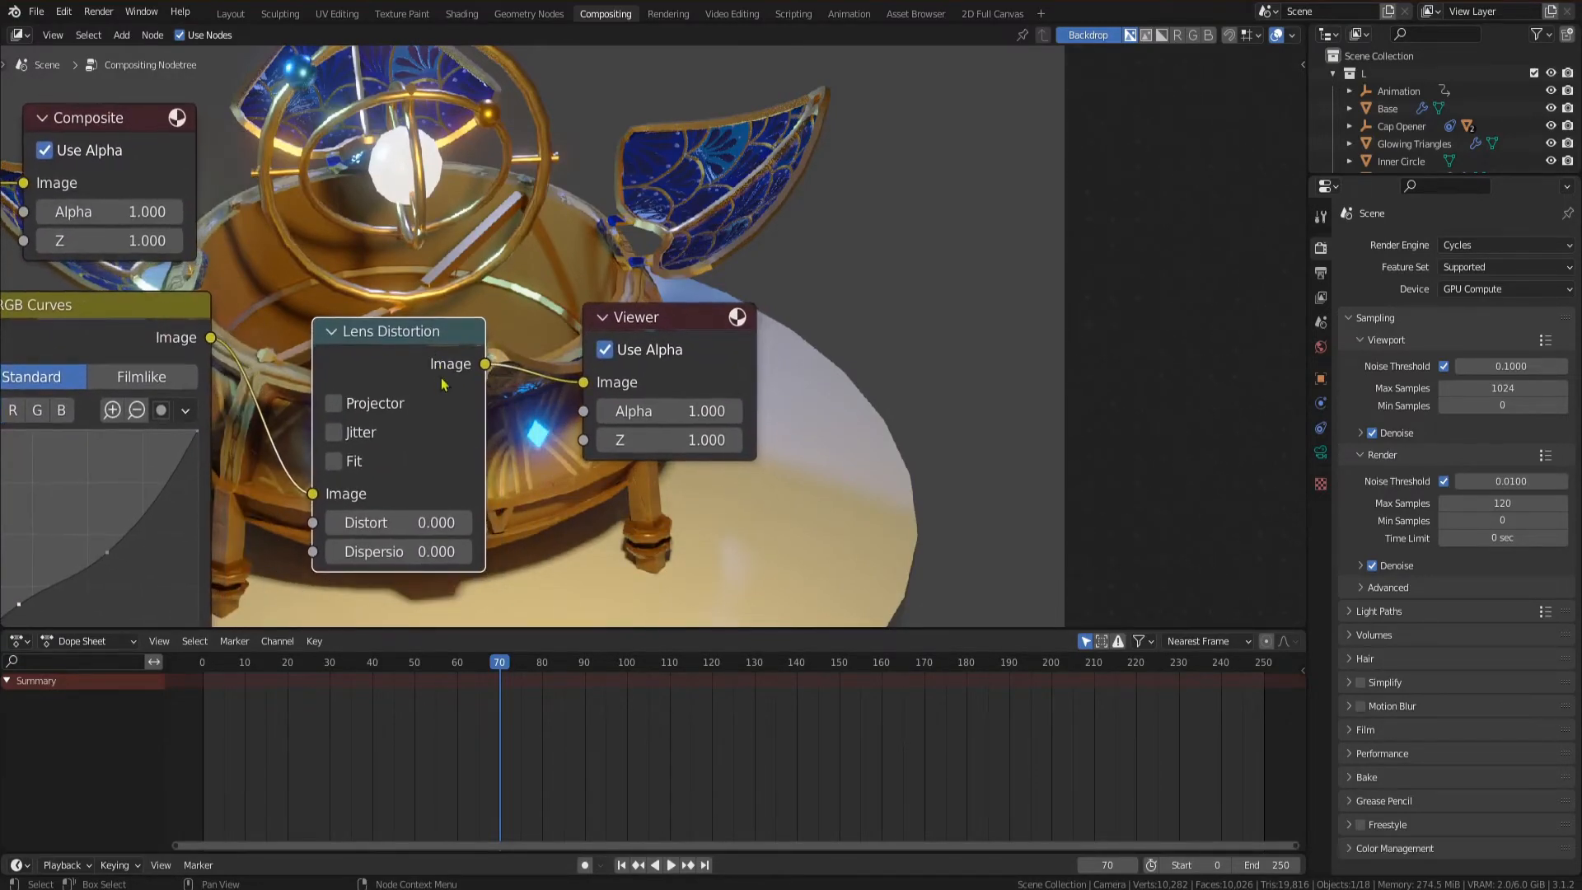
double_click(435, 550)
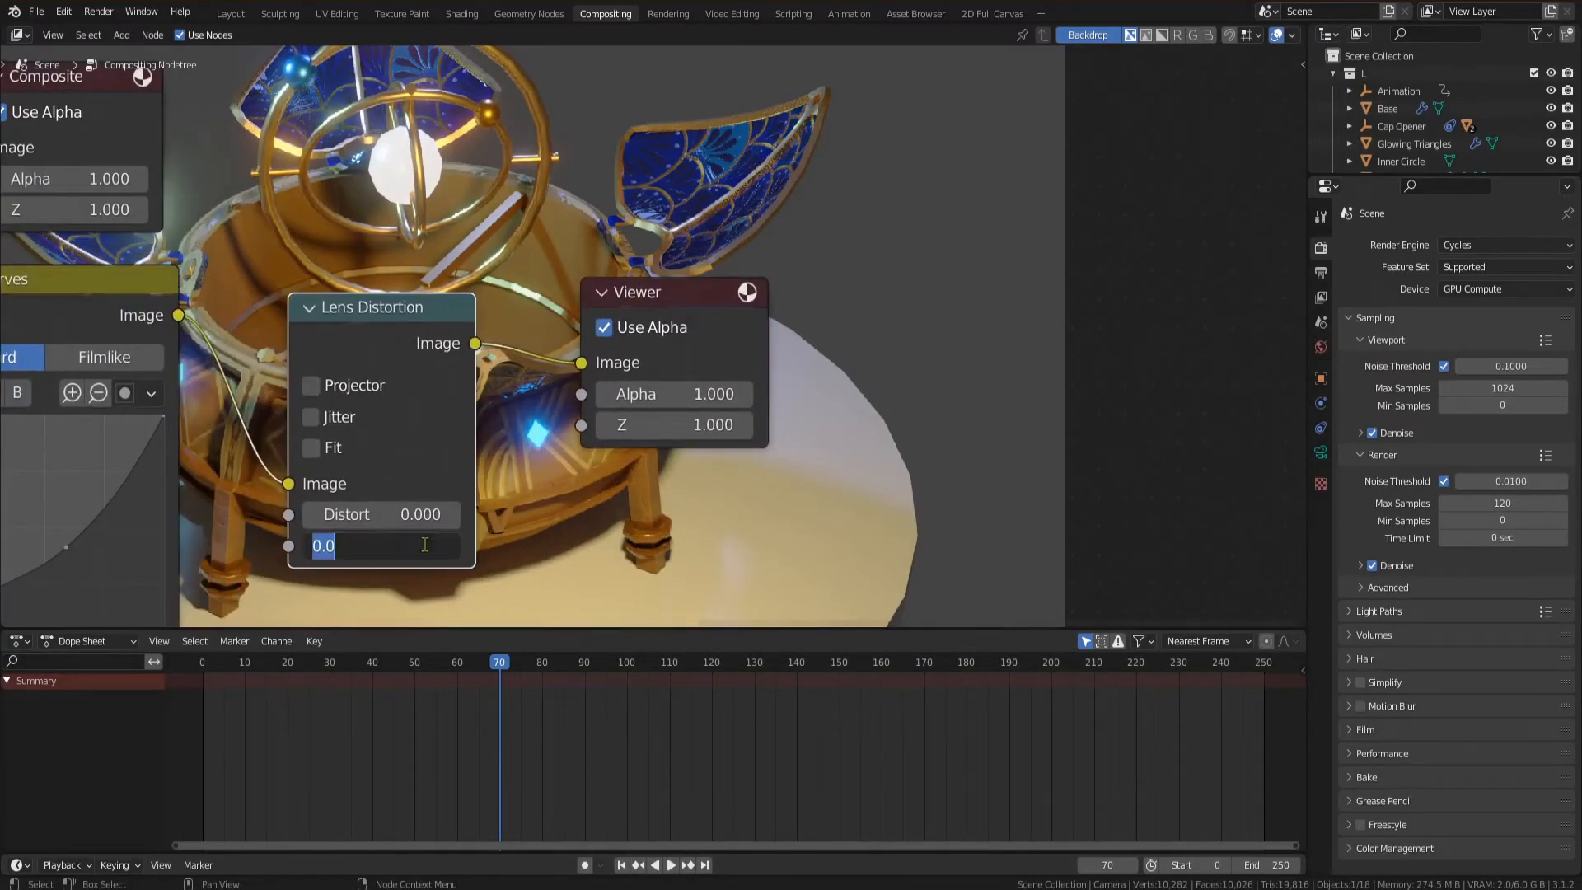
type(".0175")
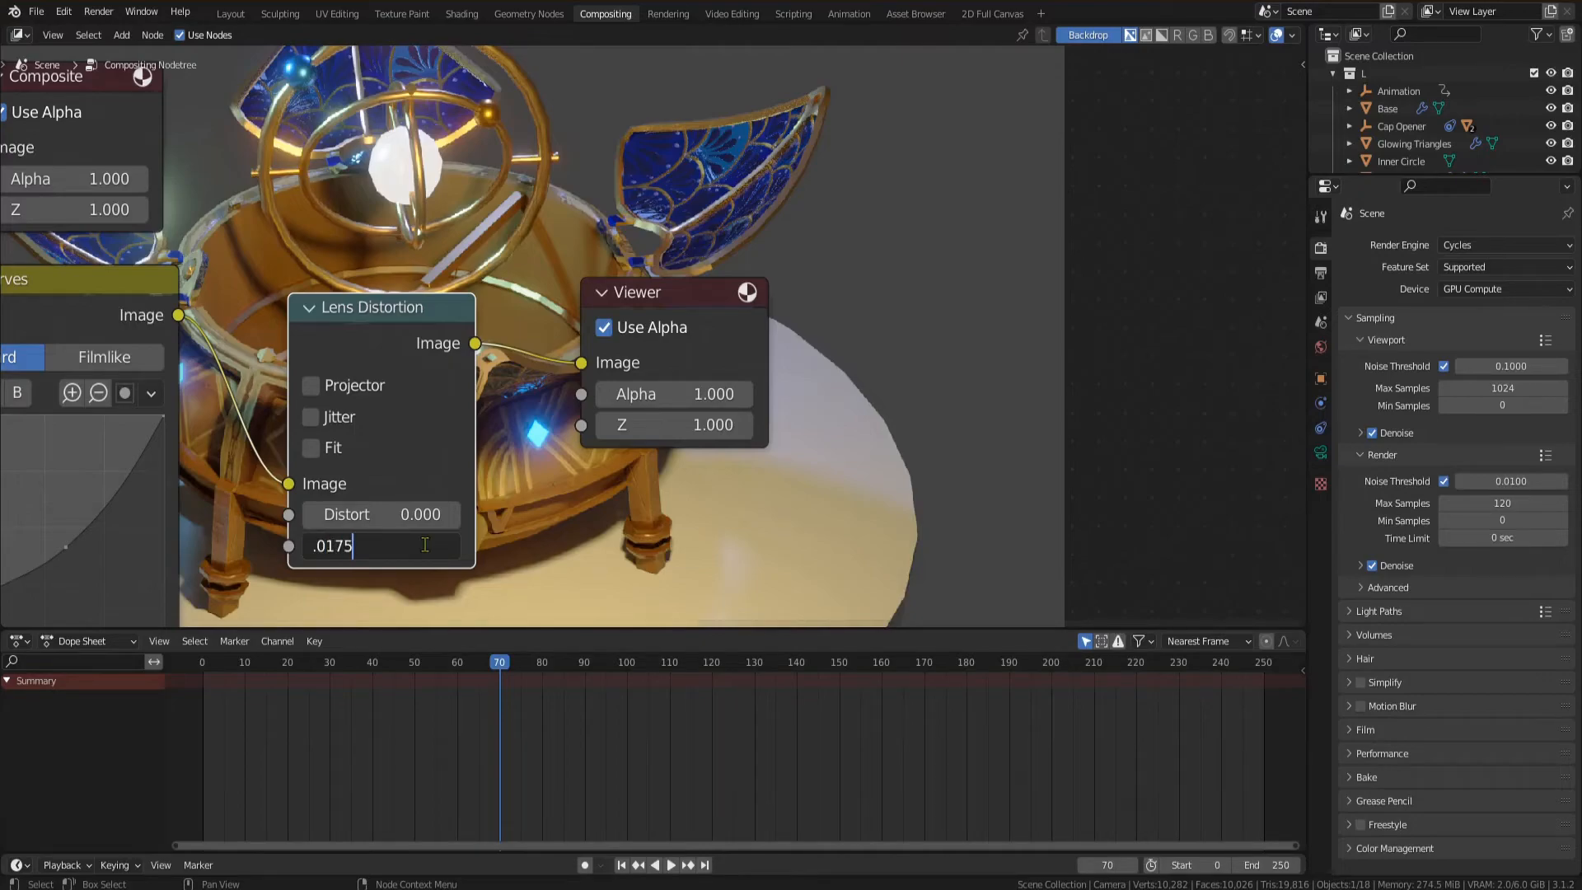
key("Return")
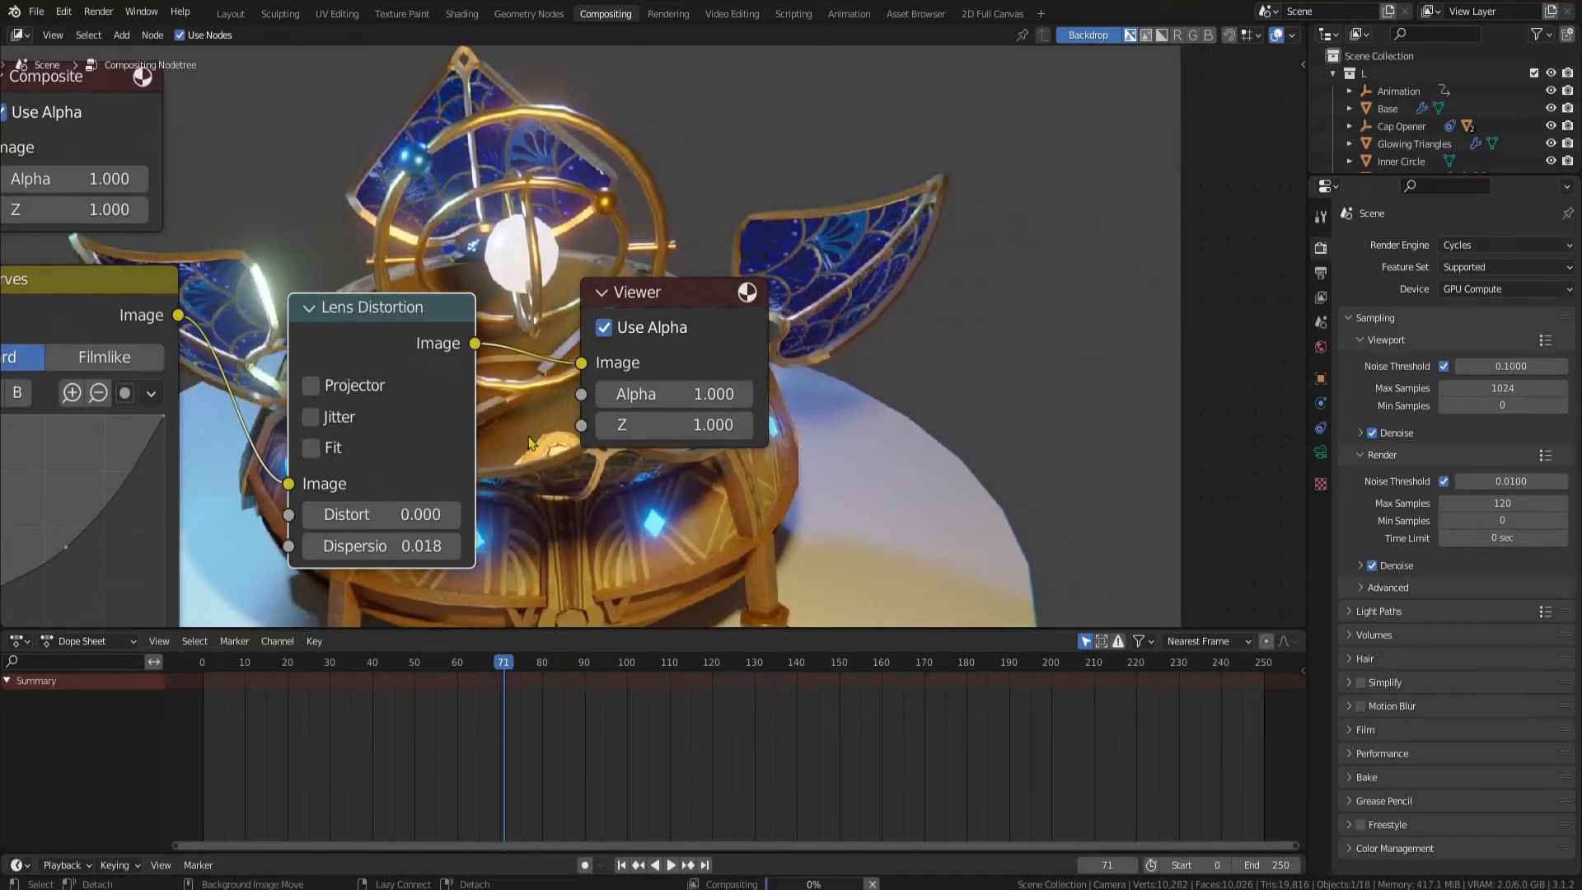
left_click(312, 447)
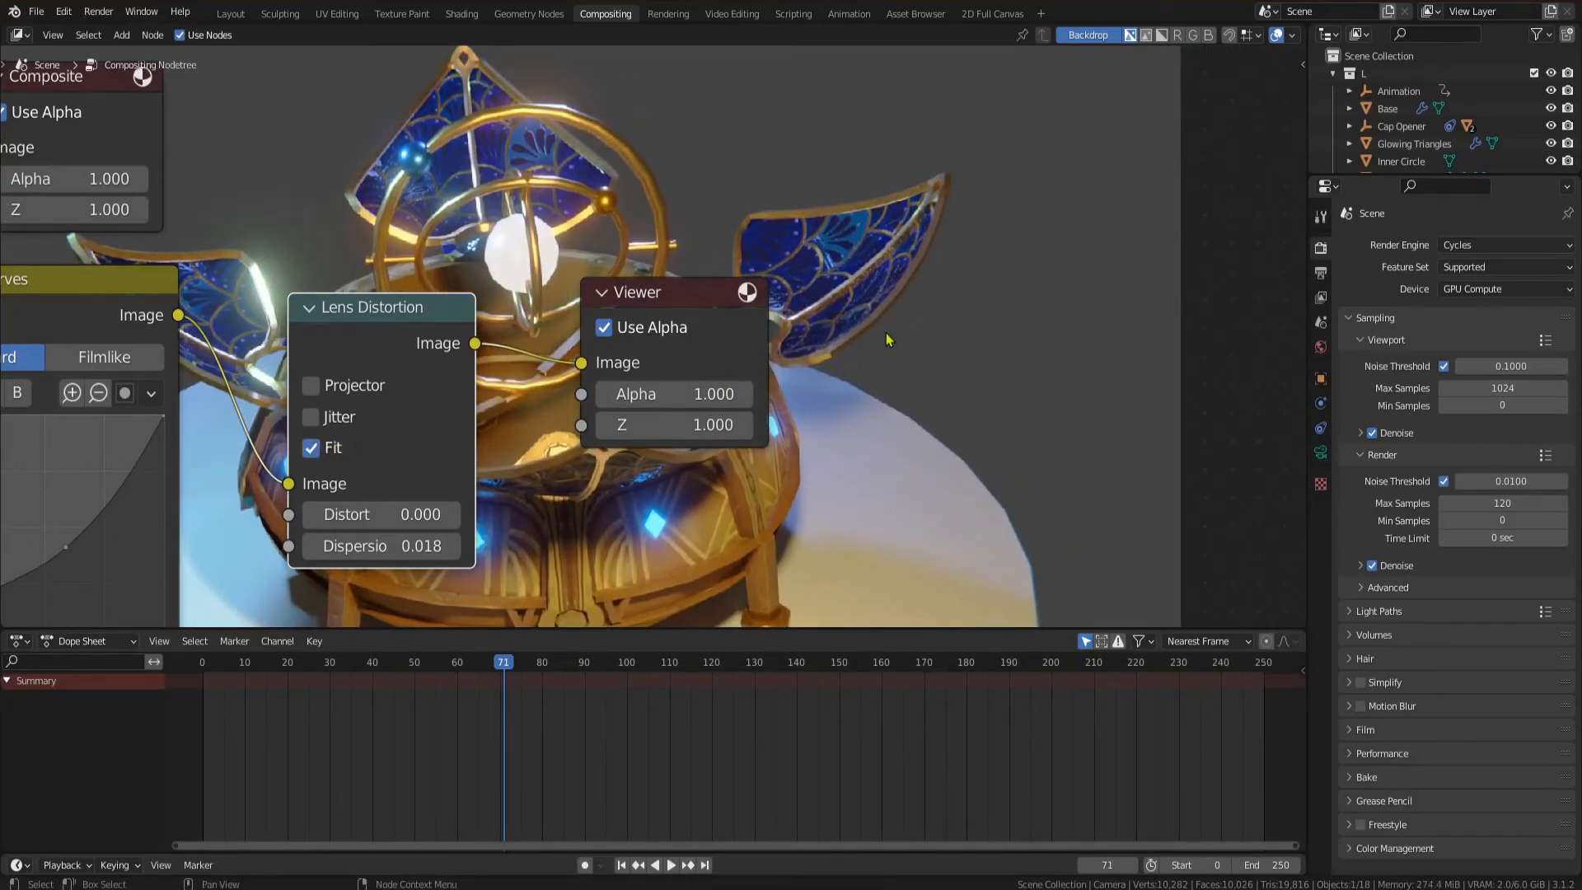
left_click(312, 418)
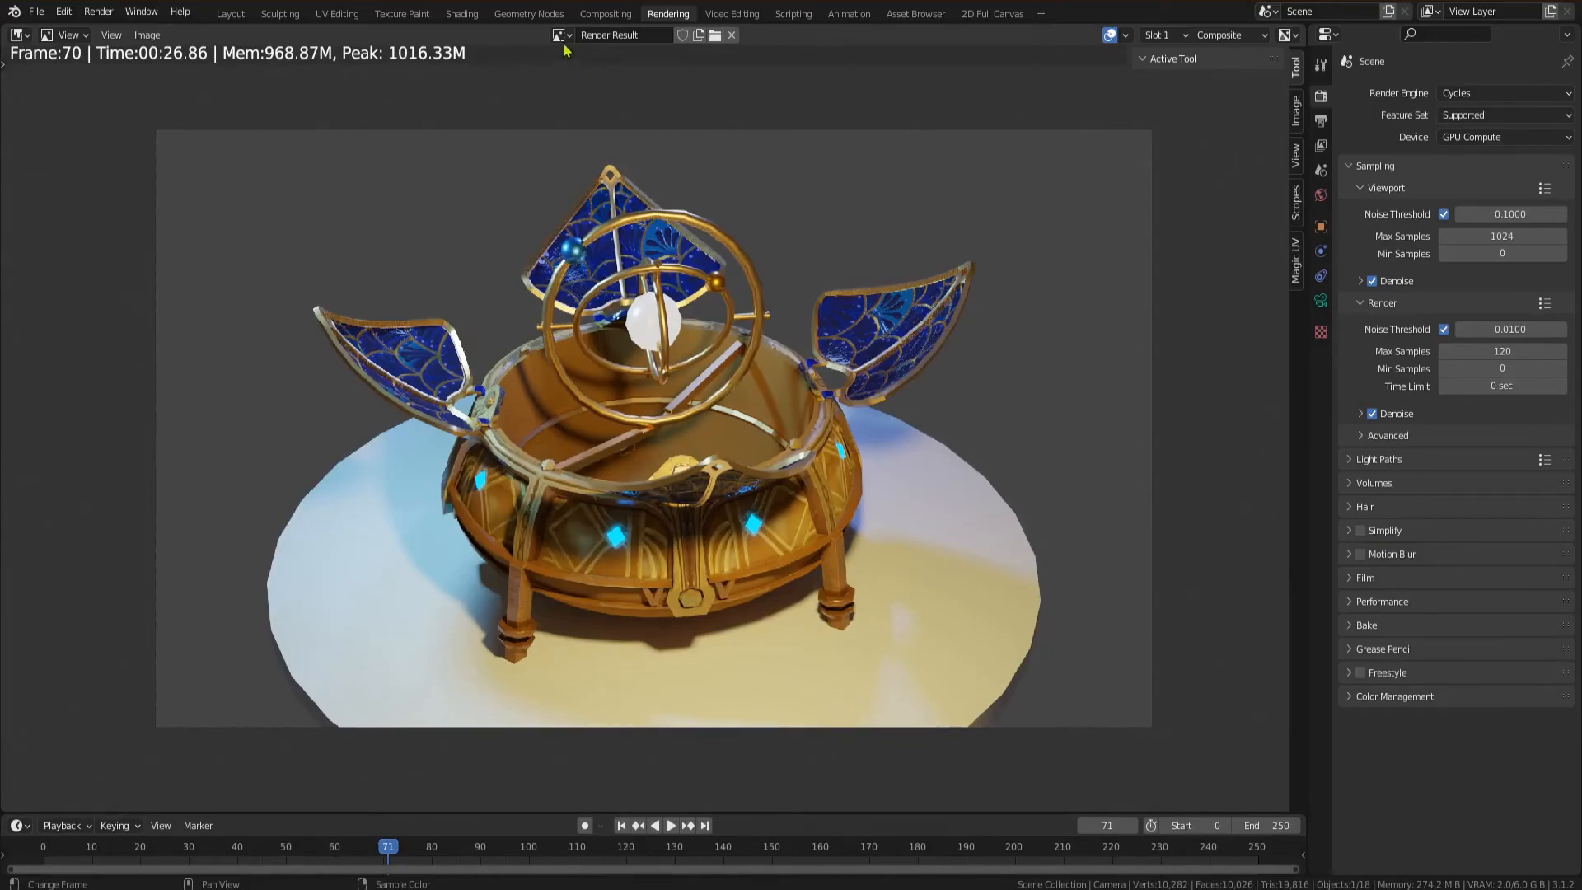
- Switch the render window from Render Result to the composited Viewer Node image
left_click(560, 35)
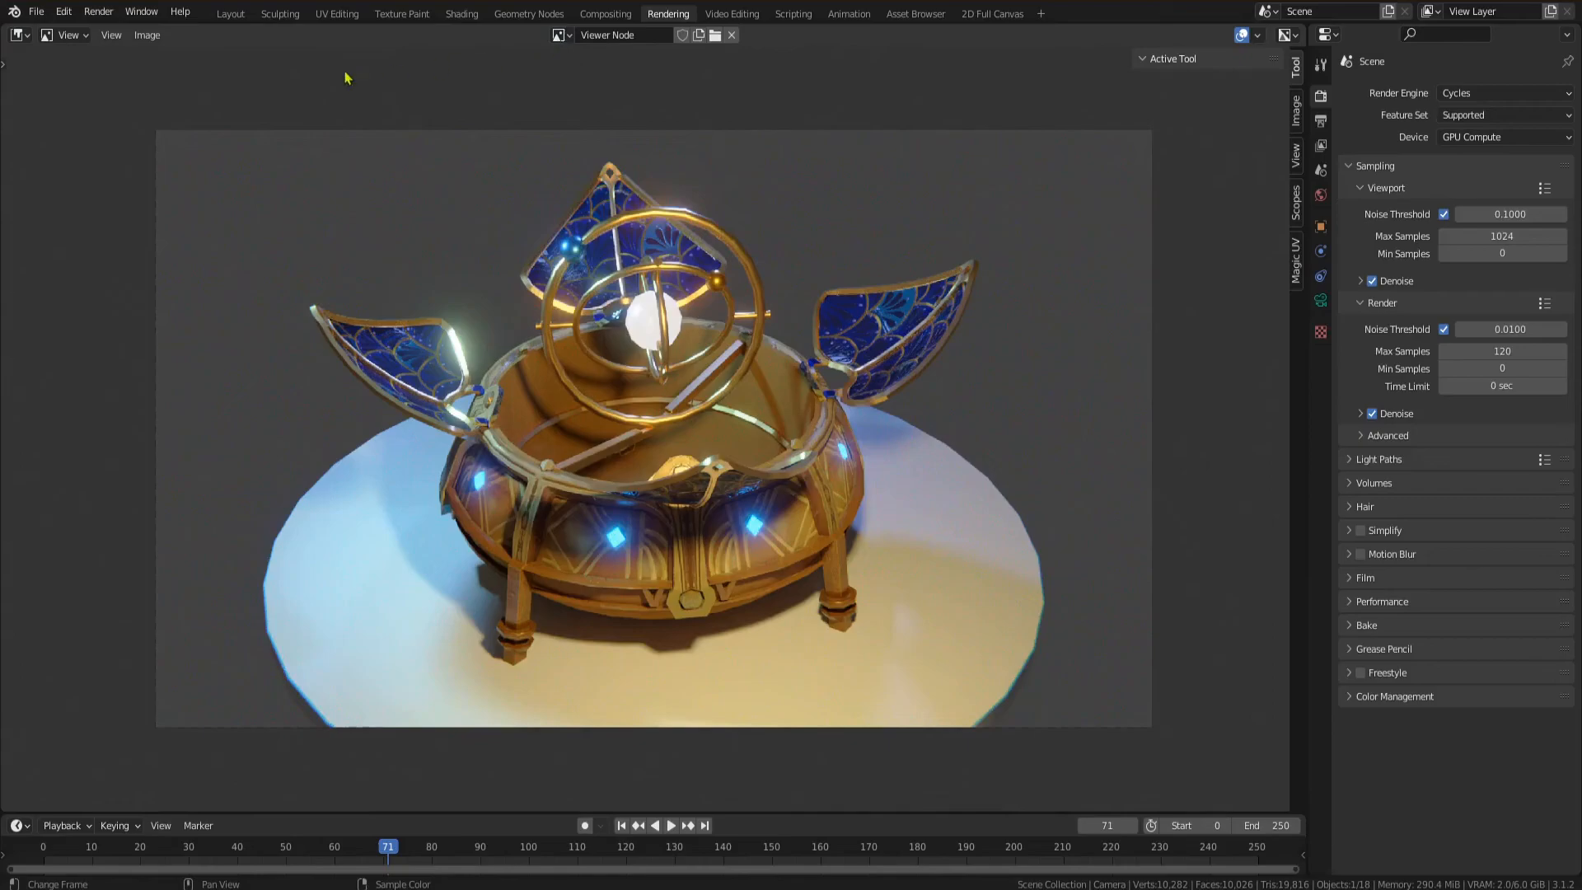
mouse_move(698, 108)
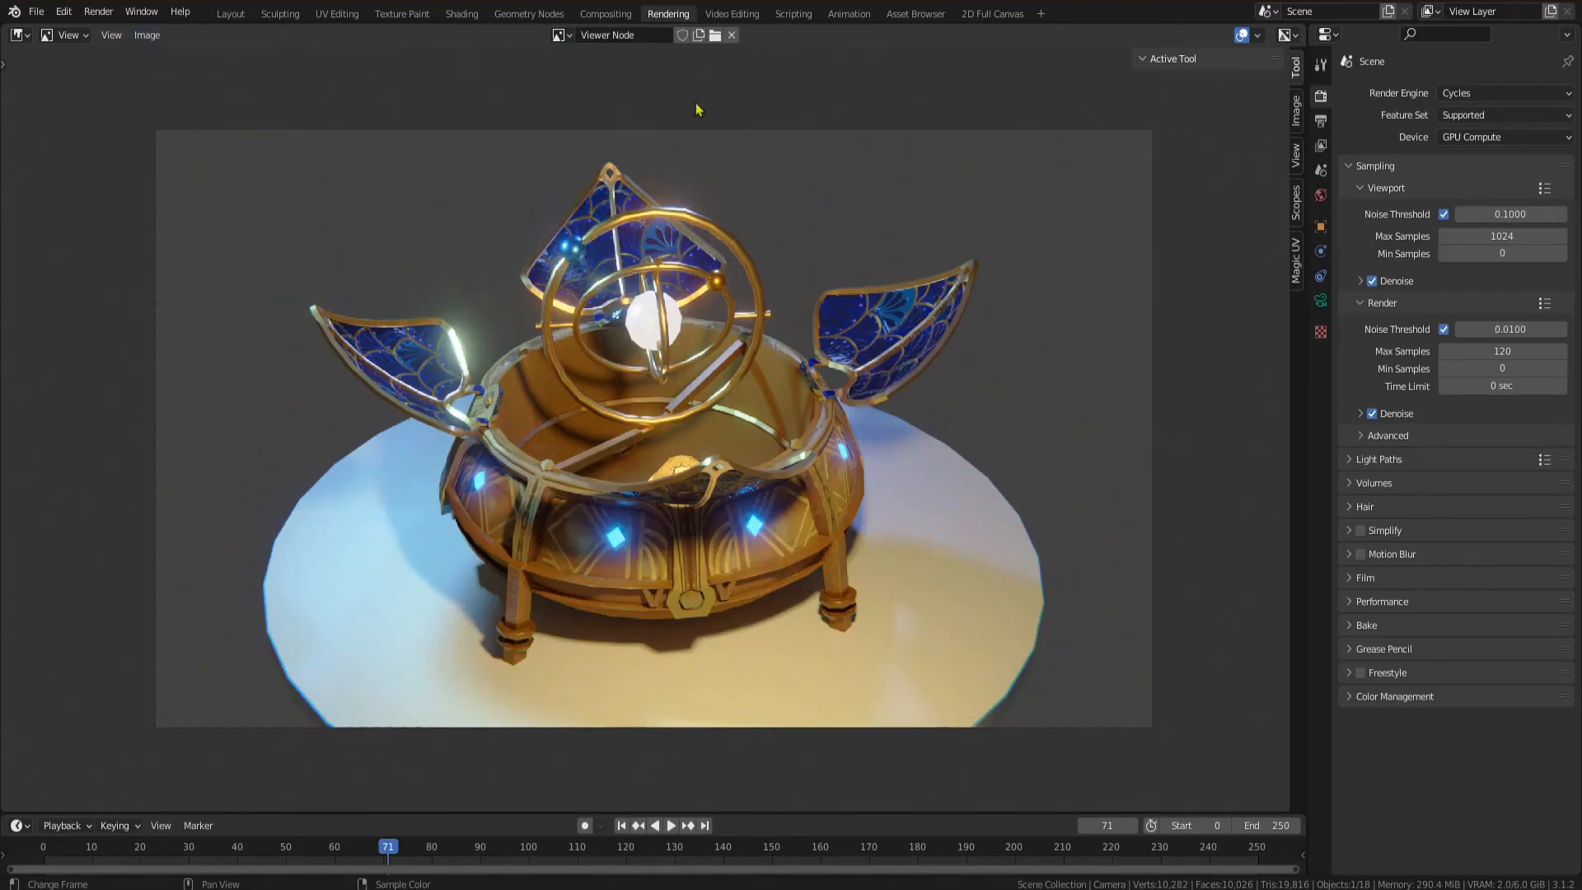